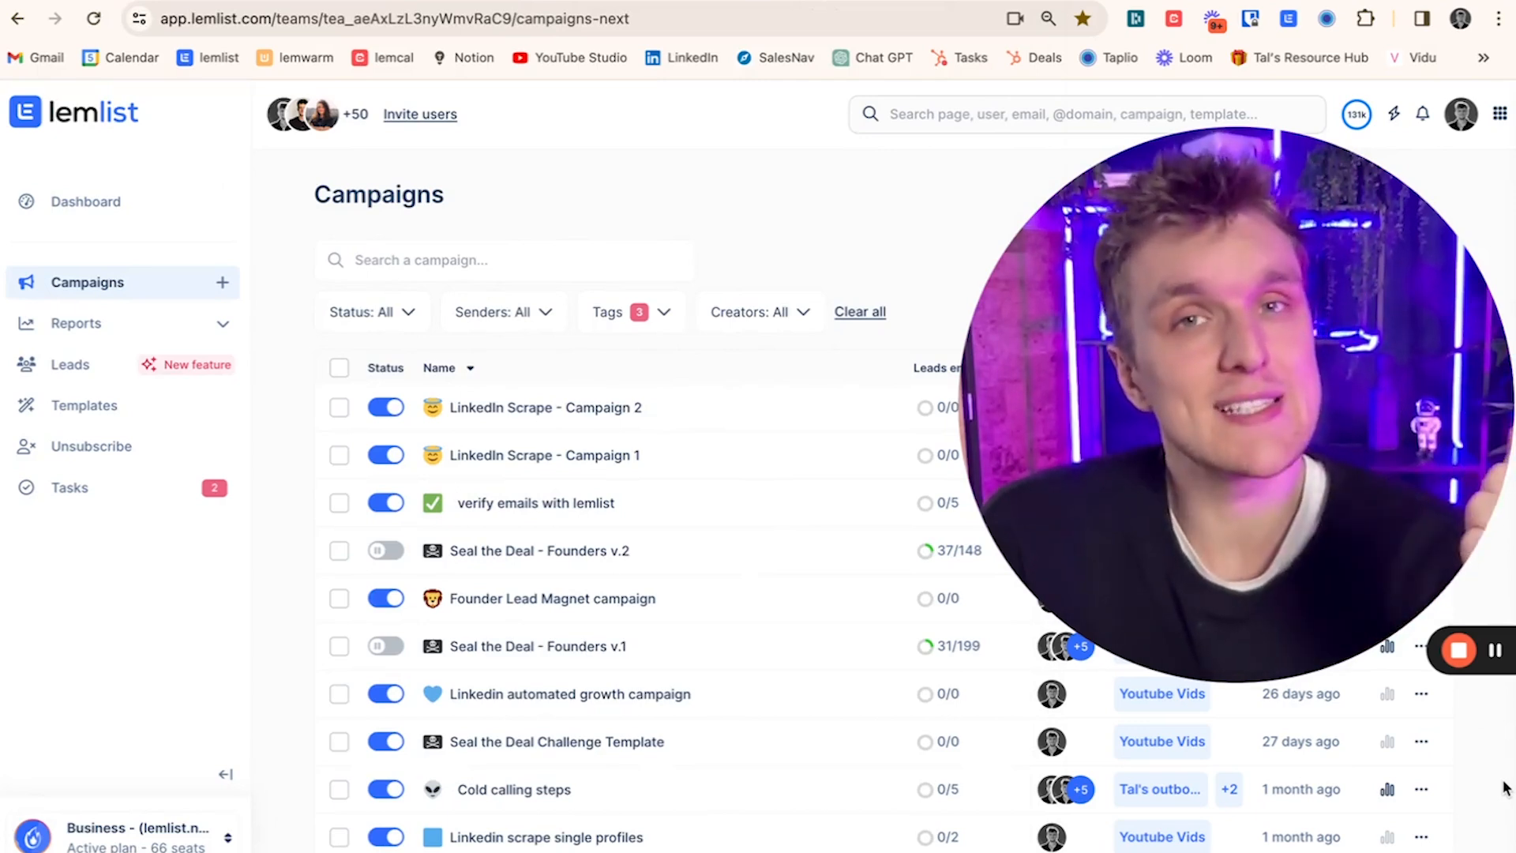
{"action": "mouse_move", "coordinate": [880, 250]}
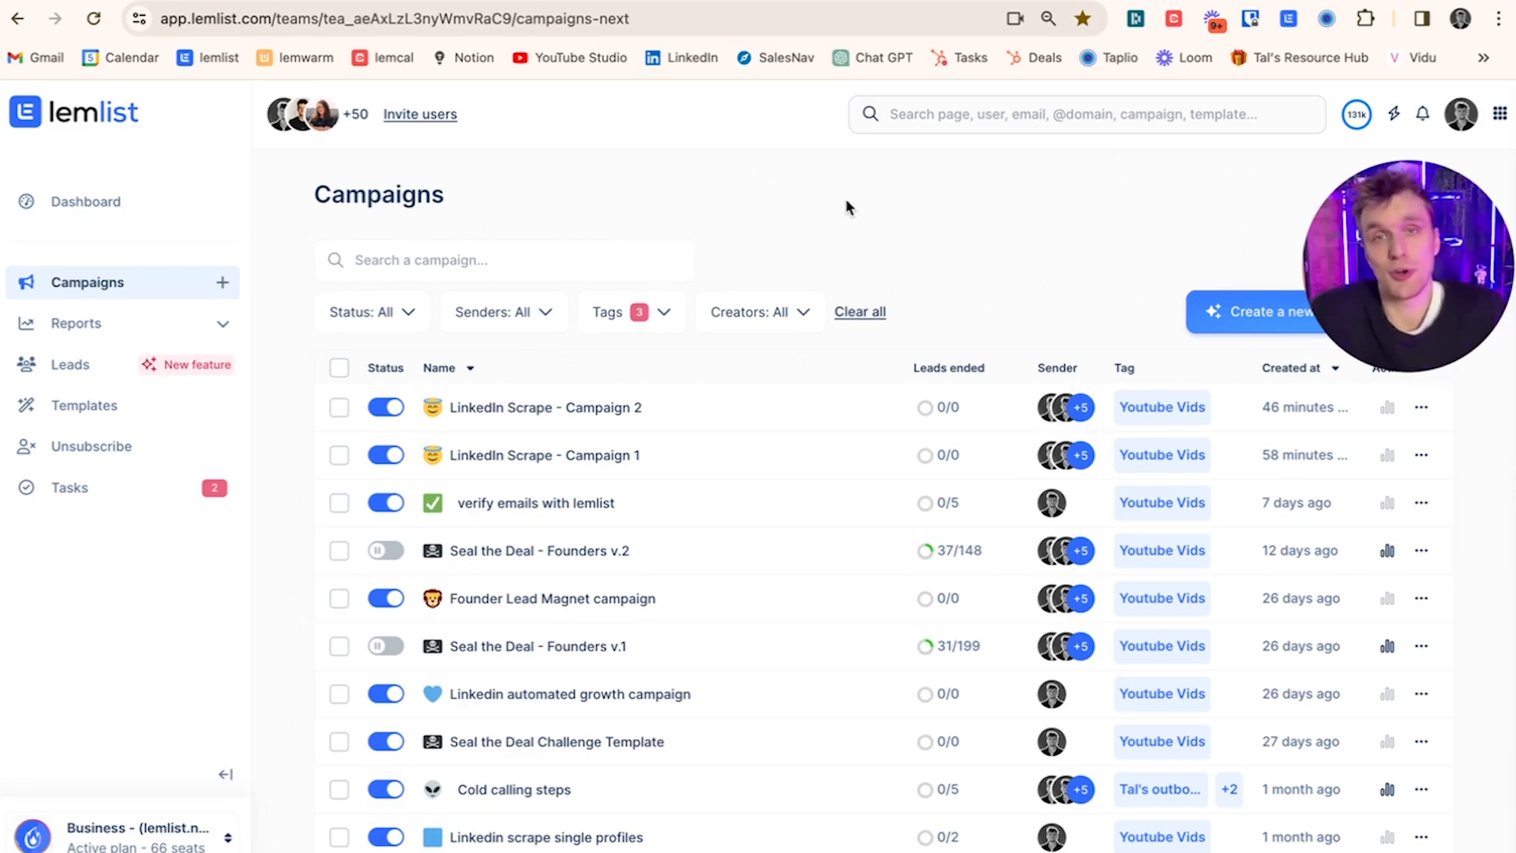
- Scan the profile with the lemlist extension and preview the campaign picker without choosing one
{"action": "left_click", "coordinate": [1289, 19]}
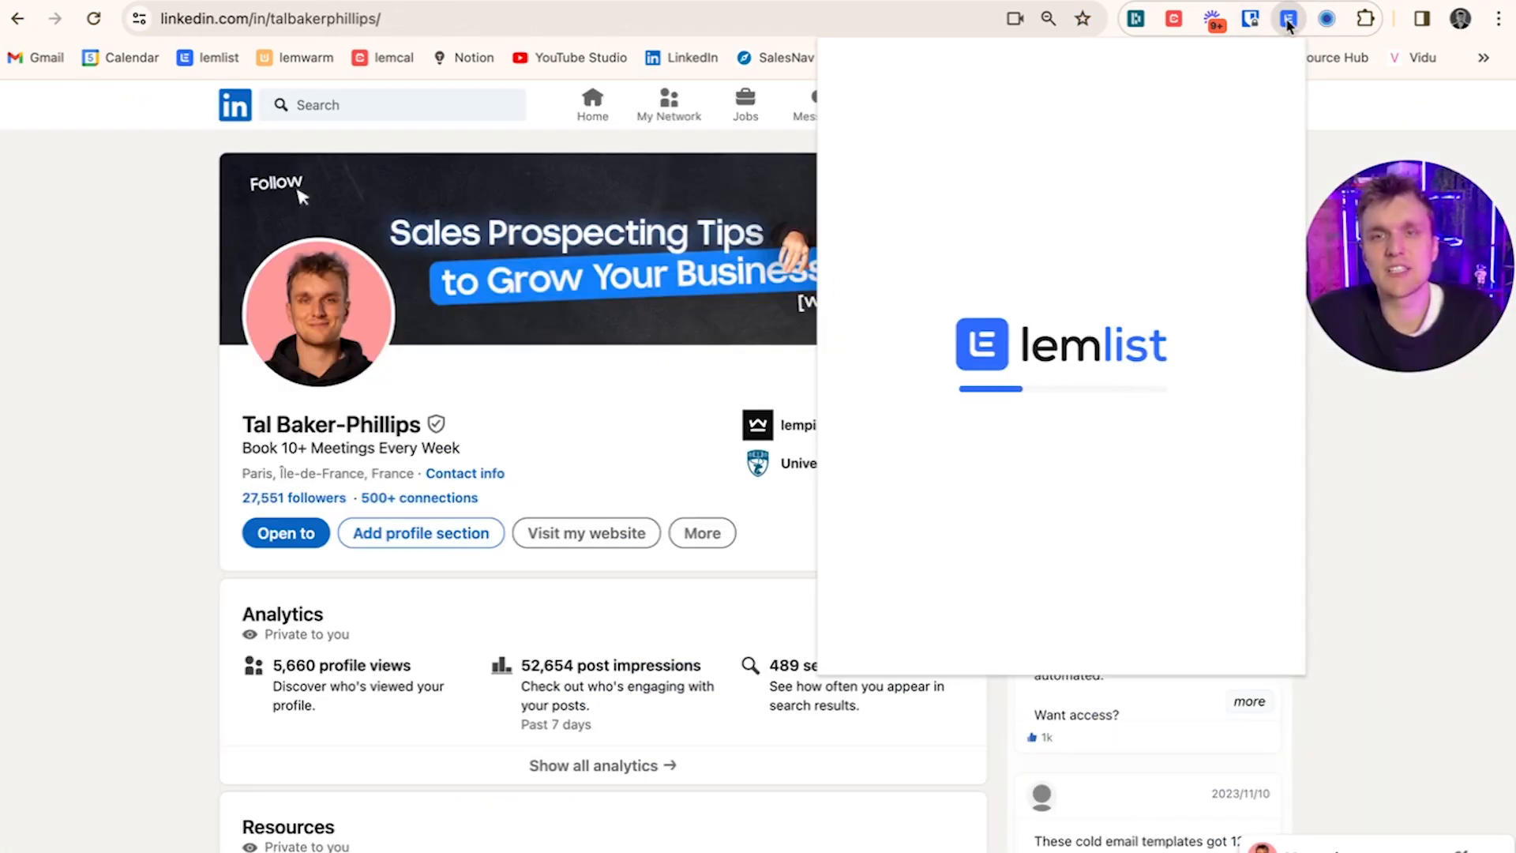
{"action": "left_click", "coordinate": [1289, 19]}
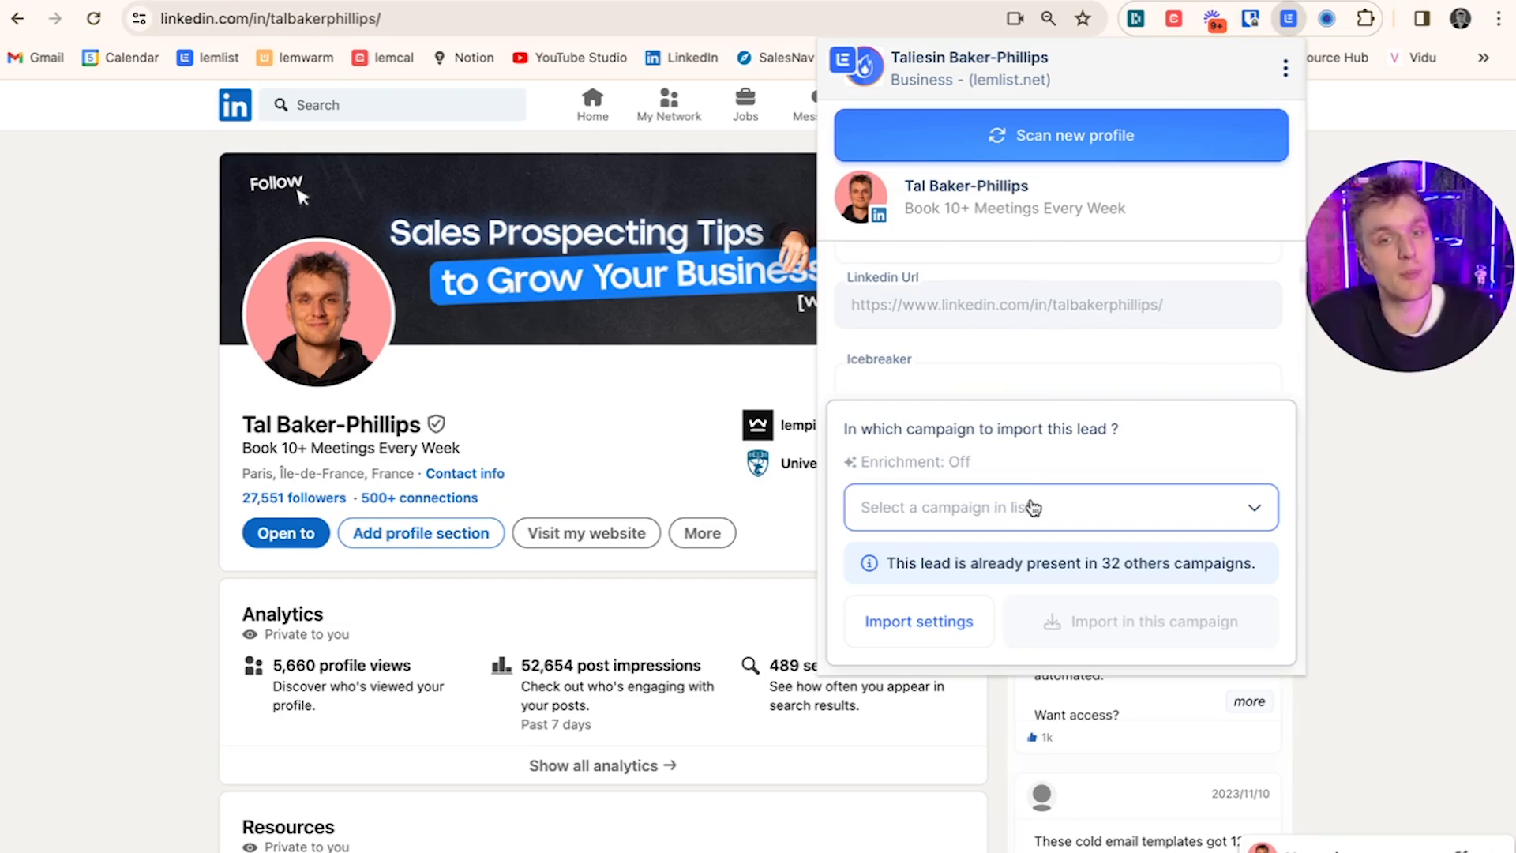
{"action": "left_click", "coordinate": [1058, 507]}
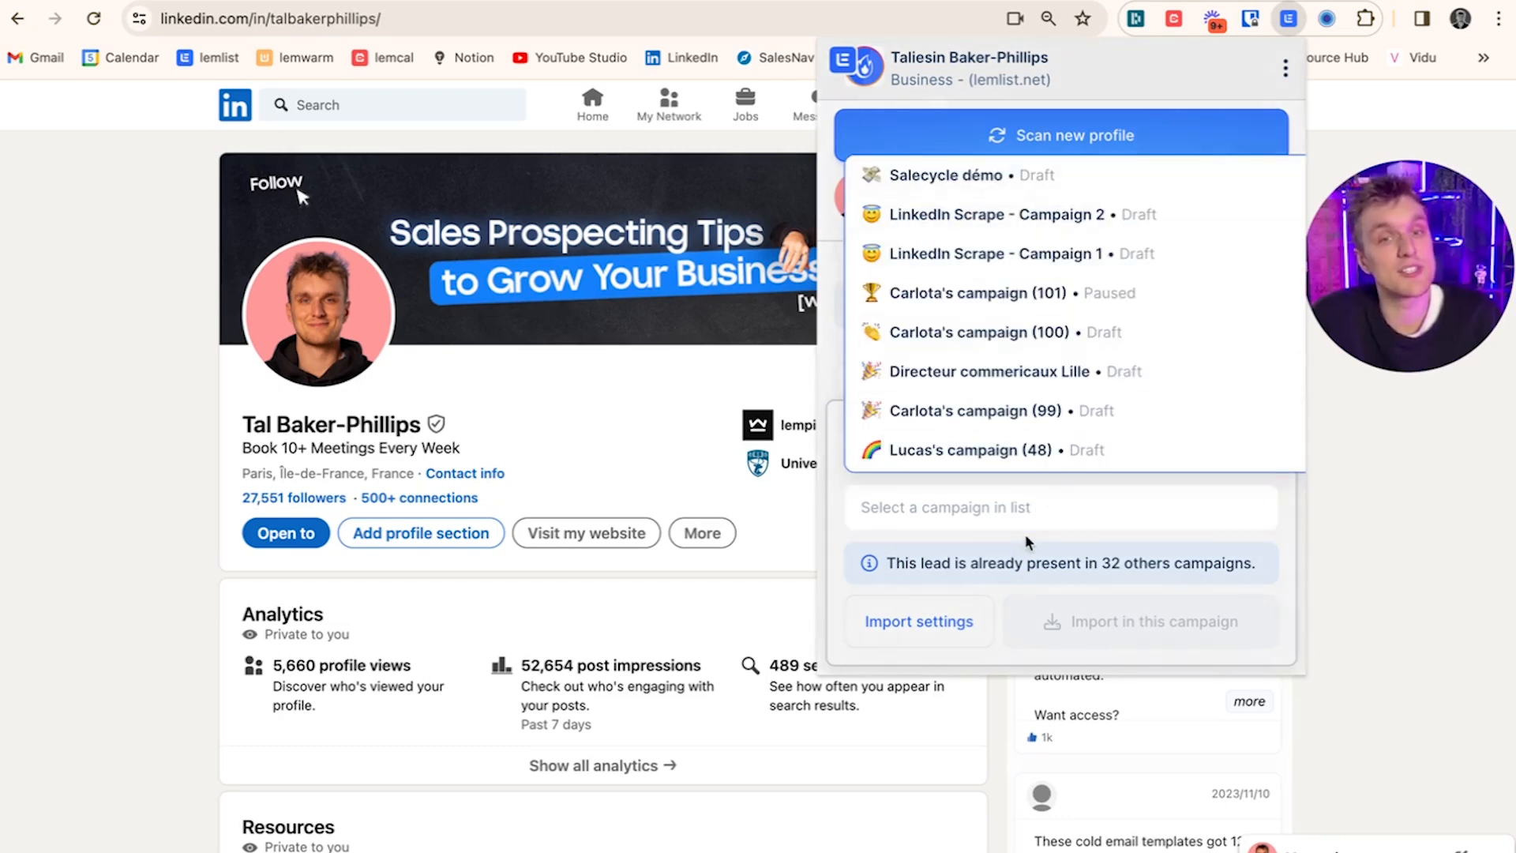
{"action": "left_click", "coordinate": [1060, 507]}
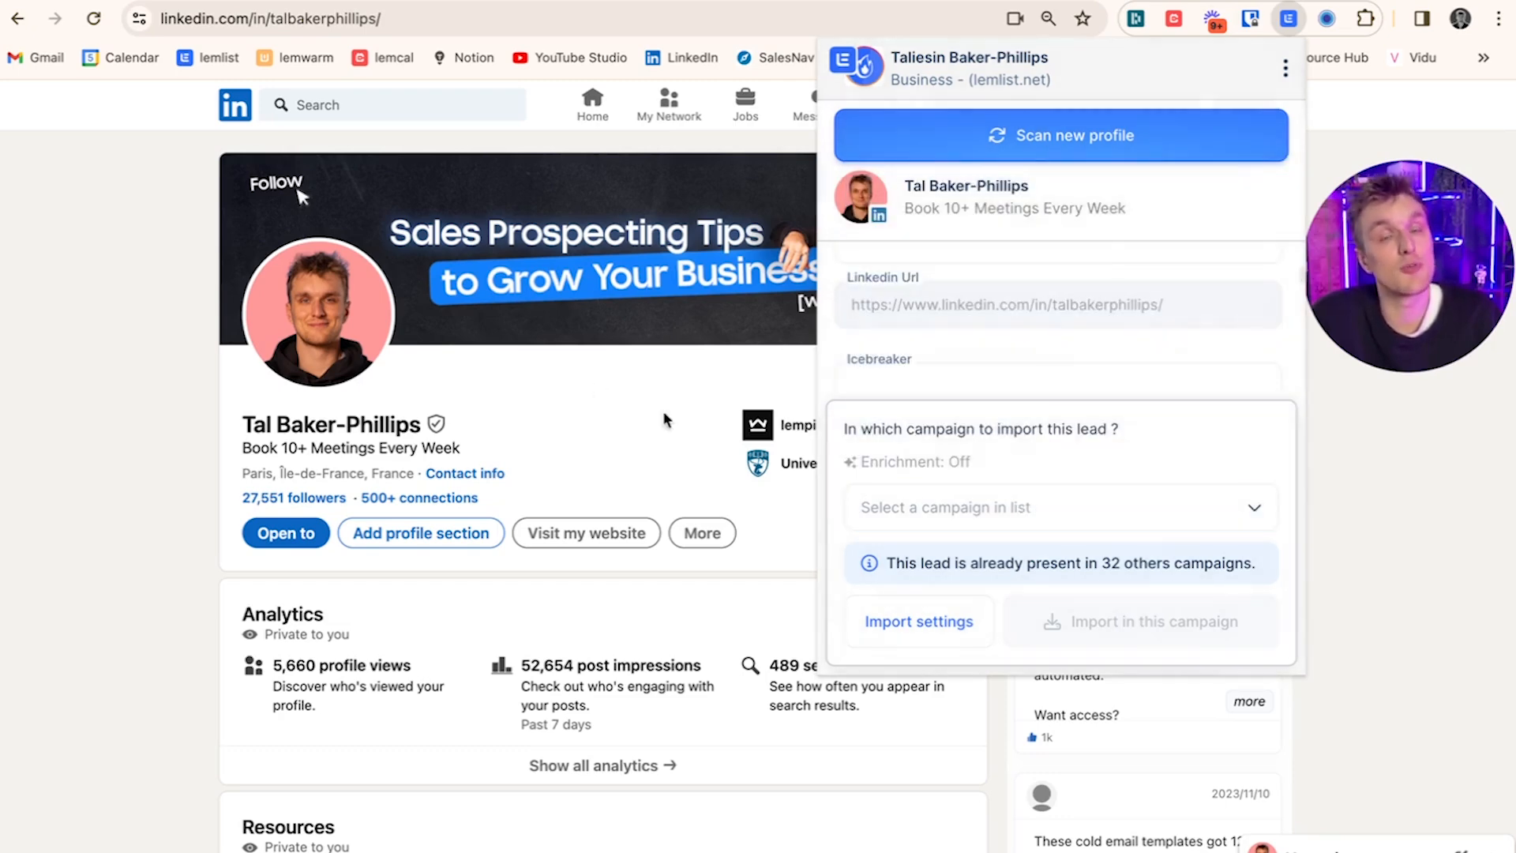
{"action": "mouse_move", "coordinate": [1046, 436]}
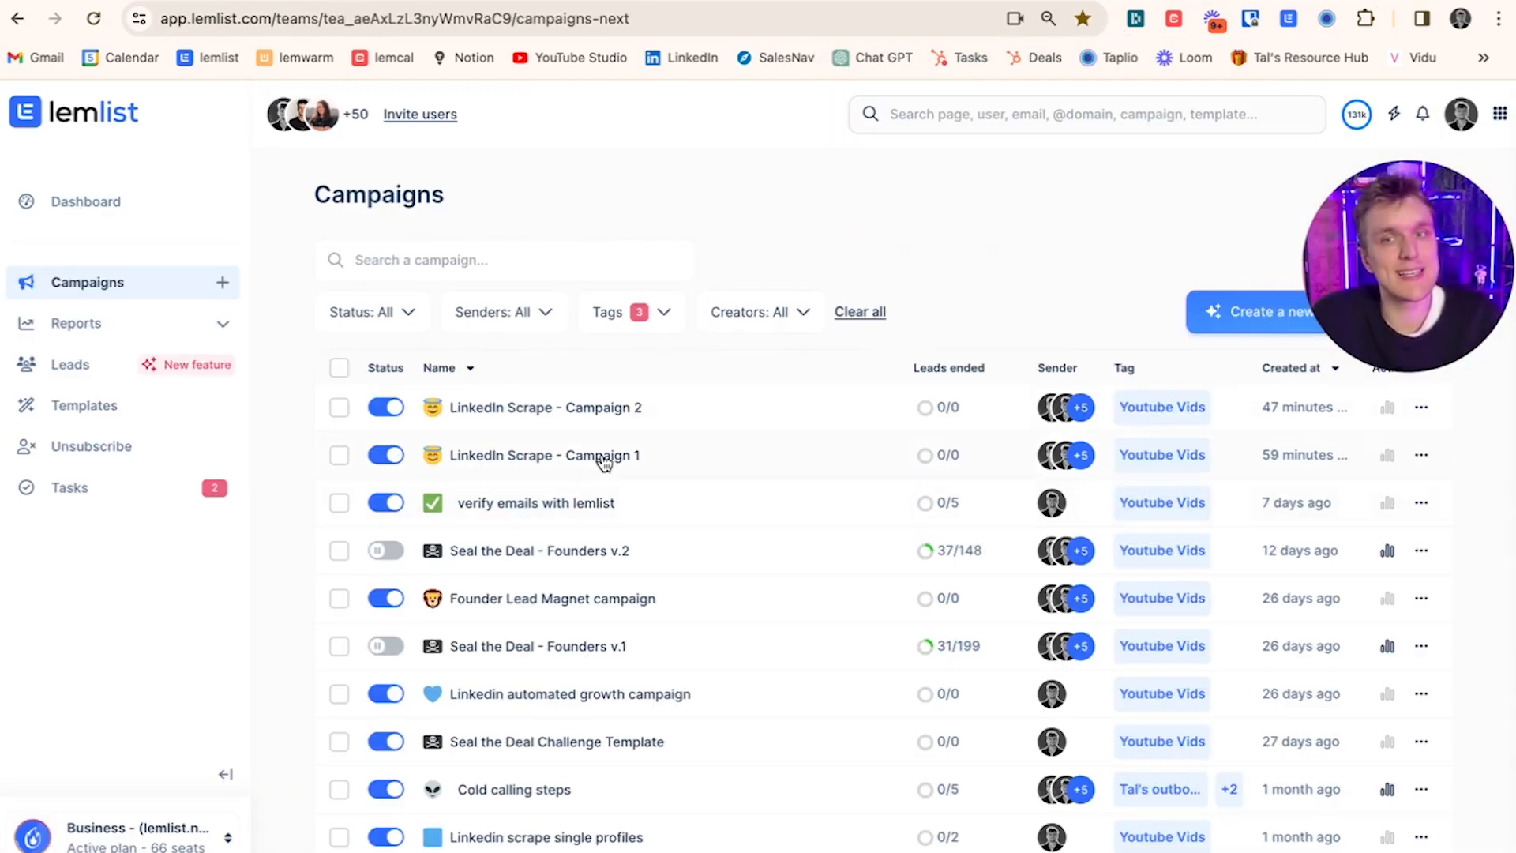
- Review the third email of LinkedIn Scrape Campaign 1, then Campaign 2's third email
{"action": "left_click", "coordinate": [545, 455]}
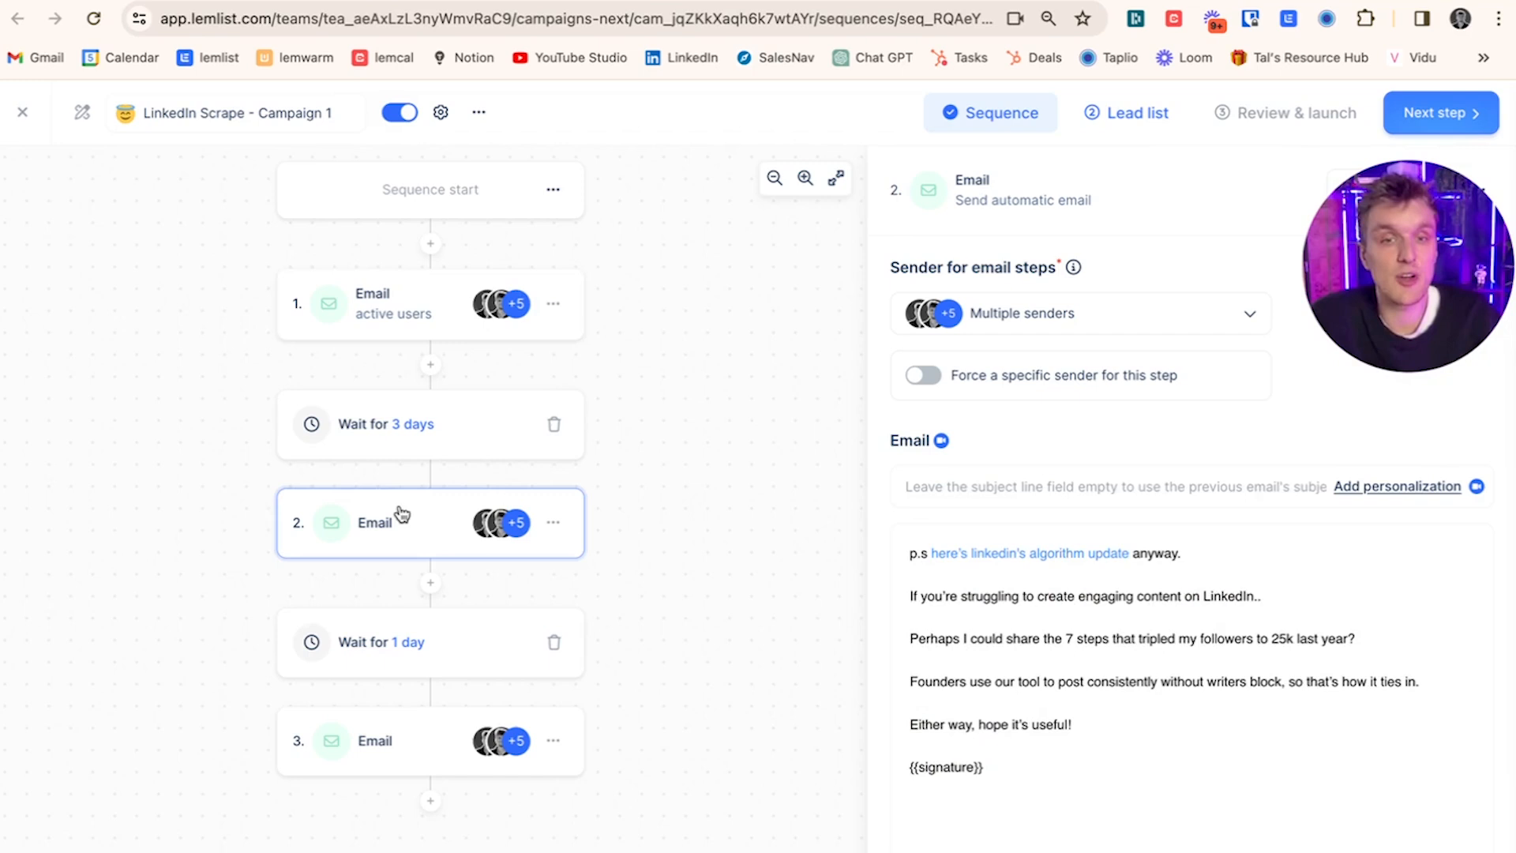
{"action": "mouse_move", "coordinate": [360, 755]}
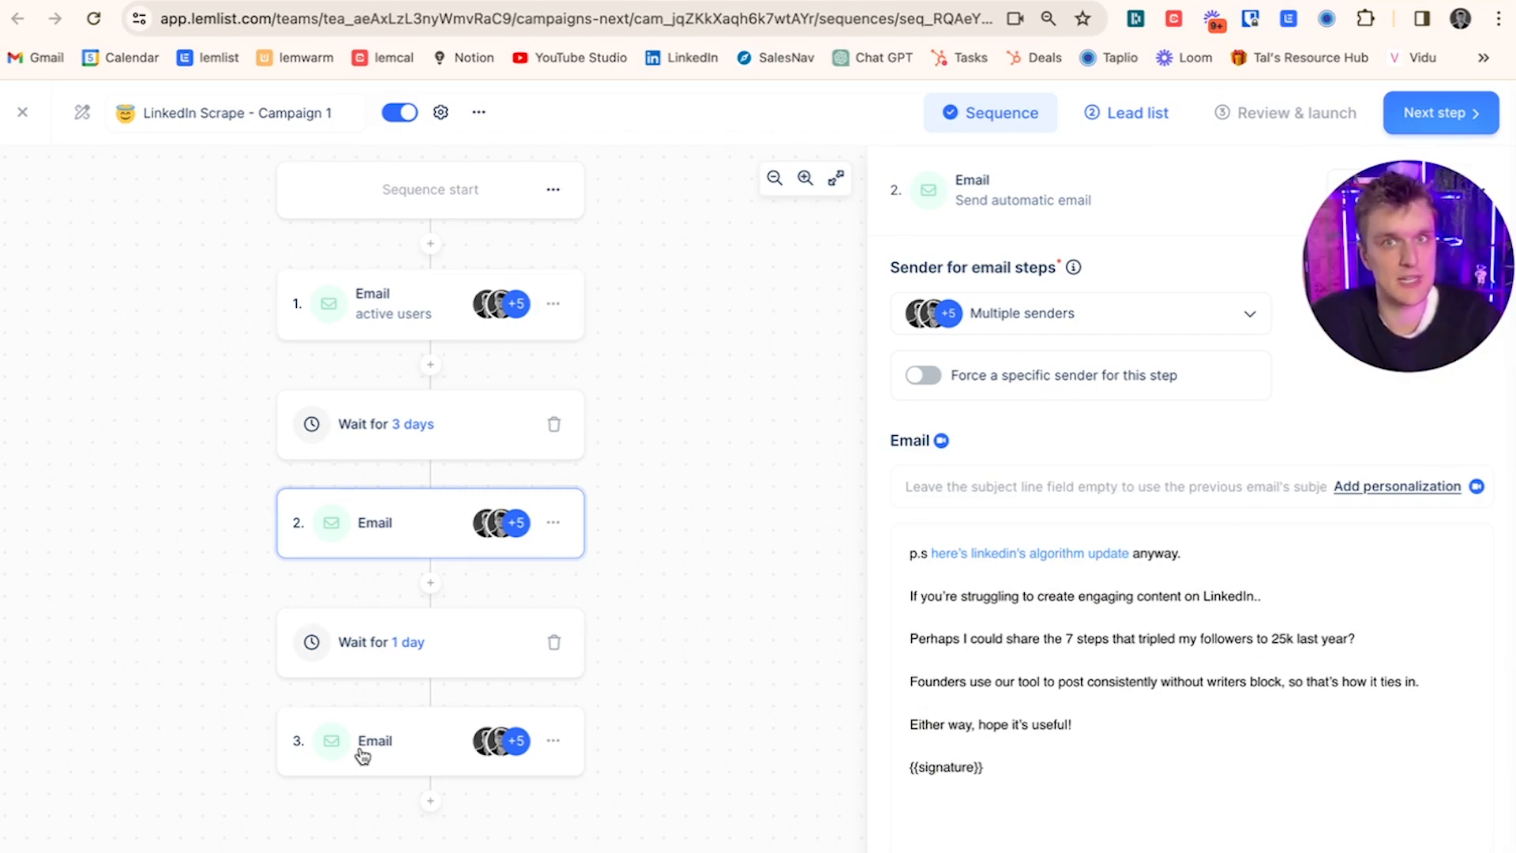
{"action": "left_click", "coordinate": [376, 741]}
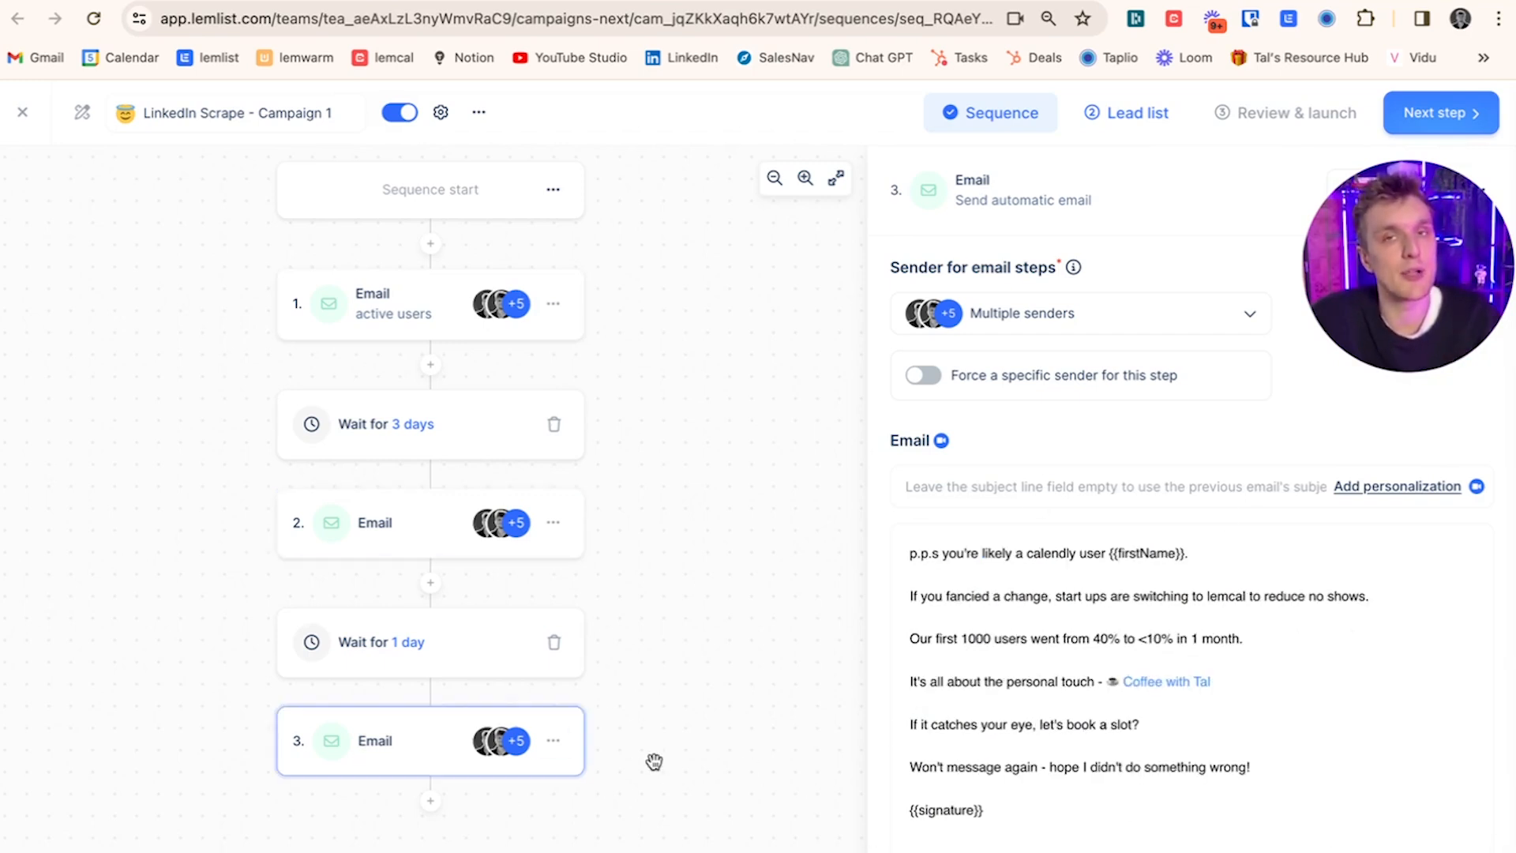
{"action": "mouse_move", "coordinate": [684, 719]}
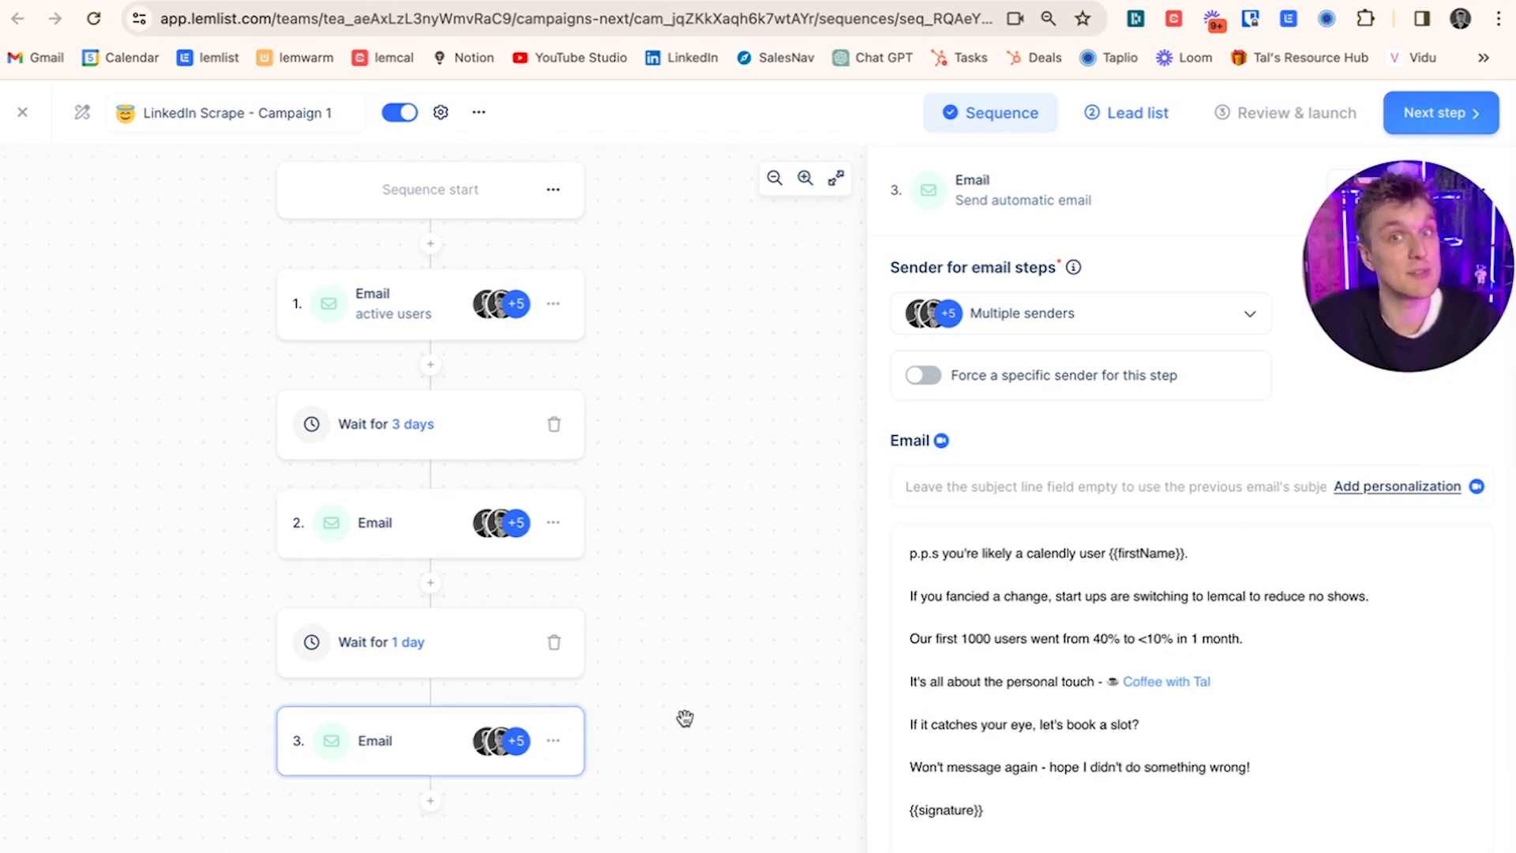
{"action": "left_click", "coordinate": [430, 303]}
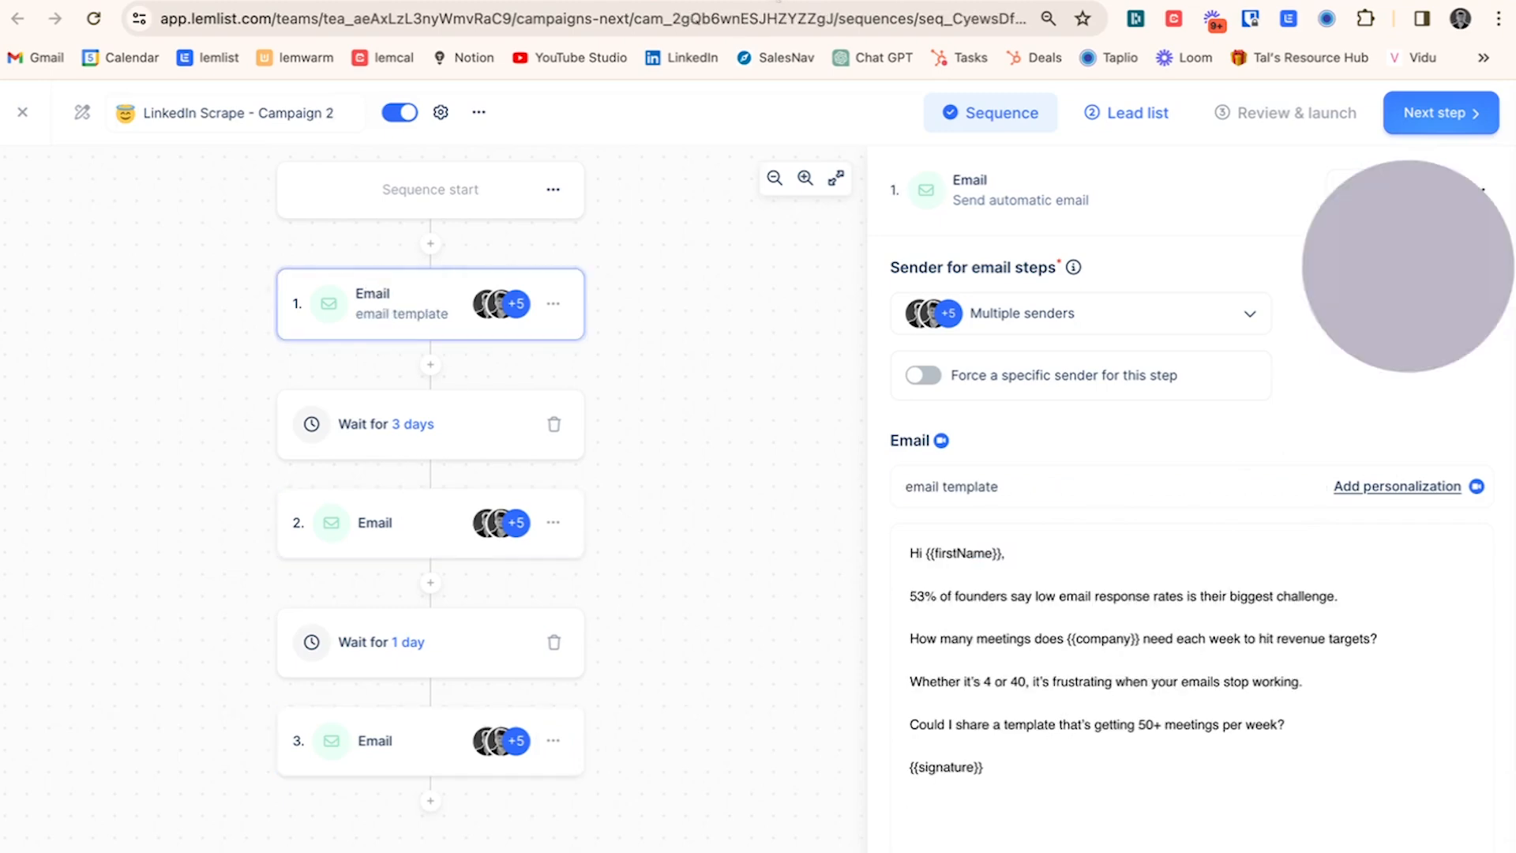
{"action": "left_click", "coordinate": [430, 523]}
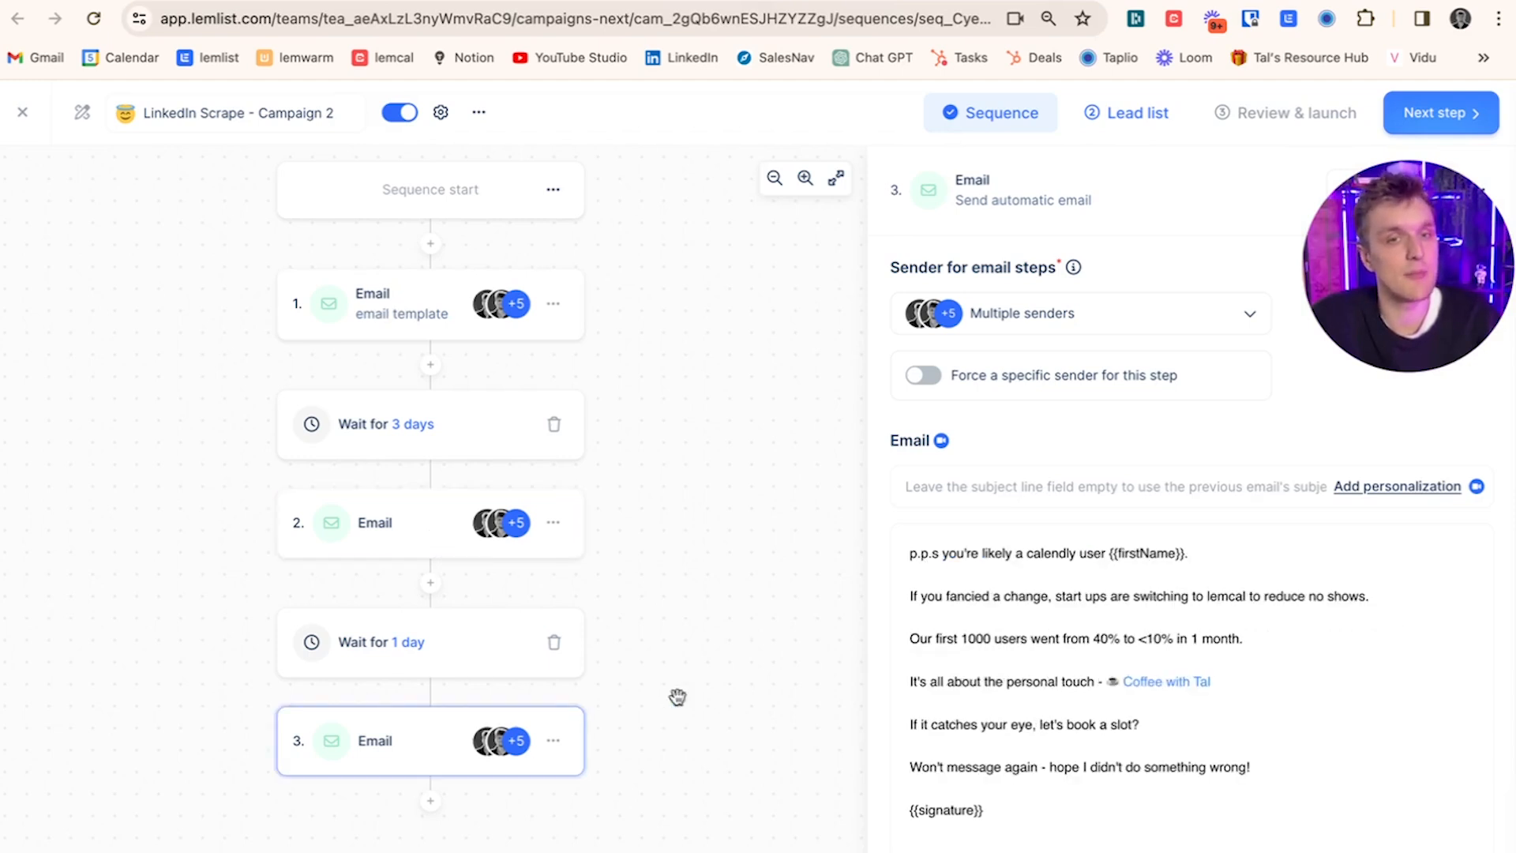
{"action": "mouse_move", "coordinate": [384, 307]}
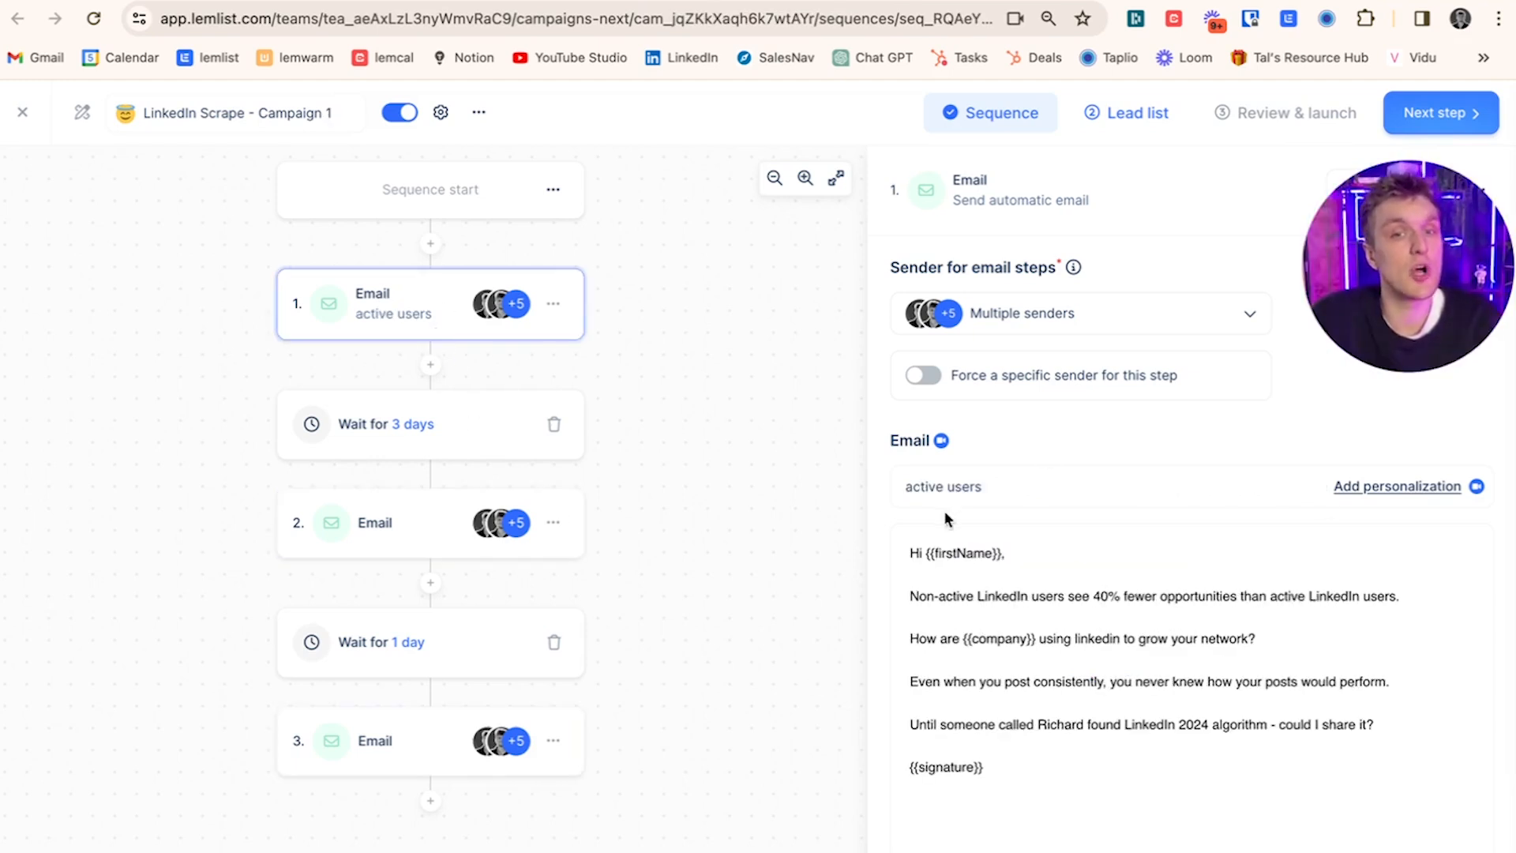
{"action": "mouse_move", "coordinate": [1074, 593]}
{"action": "type", "text": "'s"}
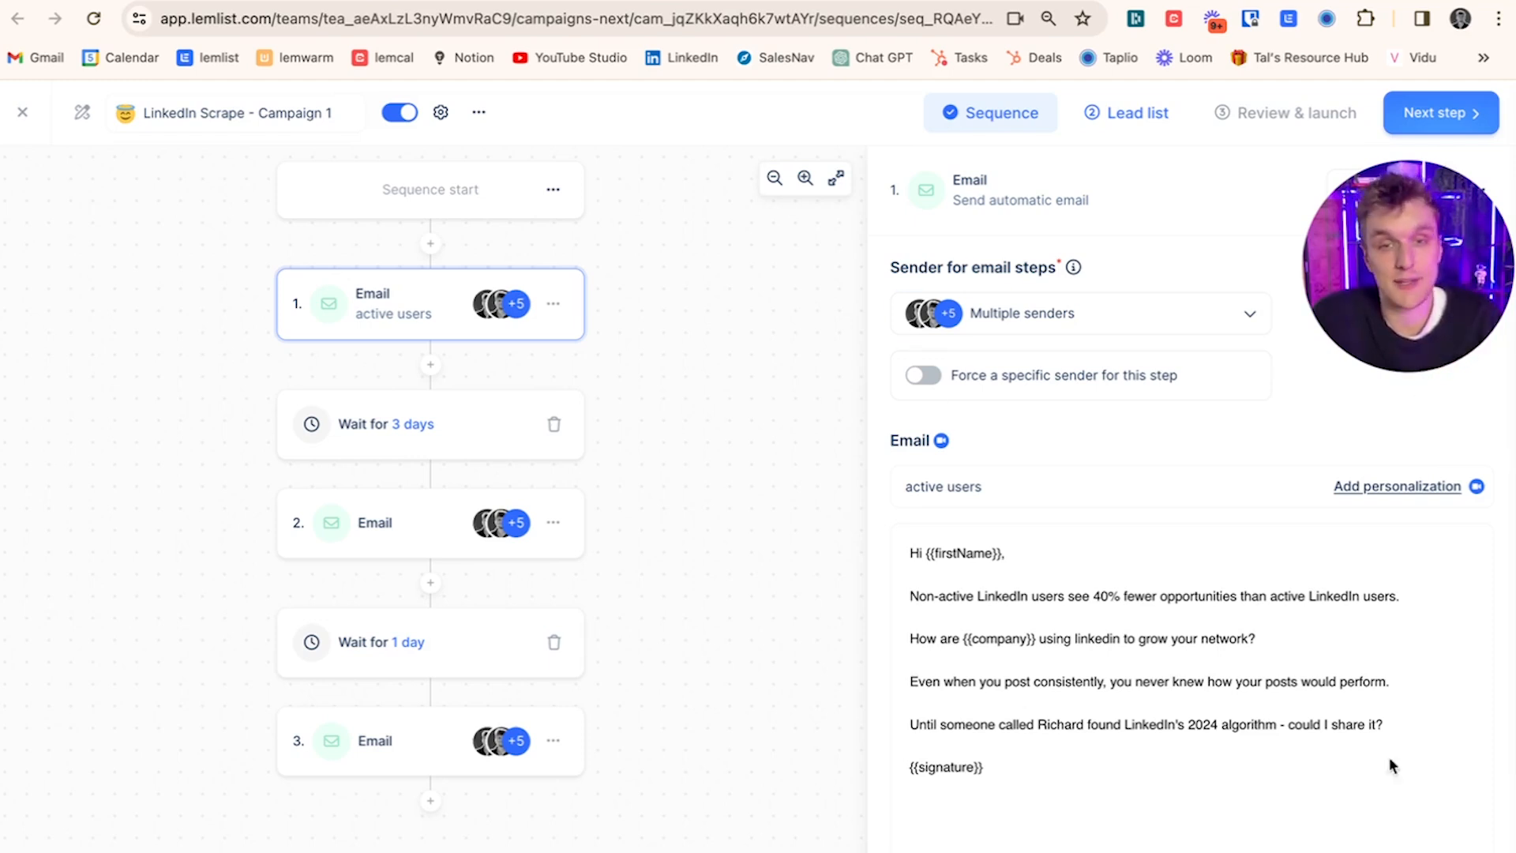
- Highlight the line asking how {{company}} uses LinkedIn, then deselect it
{"action": "triple_click", "coordinate": [1081, 638]}
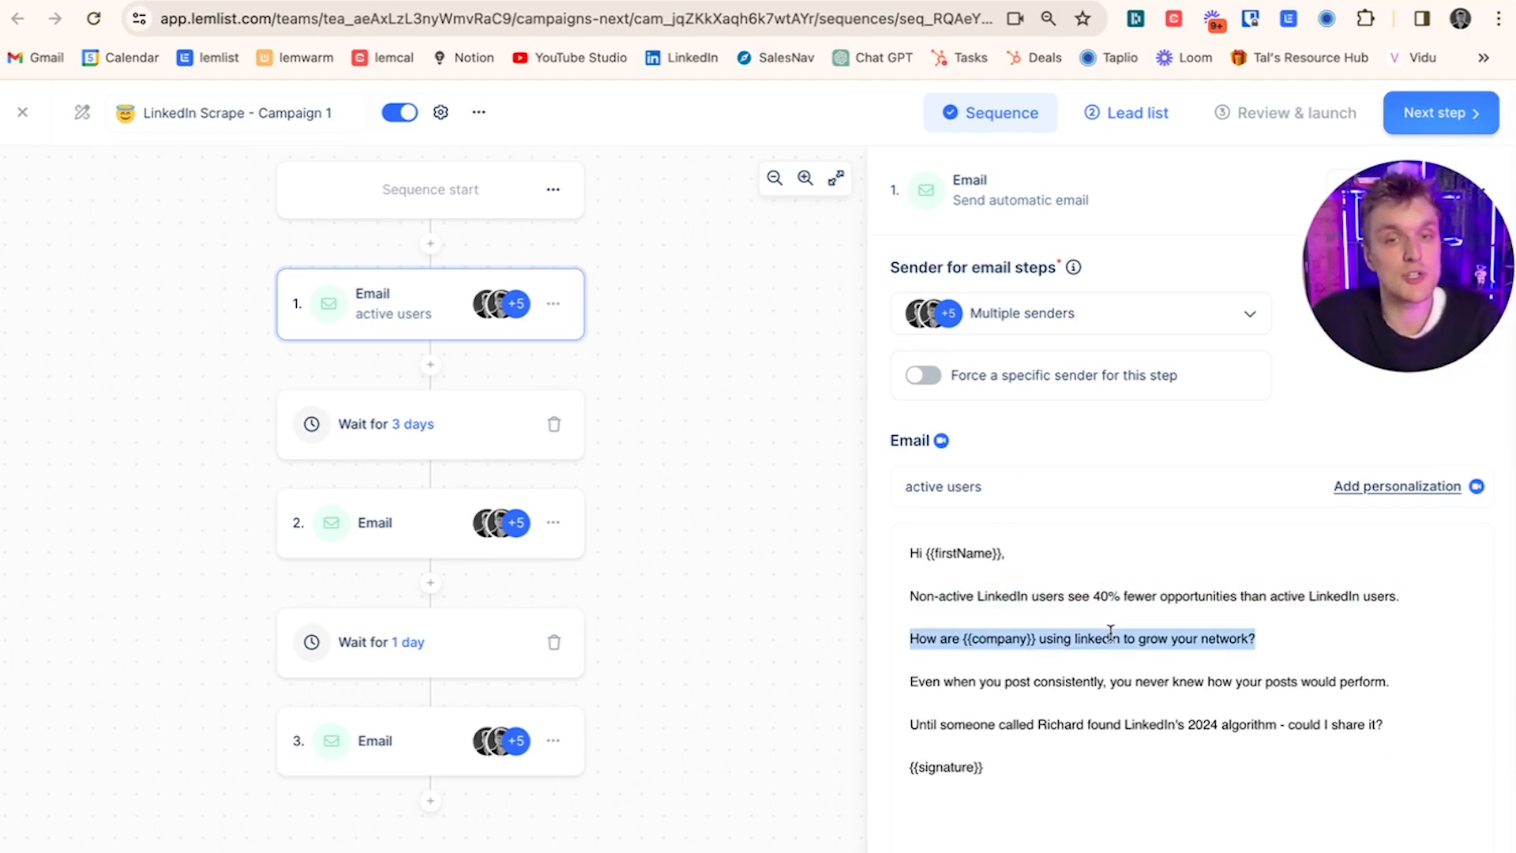
{"action": "left_click", "coordinate": [1098, 665]}
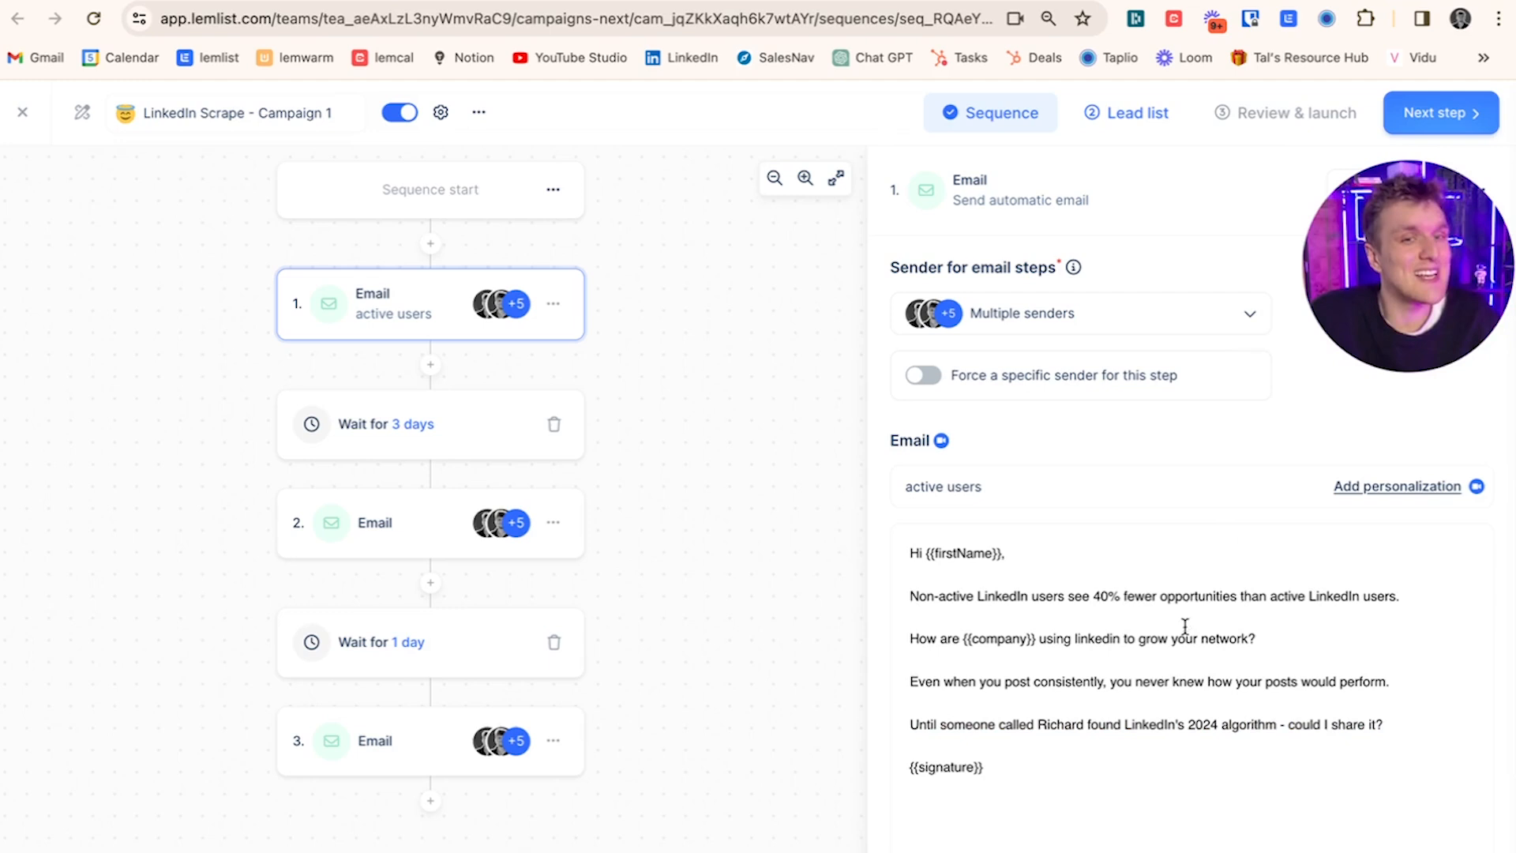
{"action": "mouse_move", "coordinate": [1007, 604]}
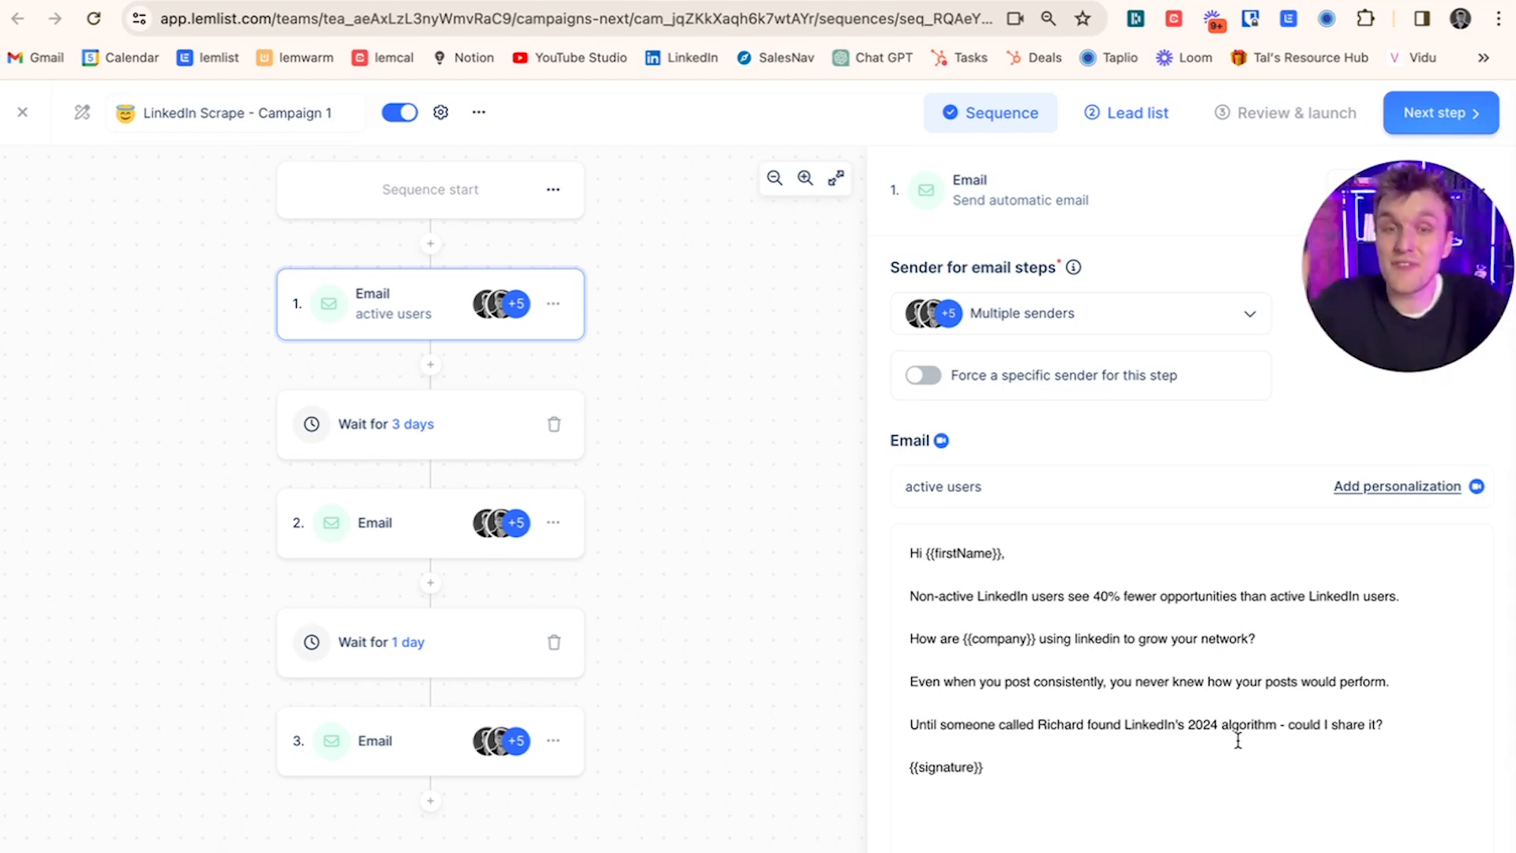
{"action": "mouse_move", "coordinate": [398, 476]}
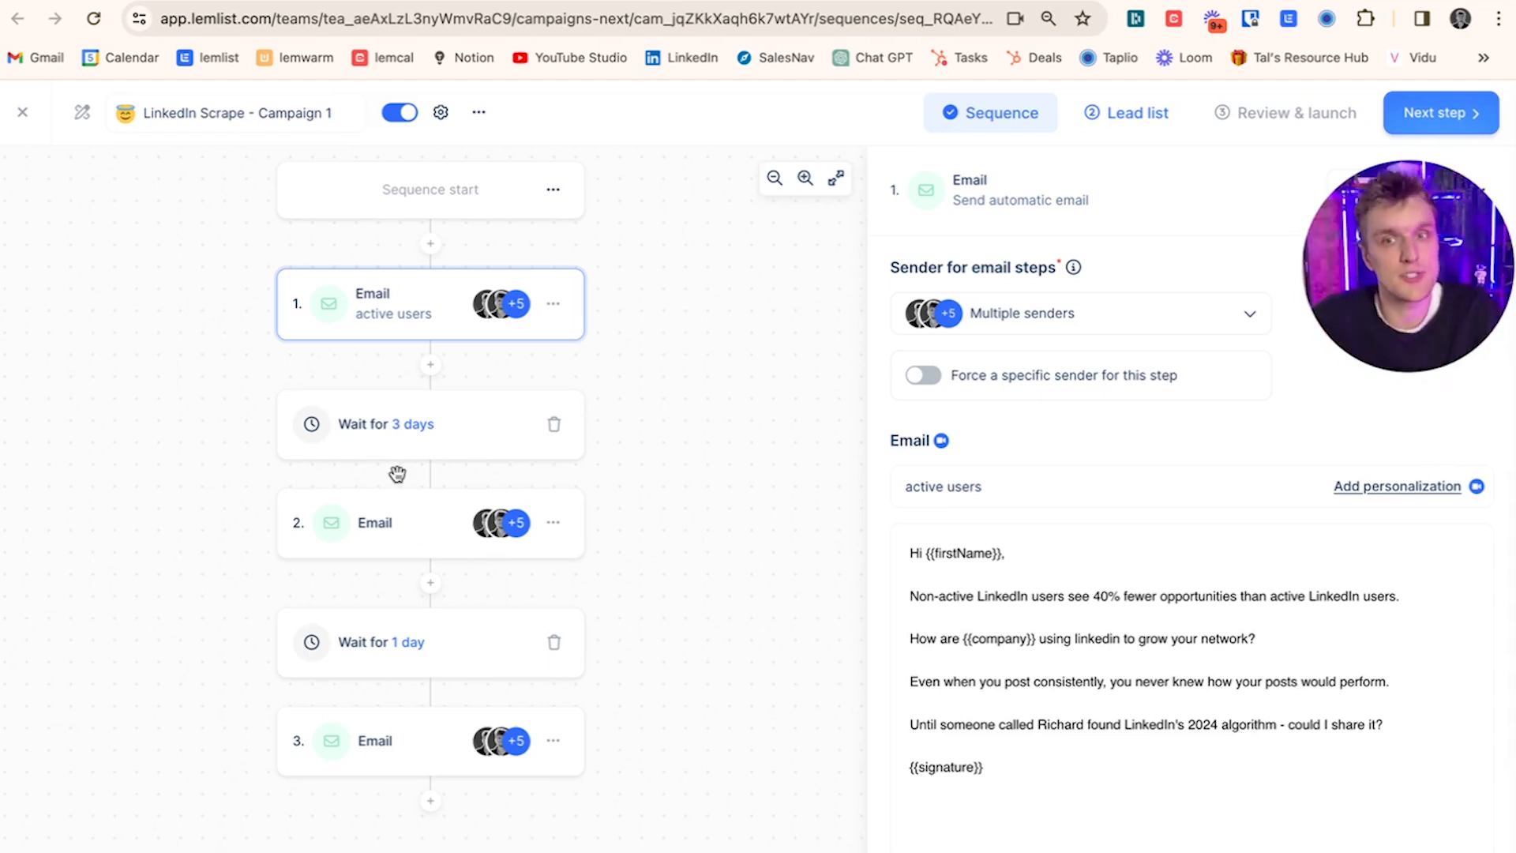
{"action": "mouse_move", "coordinate": [410, 545]}
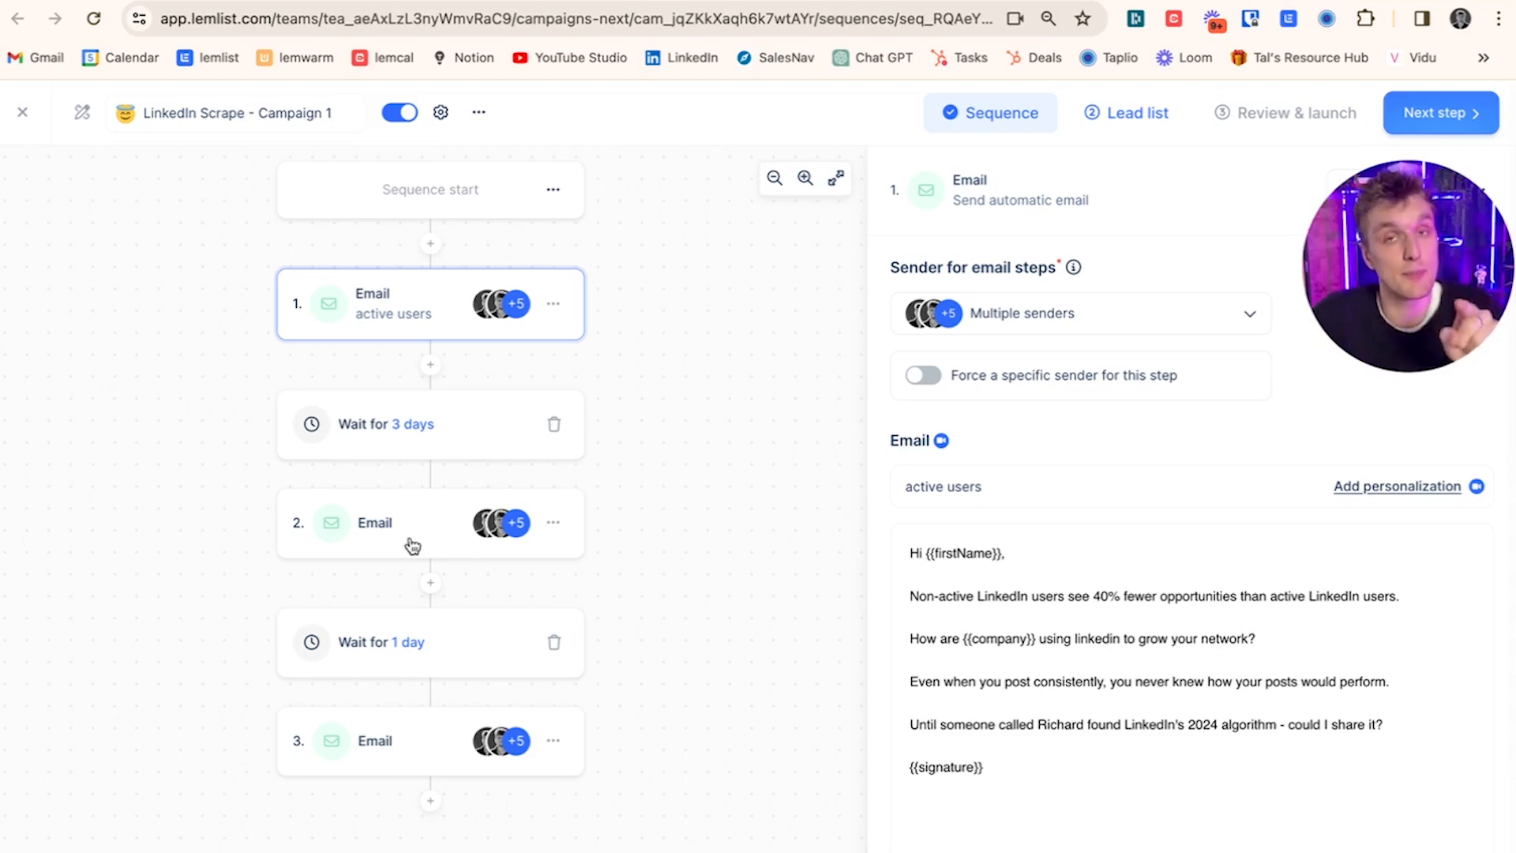
- Review Campaign 1's second email, checking the 7-steps sentence and the blank line before the signature
{"action": "left_click", "coordinate": [428, 523]}
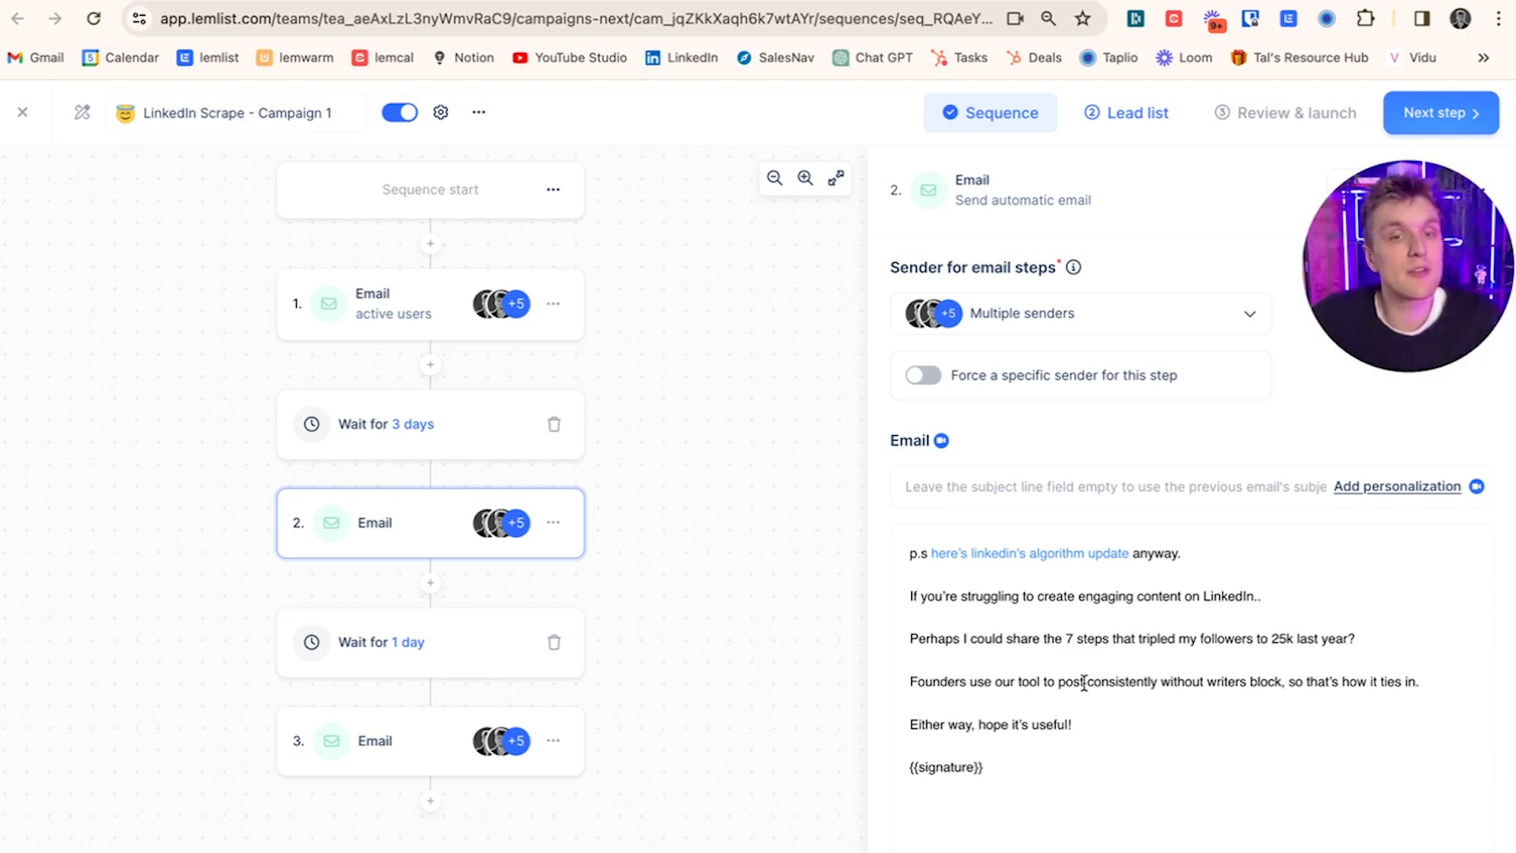
{"action": "triple_click", "coordinate": [1083, 682]}
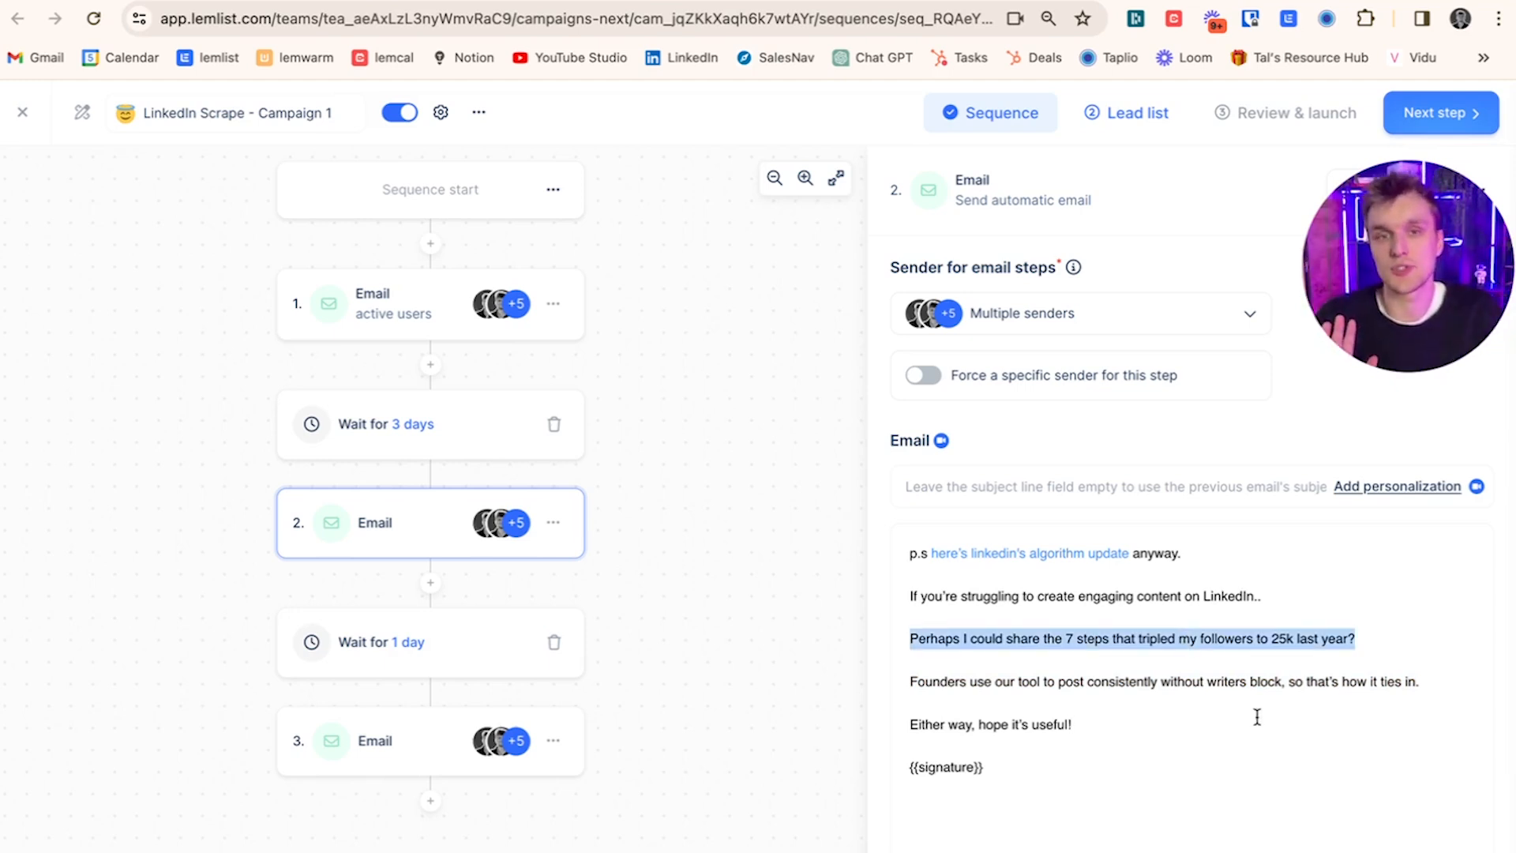
{"action": "left_click", "coordinate": [1181, 553]}
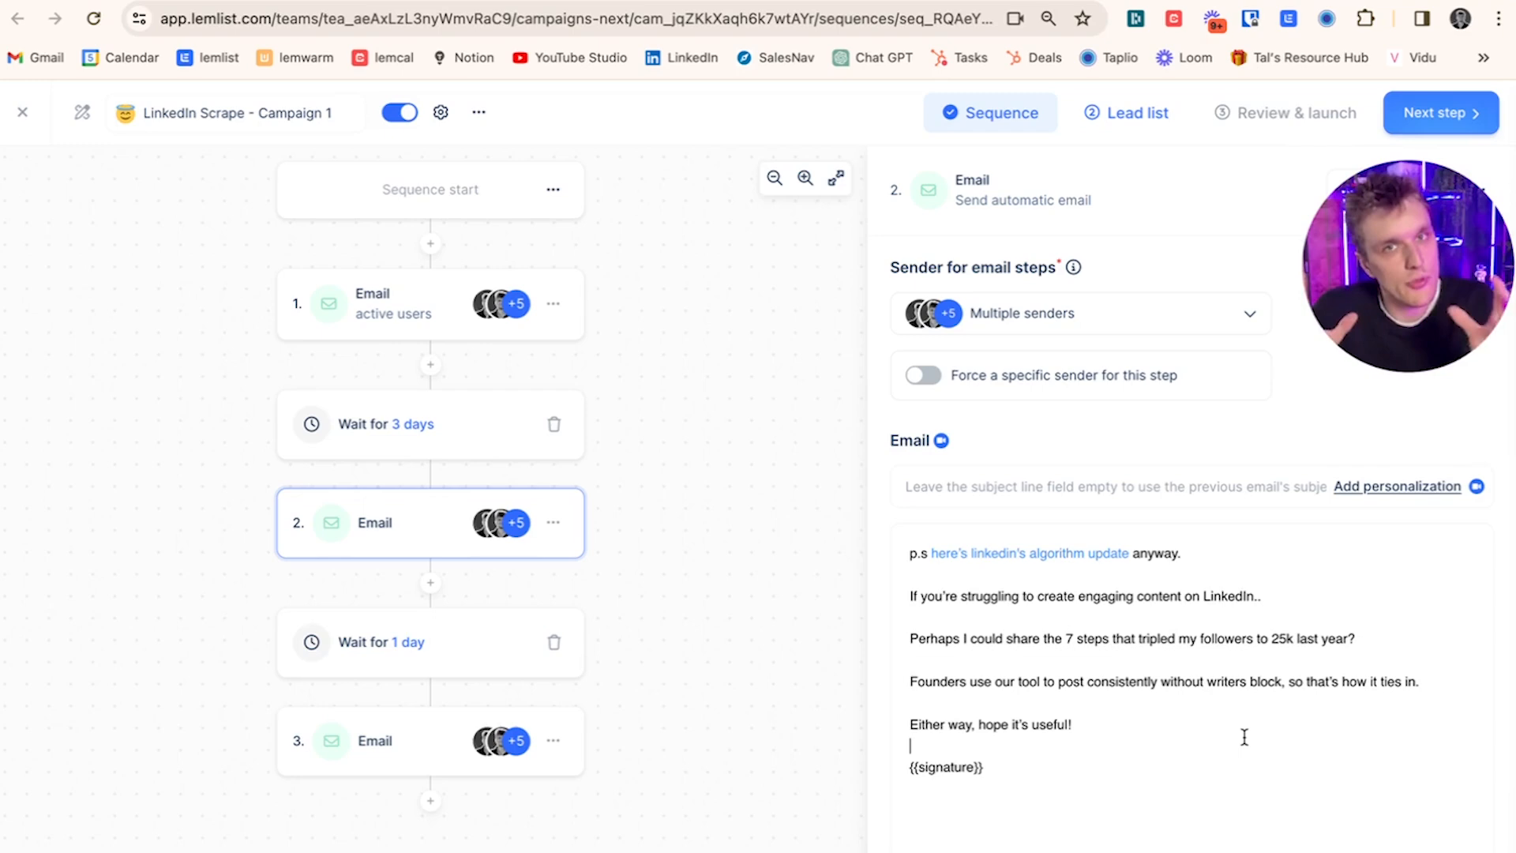
{"action": "left_click", "coordinate": [428, 741]}
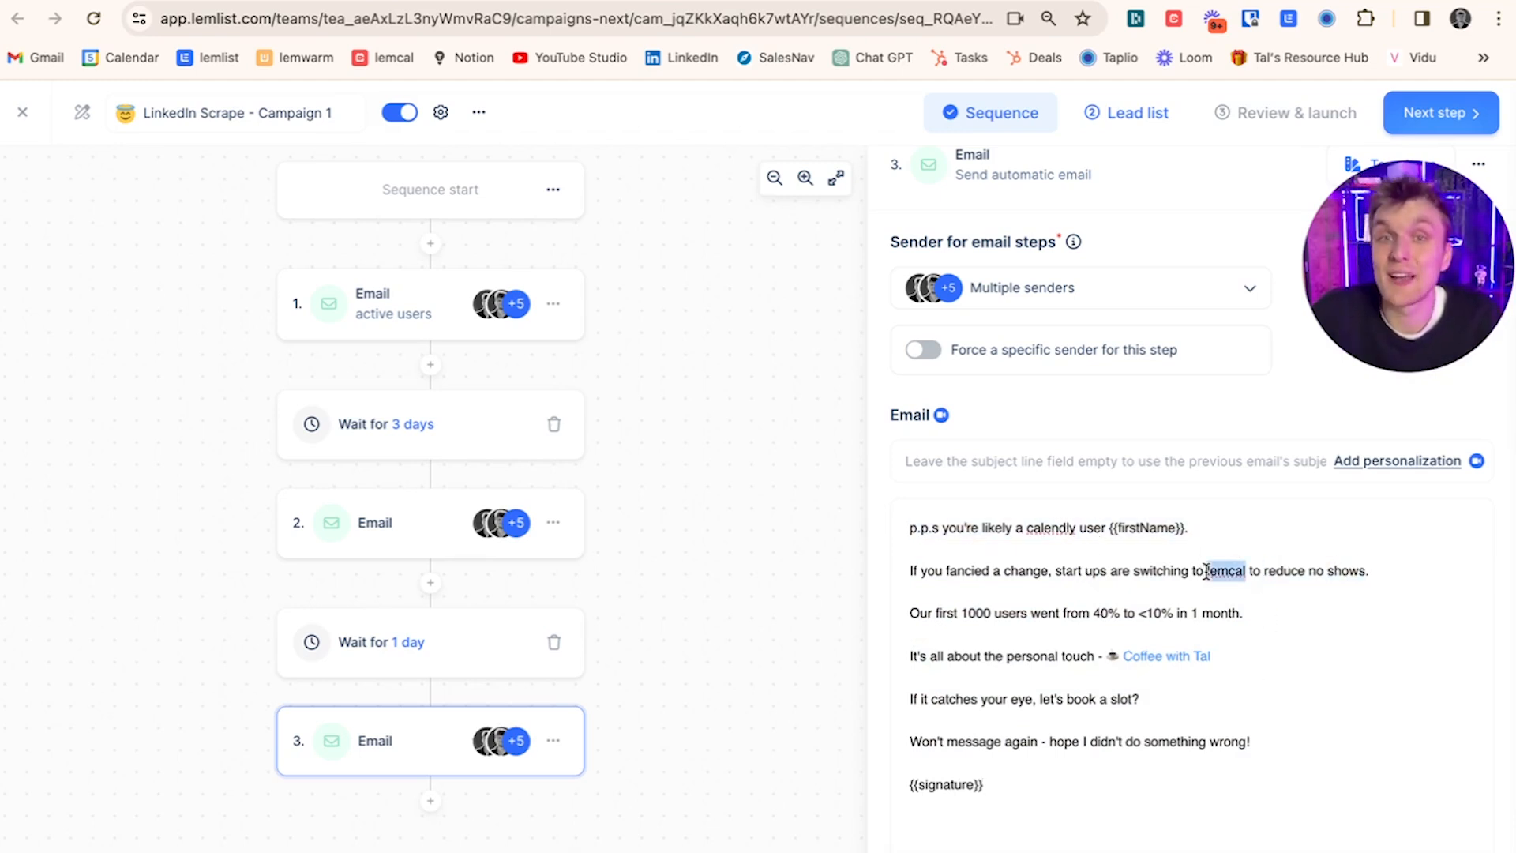
{"action": "triple_click", "coordinate": [1075, 613]}
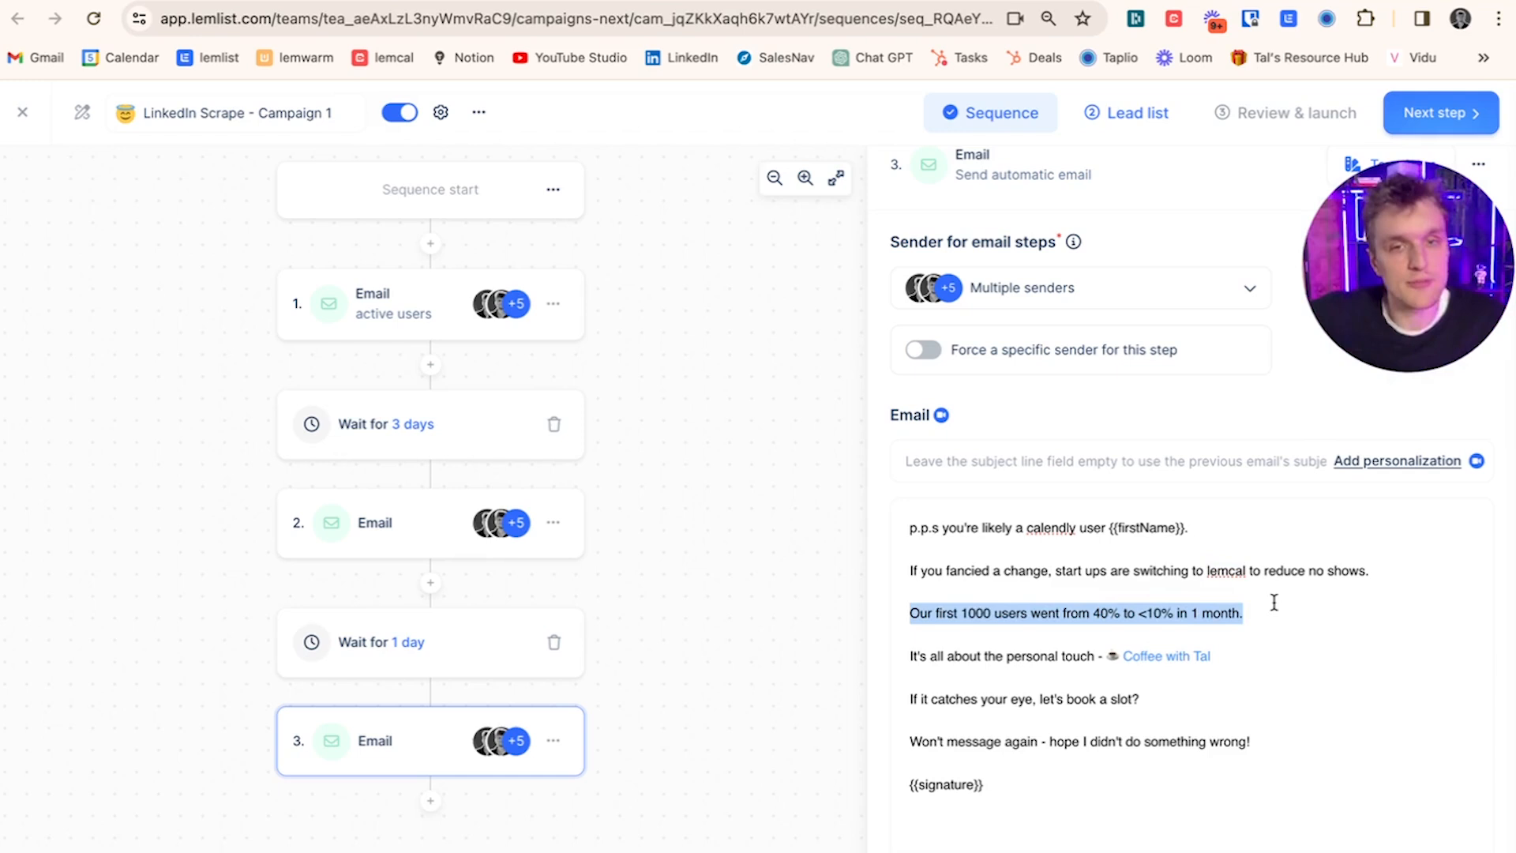
{"action": "left_click", "coordinate": [1072, 656]}
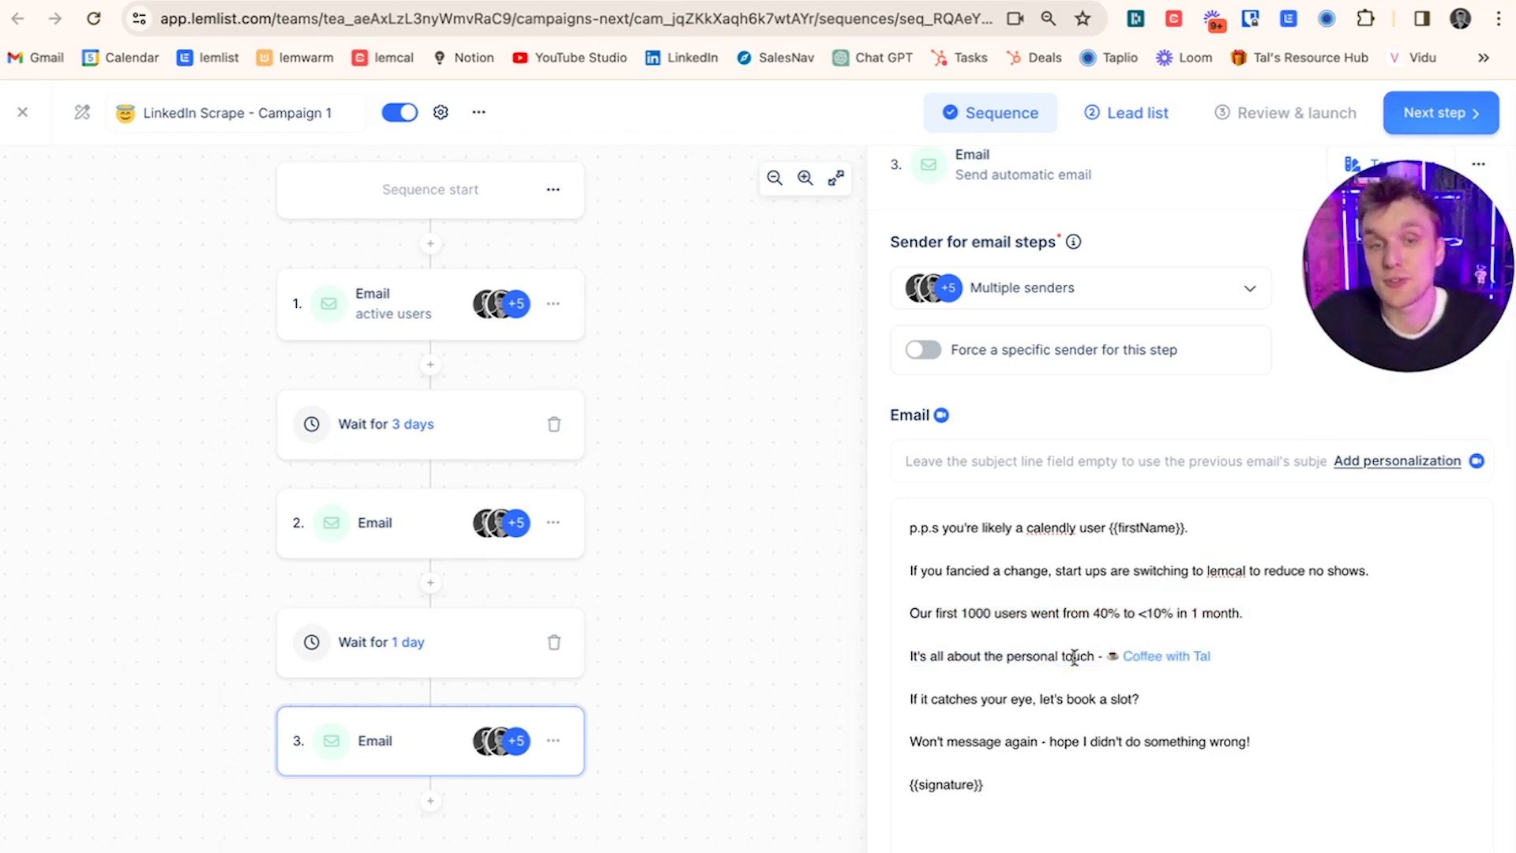
{"action": "double_click", "coordinate": [1048, 656]}
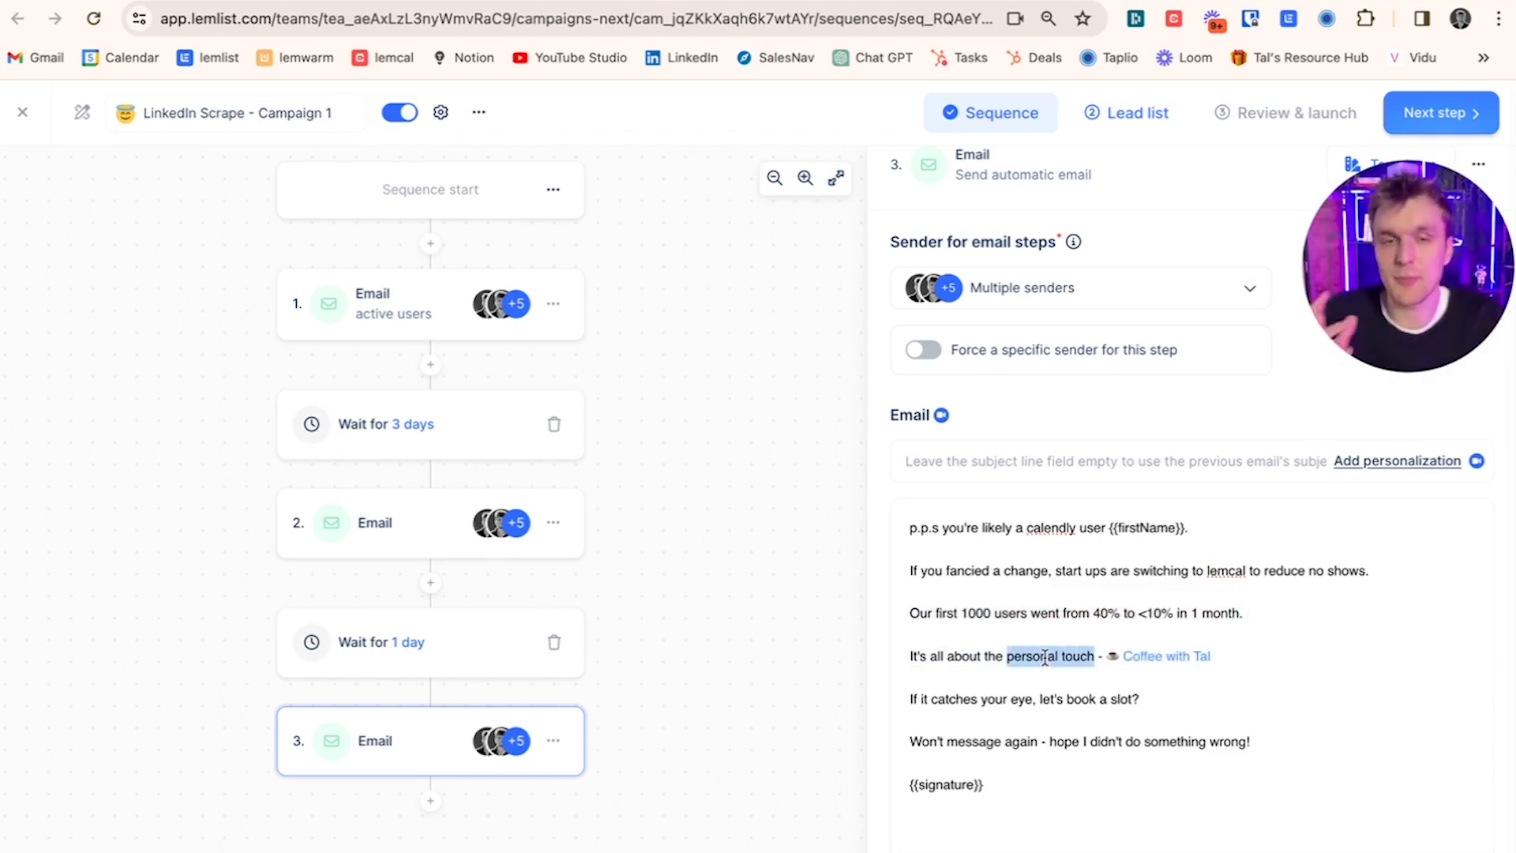
{"action": "mouse_move", "coordinate": [1199, 657]}
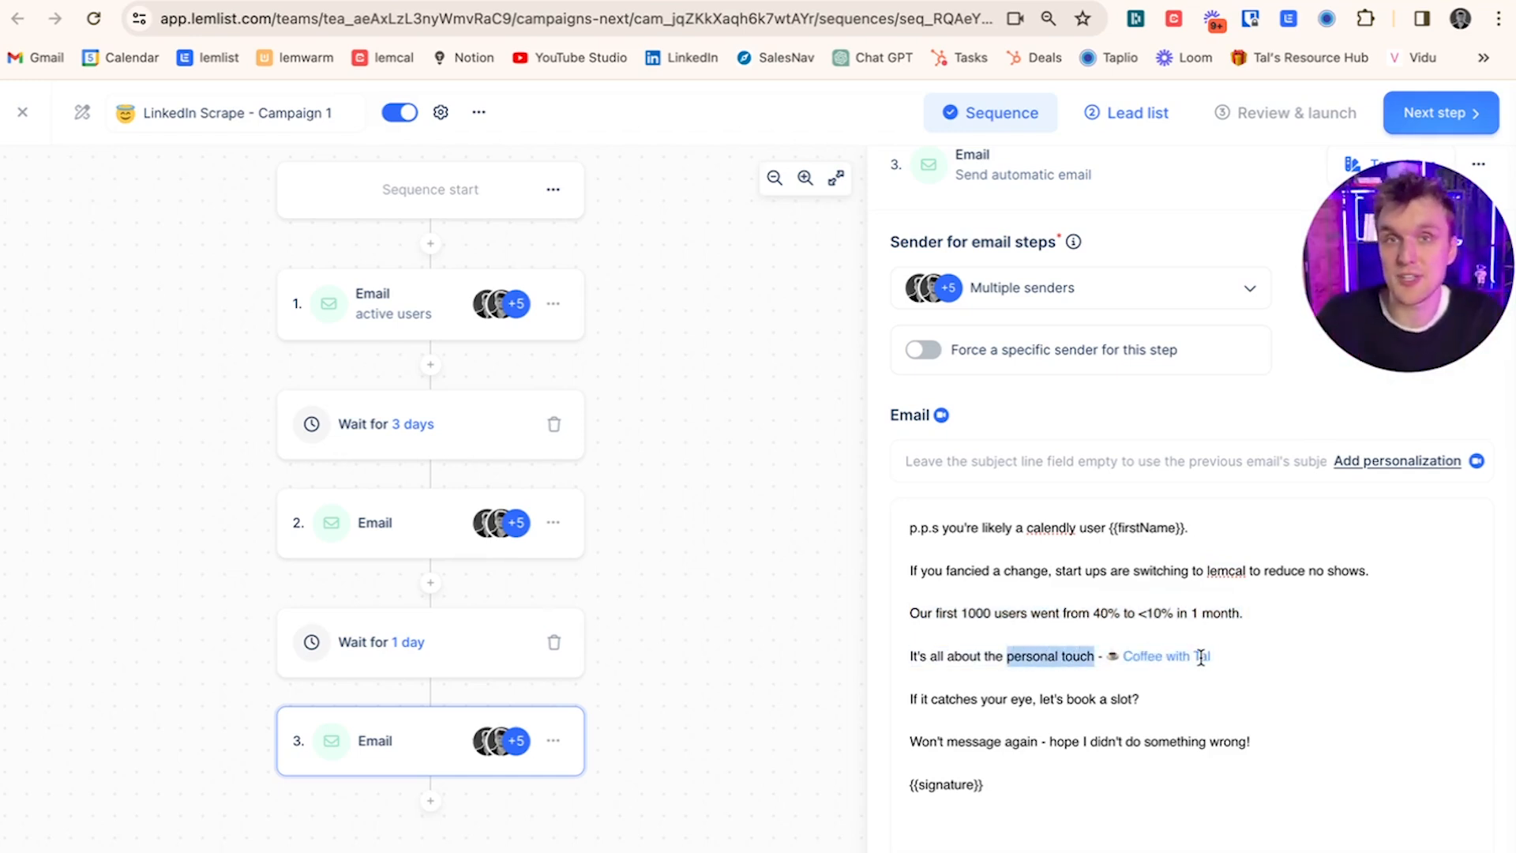
{"action": "left_click", "coordinate": [1158, 655]}
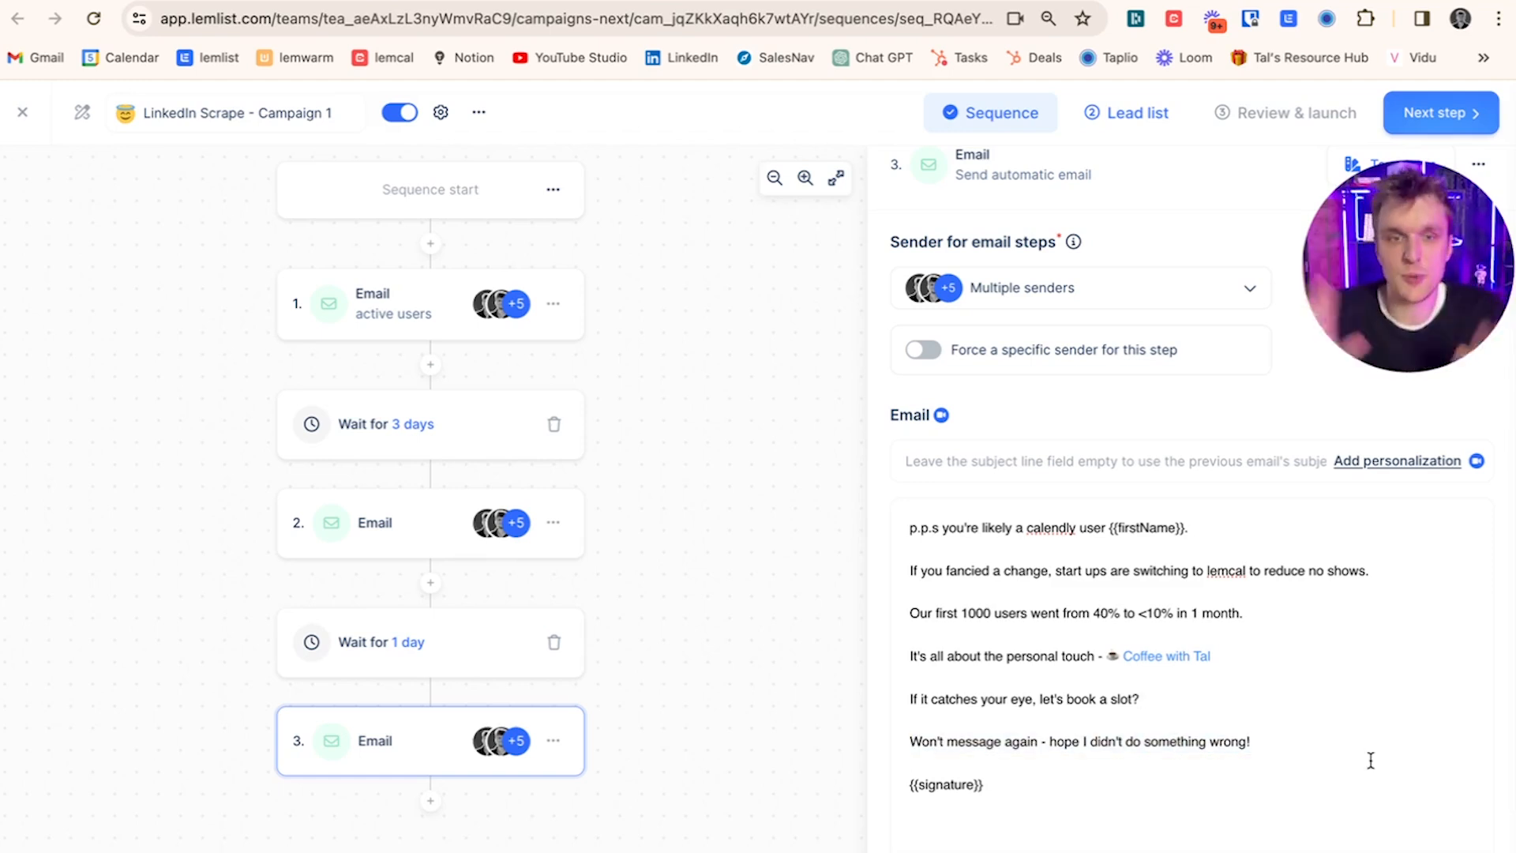
{"action": "left_click", "coordinate": [392, 303]}
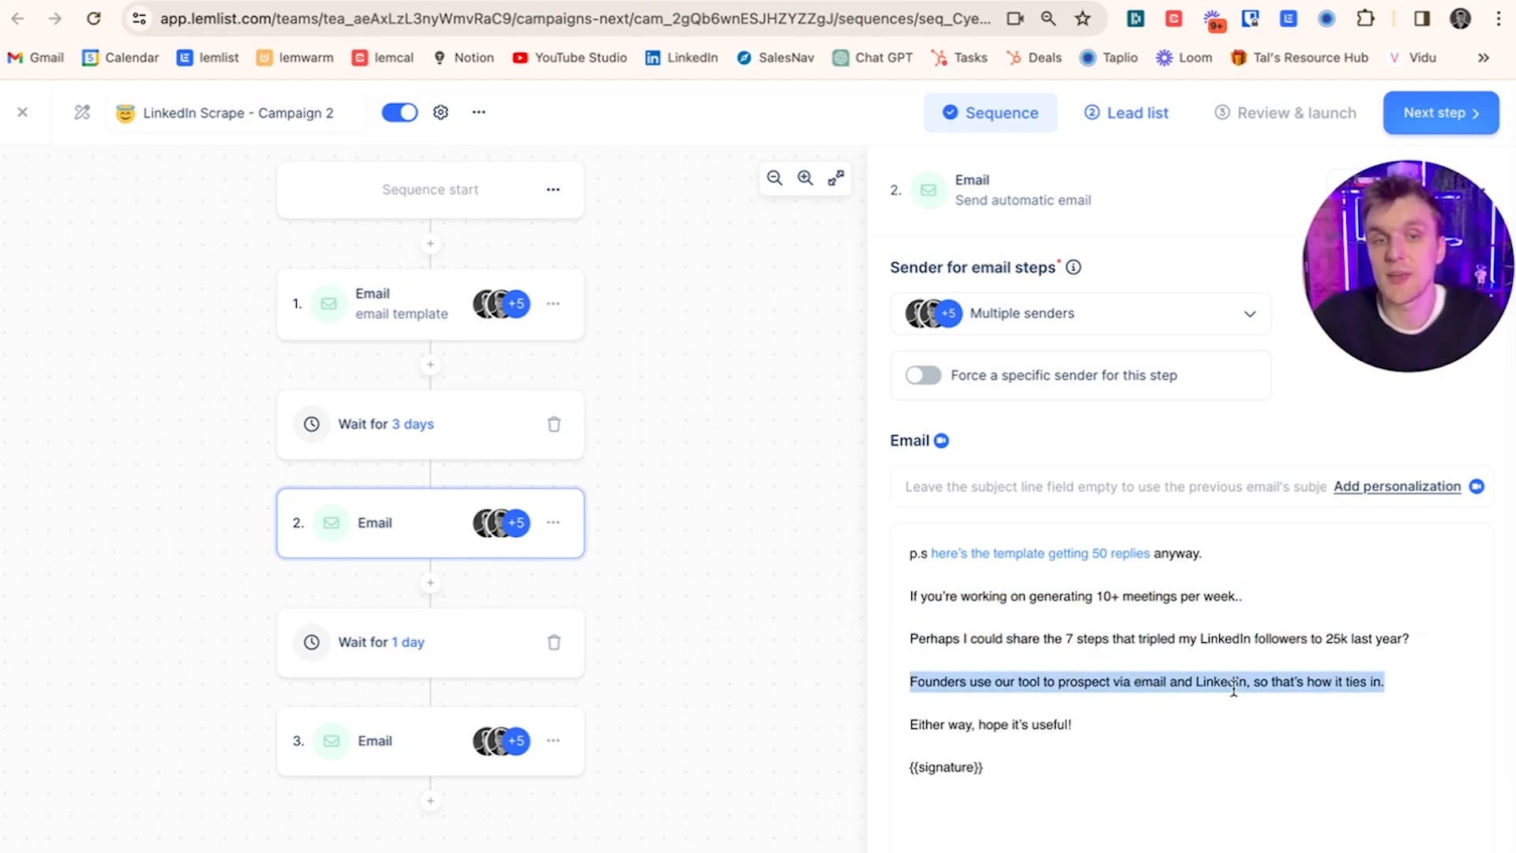
- Deselect the highlighted sentence about founders in Campaign 2's second email
{"action": "left_click", "coordinate": [1231, 730]}
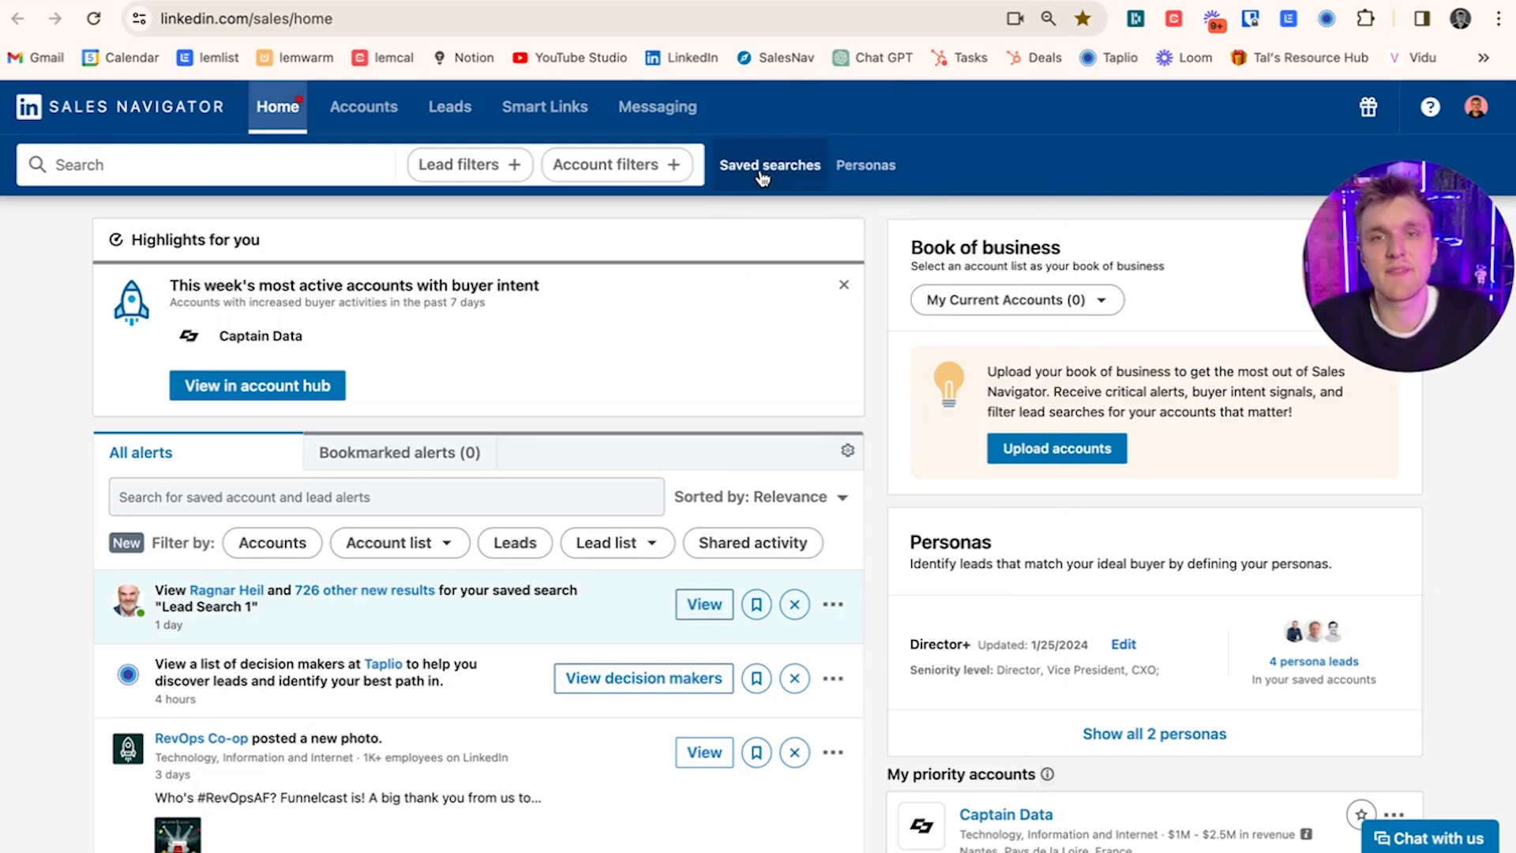
- Peek at saved Lead Search 1, return home and start a new lead search with all filters
{"action": "left_click", "coordinate": [770, 165]}
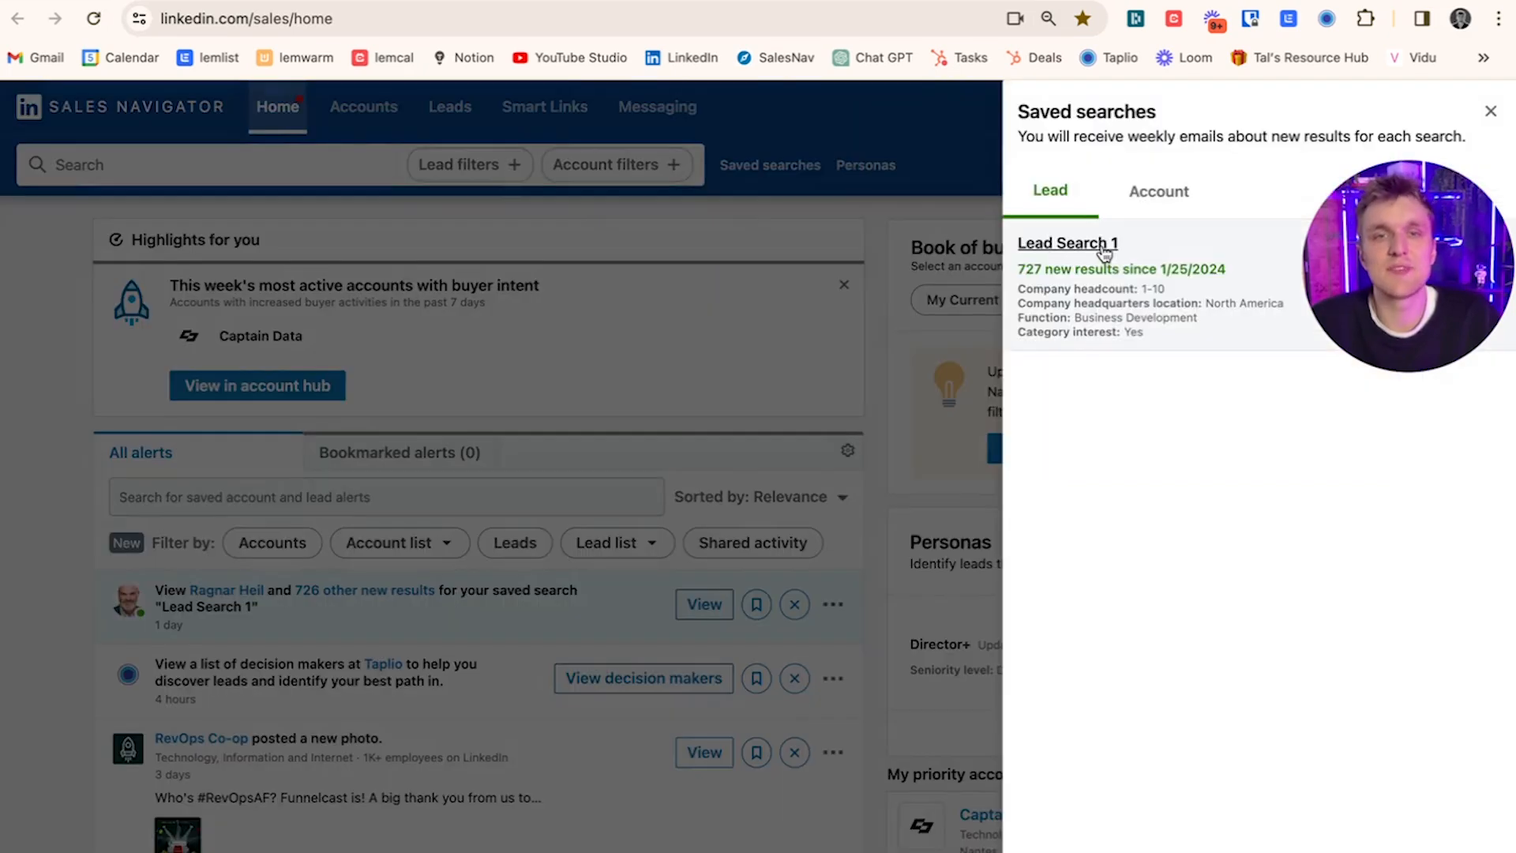
{"action": "left_click", "coordinate": [1068, 244]}
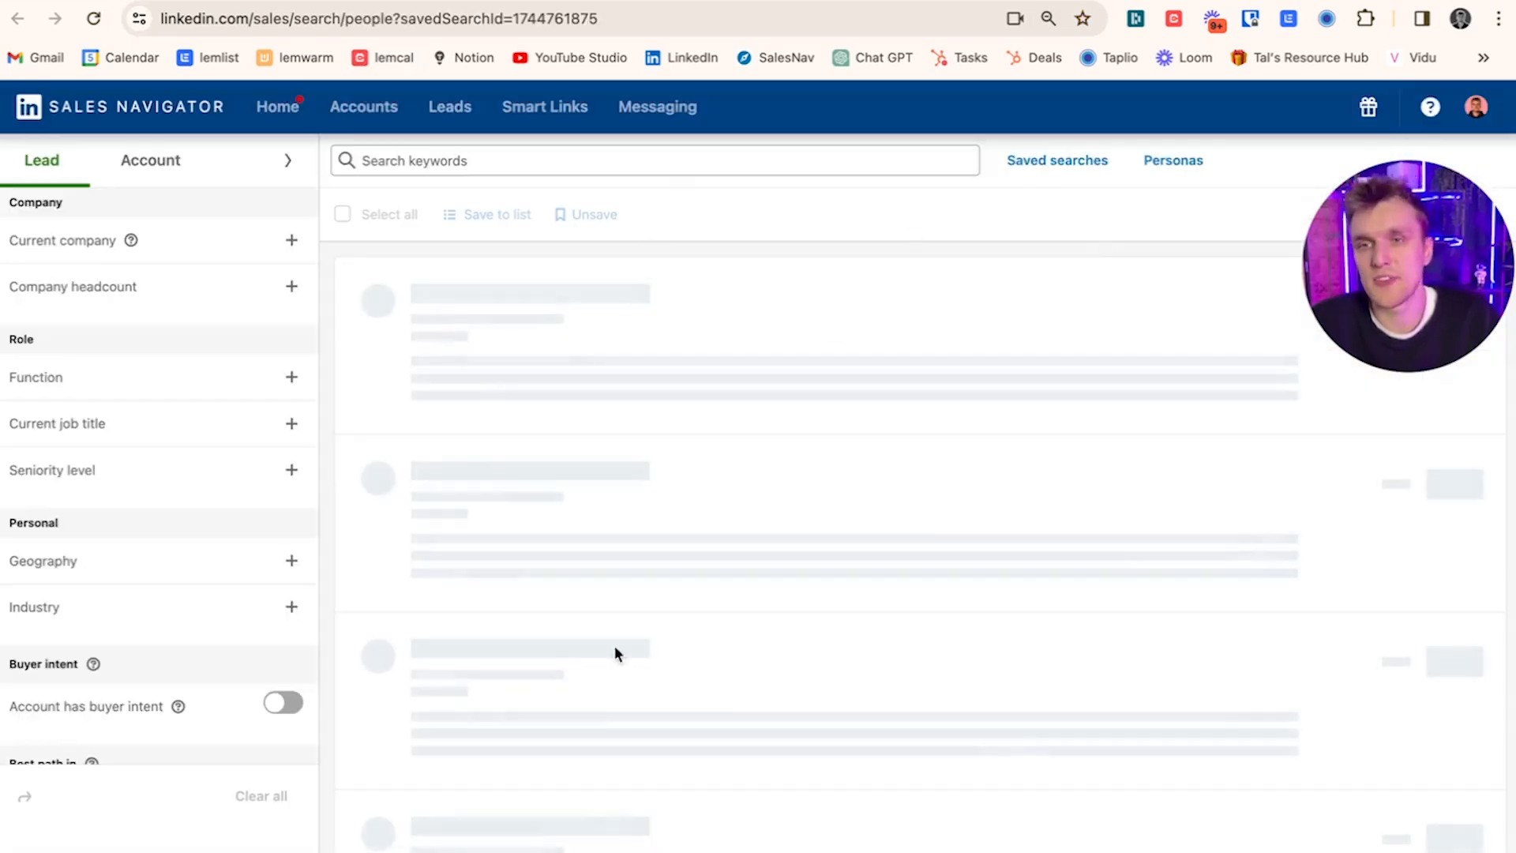
{"action": "left_click", "coordinate": [277, 106]}
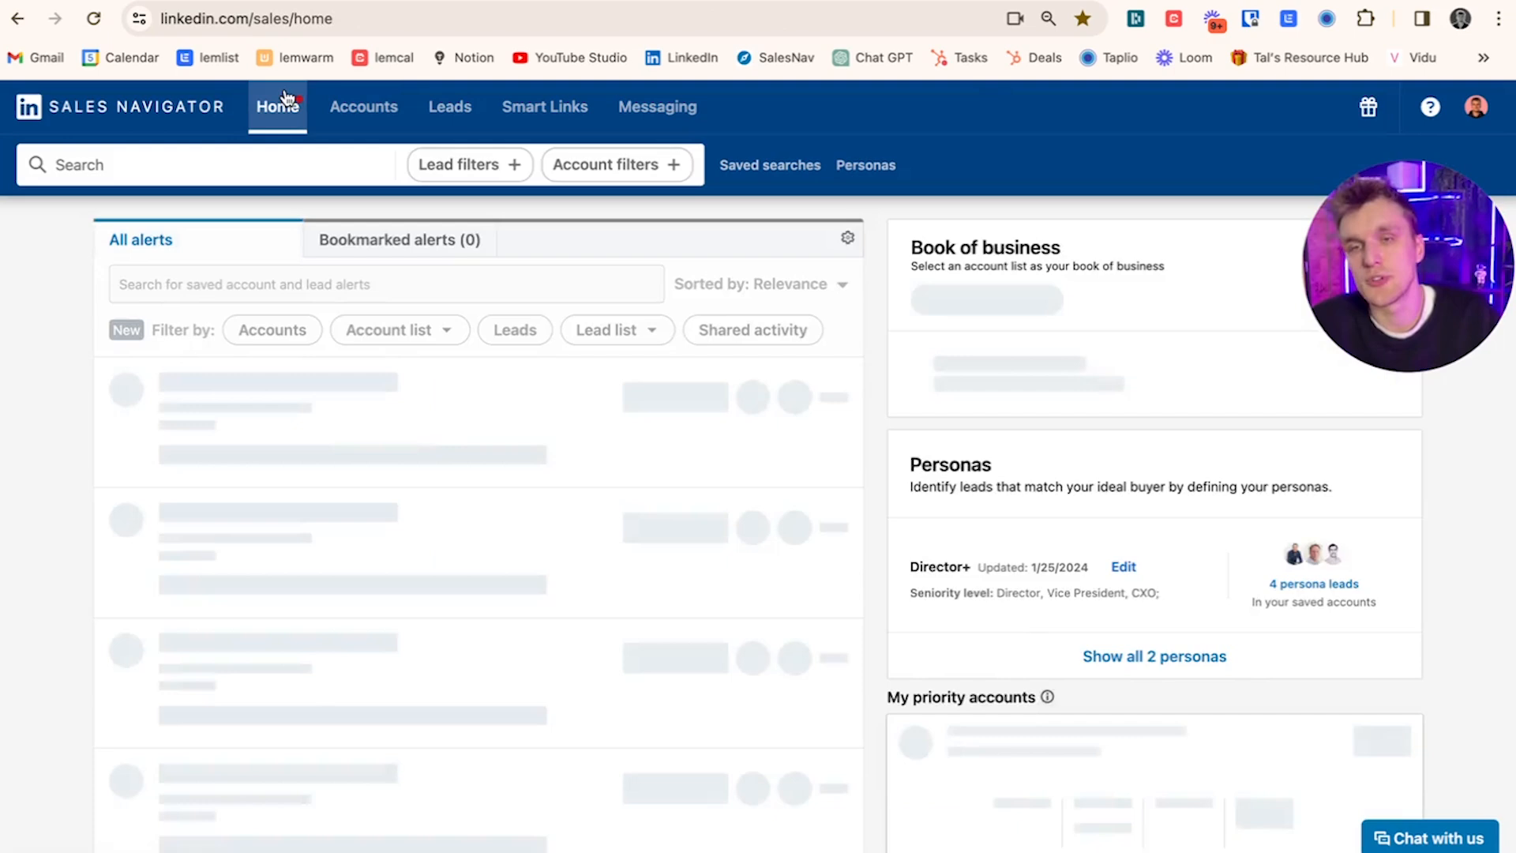
{"action": "left_click", "coordinate": [469, 164]}
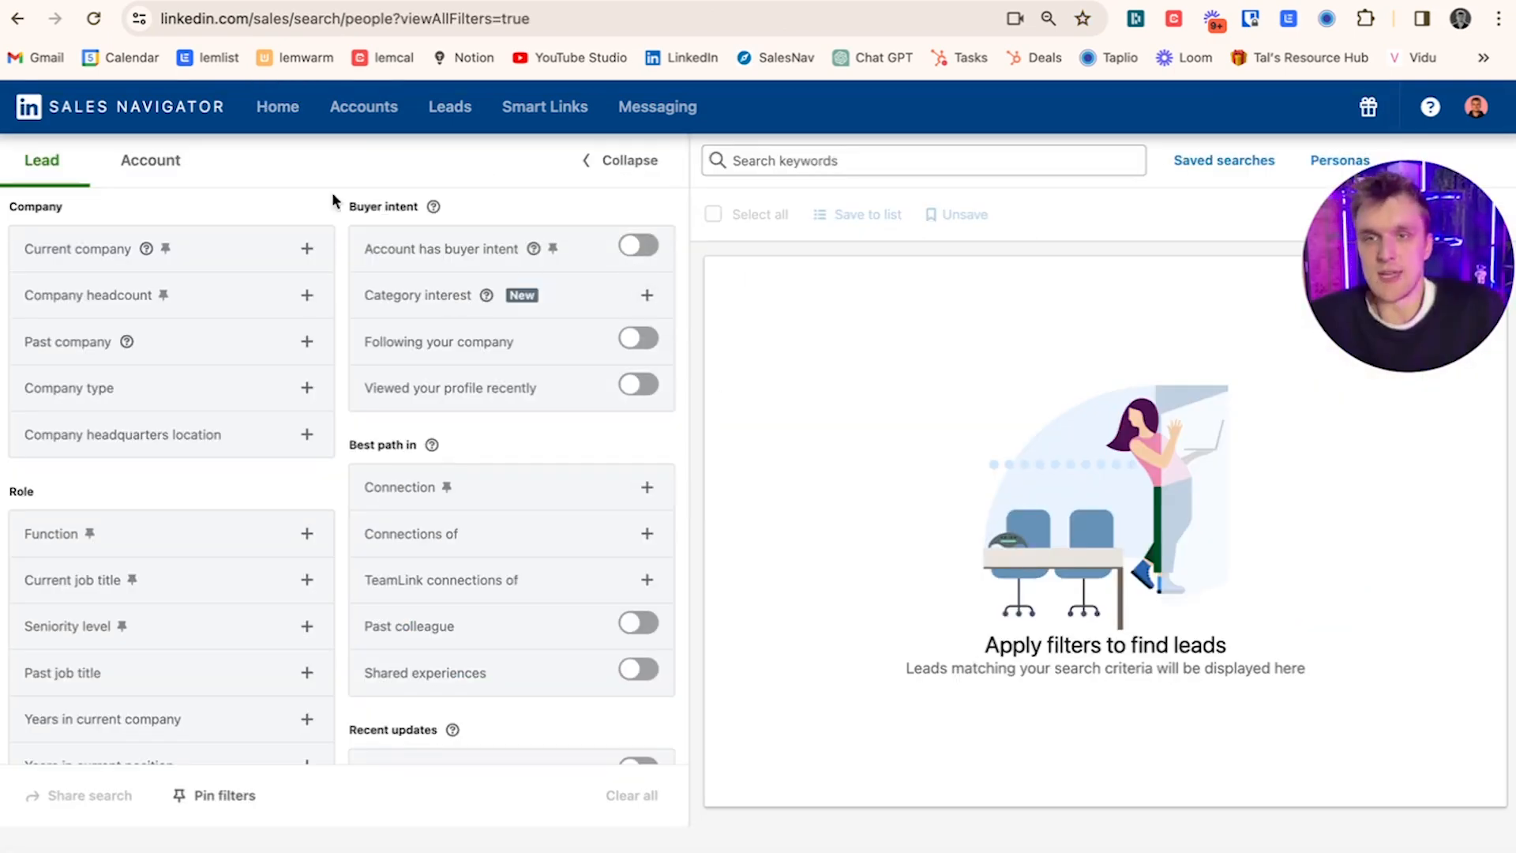
{"action": "mouse_move", "coordinate": [248, 257]}
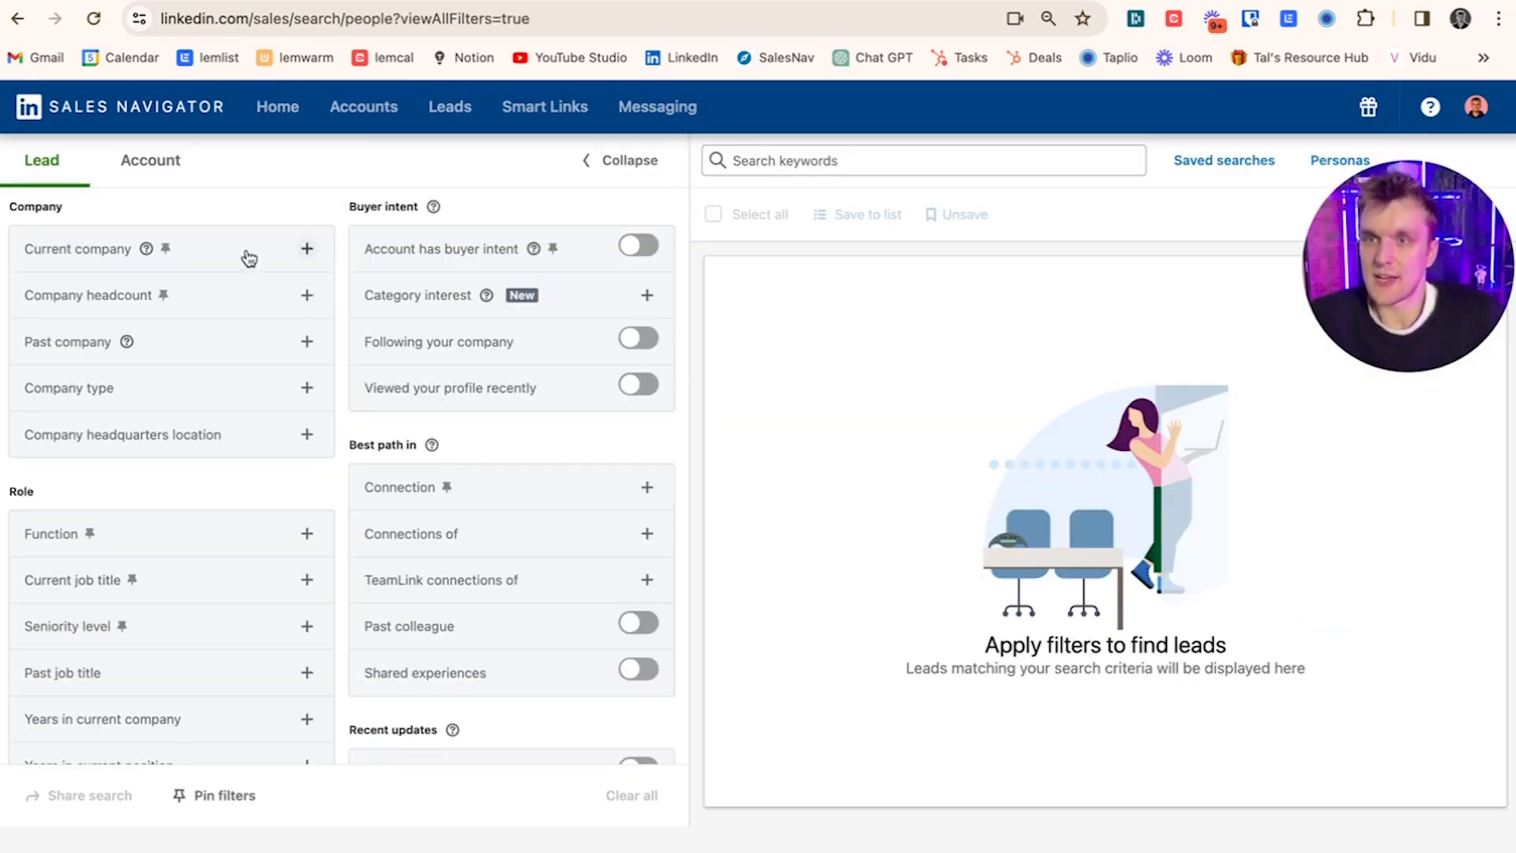
- Filter to 1-10 employee companies headquartered in Europe or North America, with job title Founder
{"action": "left_click", "coordinate": [306, 296]}
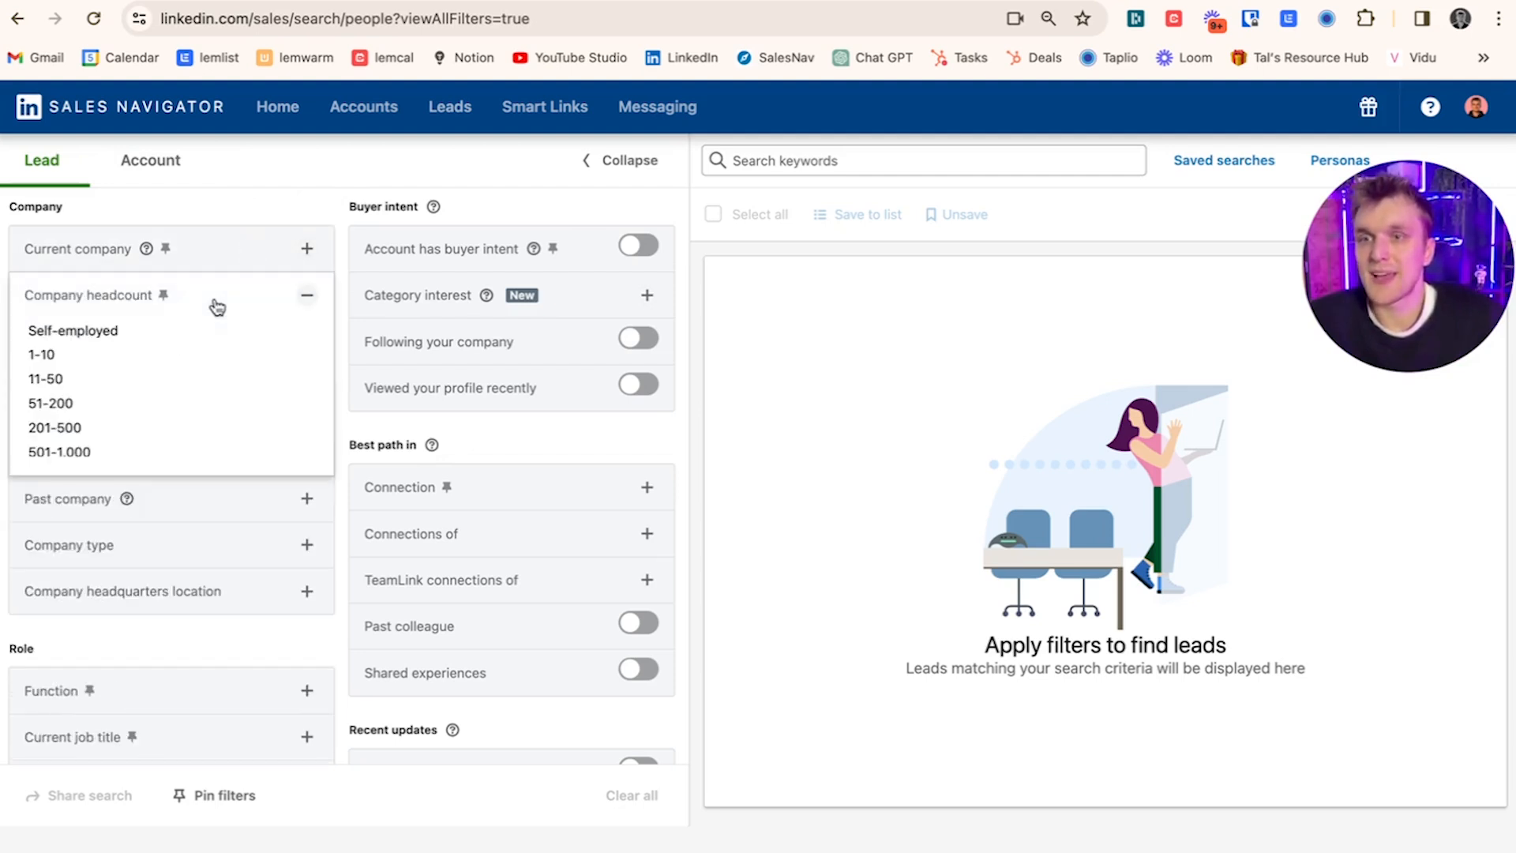
{"action": "mouse_move", "coordinate": [86, 362]}
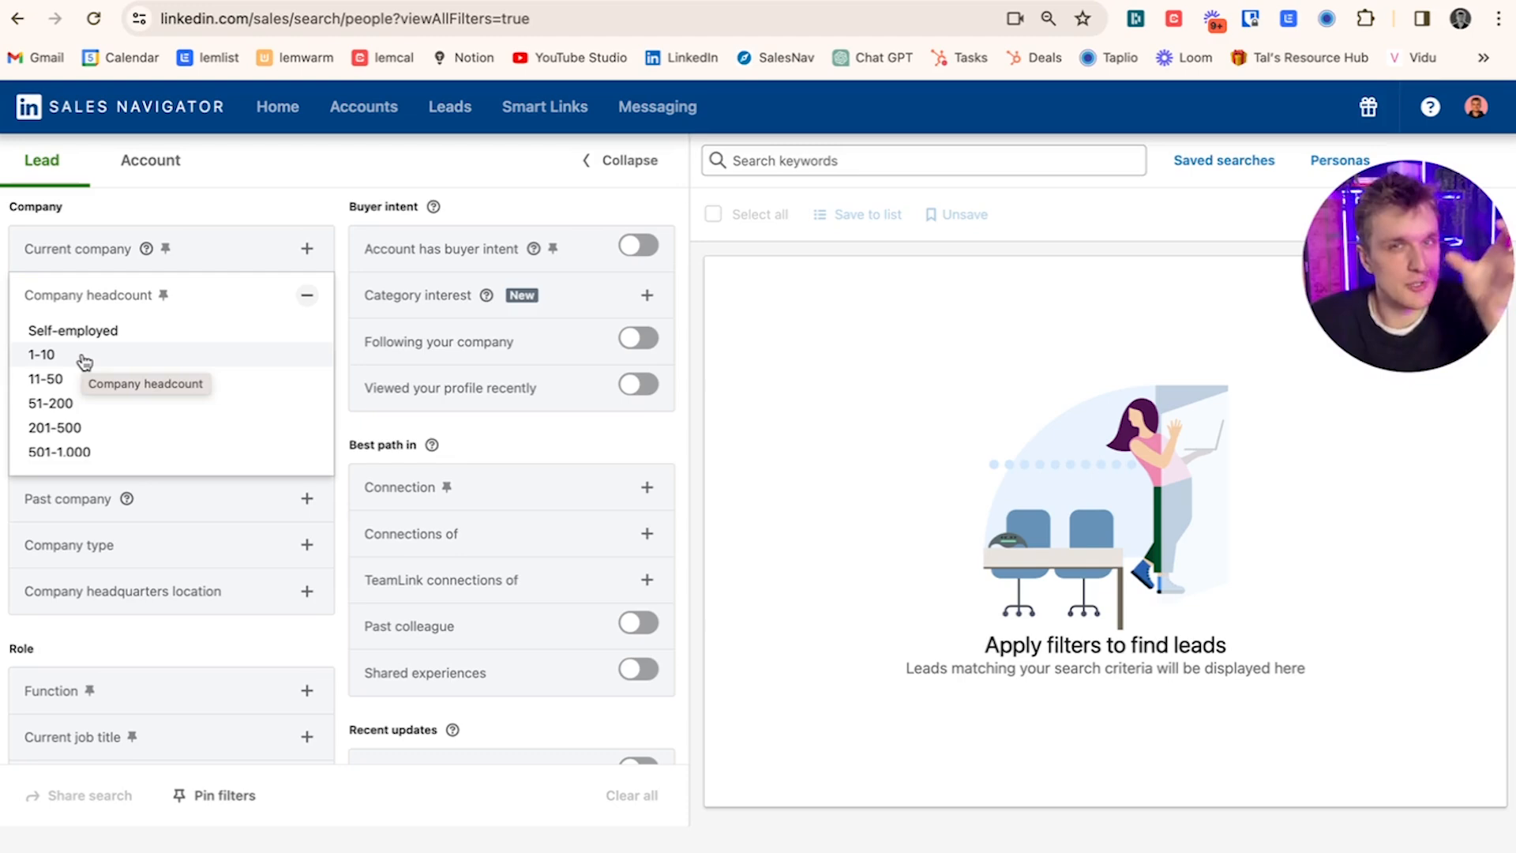
{"action": "left_click", "coordinate": [41, 354]}
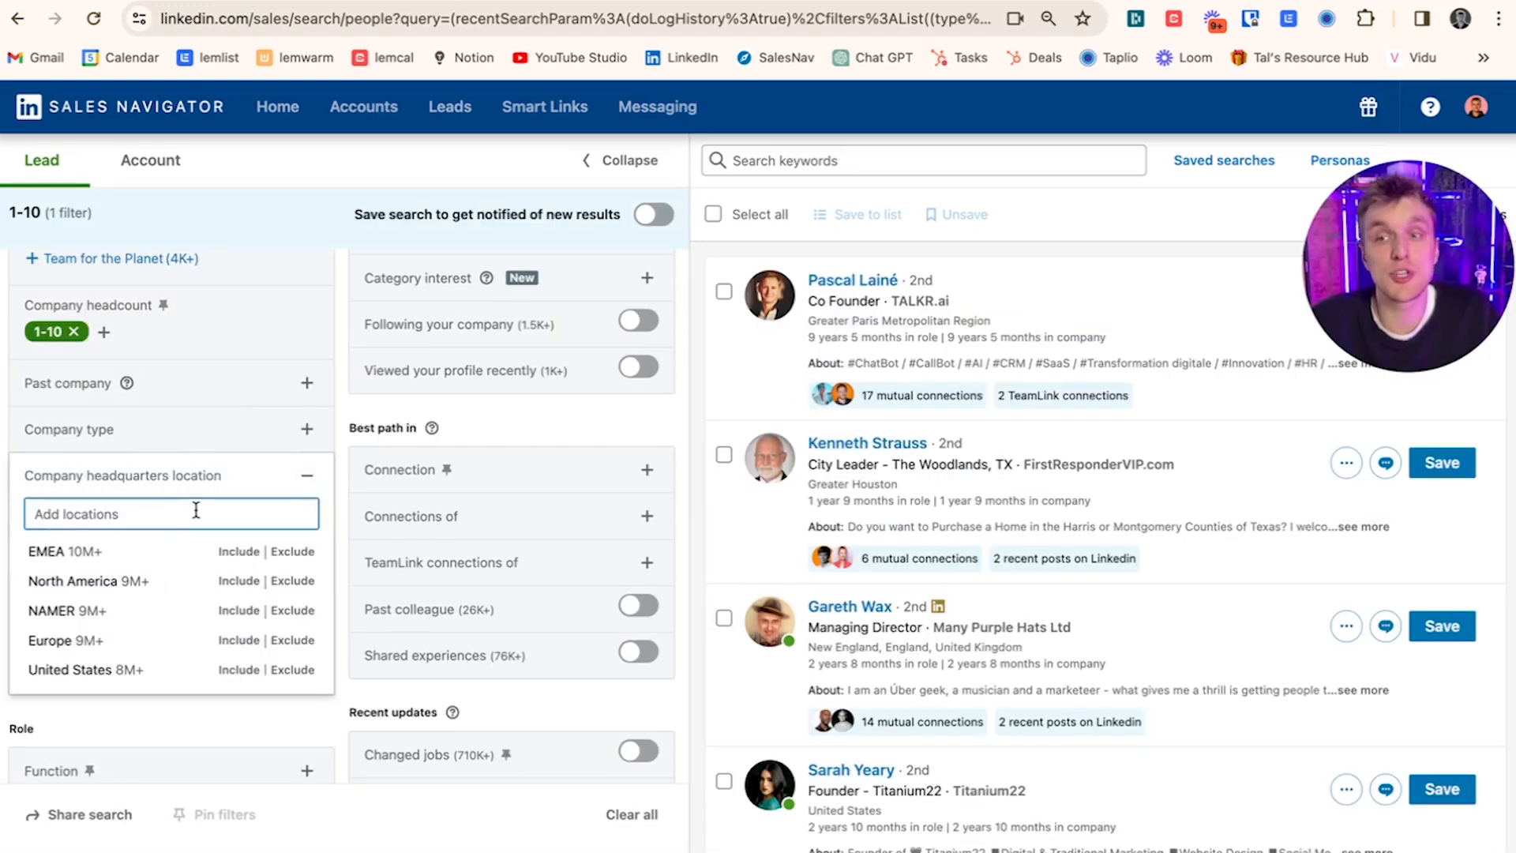
{"action": "type", "text": "e"}
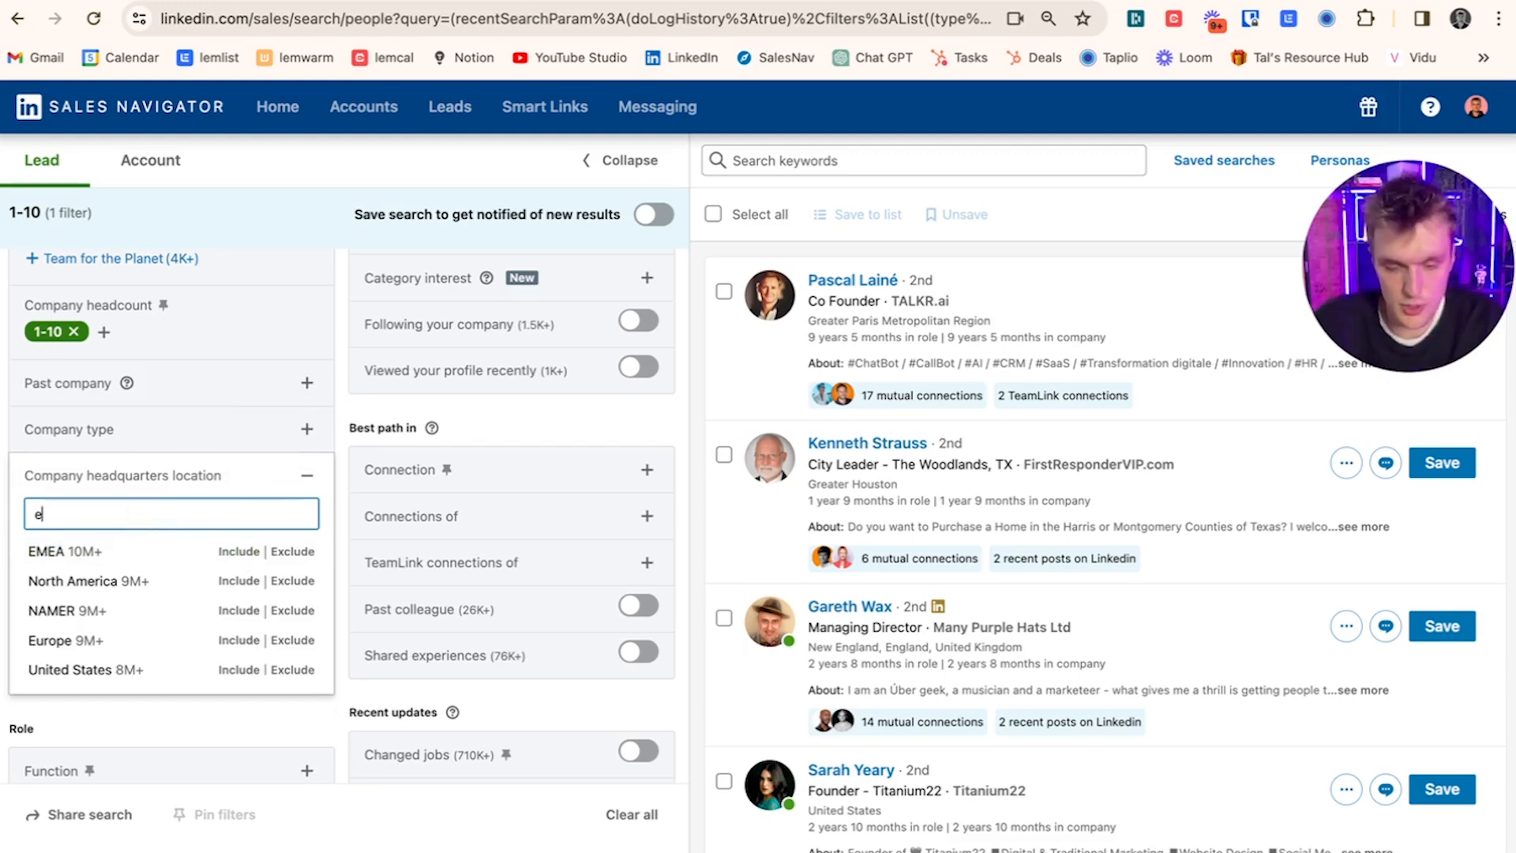
{"action": "type", "text": "urope"}
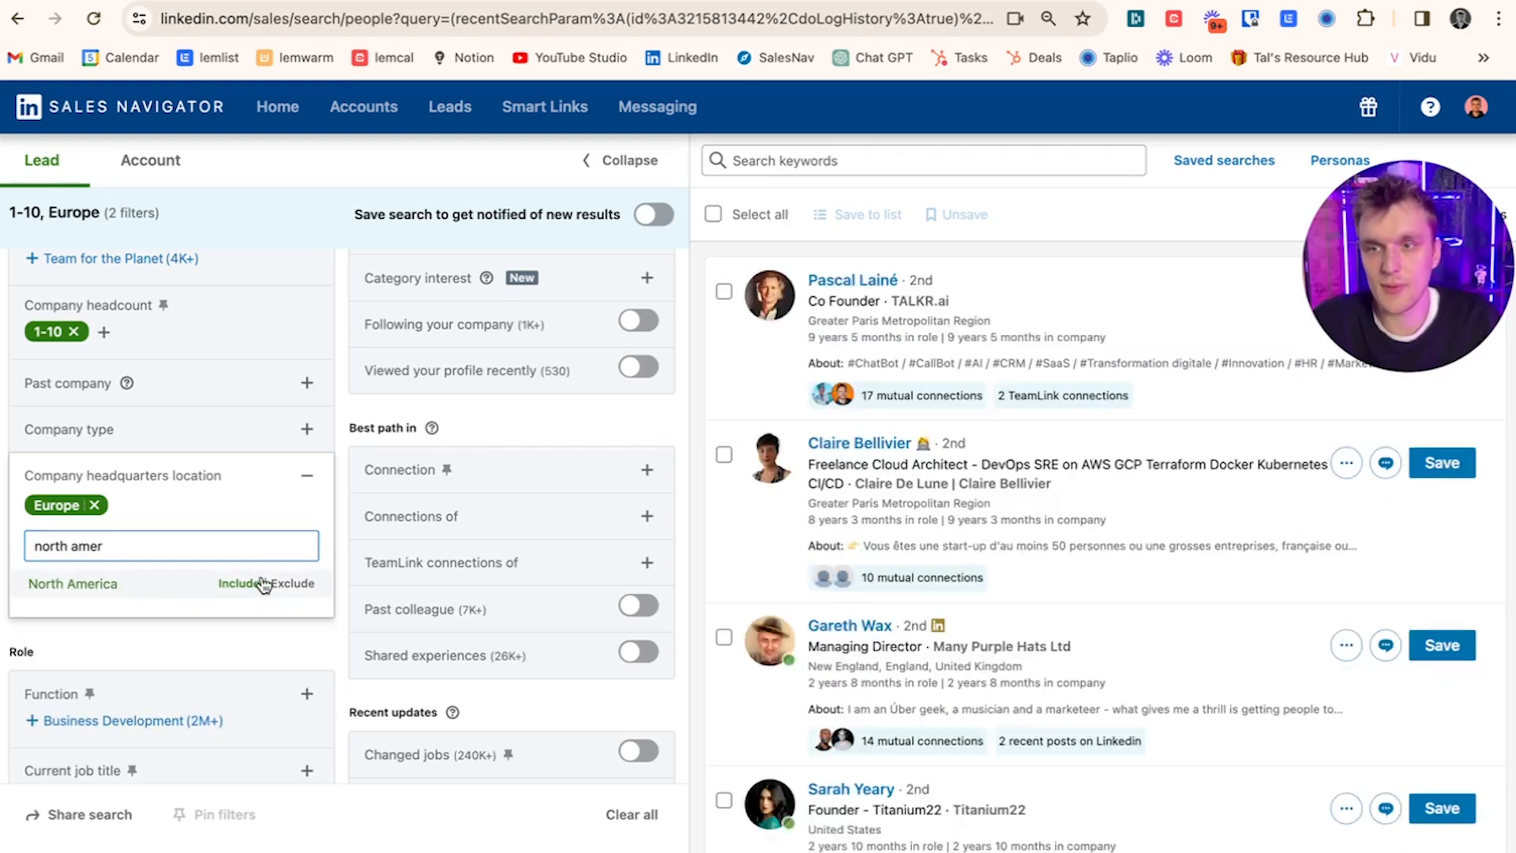
{"action": "left_click", "coordinate": [237, 582]}
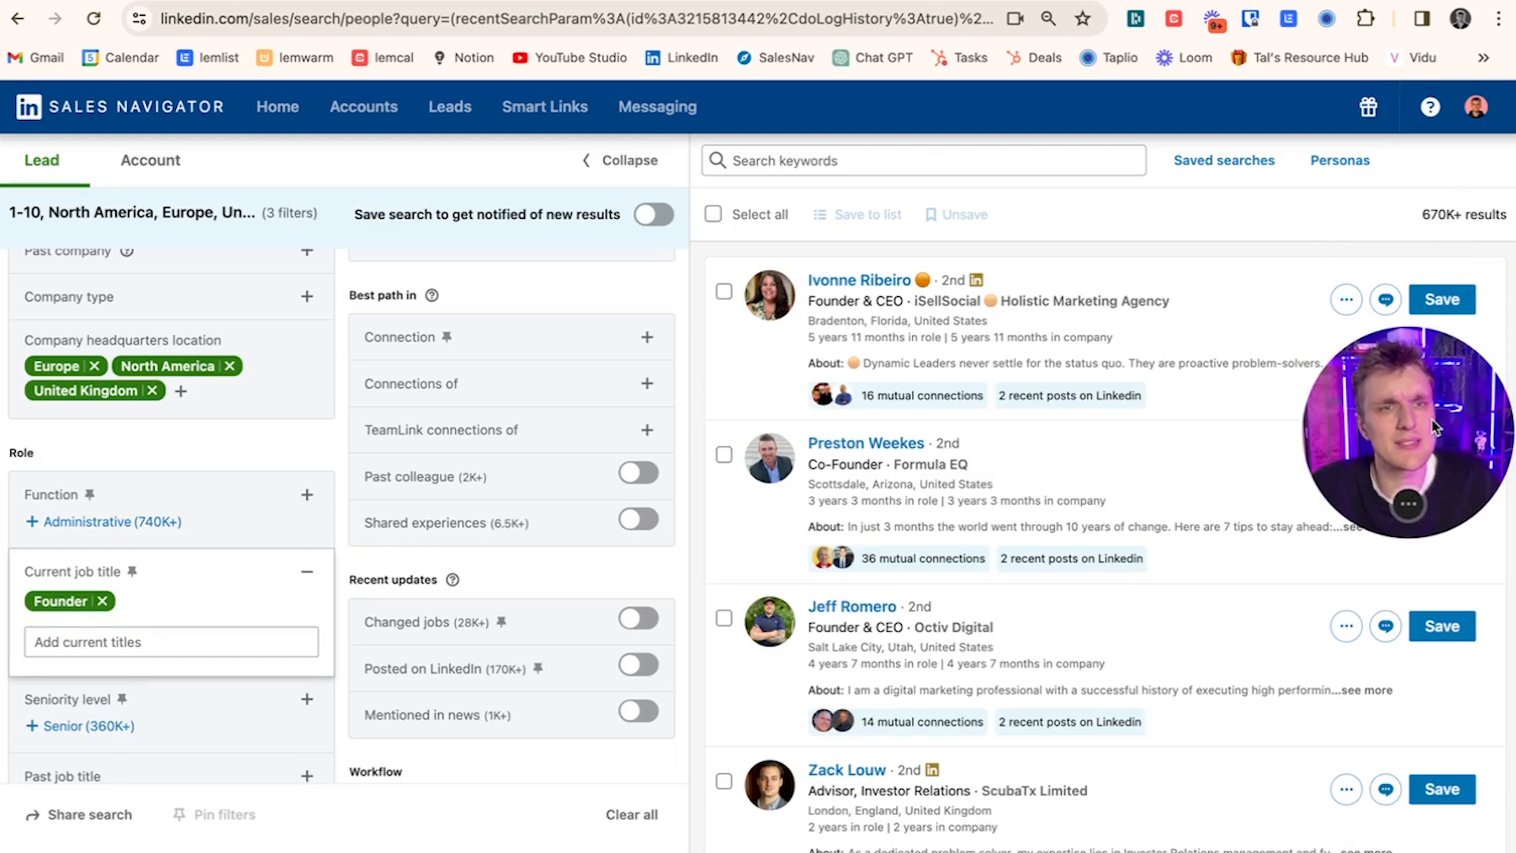
{"action": "left_click", "coordinate": [304, 572]}
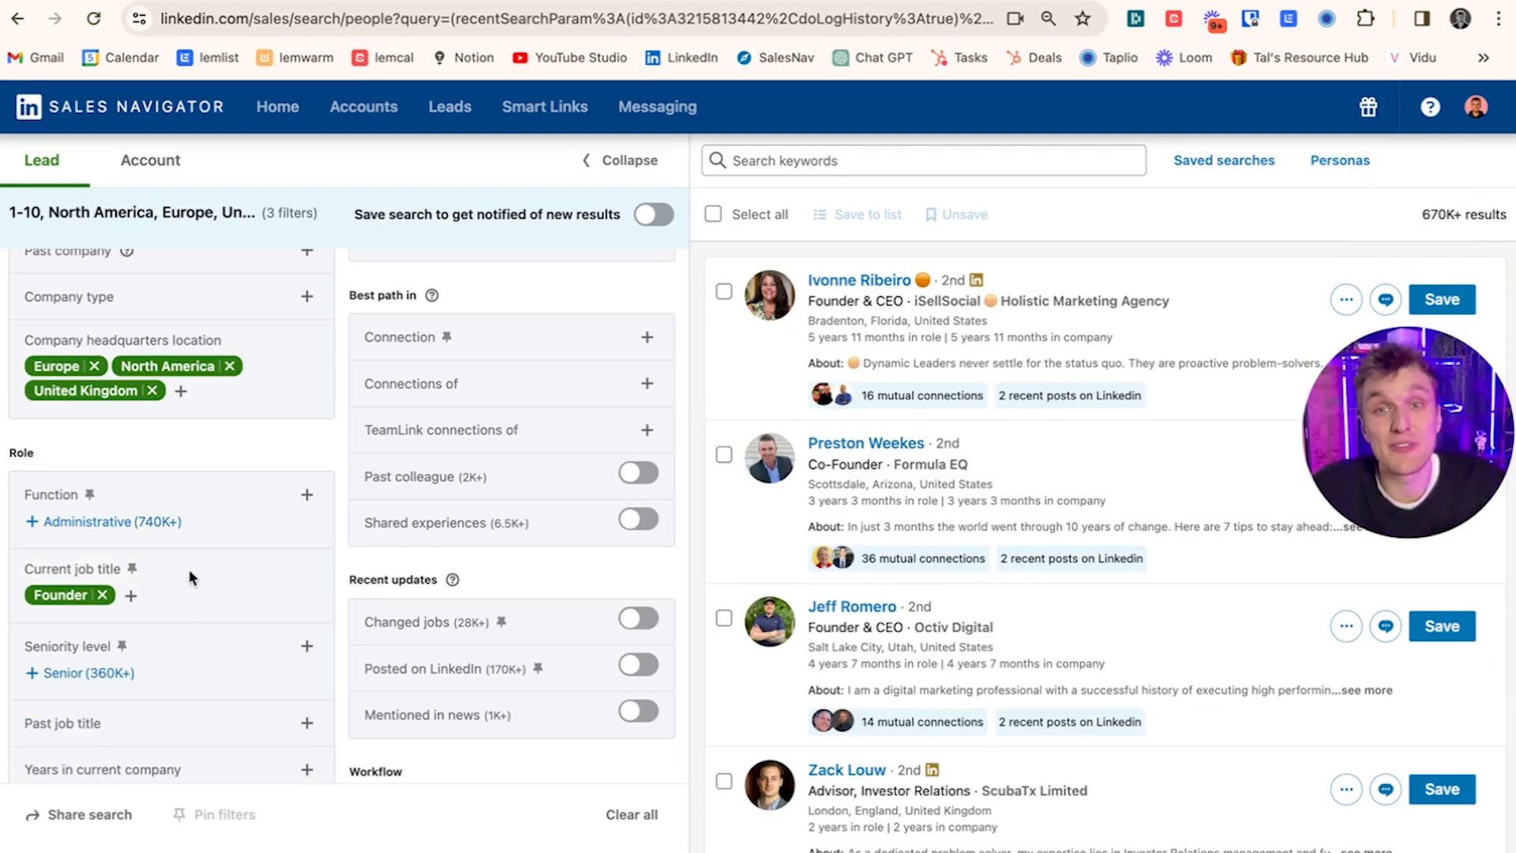
{"action": "mouse_move", "coordinate": [189, 575]}
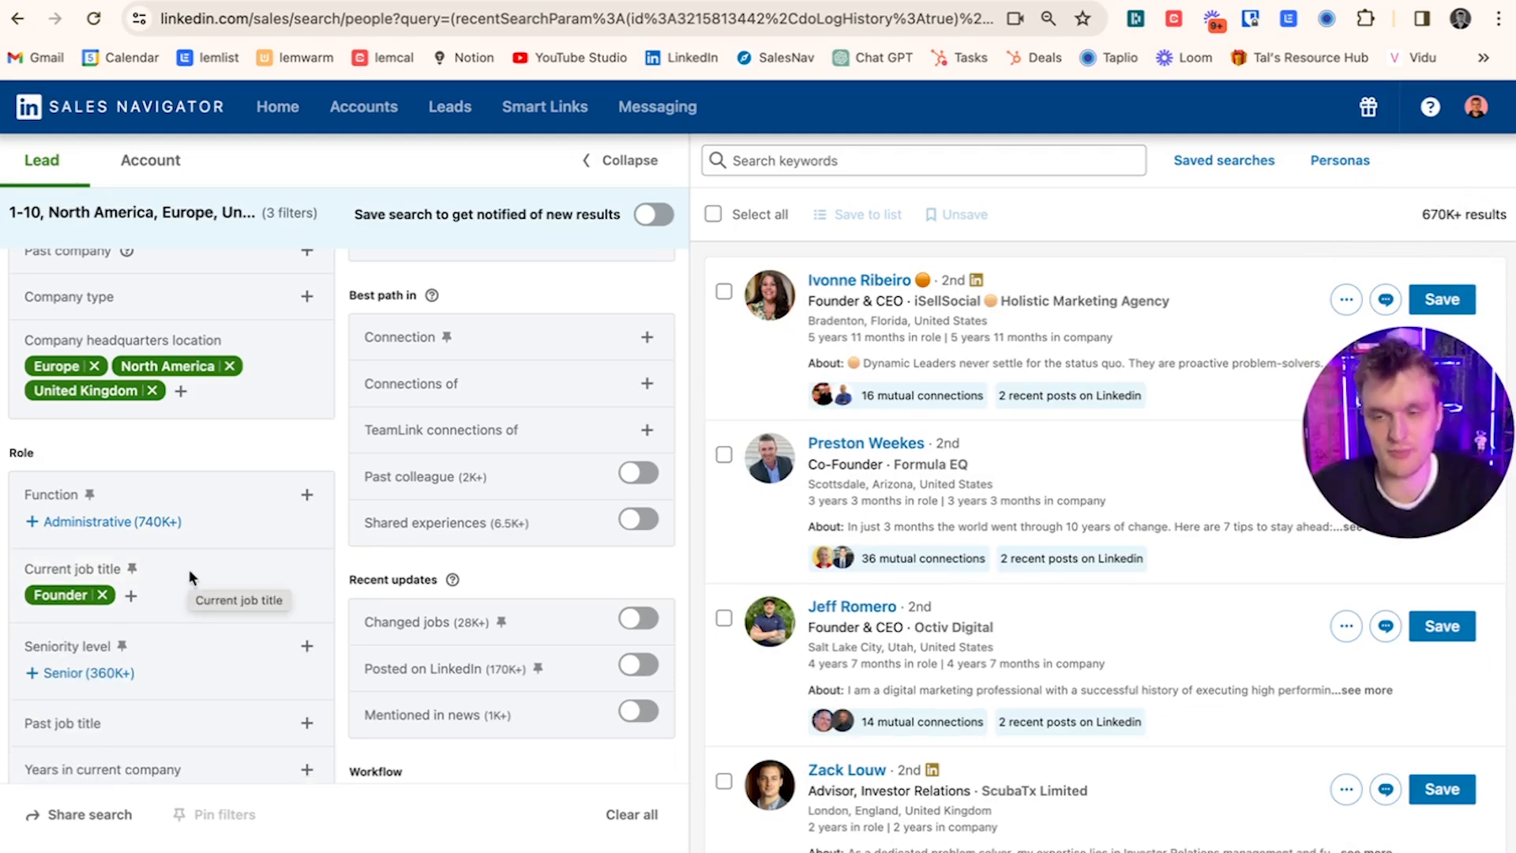
- Add Software Development as the industry filter
{"action": "scroll", "scroll_direction": "down", "scroll_amount": 3}
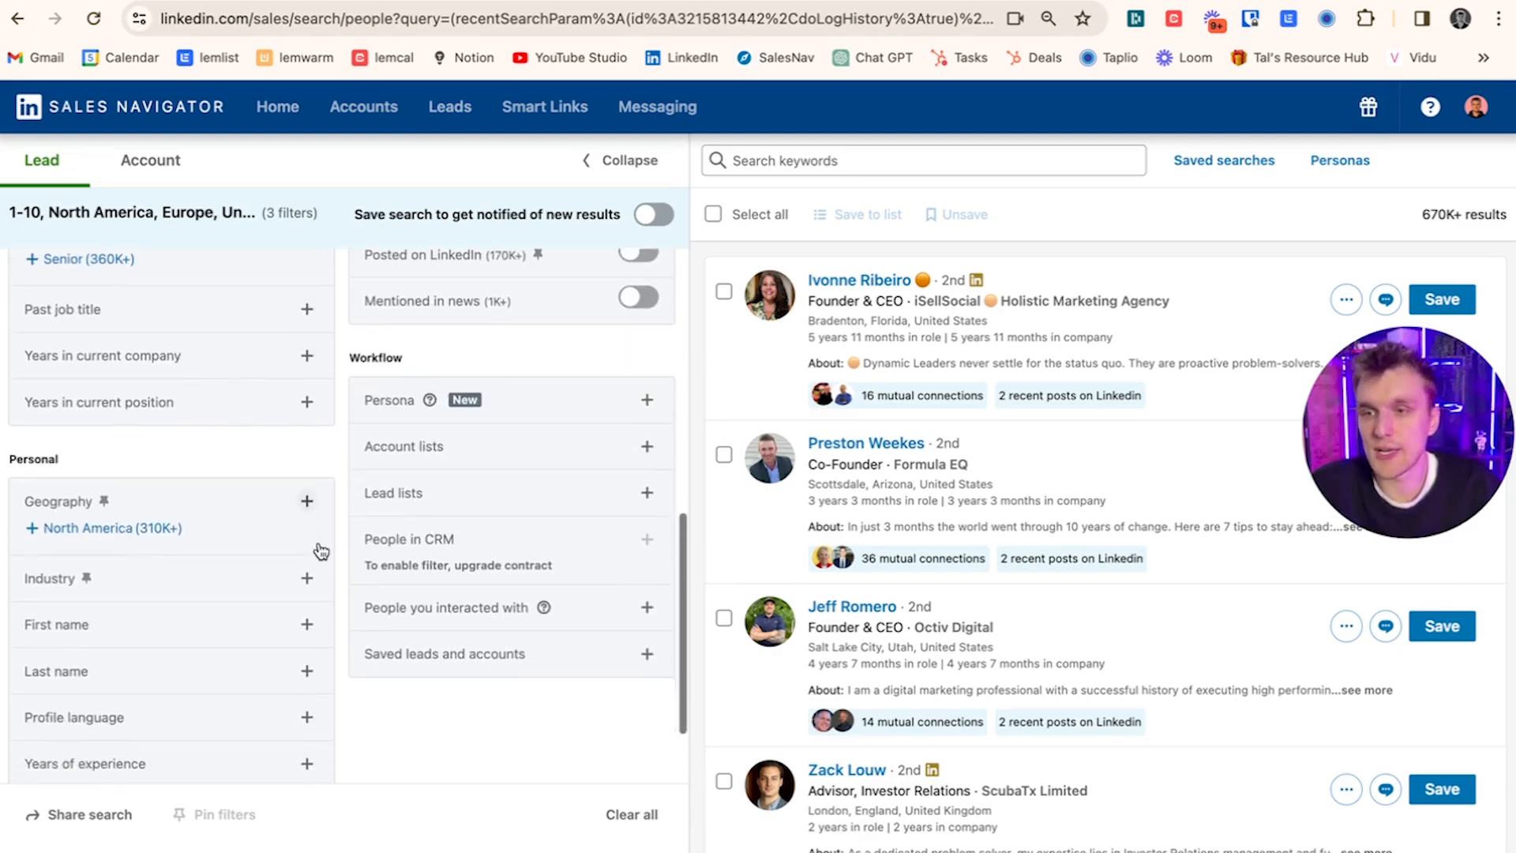
{"action": "left_click", "coordinate": [306, 579]}
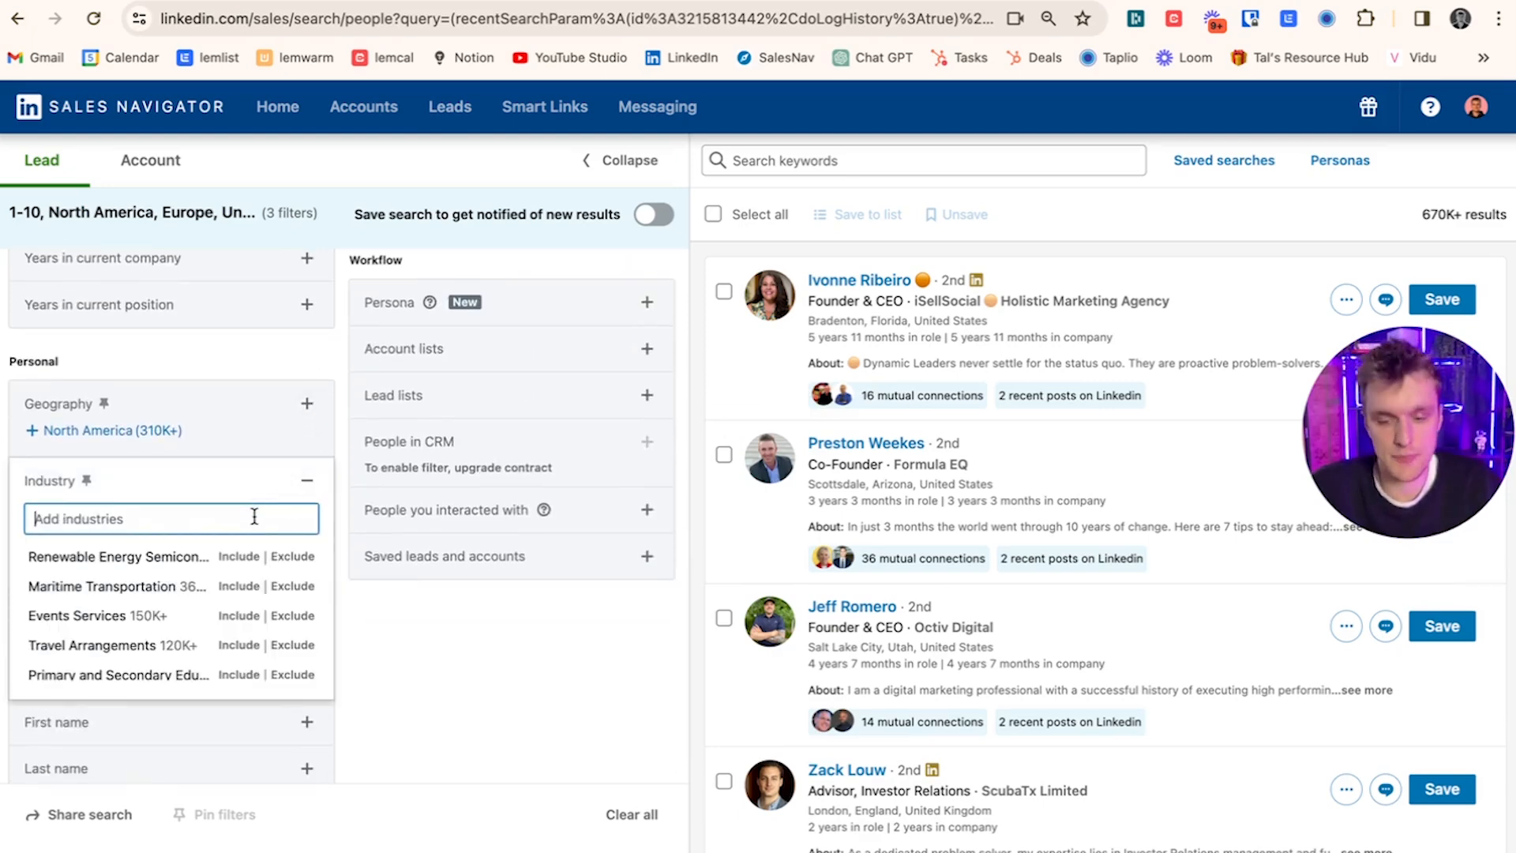
{"action": "type", "text": "software"}
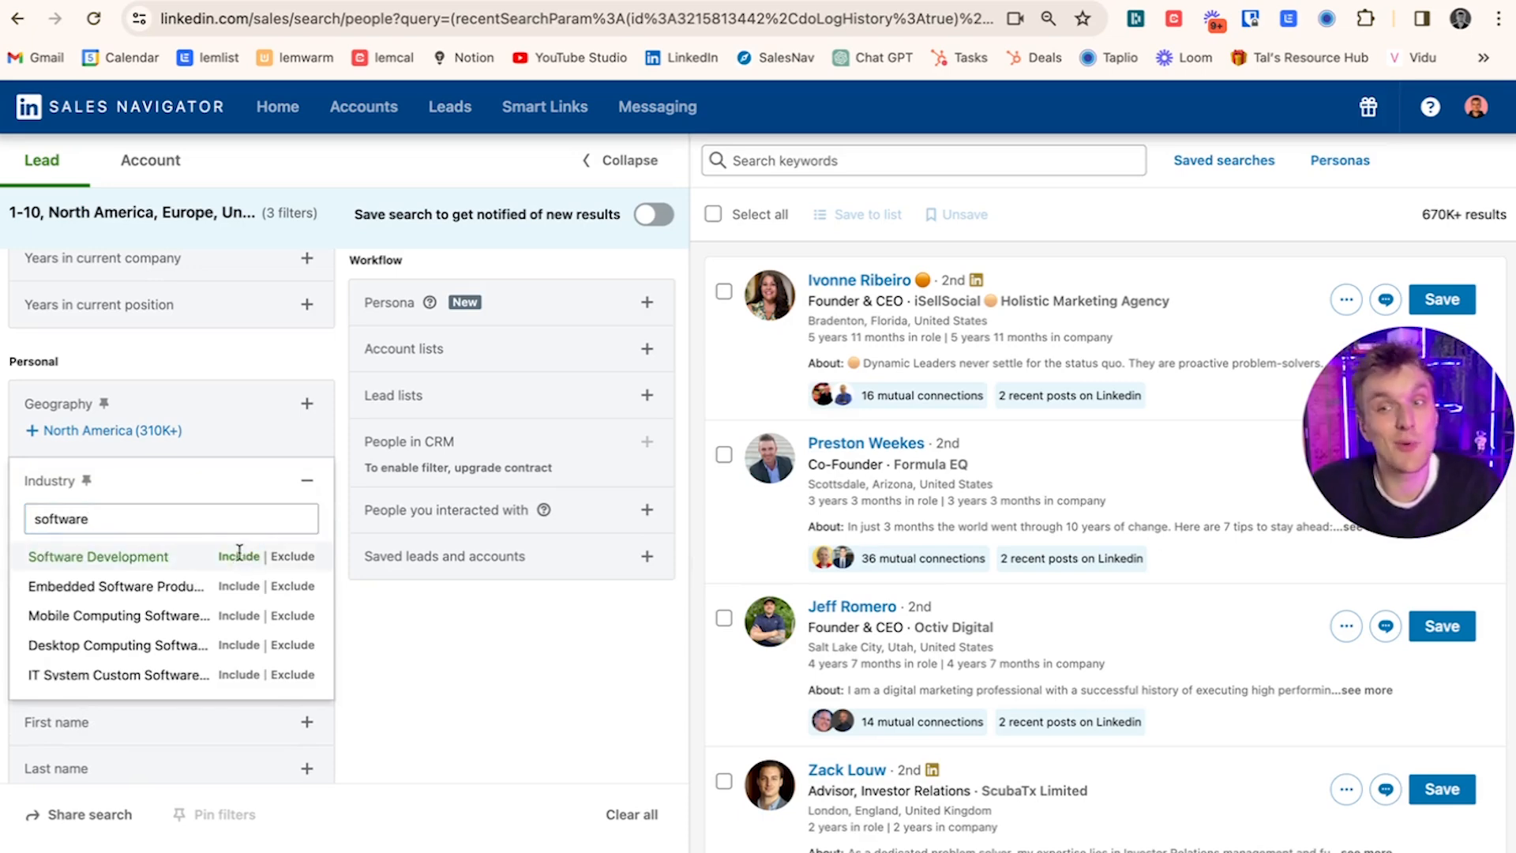
{"action": "left_click", "coordinate": [237, 556]}
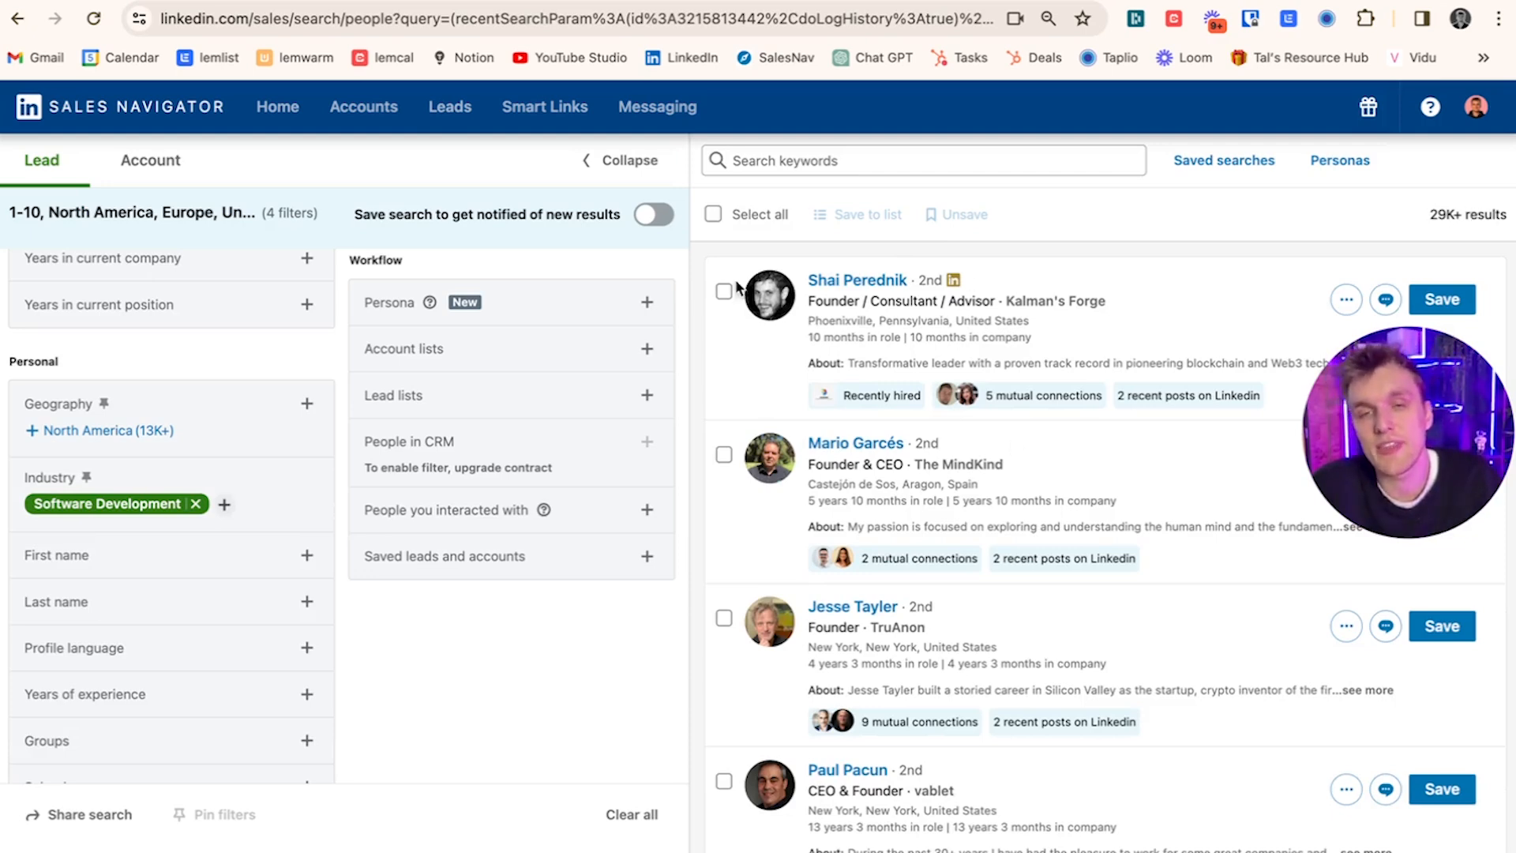
{"action": "scroll", "scroll_direction": "down", "scroll_amount": 3}
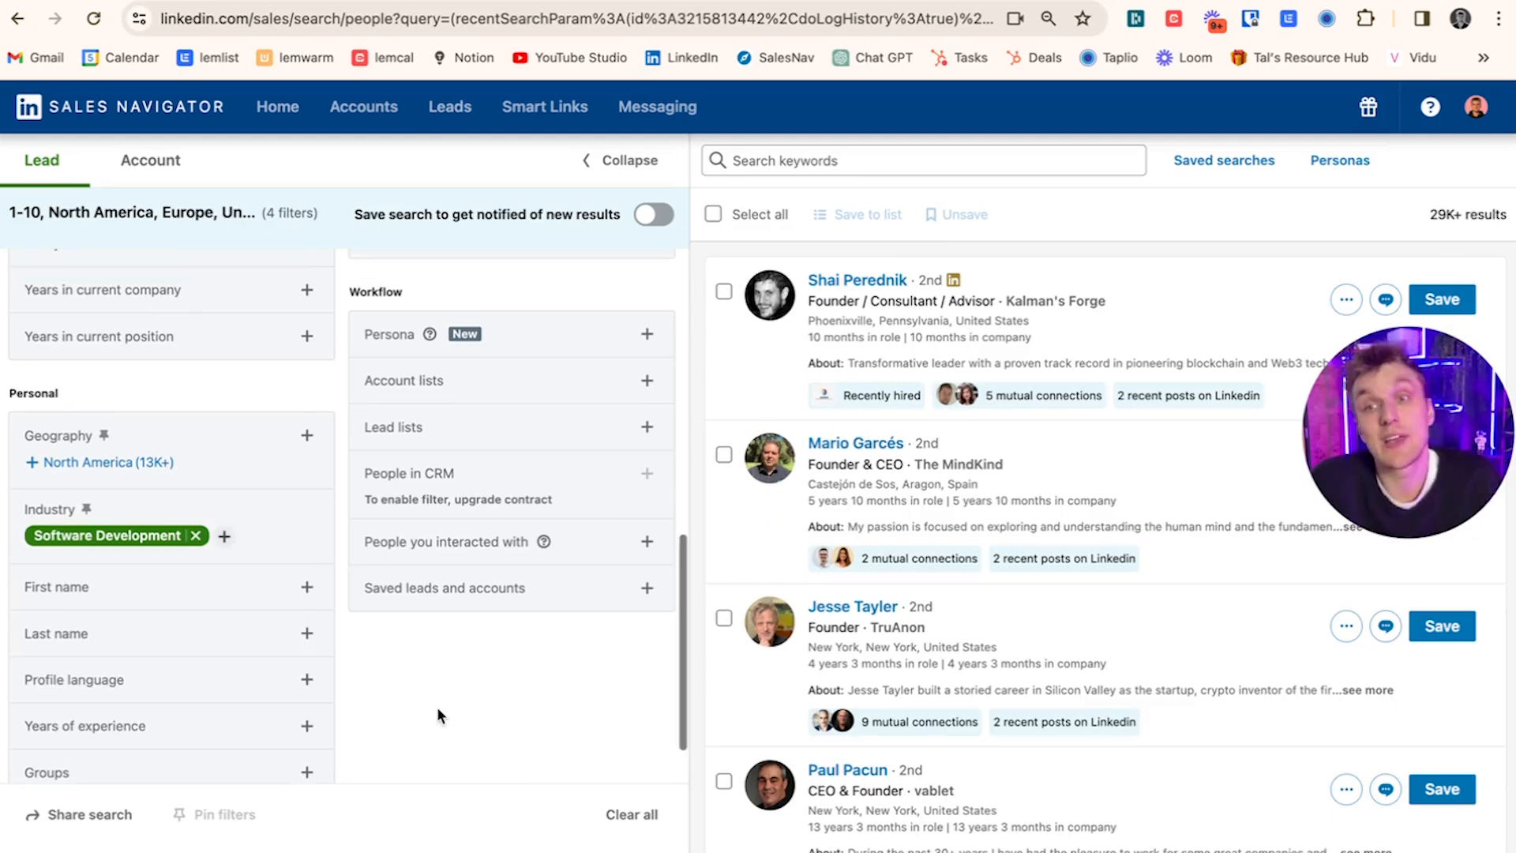
{"action": "scroll", "scroll_direction": "up", "scroll_amount": 3}
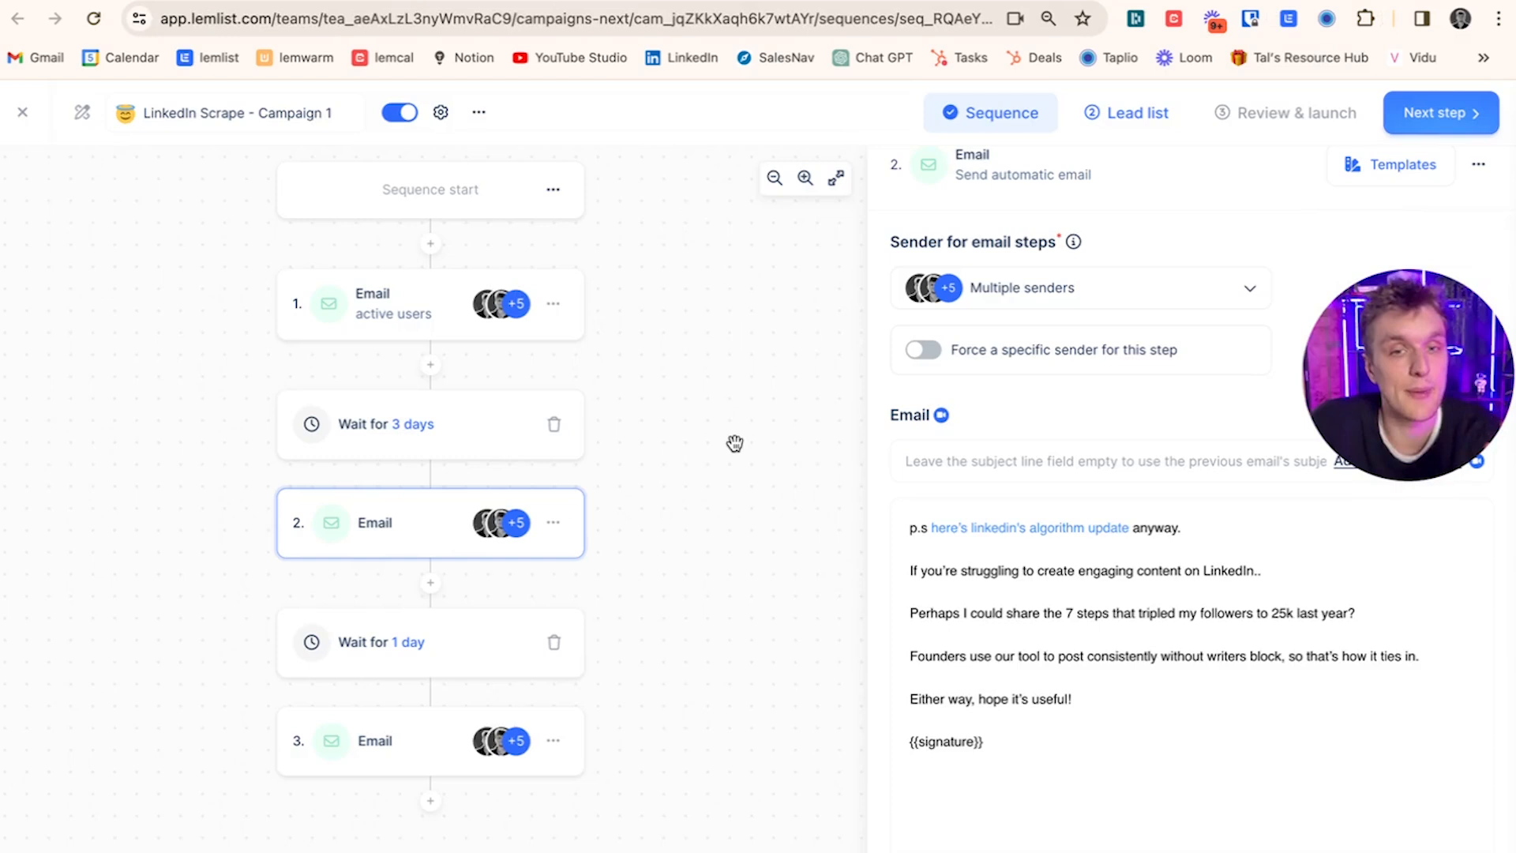
{"action": "mouse_move", "coordinate": [985, 565]}
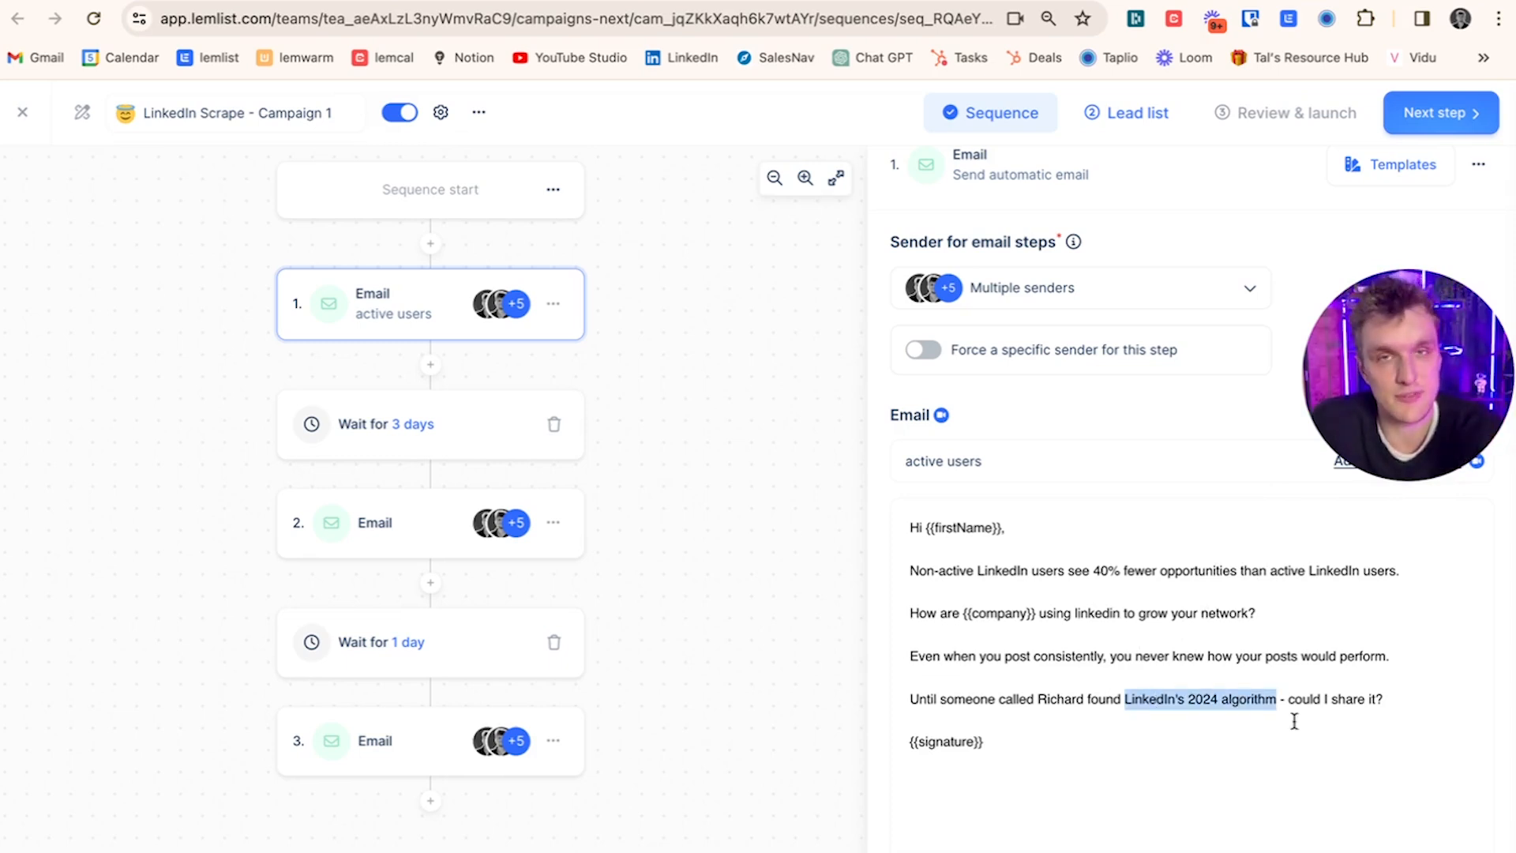
{"action": "mouse_move", "coordinate": [1136, 415]}
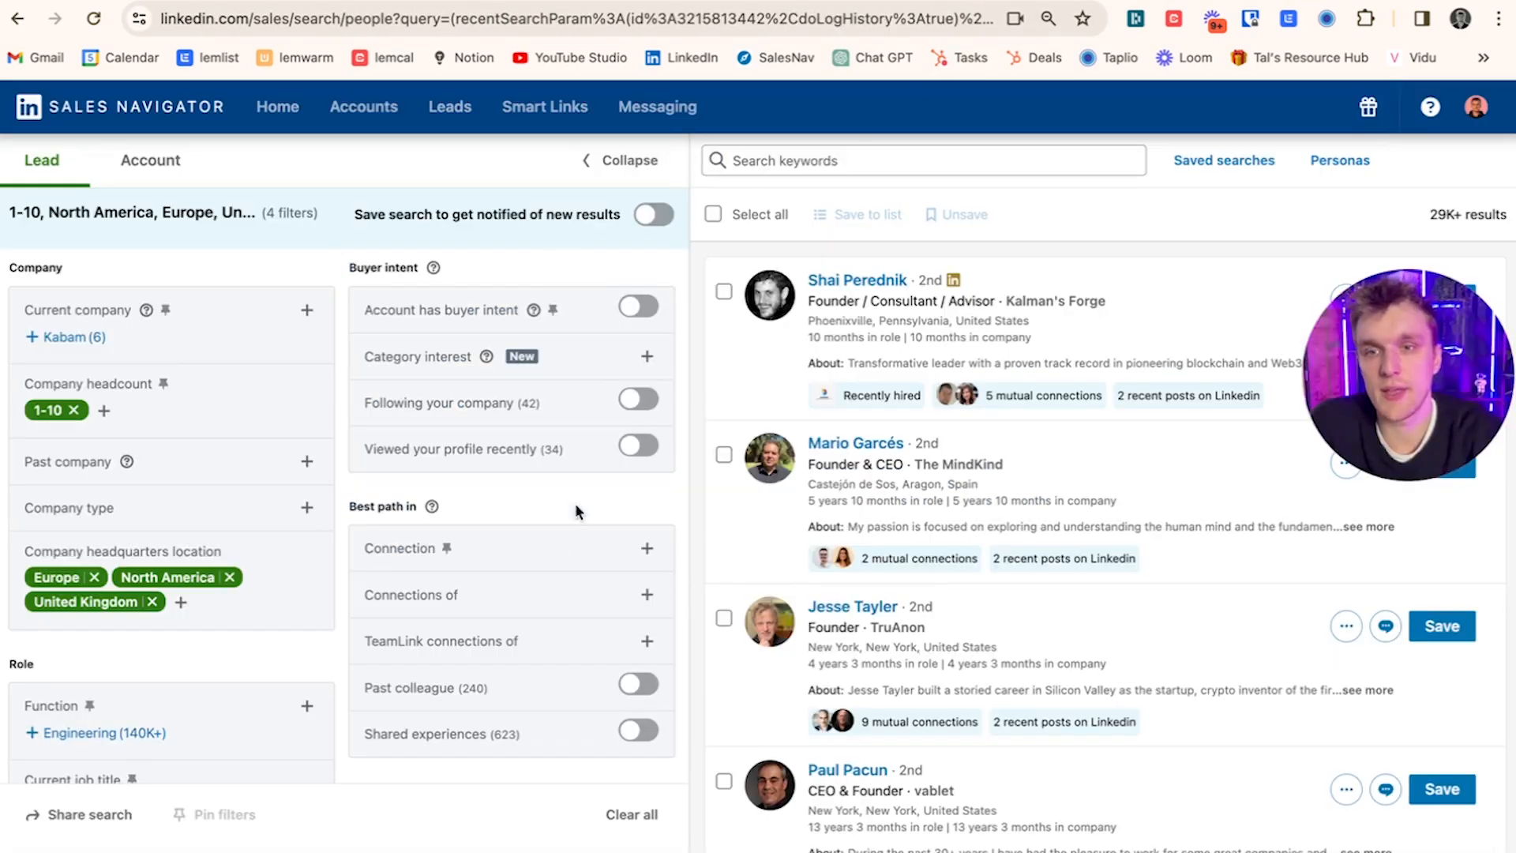
- Turn on the Posted on LinkedIn recent-updates filter, narrowing results to about 7K leads
{"action": "scroll", "scroll_direction": "down", "scroll_amount": 3}
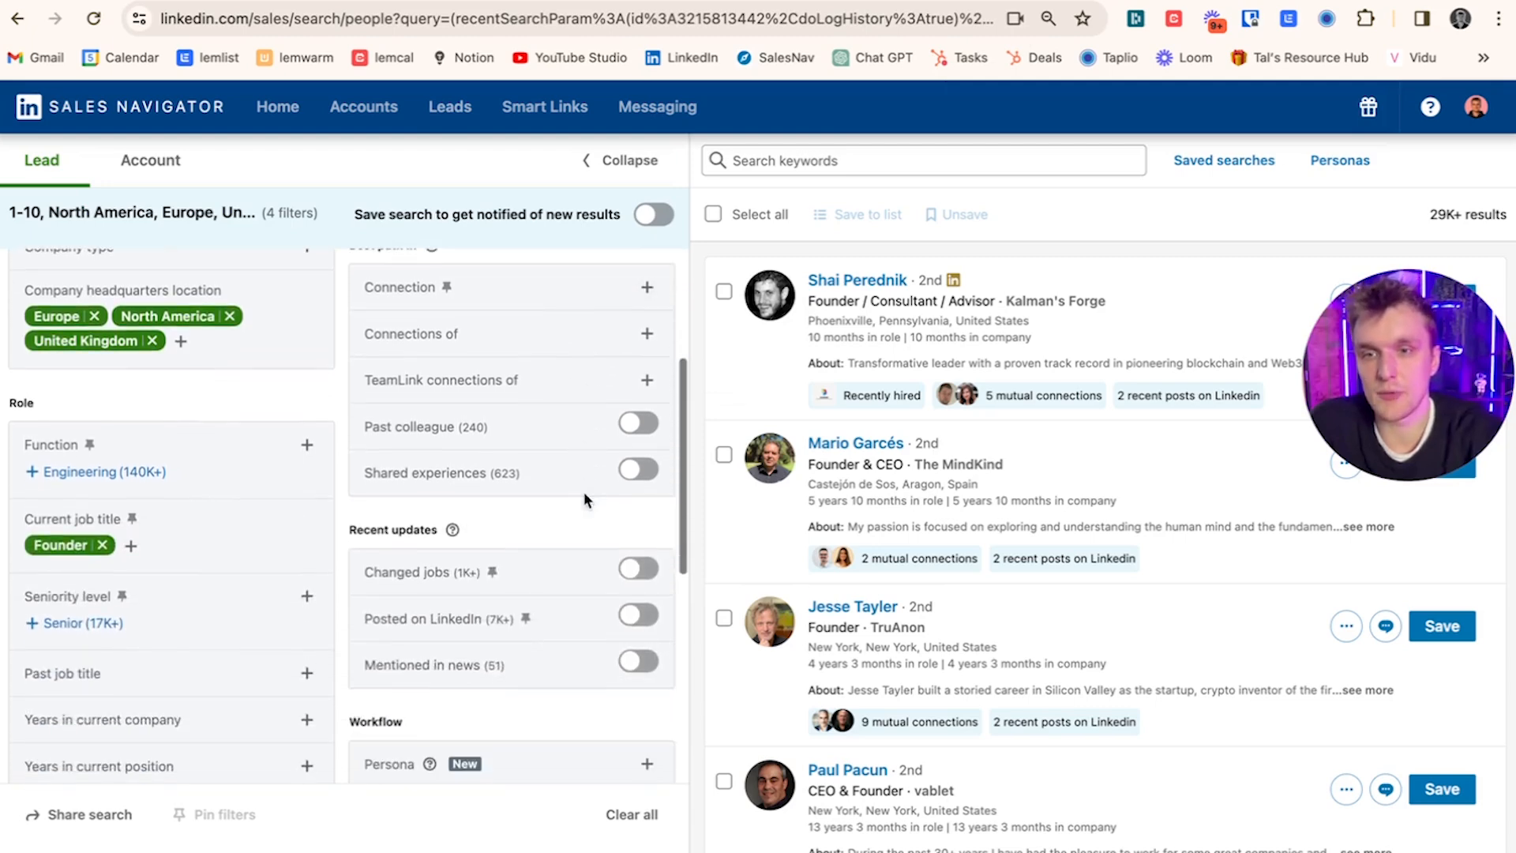
{"action": "left_click", "coordinate": [637, 614]}
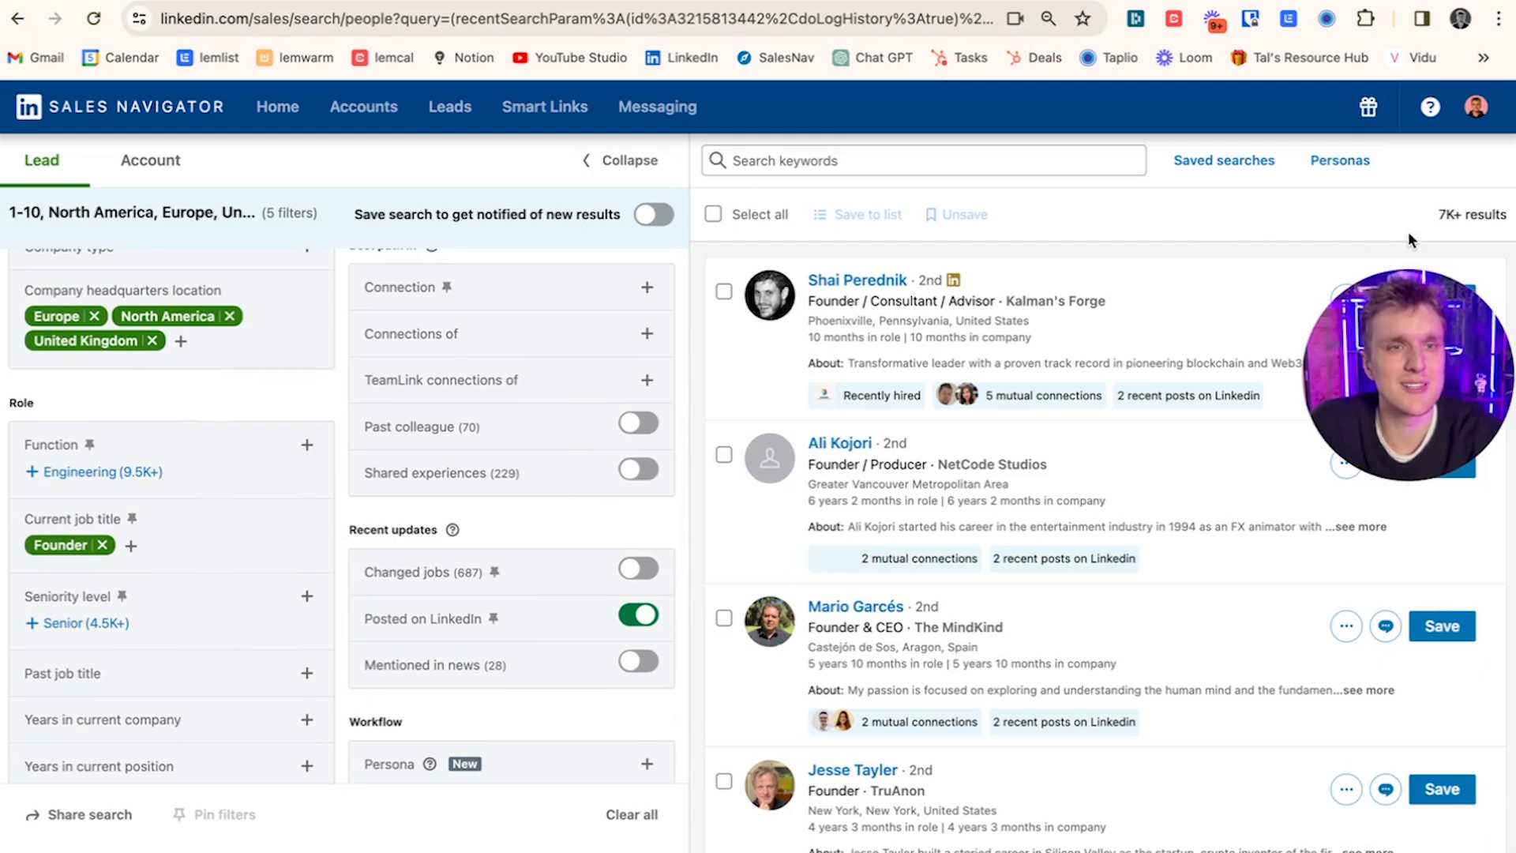
{"action": "mouse_move", "coordinate": [1218, 513]}
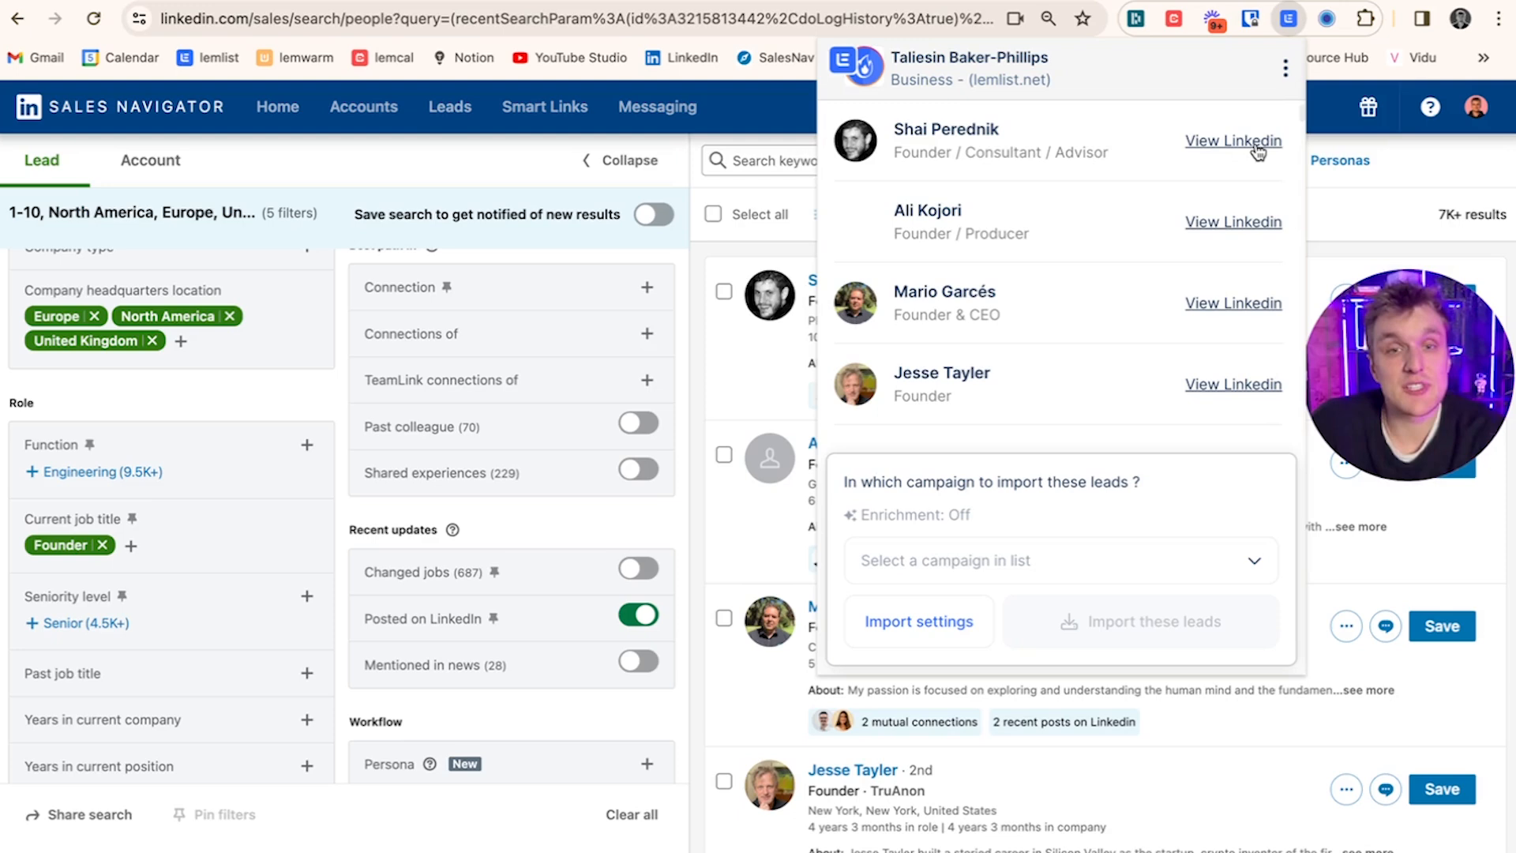
- Import the founder leads into LinkedIn Scrape - Campaign 1 and return to its sequence in lemlist
{"action": "scroll", "scroll_direction": "down", "scroll_amount": 3}
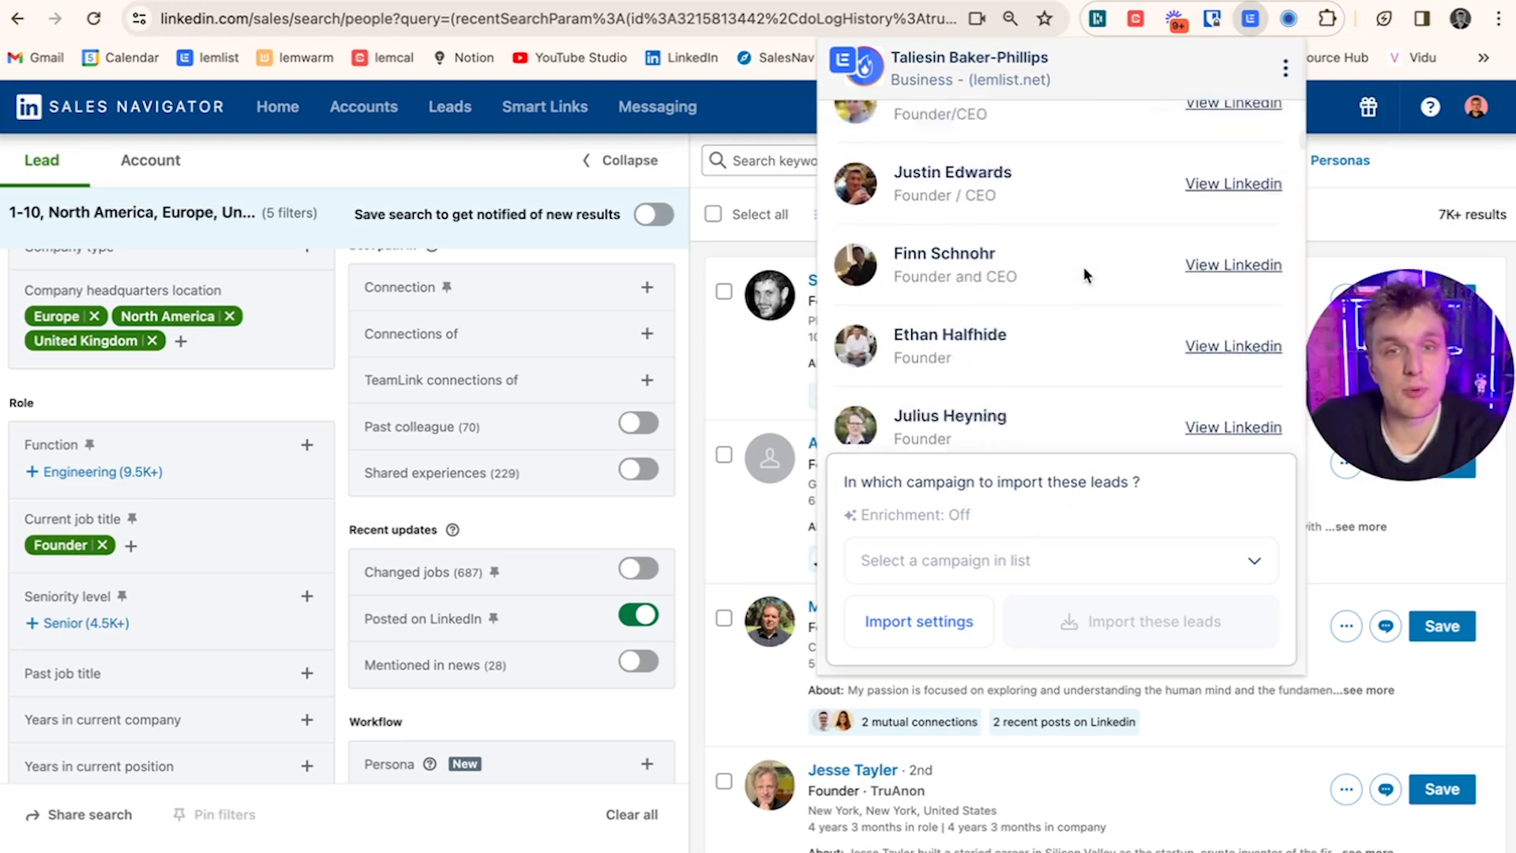
{"action": "scroll", "scroll_direction": "down", "scroll_amount": 3}
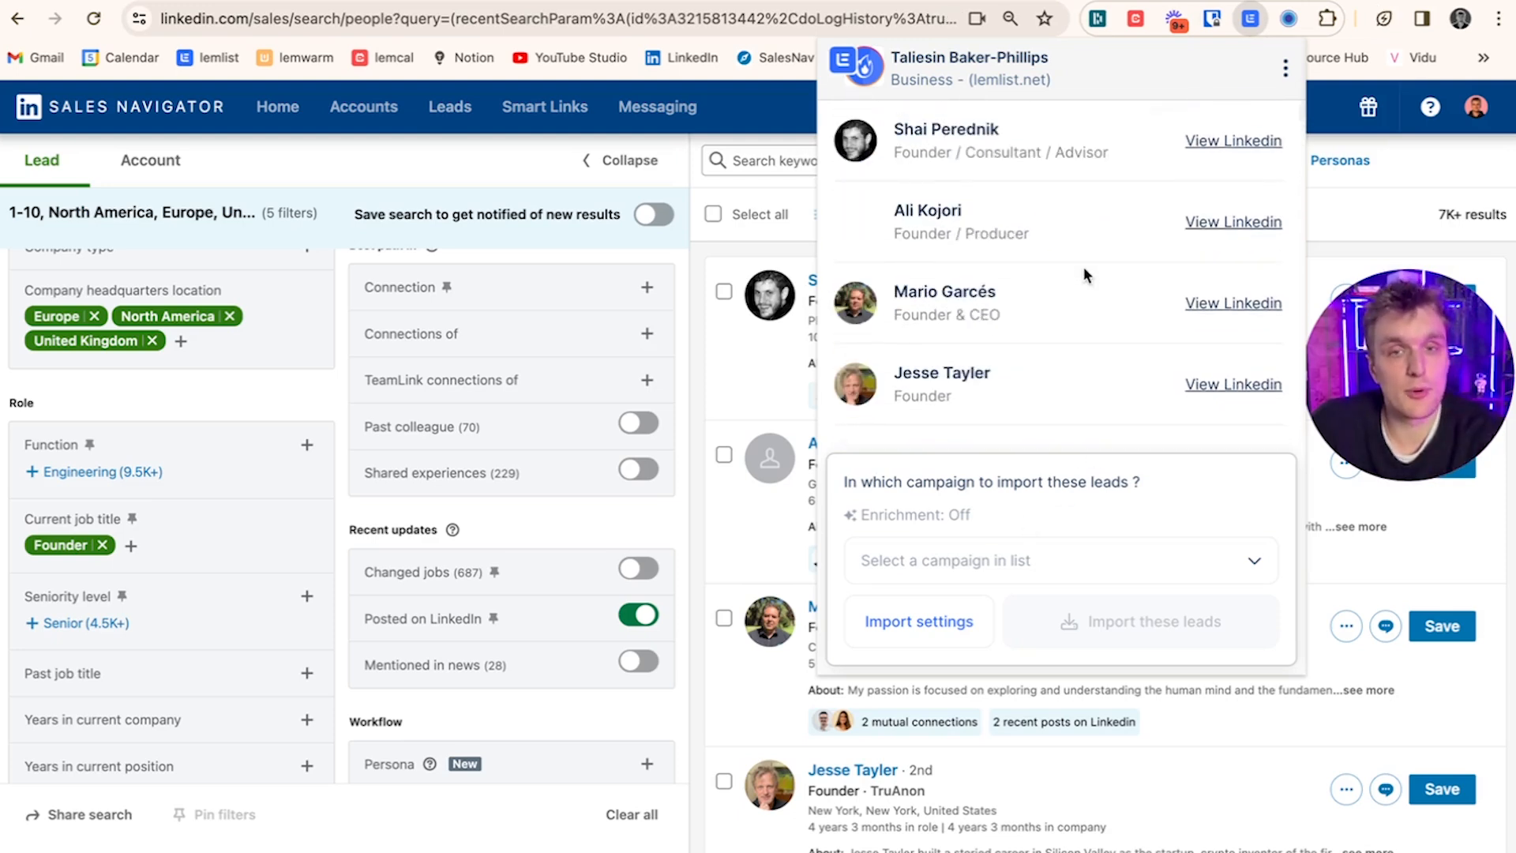
{"action": "mouse_move", "coordinate": [1147, 316]}
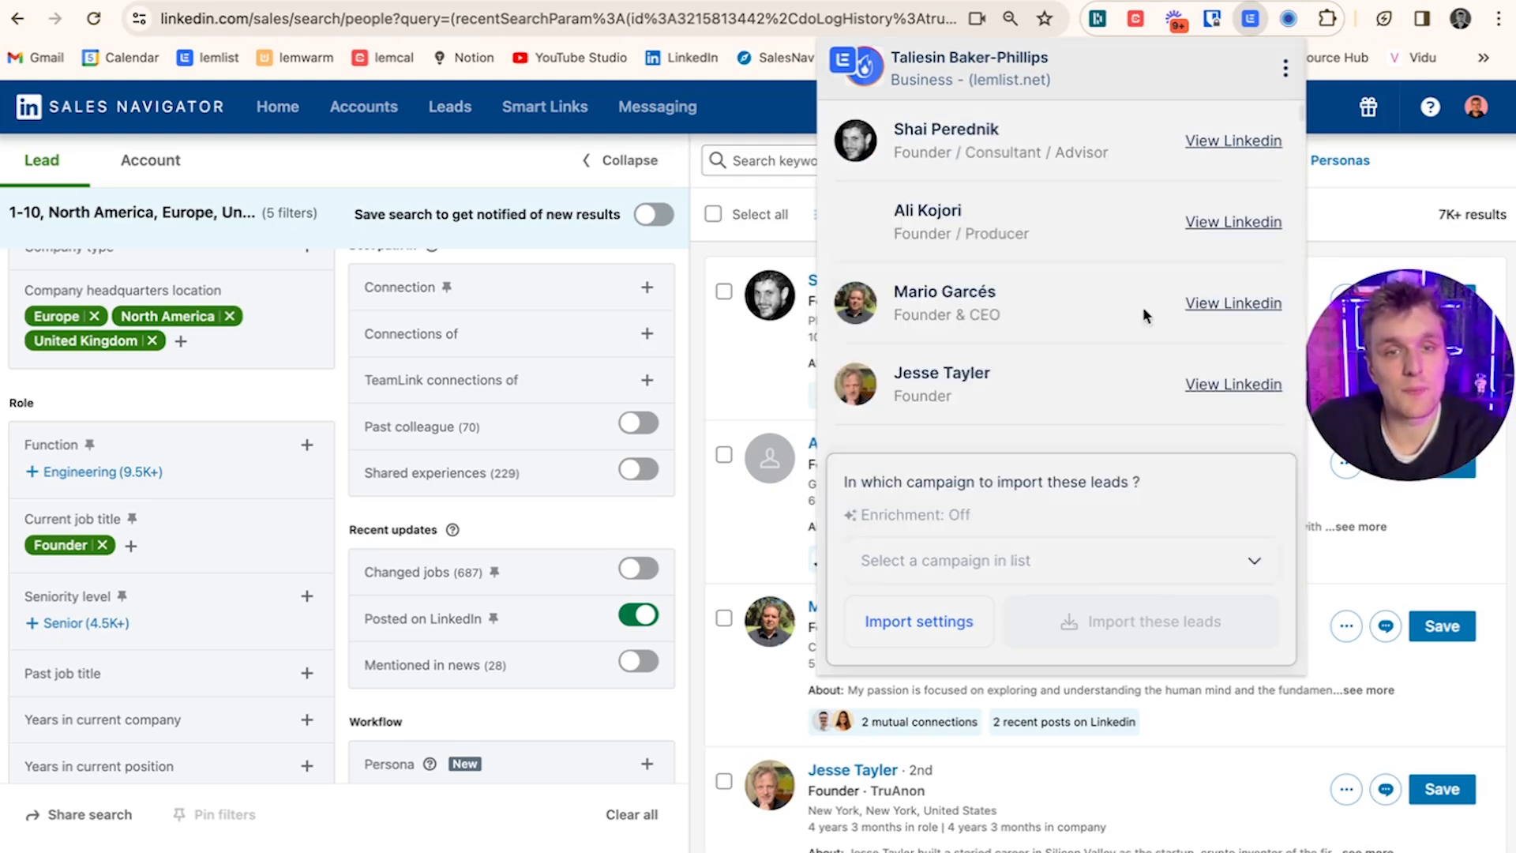
{"action": "left_click", "coordinate": [917, 620]}
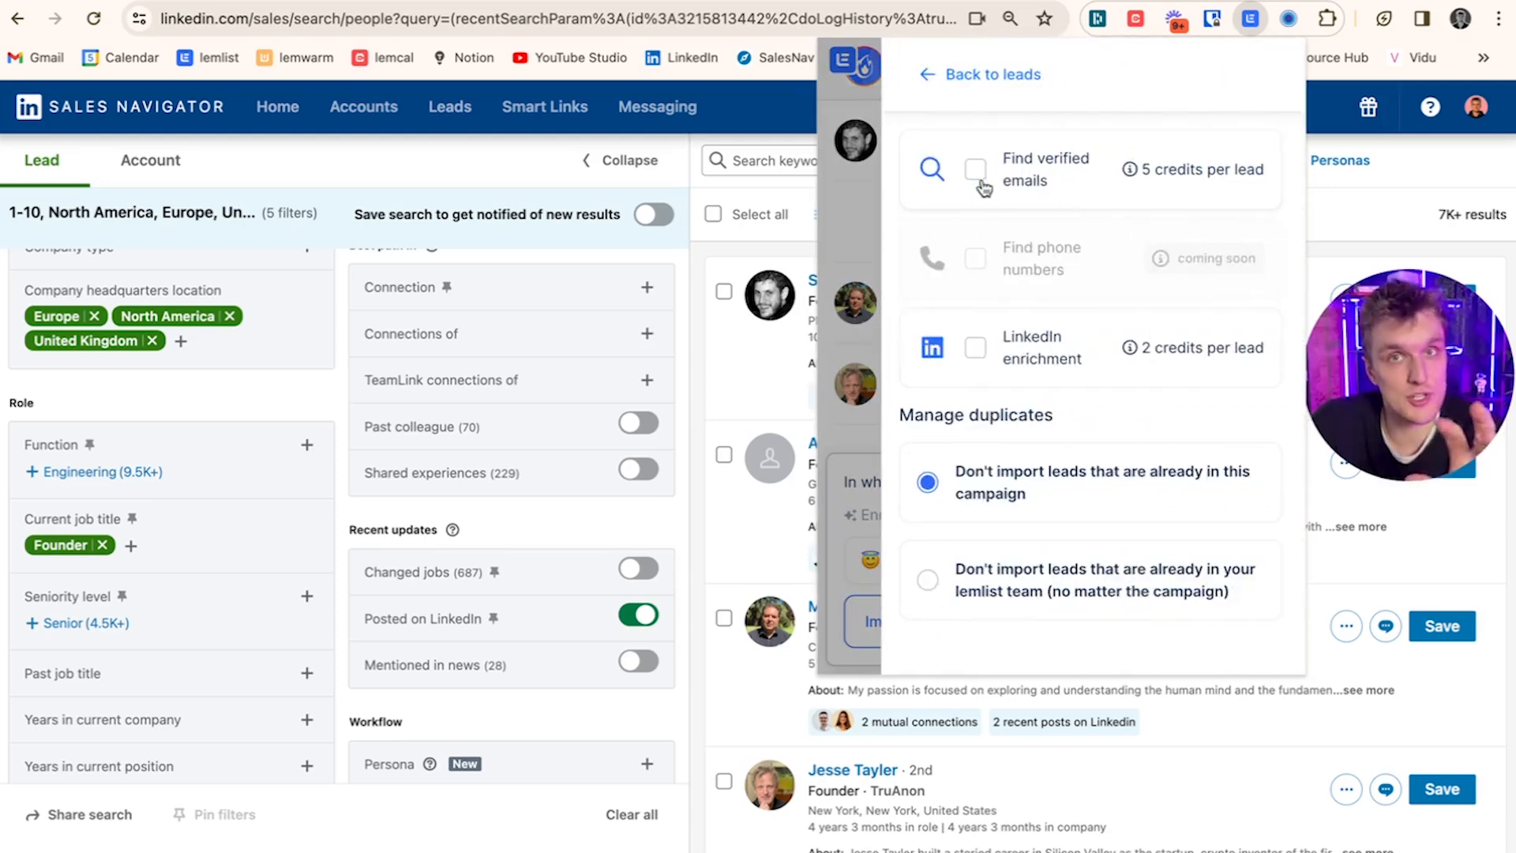
{"action": "mouse_move", "coordinate": [1135, 455]}
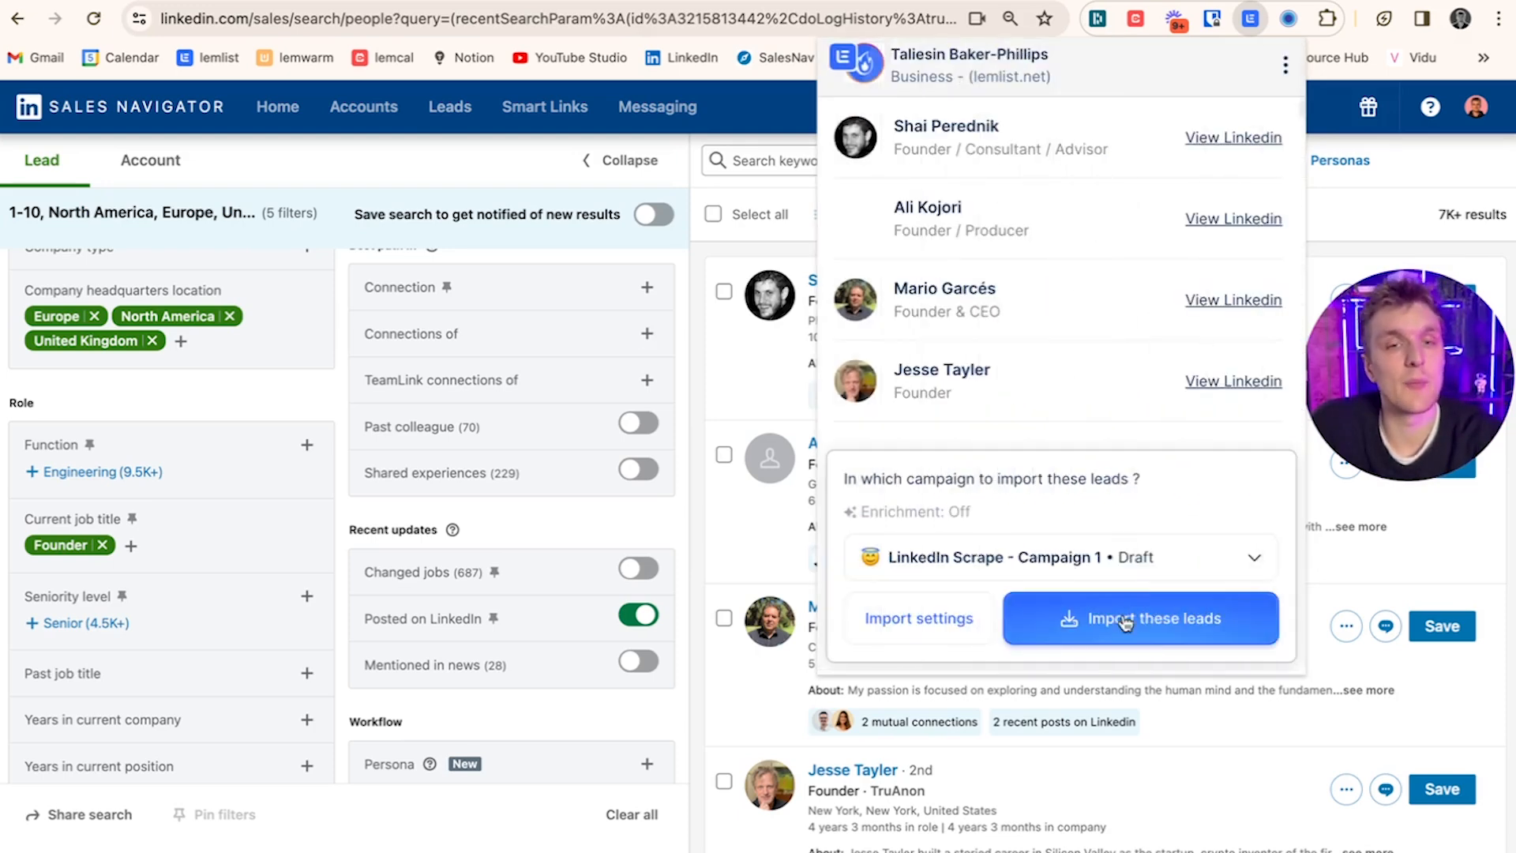
{"action": "left_click", "coordinate": [1139, 618]}
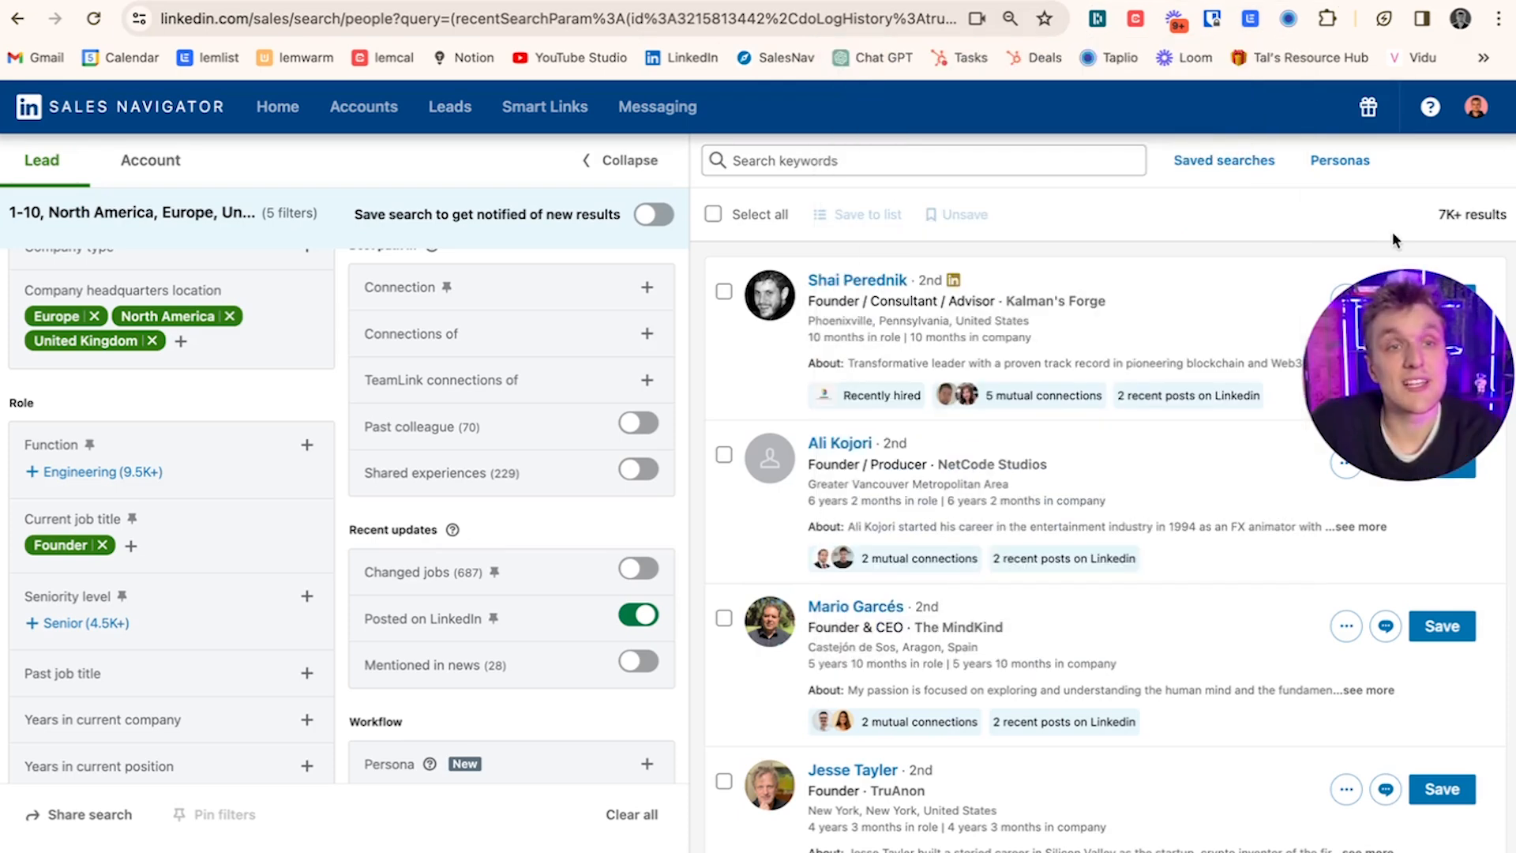
{"action": "mouse_move", "coordinate": [1264, 233]}
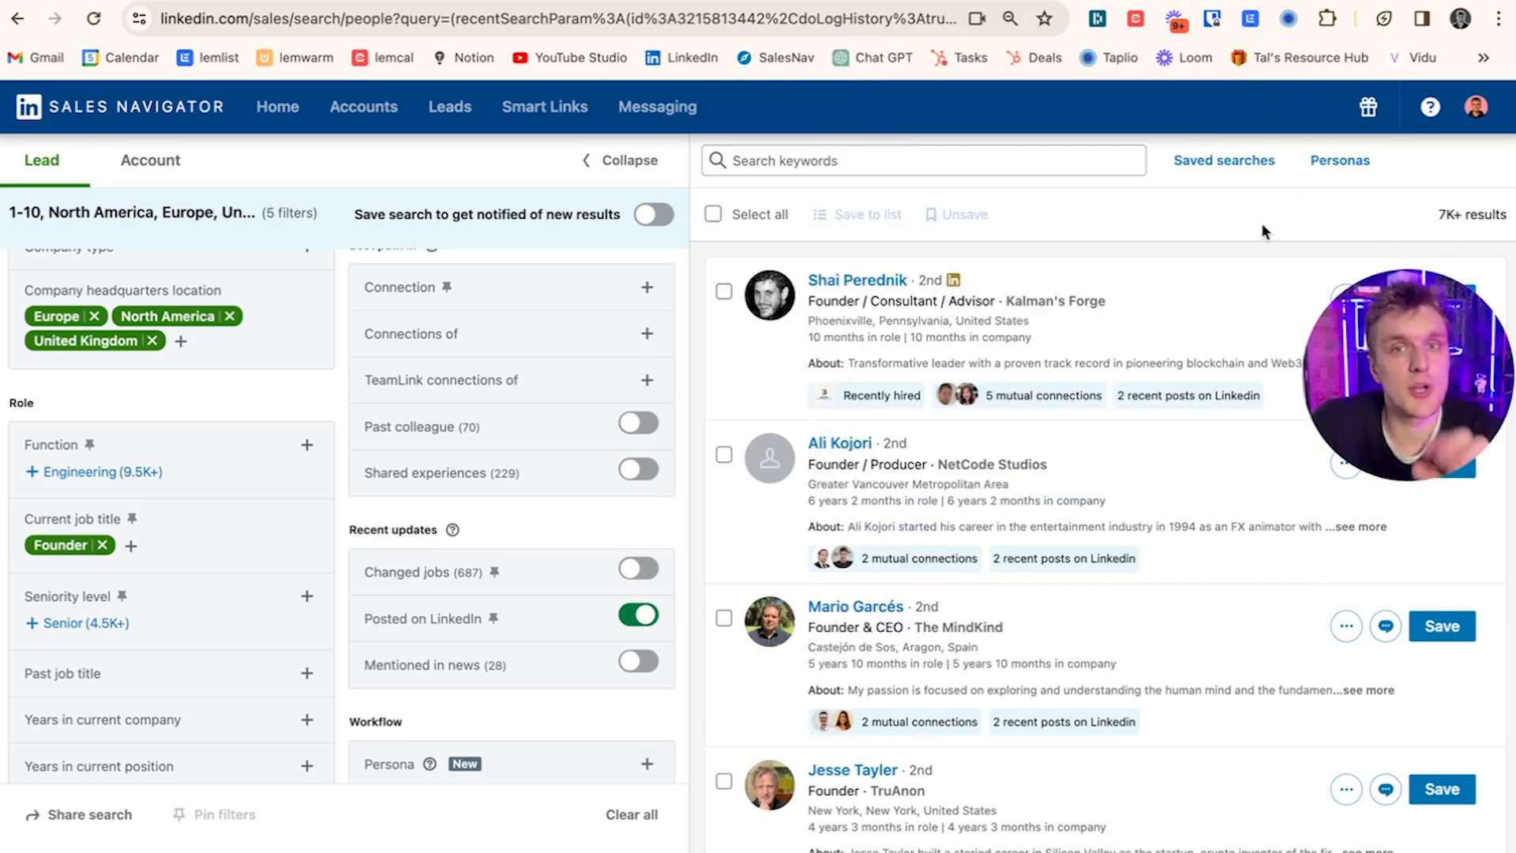
{"action": "scroll", "scroll_direction": "up", "scroll_amount": 3}
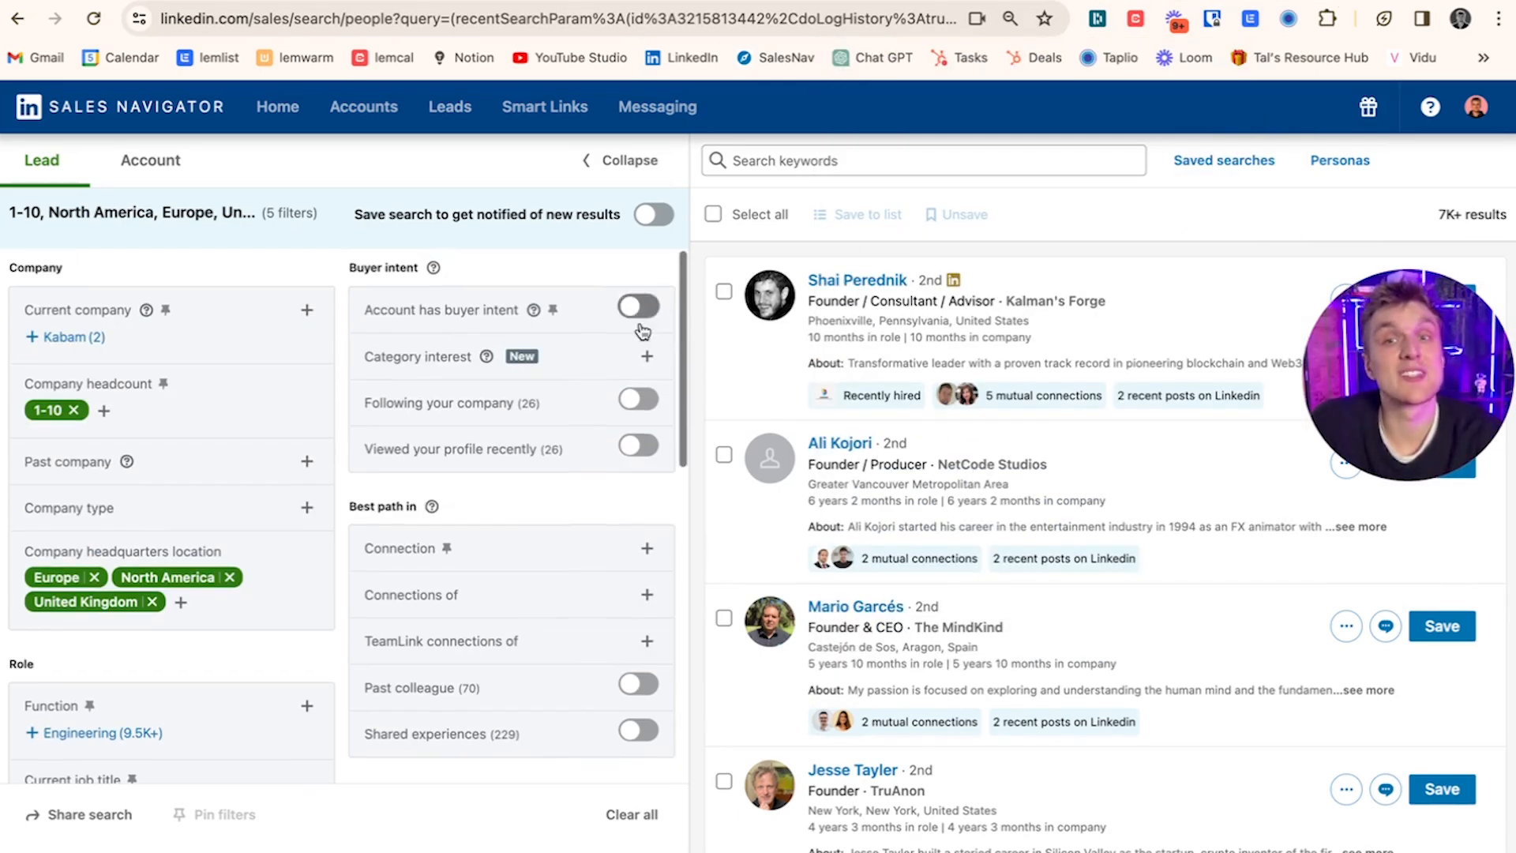
{"action": "left_click", "coordinate": [654, 215]}
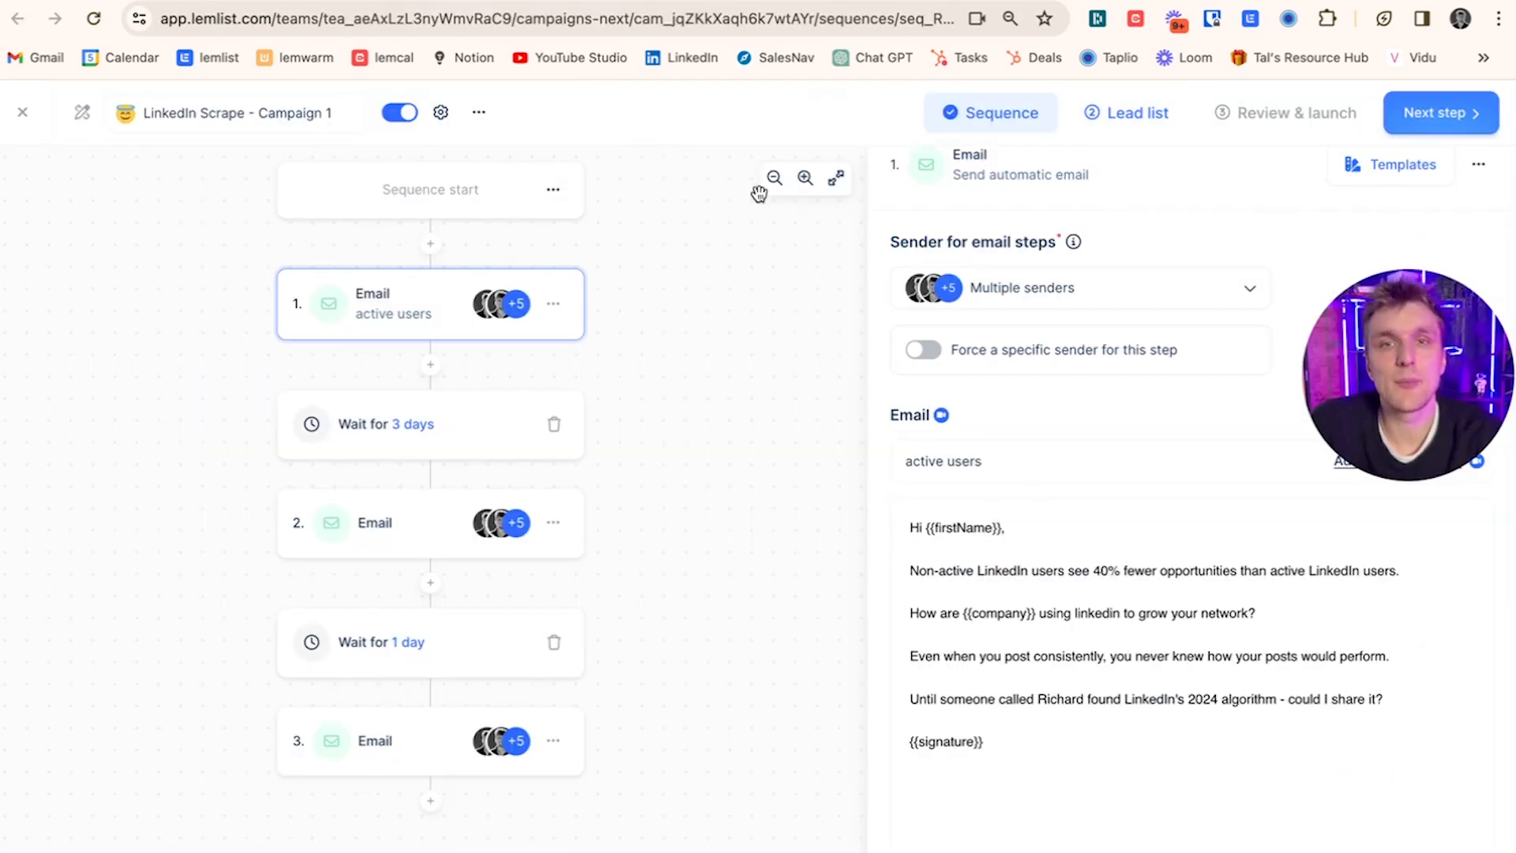
- View the campaign's lead list showing the pending LinkedIn import with 0 leads
{"action": "left_click", "coordinate": [1127, 112]}
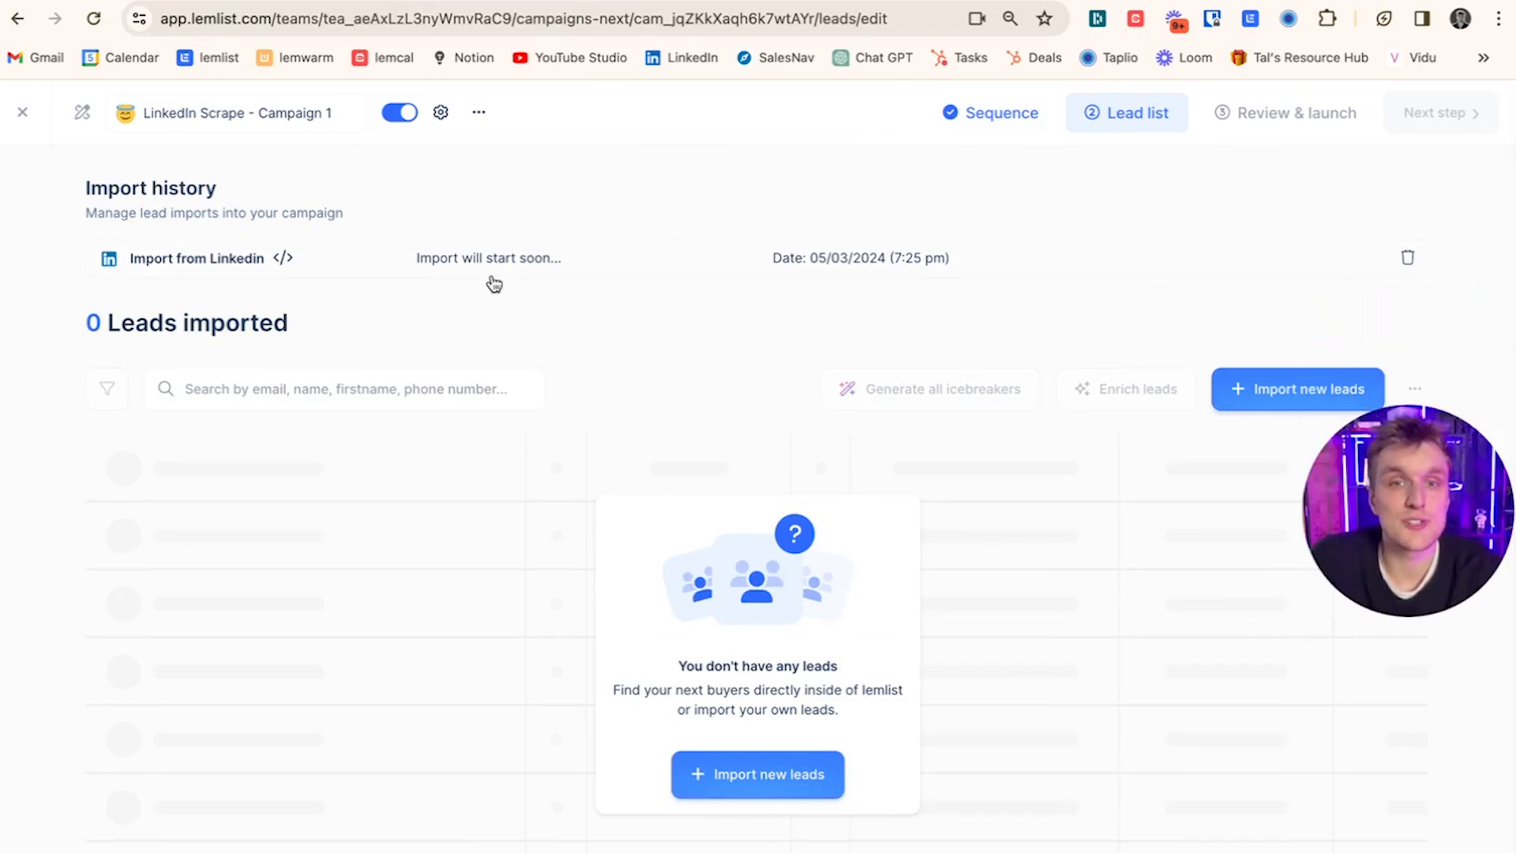
{"action": "mouse_move", "coordinate": [258, 282]}
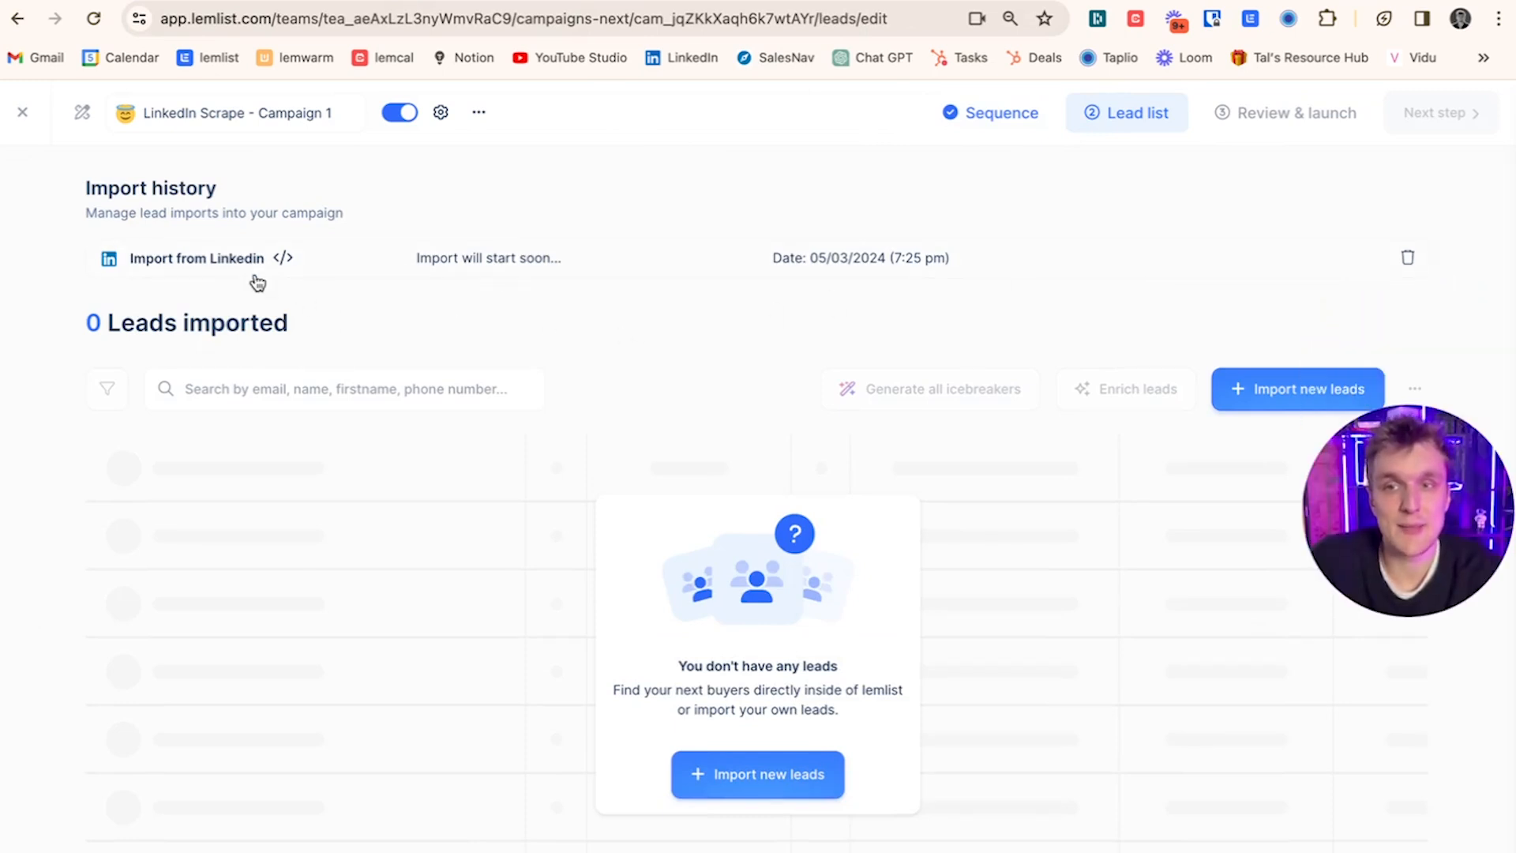
{"action": "mouse_move", "coordinate": [937, 336]}
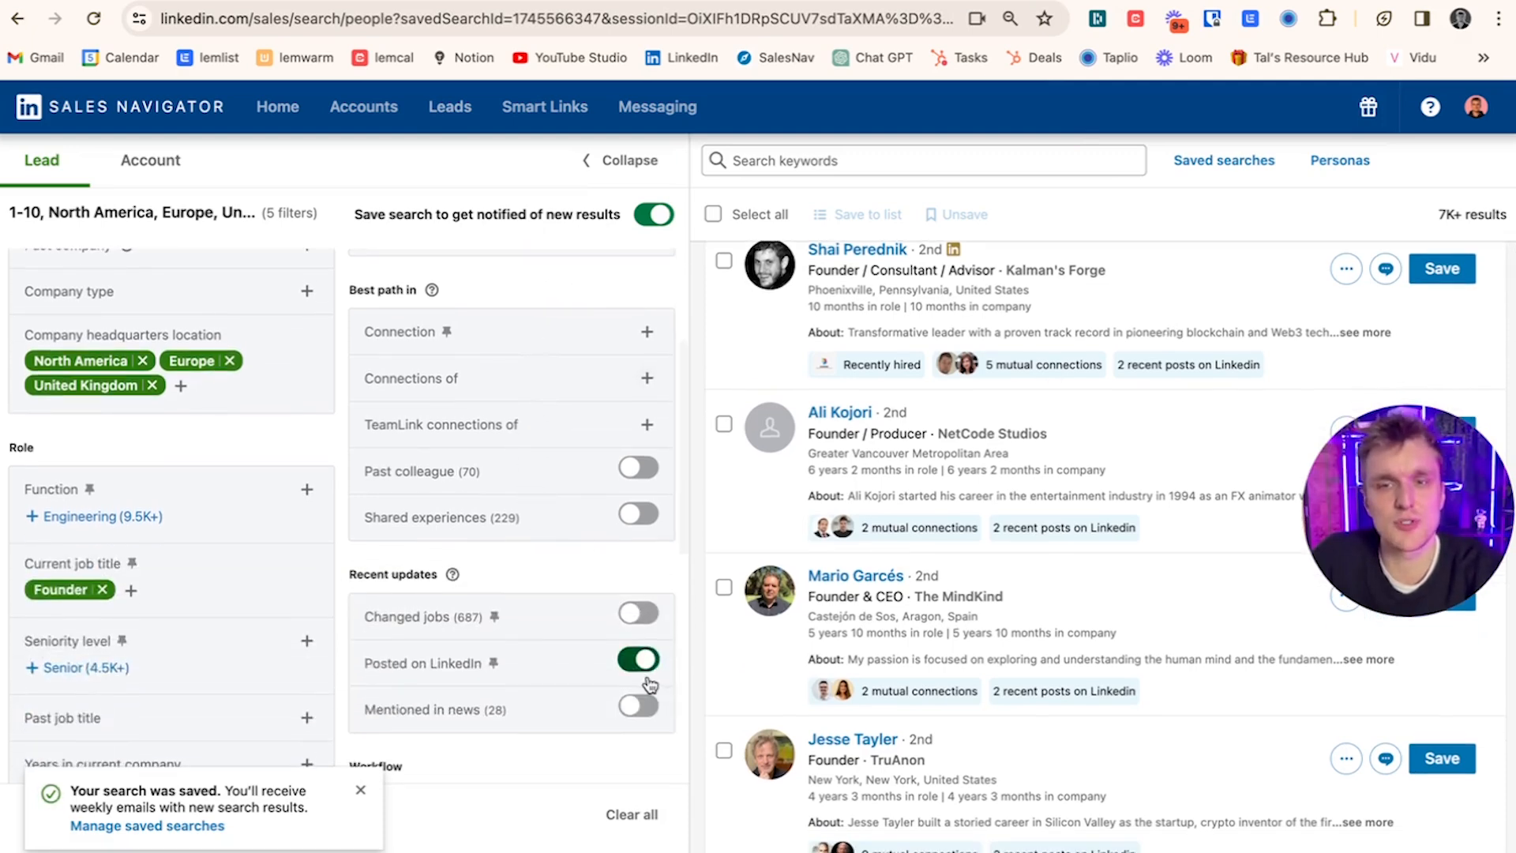
- Swap the Recent updates filter from 'Posted on LinkedIn' to 'Changed jobs', leaving about 1K founders
{"action": "left_click", "coordinate": [637, 662]}
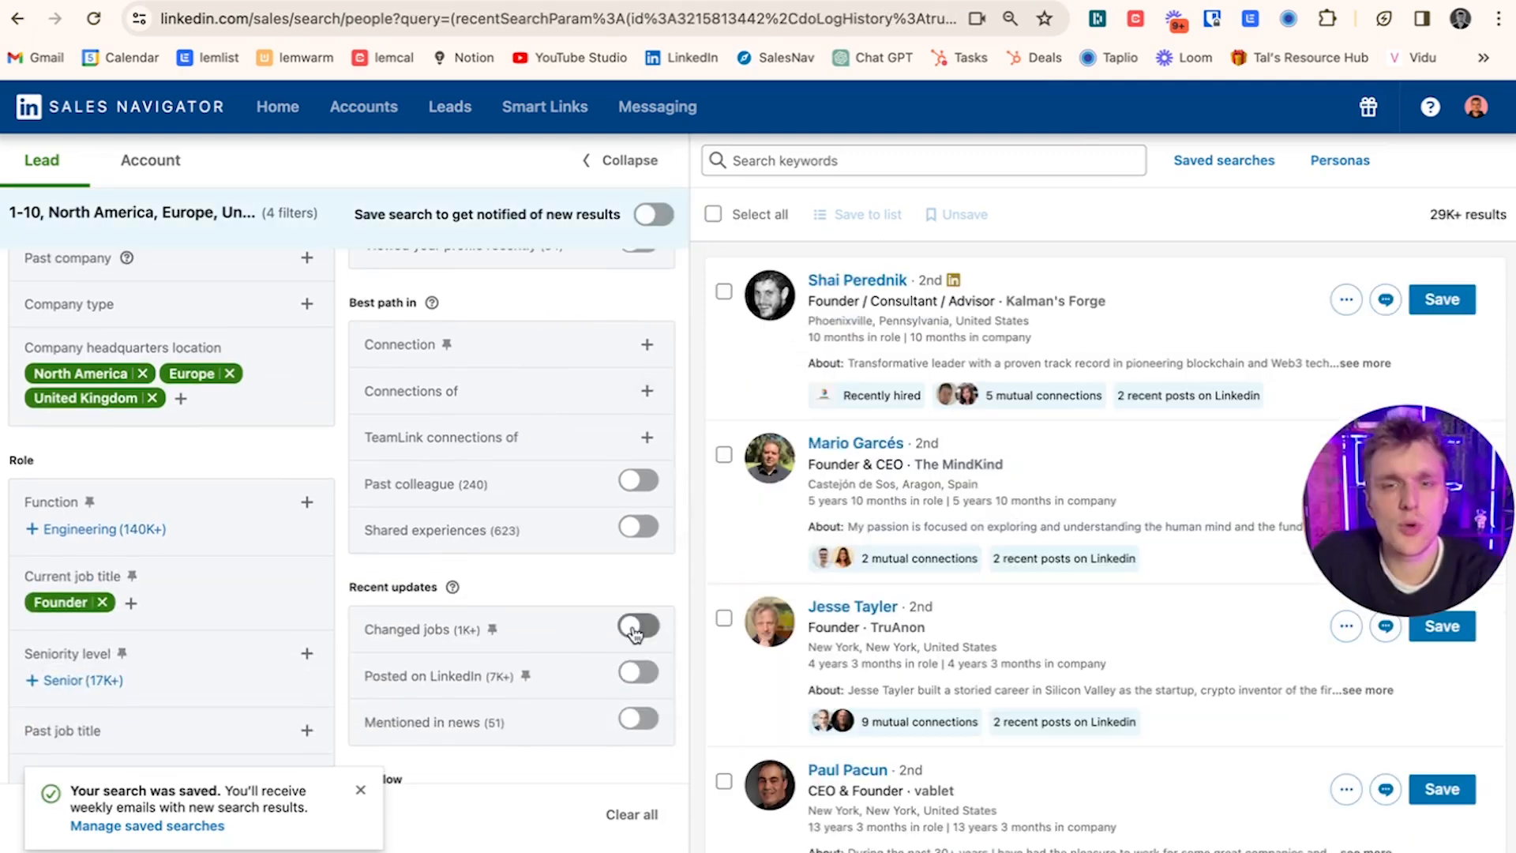
{"action": "left_click", "coordinate": [636, 627]}
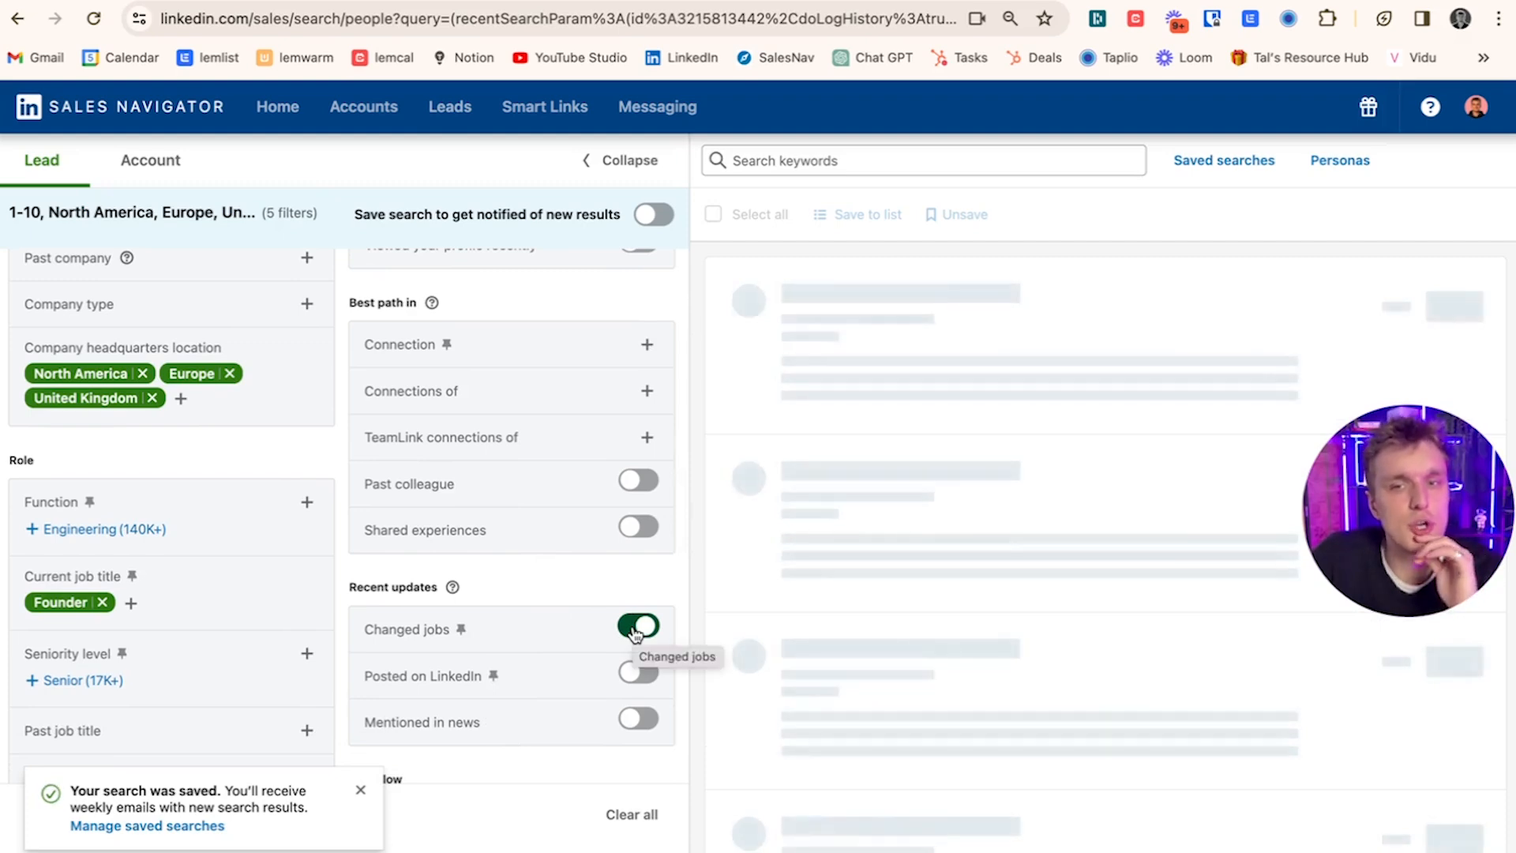
{"action": "left_click", "coordinate": [637, 627]}
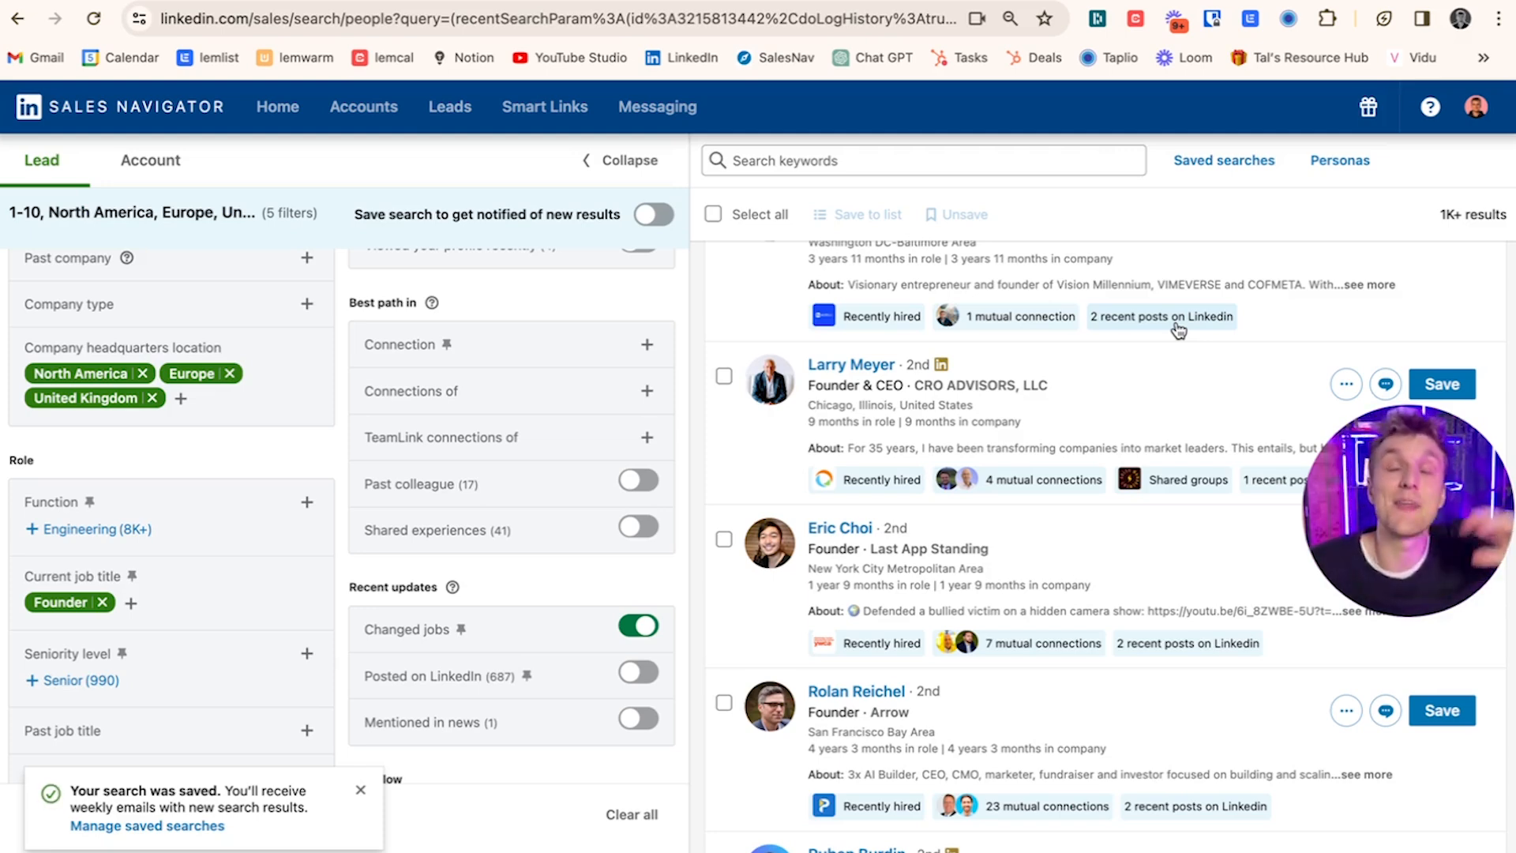
{"action": "scroll", "scroll_direction": "down", "scroll_amount": 3}
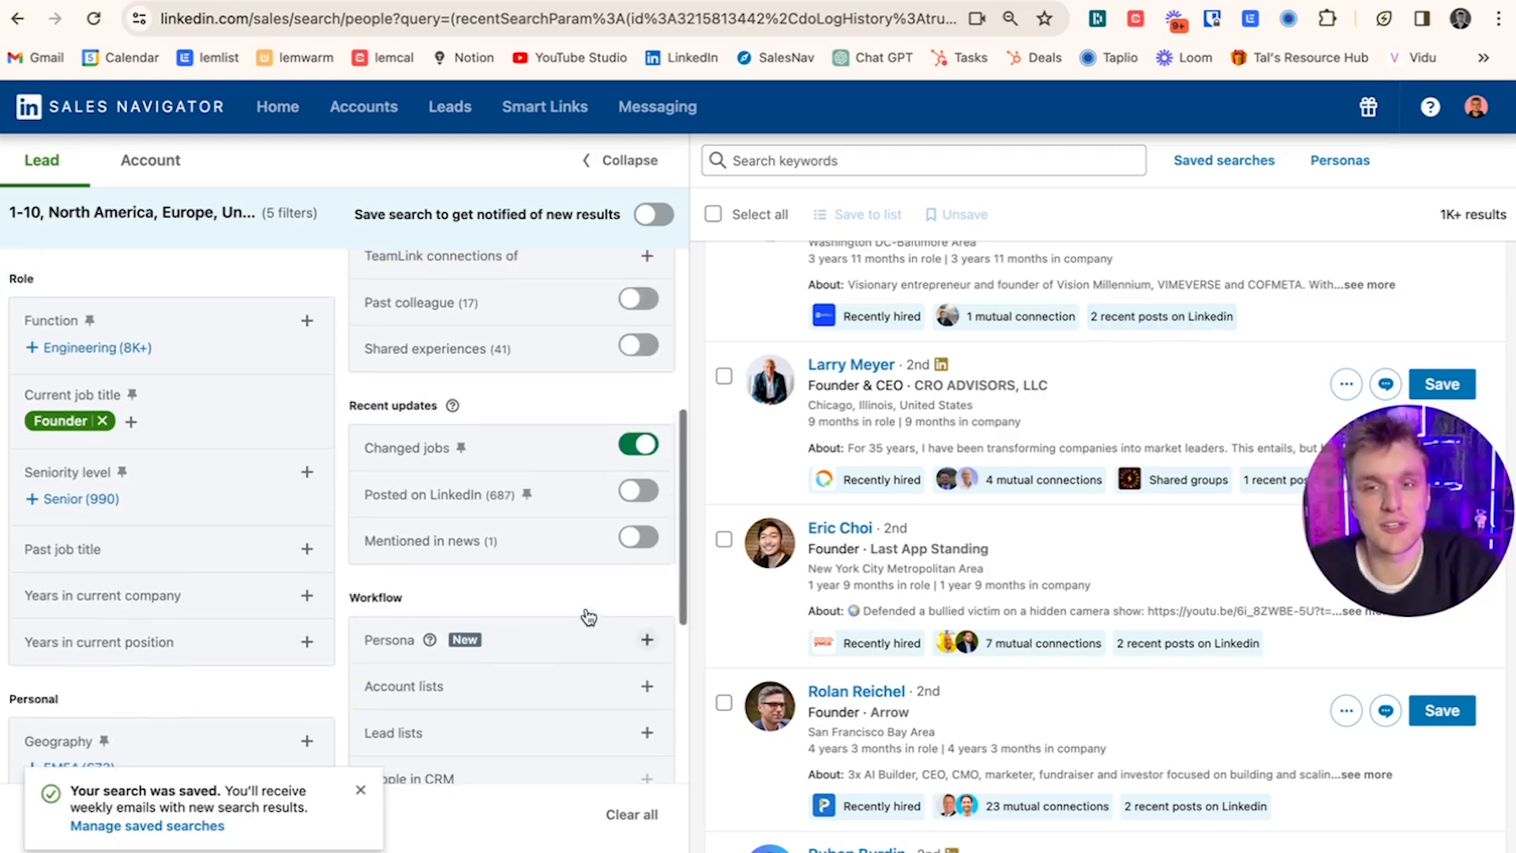
{"action": "scroll", "scroll_direction": "up", "scroll_amount": 3}
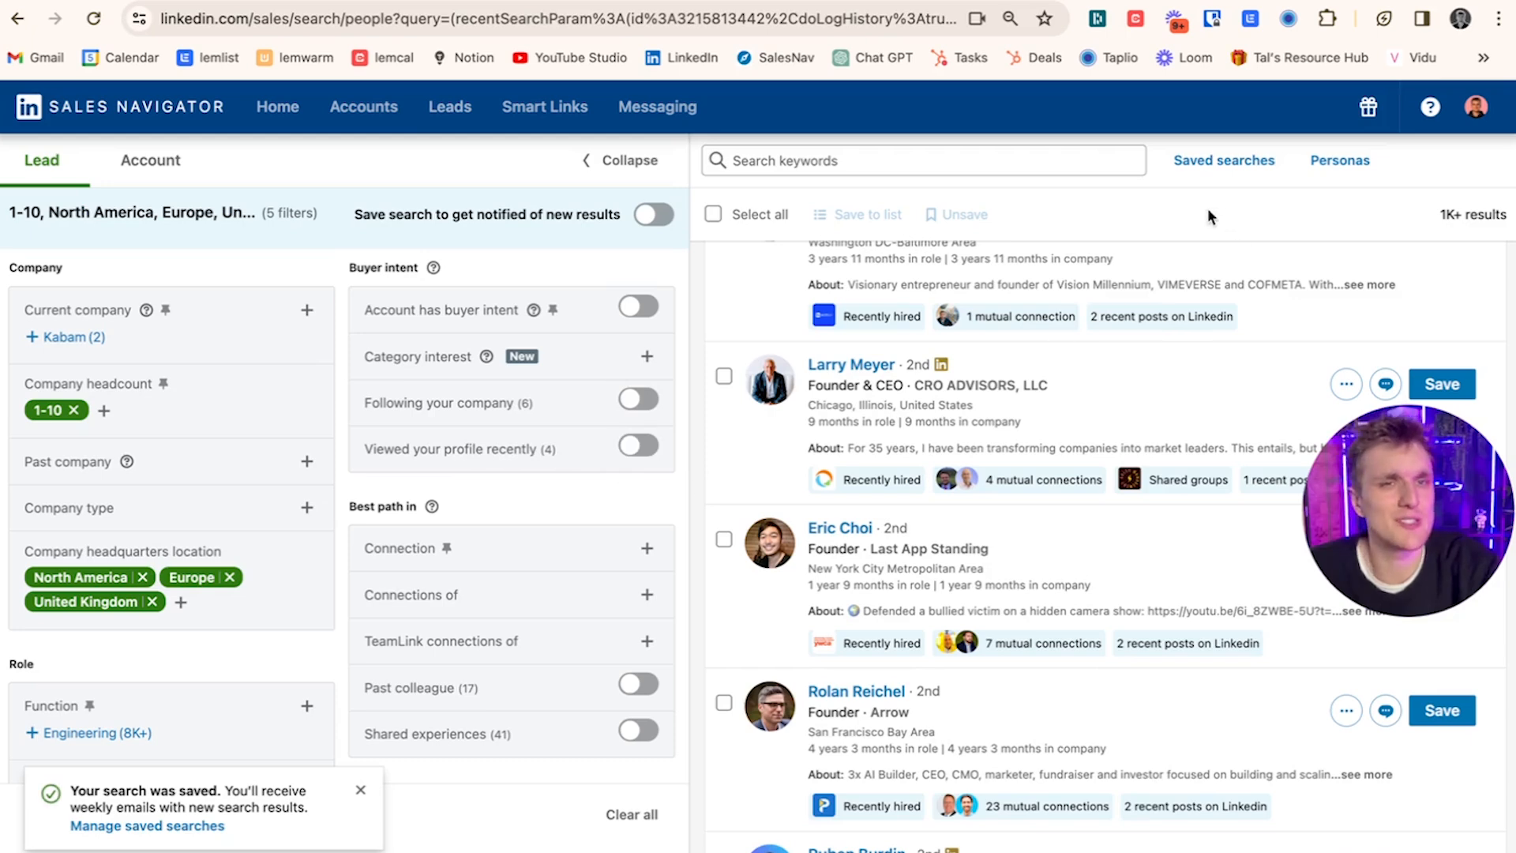
{"action": "mouse_move", "coordinate": [1251, 28]}
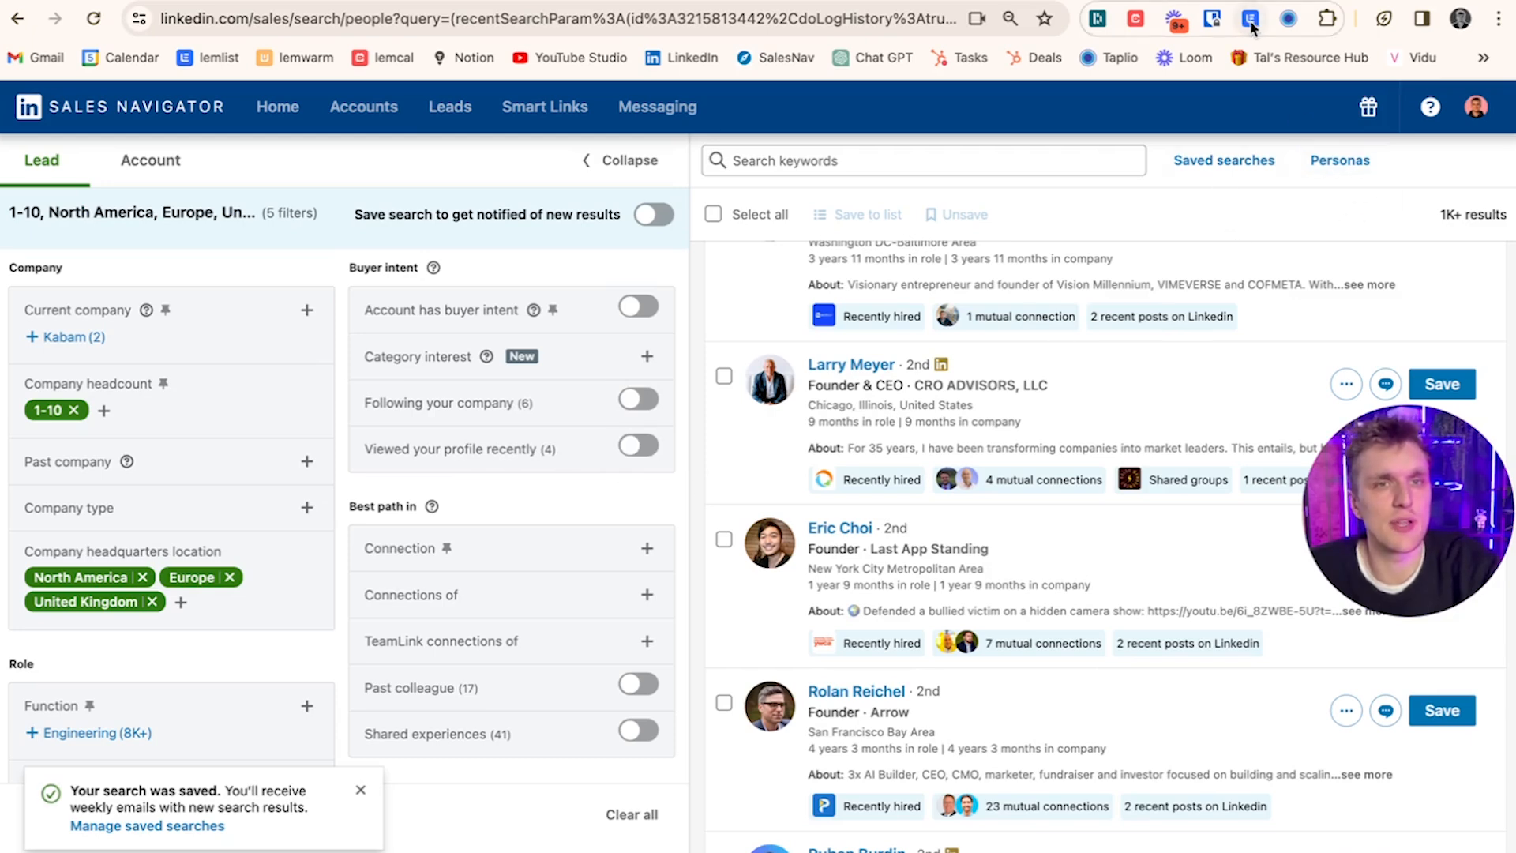
- Import the filtered leads via the lemlist extension, skipping leads already in the lemlist team
{"action": "left_click", "coordinate": [1250, 19]}
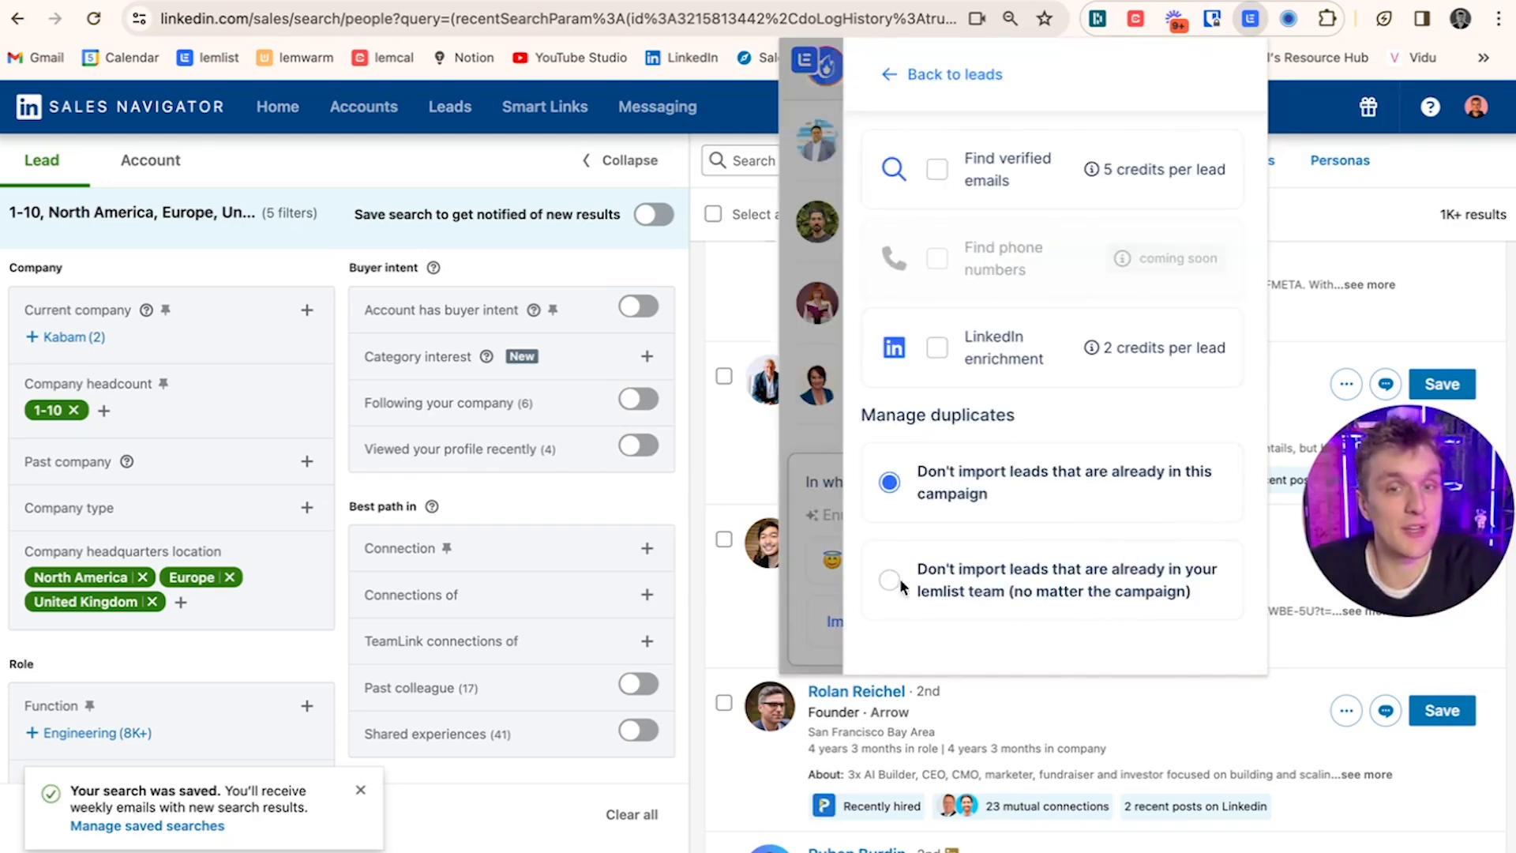
{"action": "left_click", "coordinate": [889, 579]}
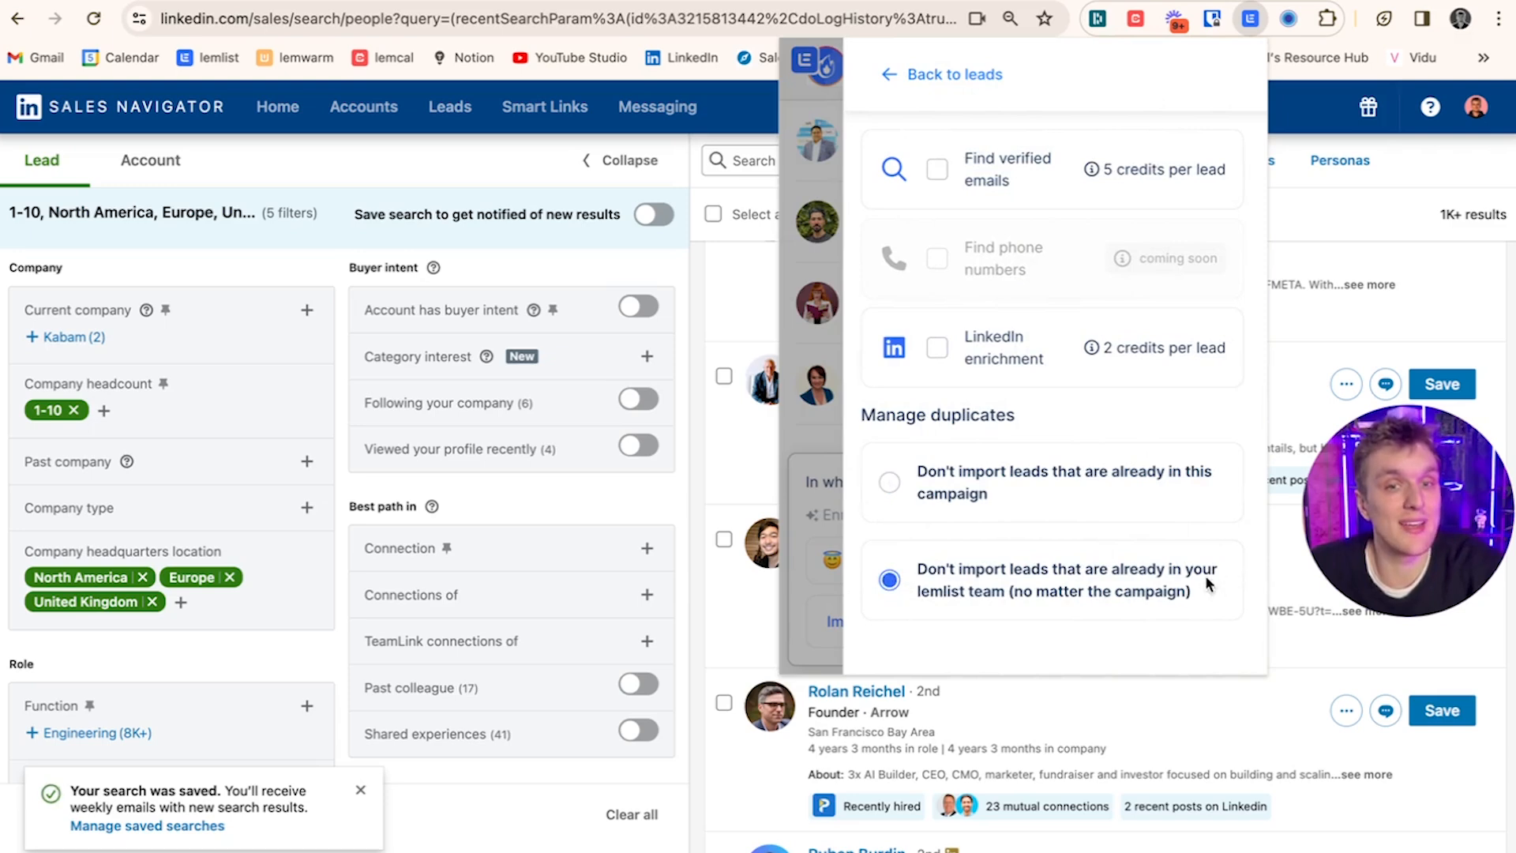
{"action": "mouse_move", "coordinate": [836, 591]}
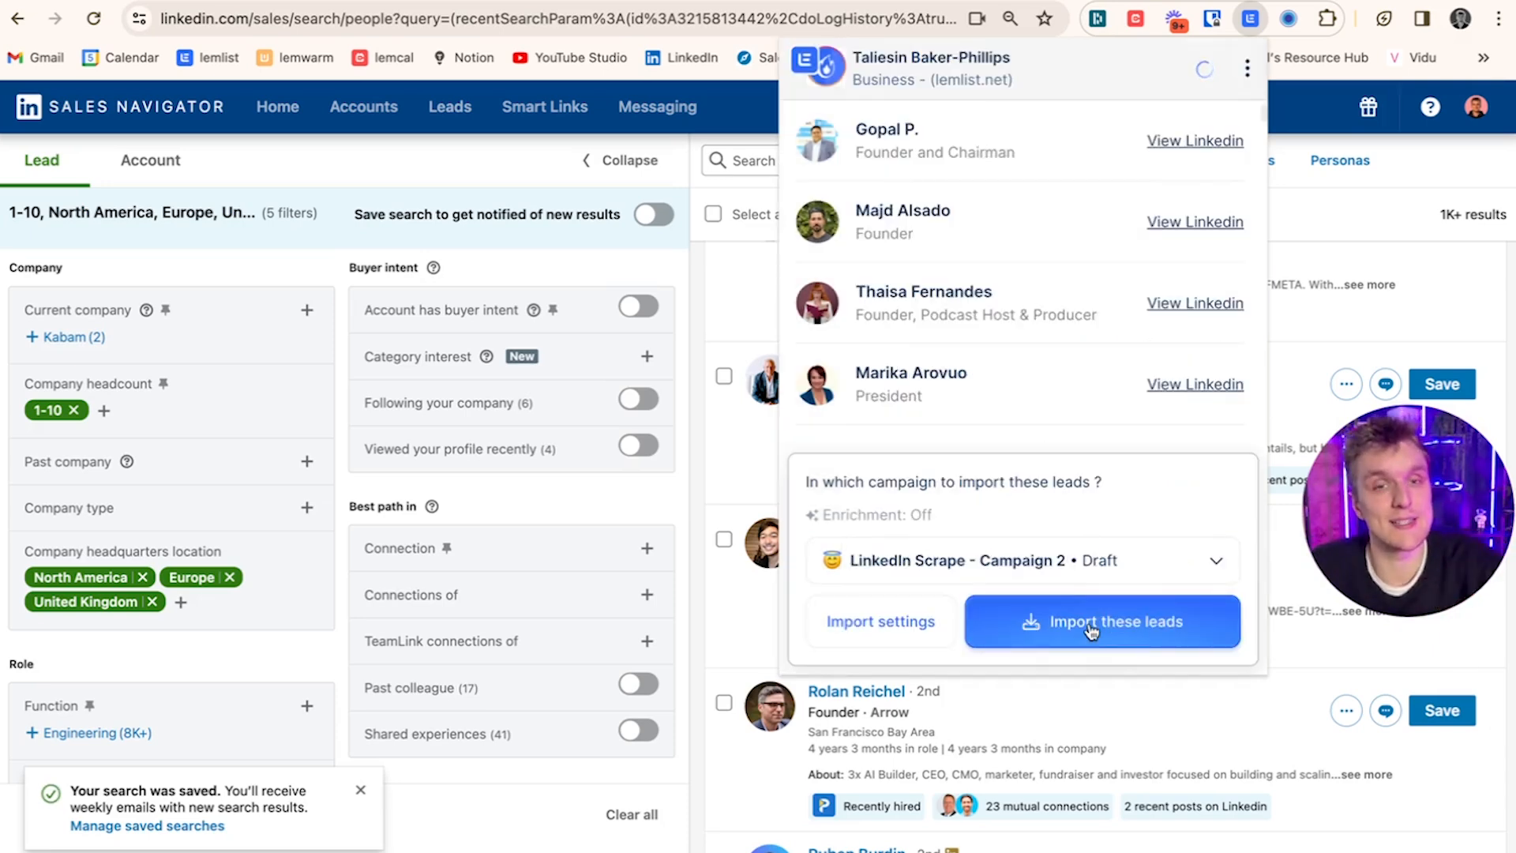
{"action": "left_click", "coordinate": [1101, 621]}
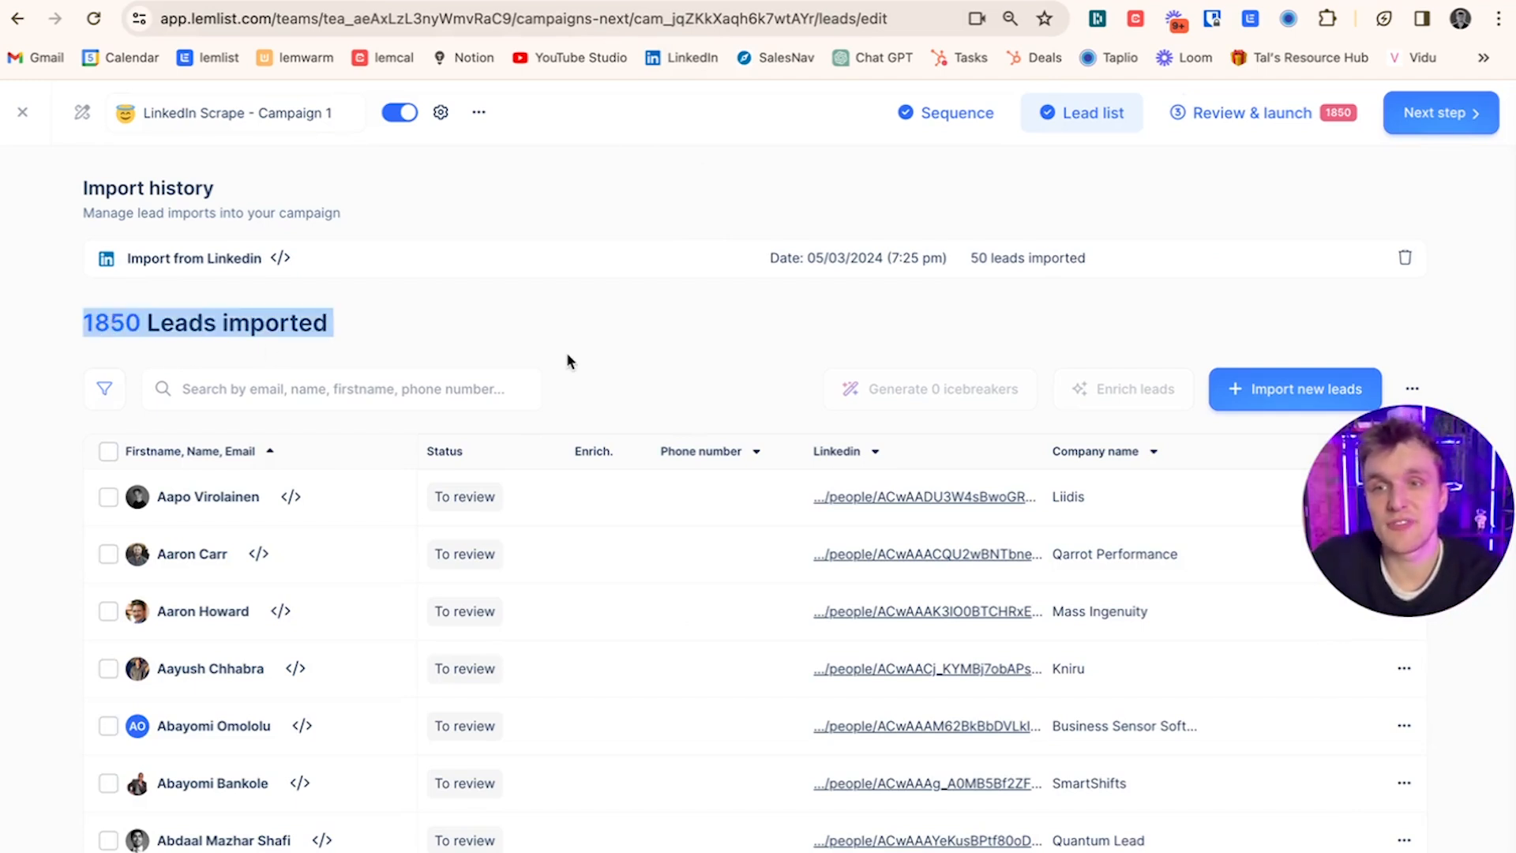
- Scroll the lead list as the LinkedIn import grows toward 2150 leads
{"action": "scroll", "scroll_direction": "up", "scroll_amount": 3}
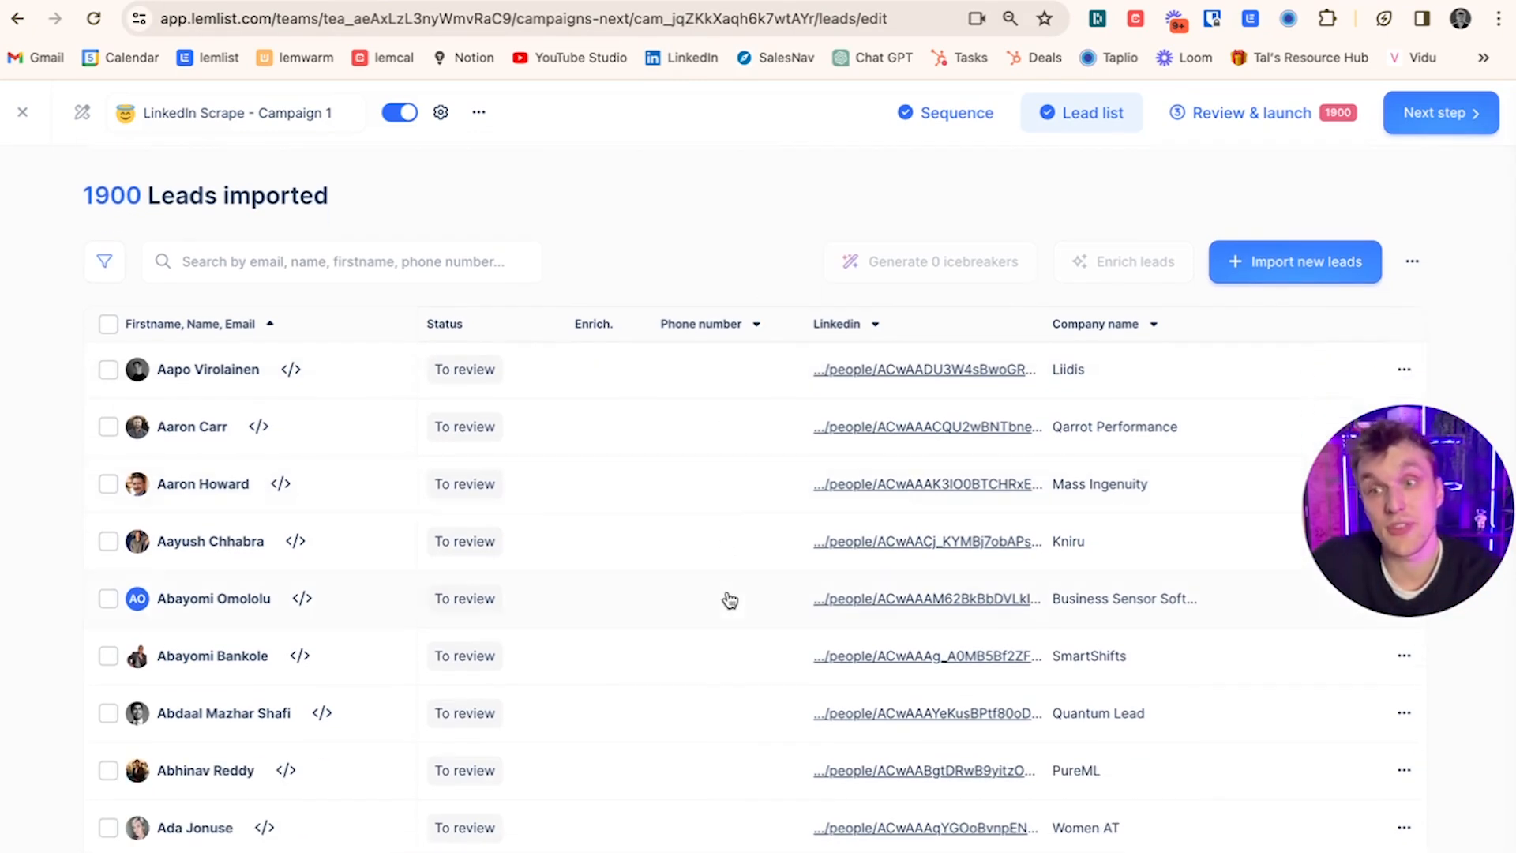
{"action": "scroll", "scroll_direction": "down", "scroll_amount": 3}
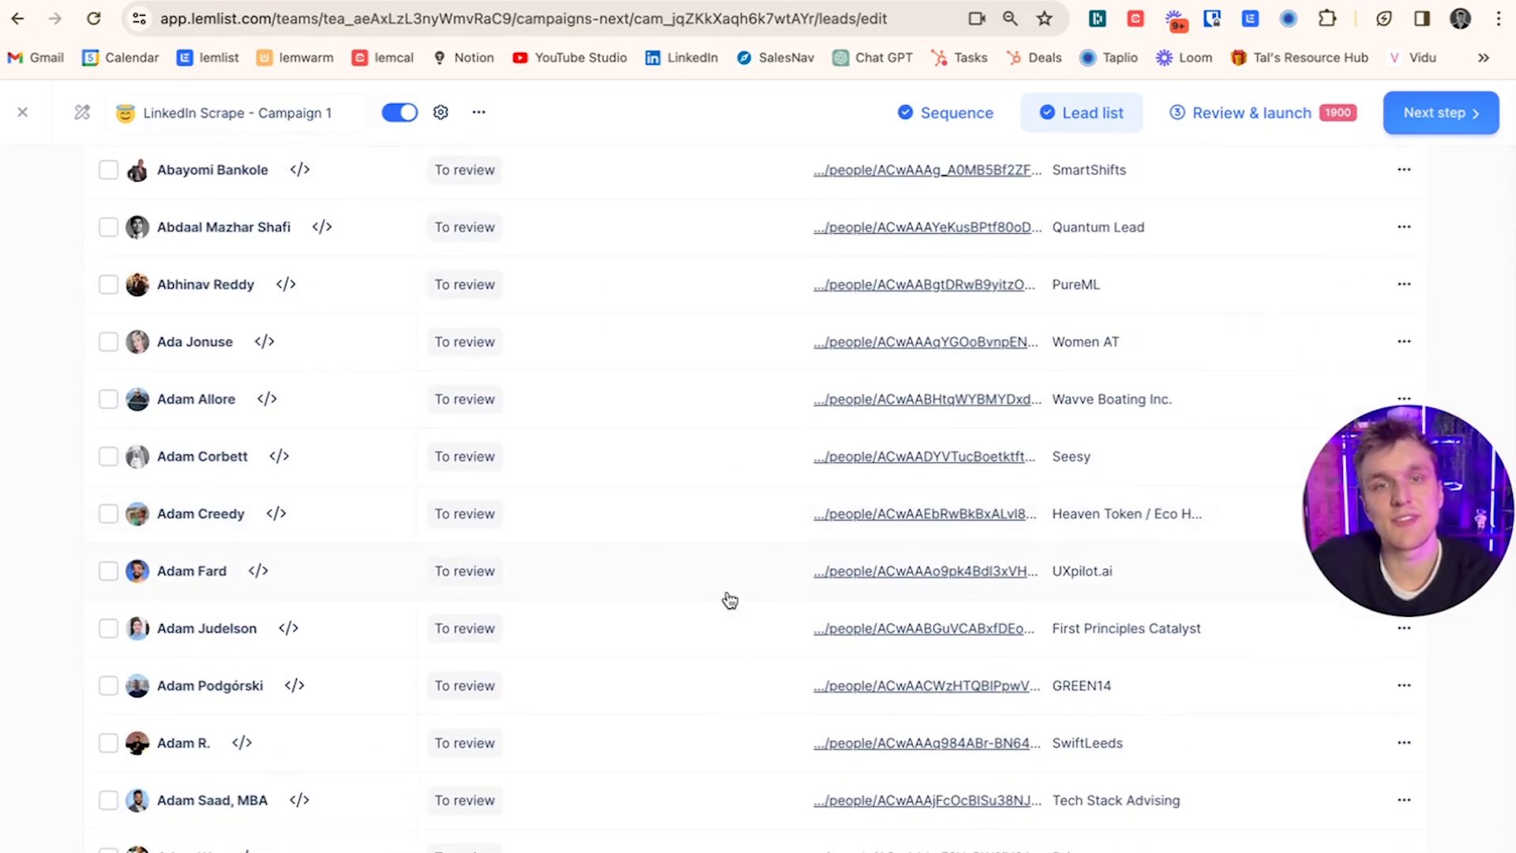
{"action": "scroll", "scroll_direction": "up", "scroll_amount": 3}
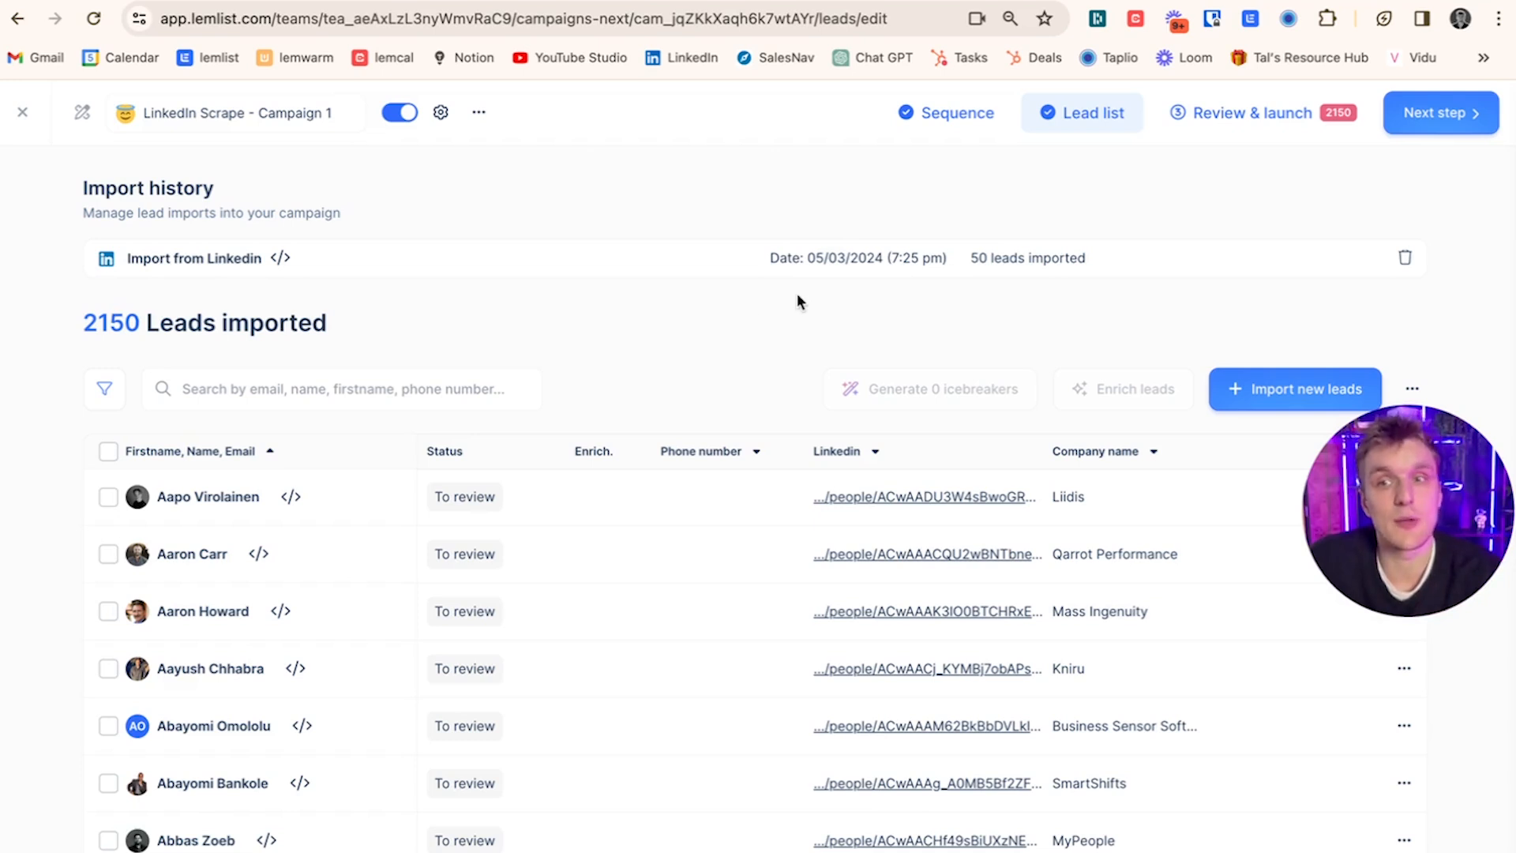
- Select all imported leads and run Find verified emails enrichment on them
{"action": "left_click", "coordinate": [107, 450]}
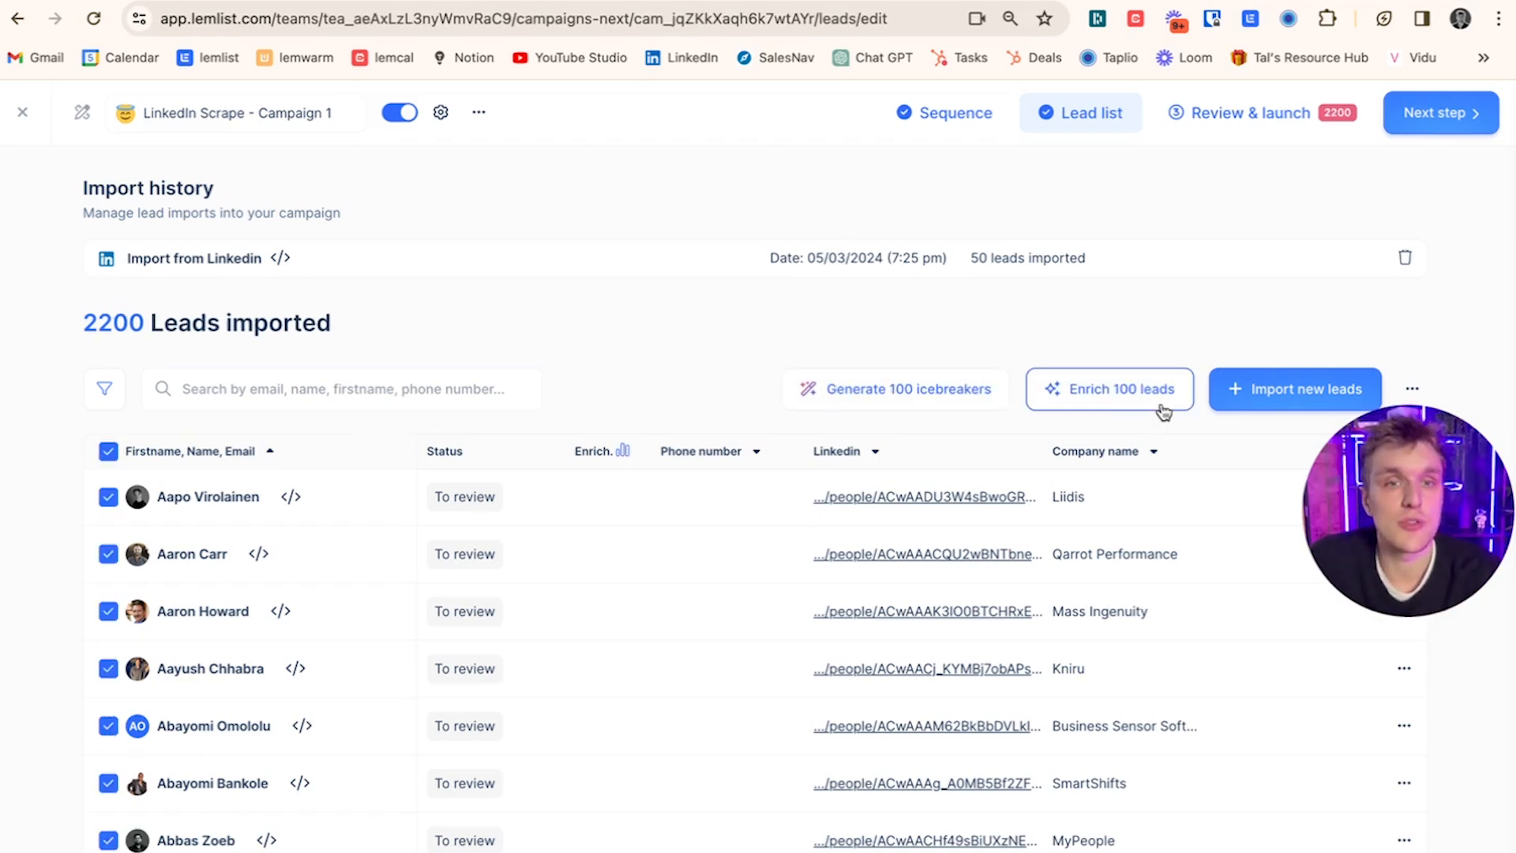
{"action": "left_click", "coordinate": [1109, 389]}
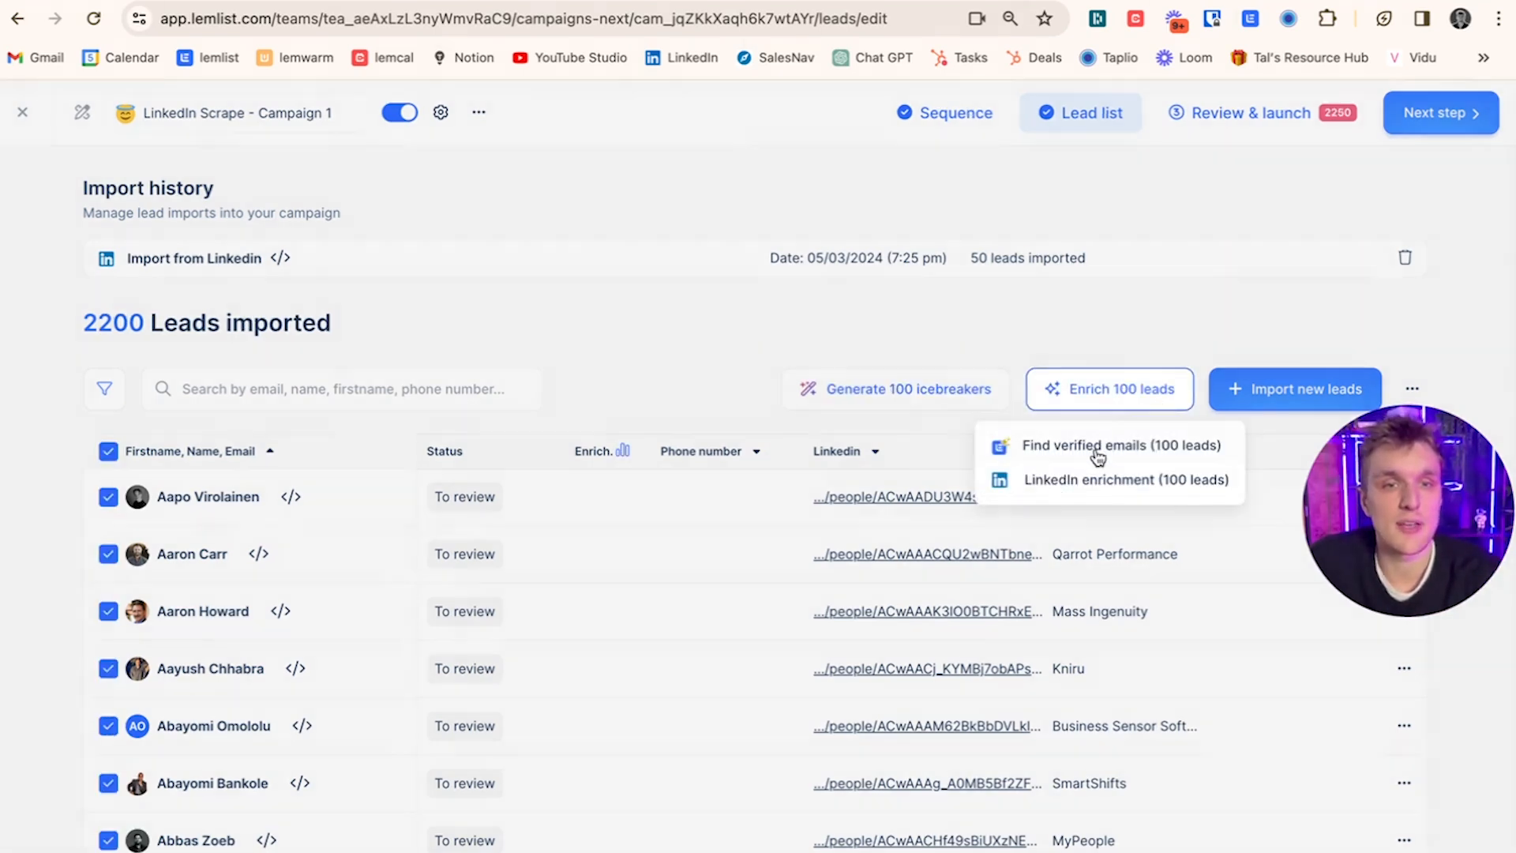
{"action": "left_click", "coordinate": [1122, 445]}
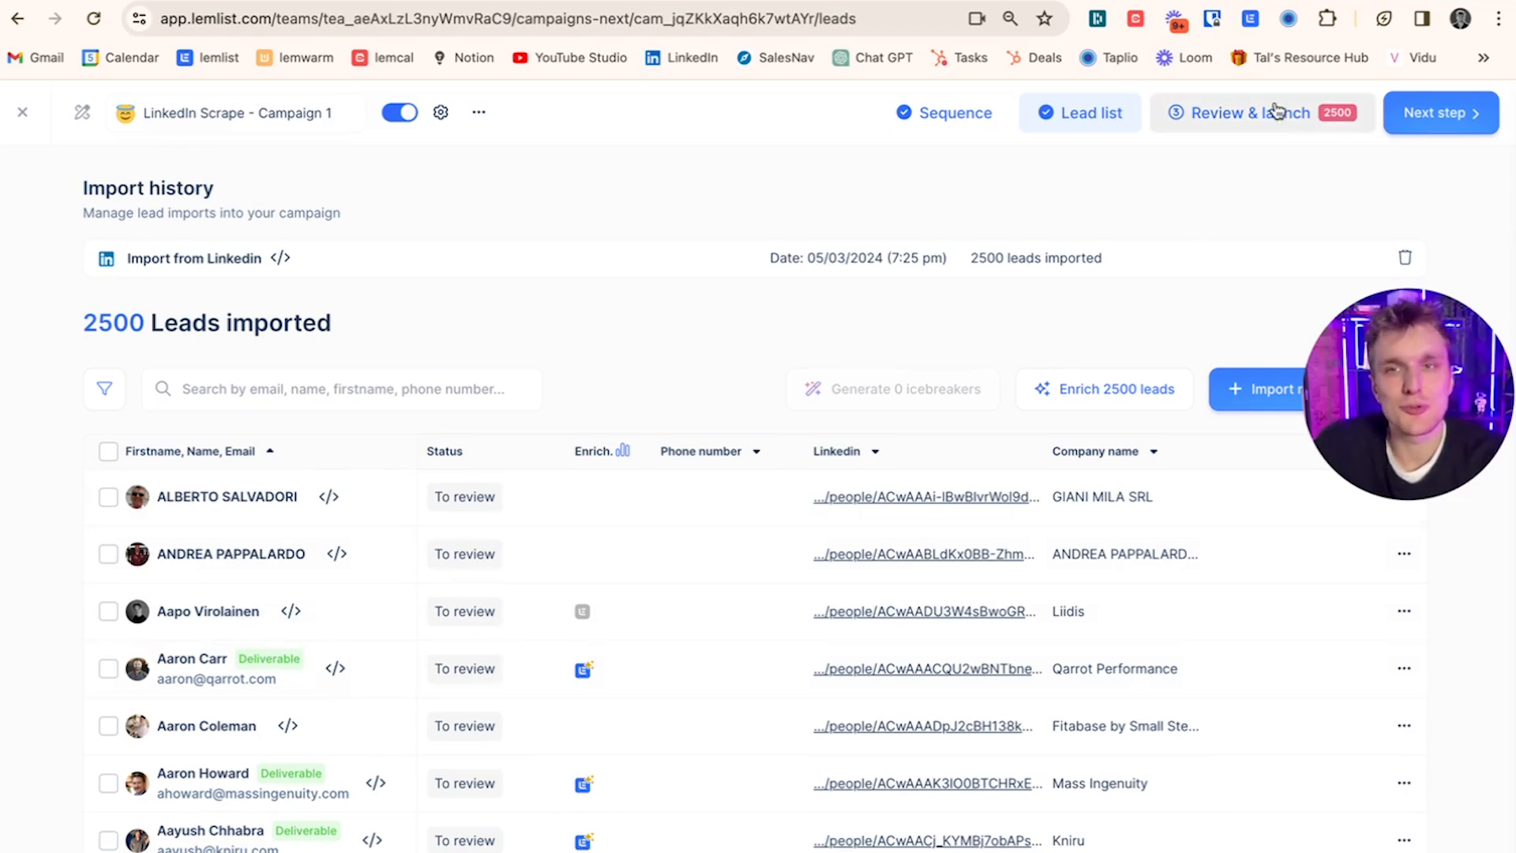
- Move to Review & launch and filter the lead panel to deliverable emails only
{"action": "left_click", "coordinate": [1261, 112]}
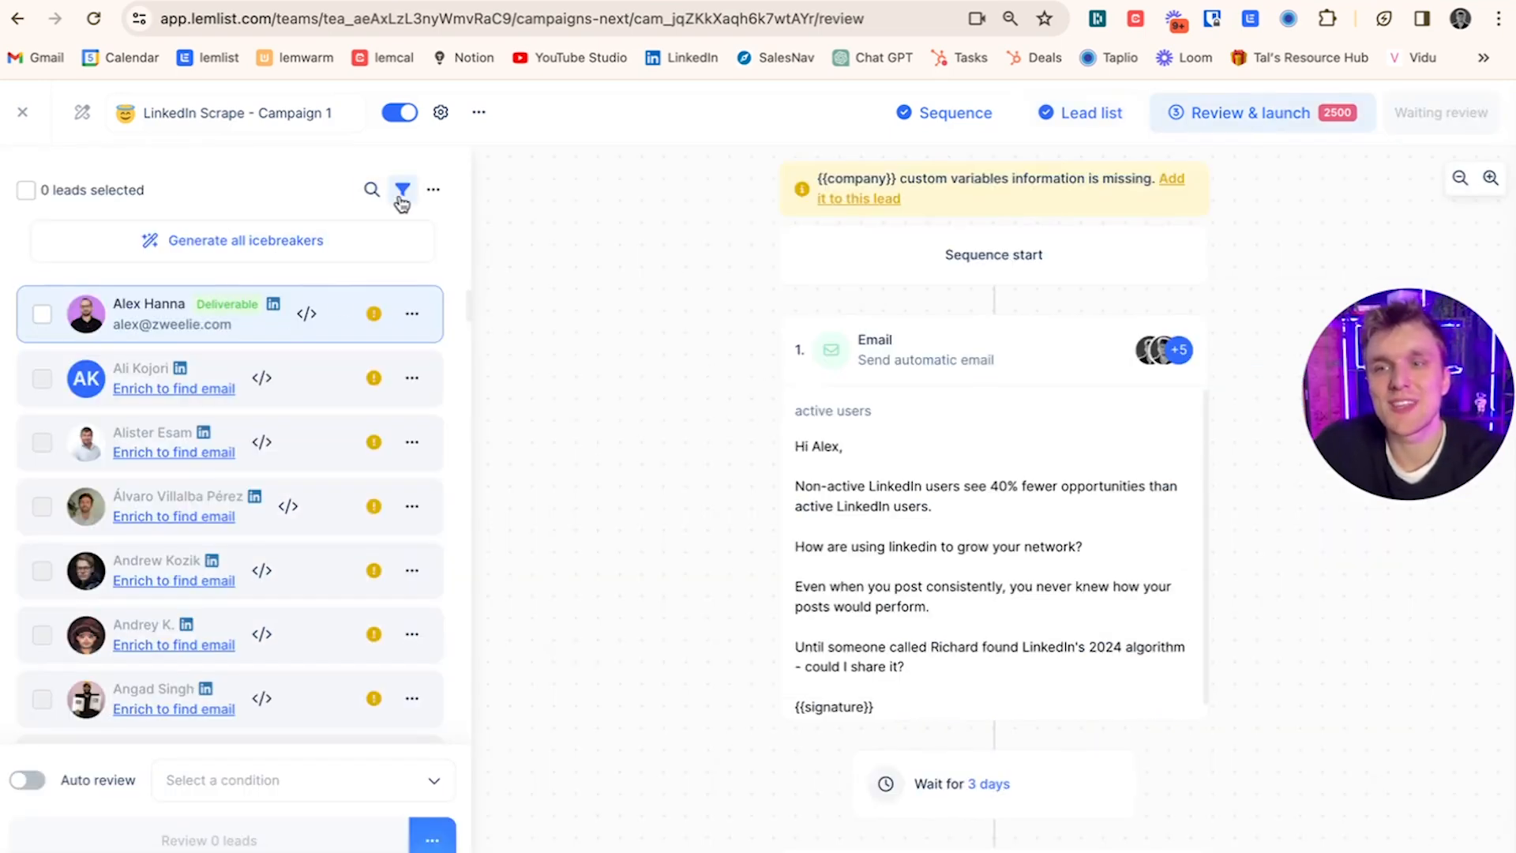
{"action": "left_click", "coordinate": [401, 190]}
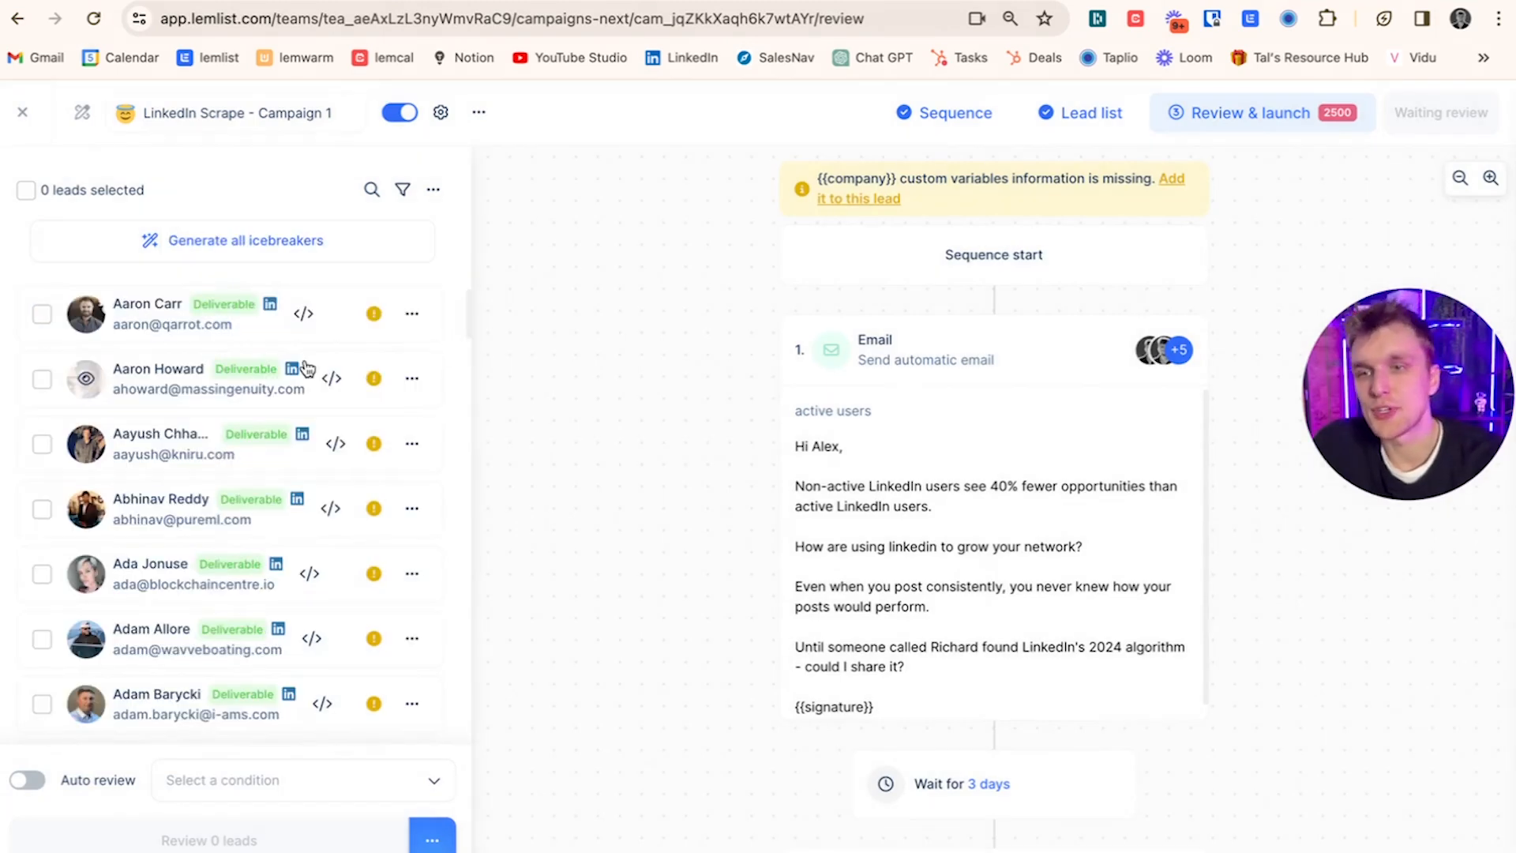
{"action": "mouse_move", "coordinate": [359, 326]}
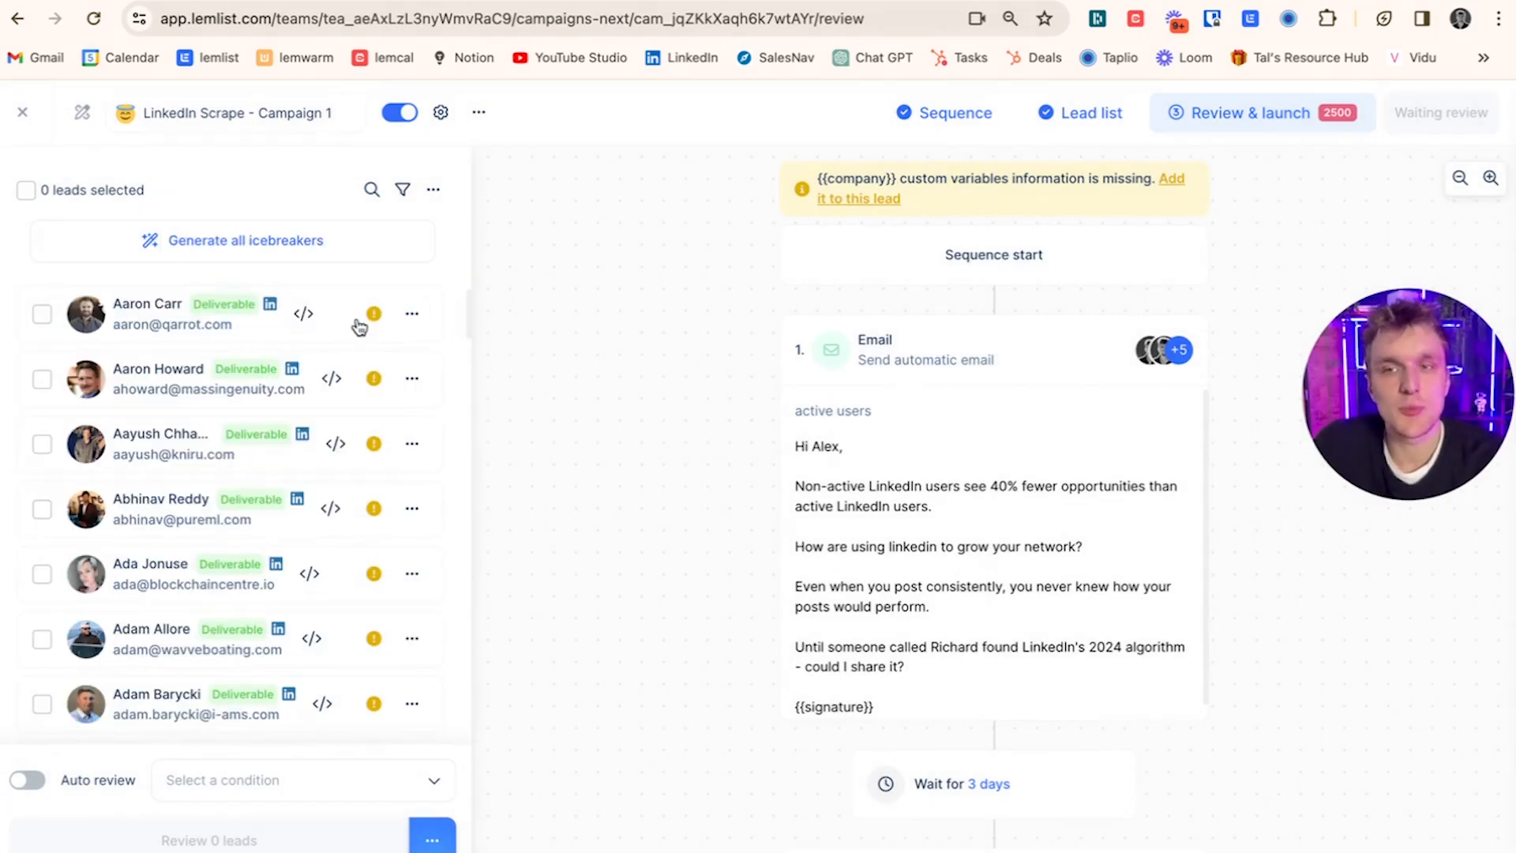
{"action": "mouse_move", "coordinate": [529, 341]}
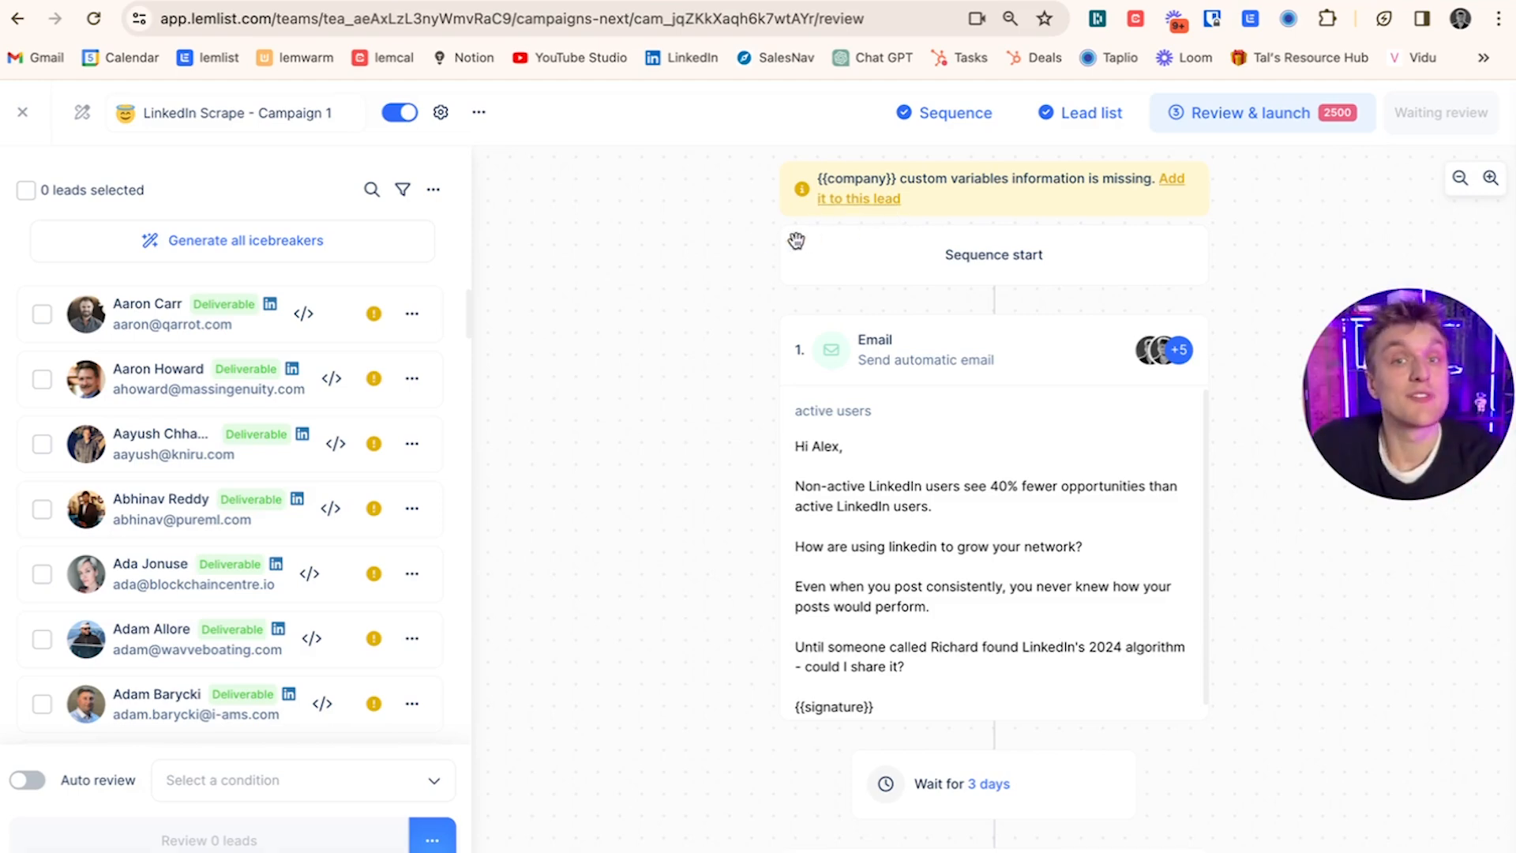
{"action": "mouse_move", "coordinate": [824, 239]}
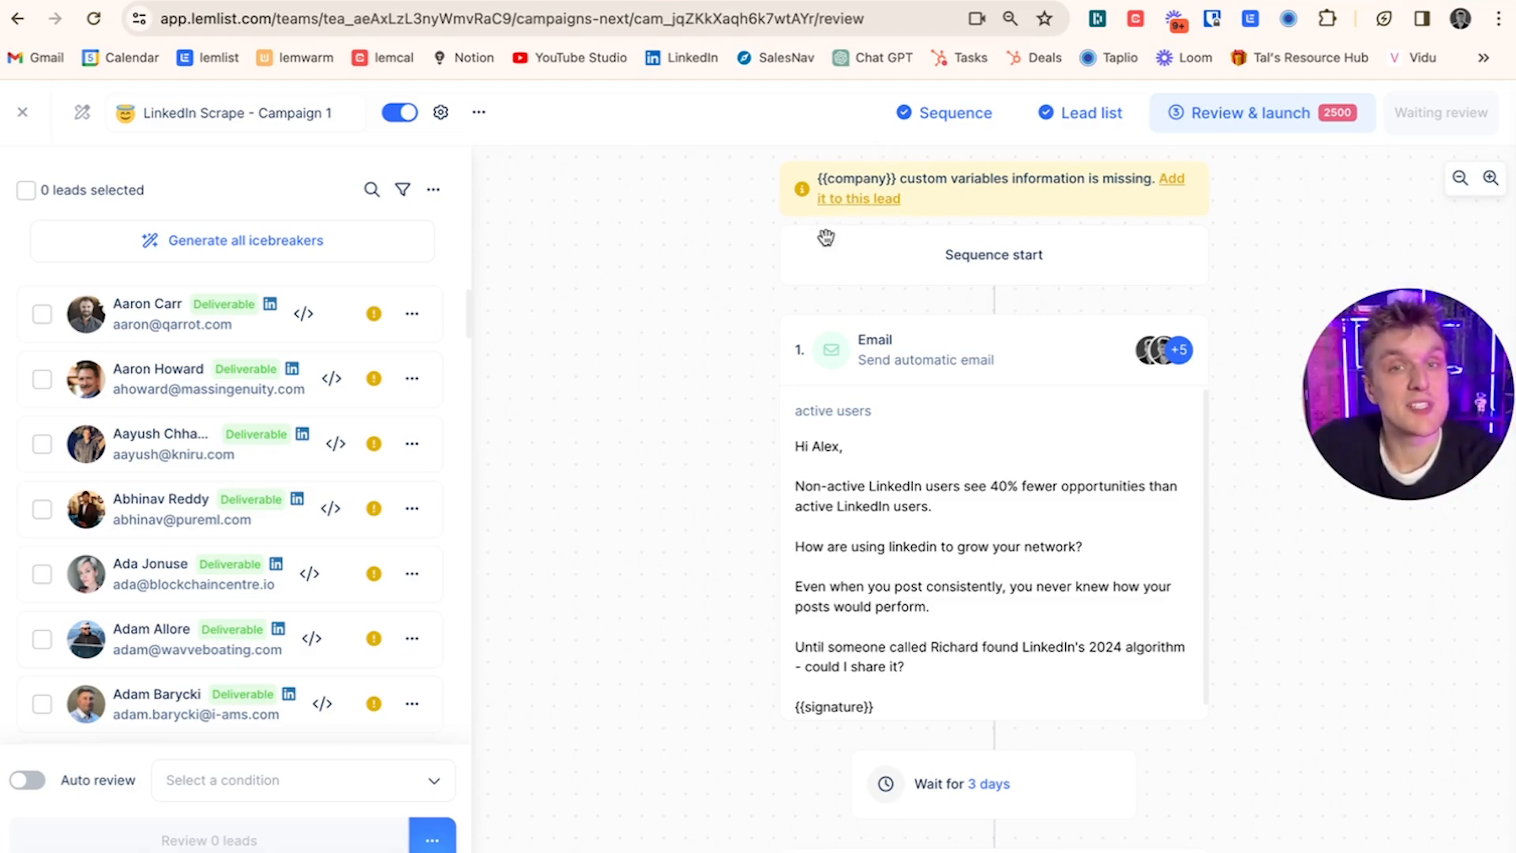
{"action": "mouse_move", "coordinate": [868, 204]}
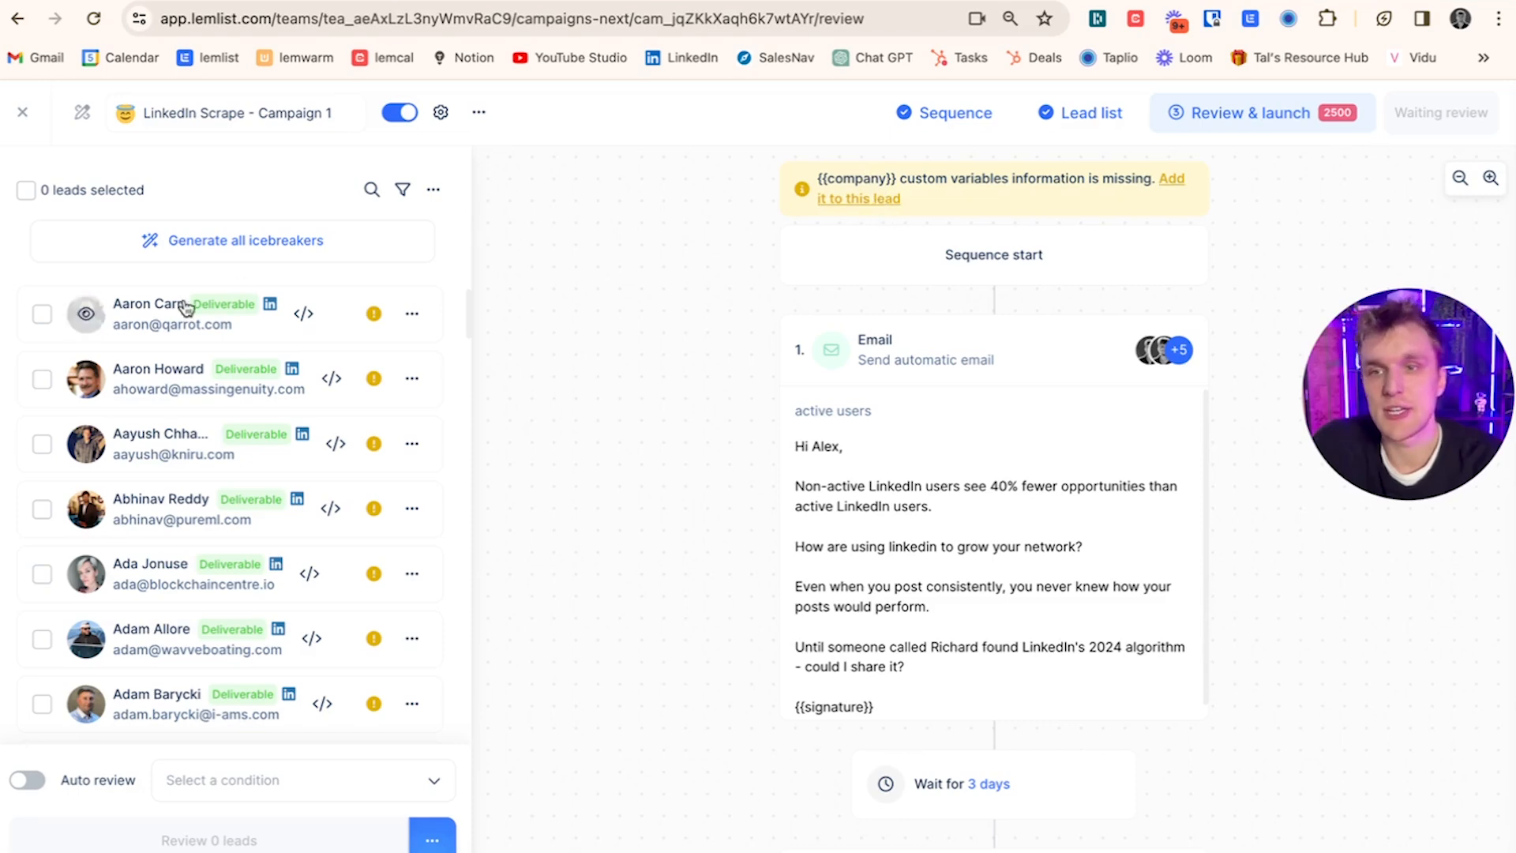
- Check the first lead's company name, revisit the second sequence email, and return to the pre-launch review
{"action": "left_click", "coordinate": [148, 313]}
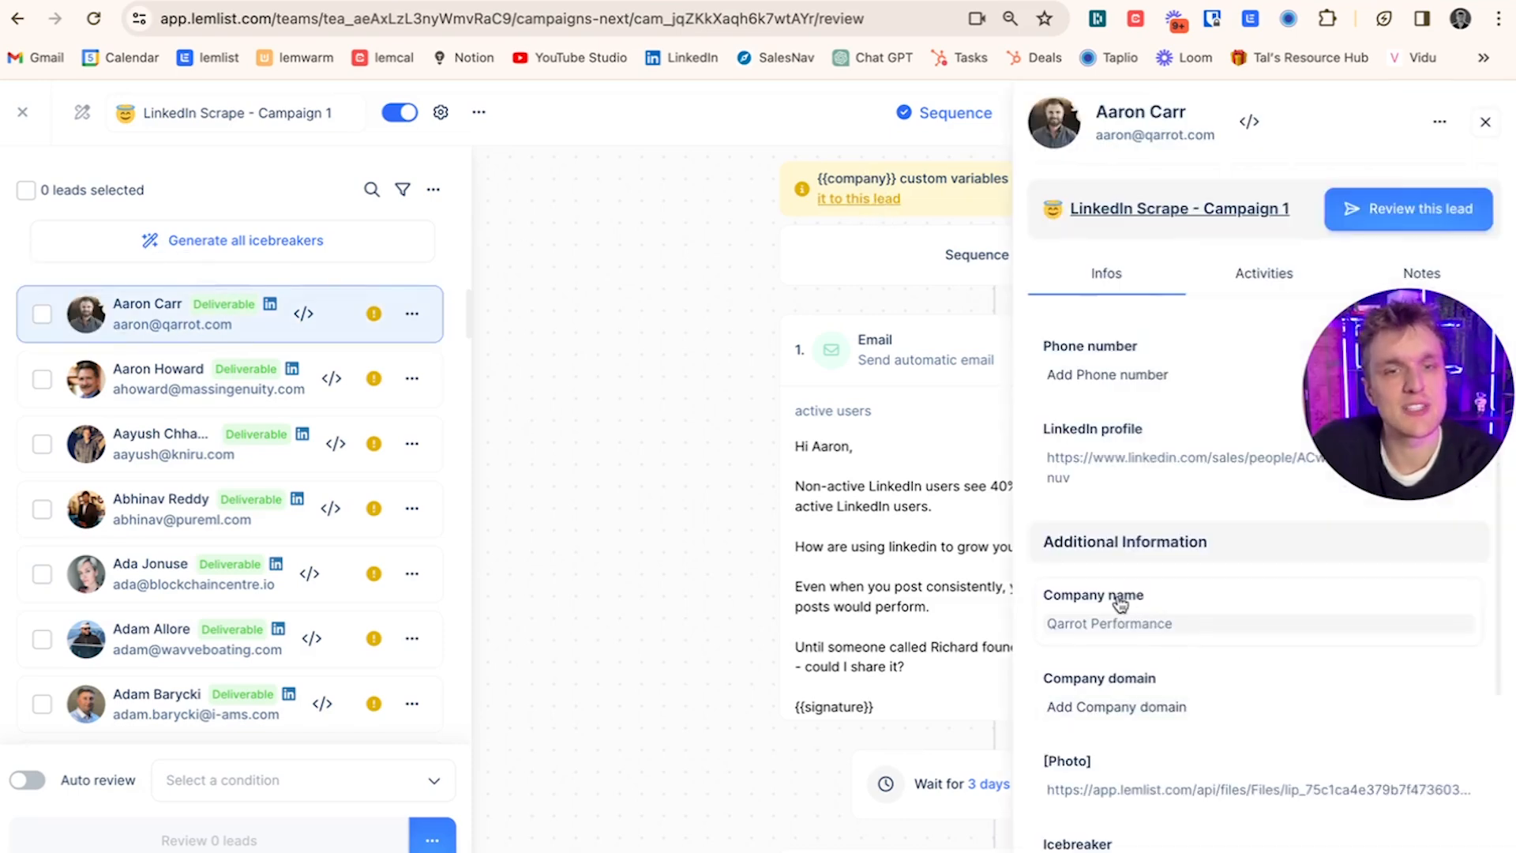
{"action": "left_click", "coordinate": [1486, 122]}
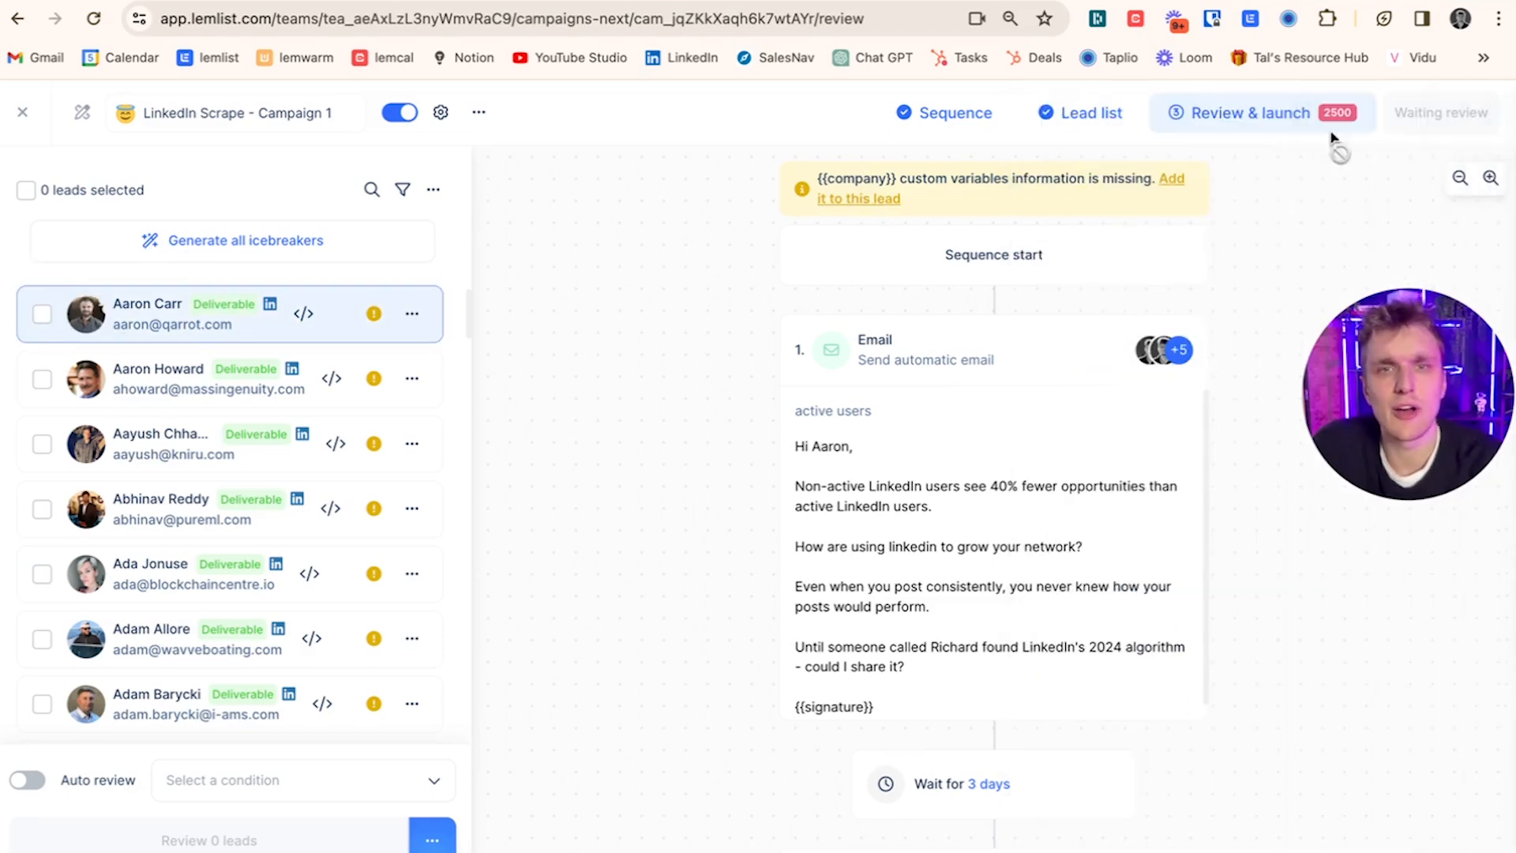
{"action": "left_click", "coordinate": [943, 112]}
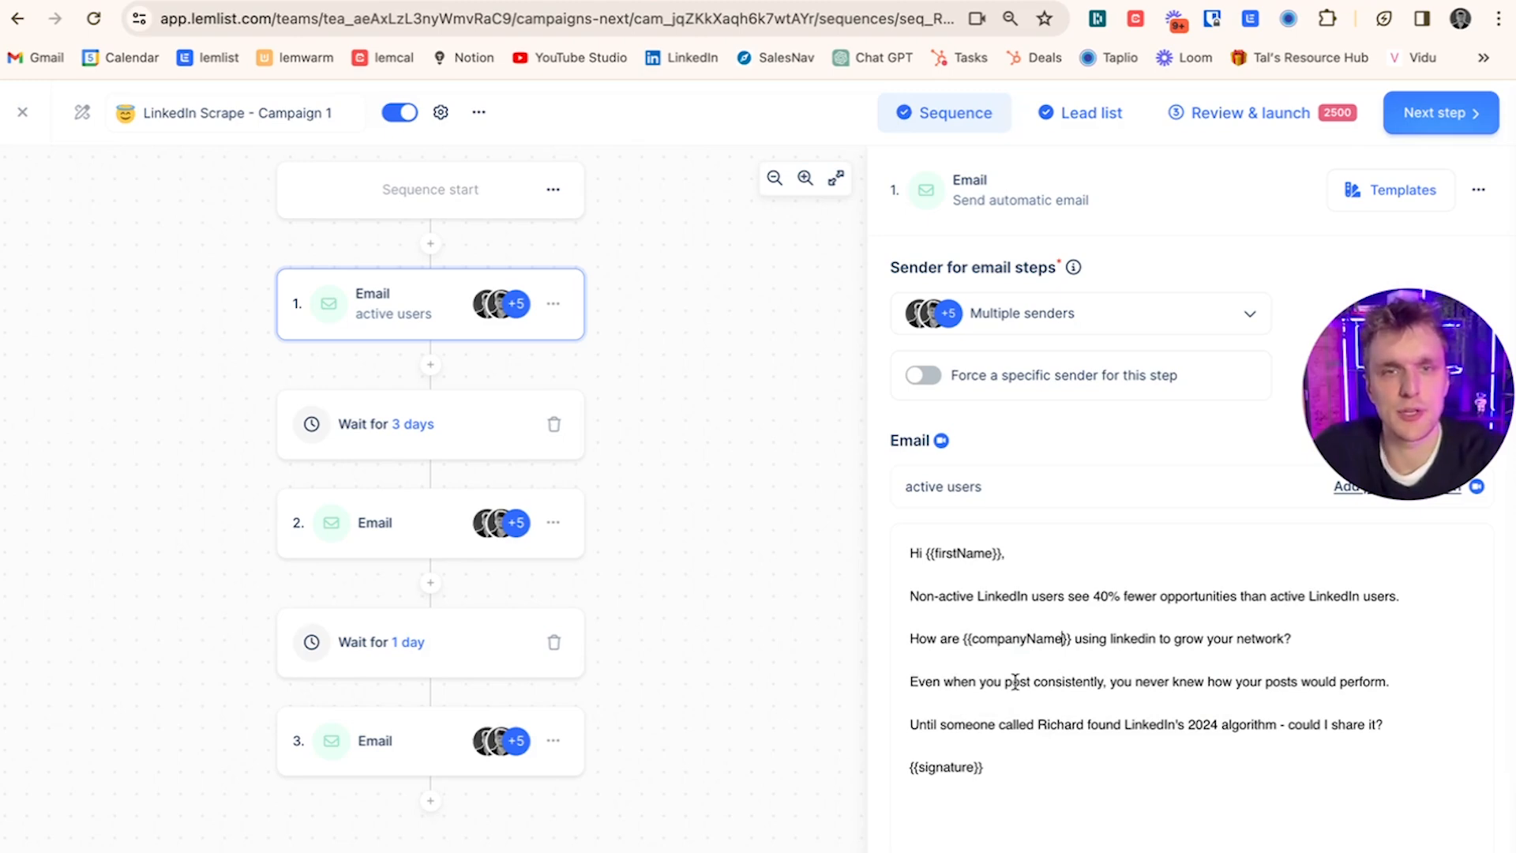
{"action": "left_click", "coordinate": [430, 523]}
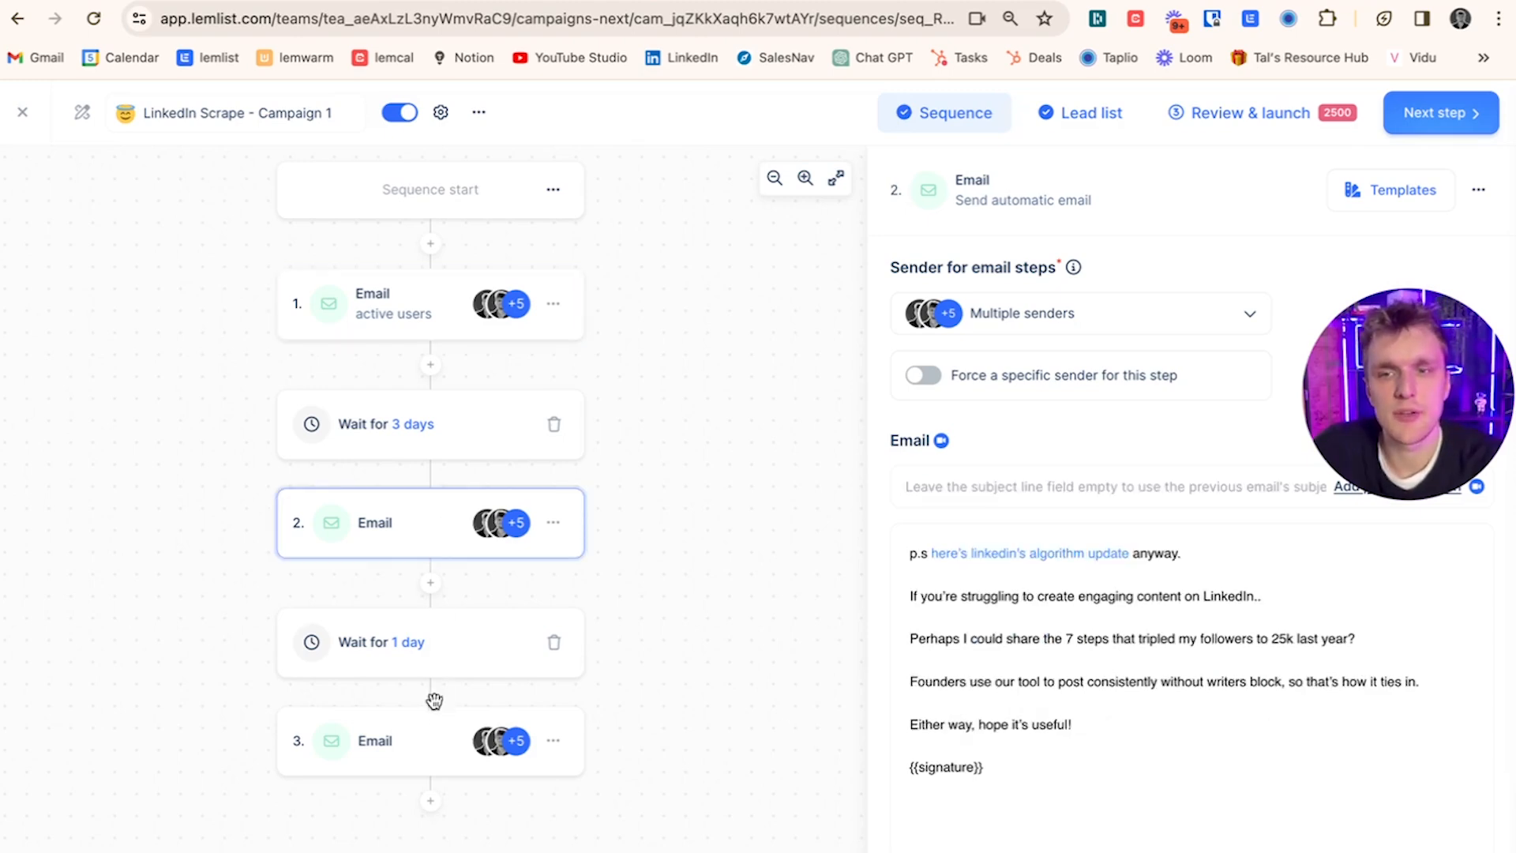
{"action": "left_click", "coordinate": [1257, 113]}
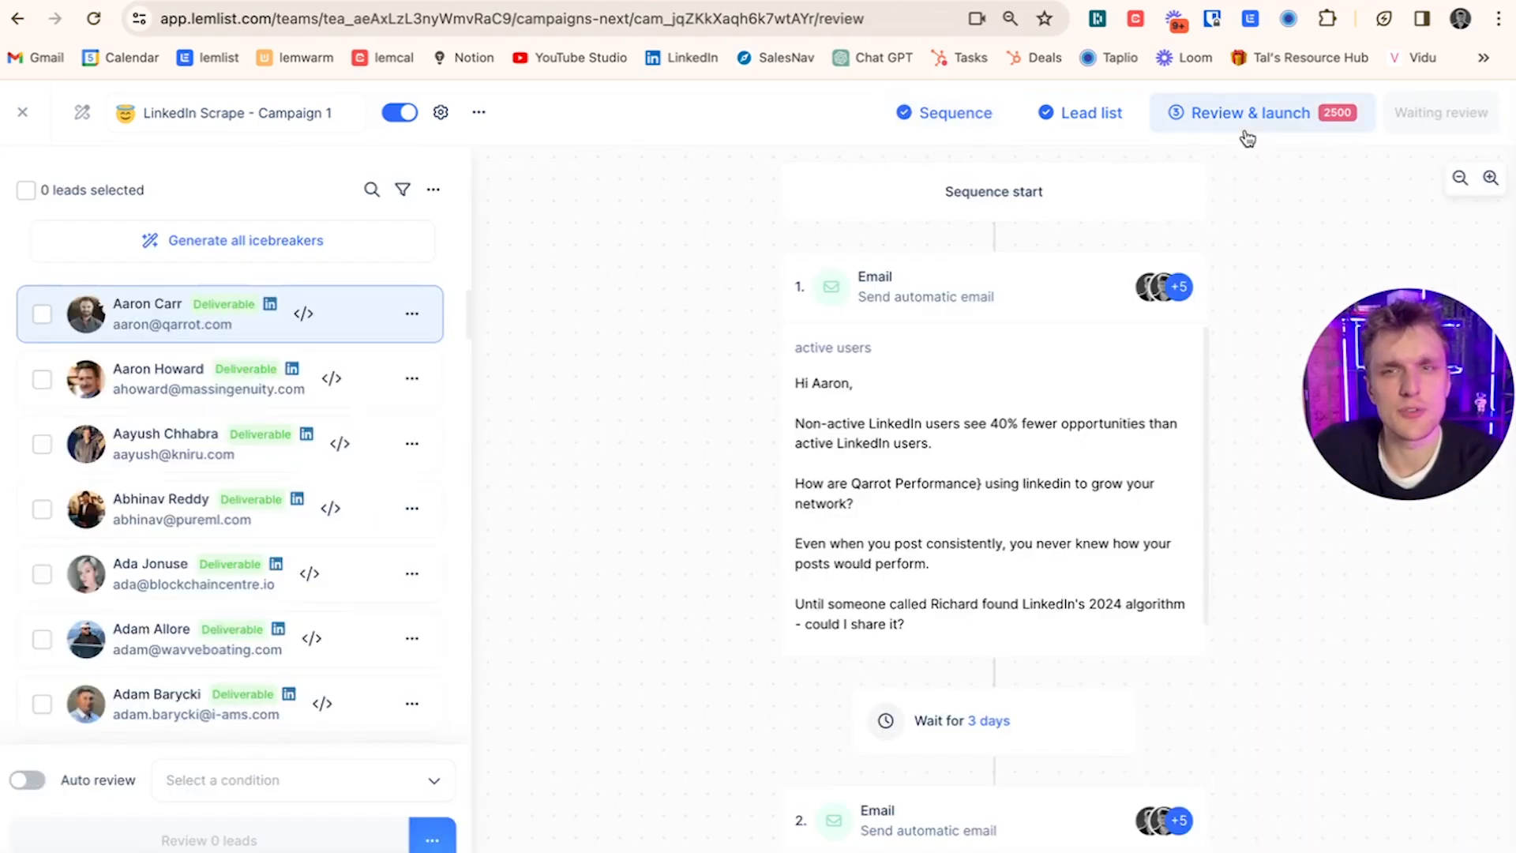
{"action": "left_click", "coordinate": [401, 190]}
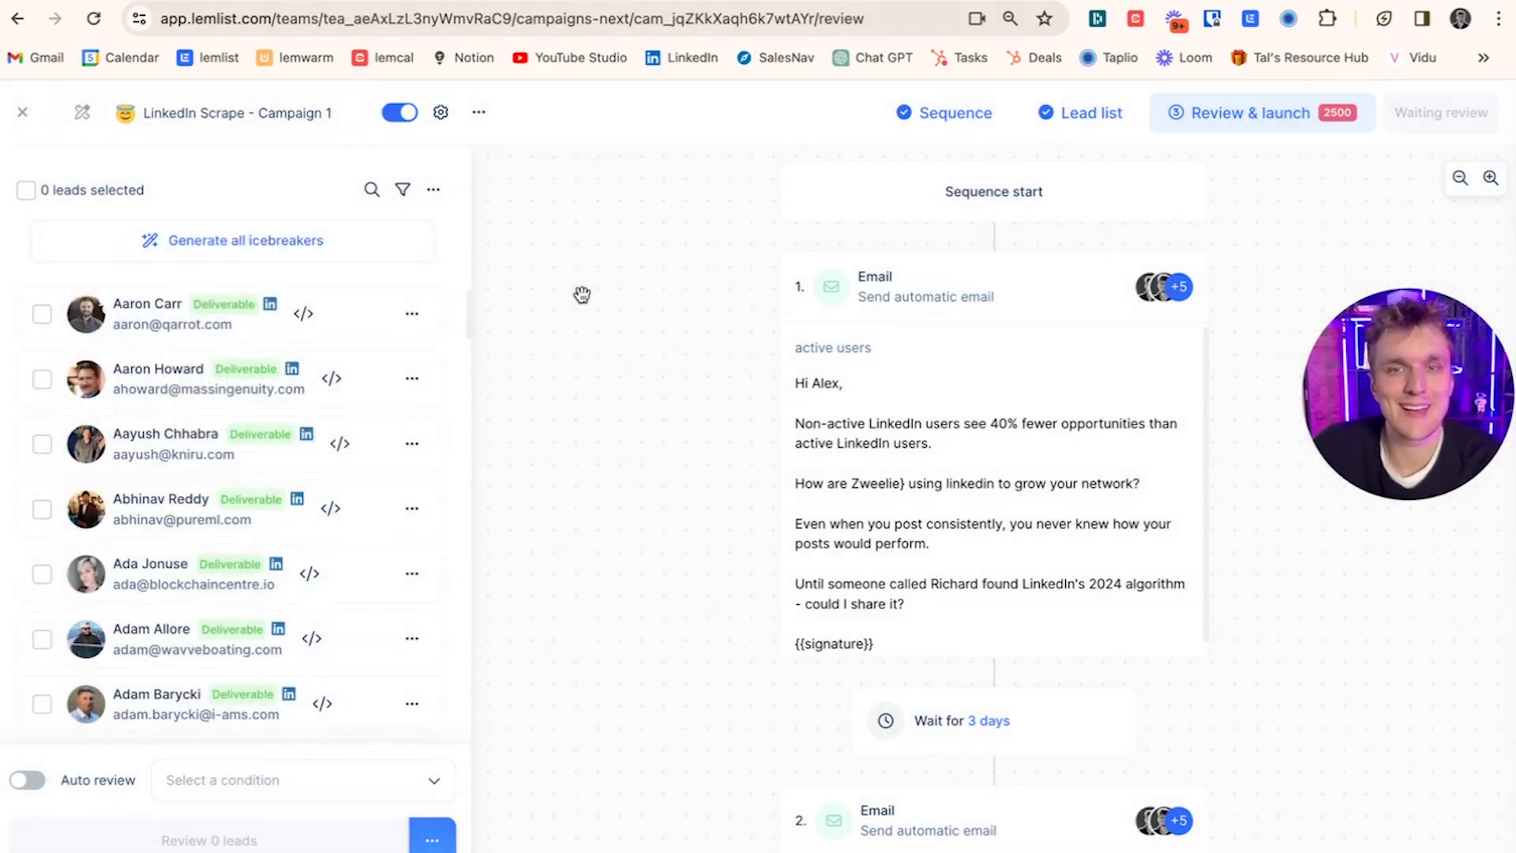
{"action": "mouse_move", "coordinate": [809, 594]}
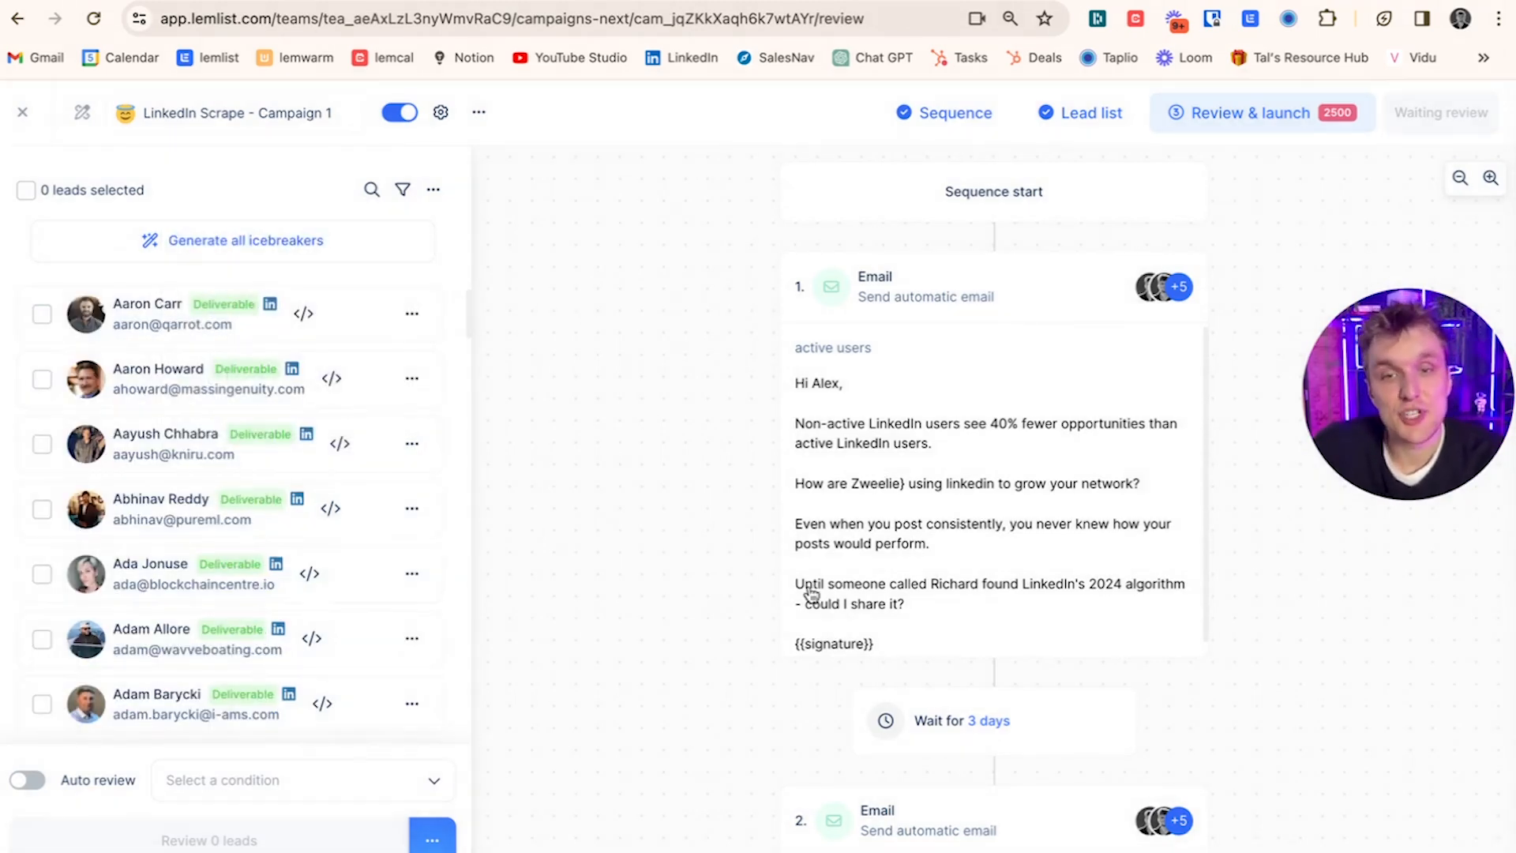
{"action": "scroll", "scroll_direction": "down", "scroll_amount": 3}
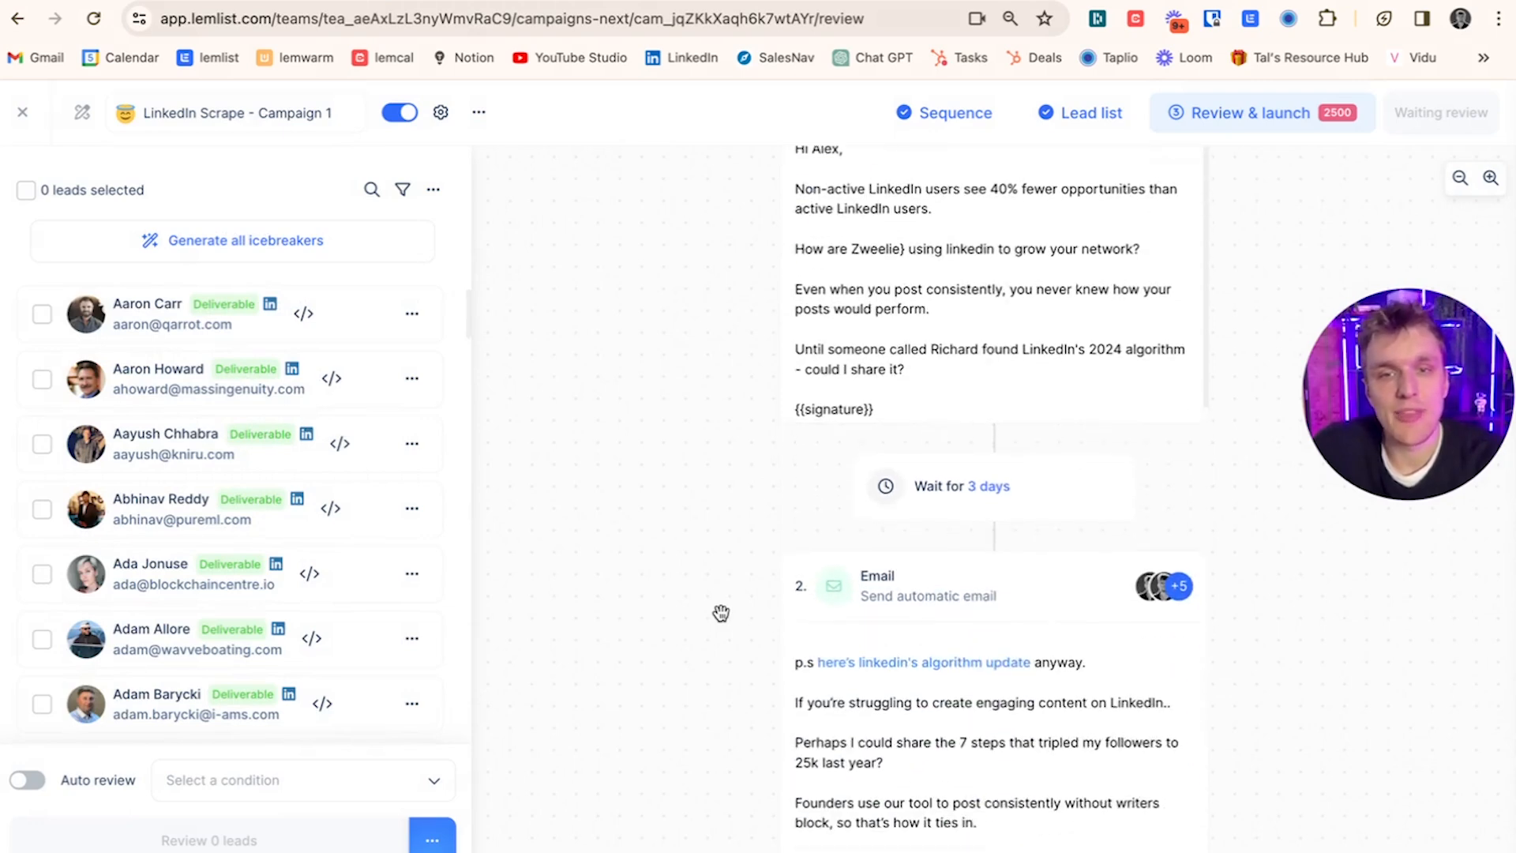
{"action": "scroll", "scroll_direction": "down", "scroll_amount": 3}
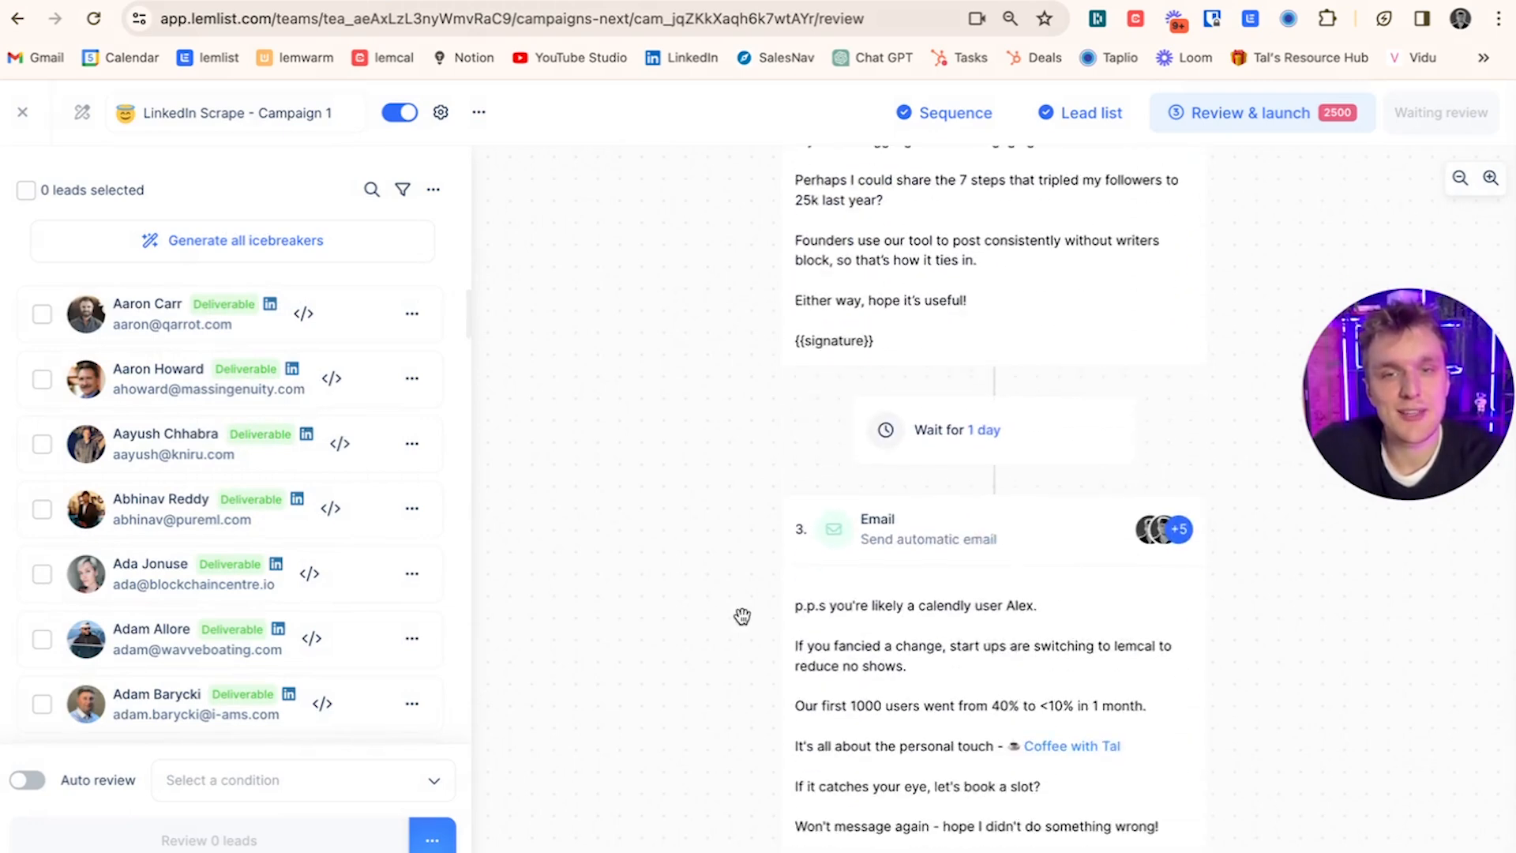
{"action": "scroll", "scroll_direction": "up", "scroll_amount": 3}
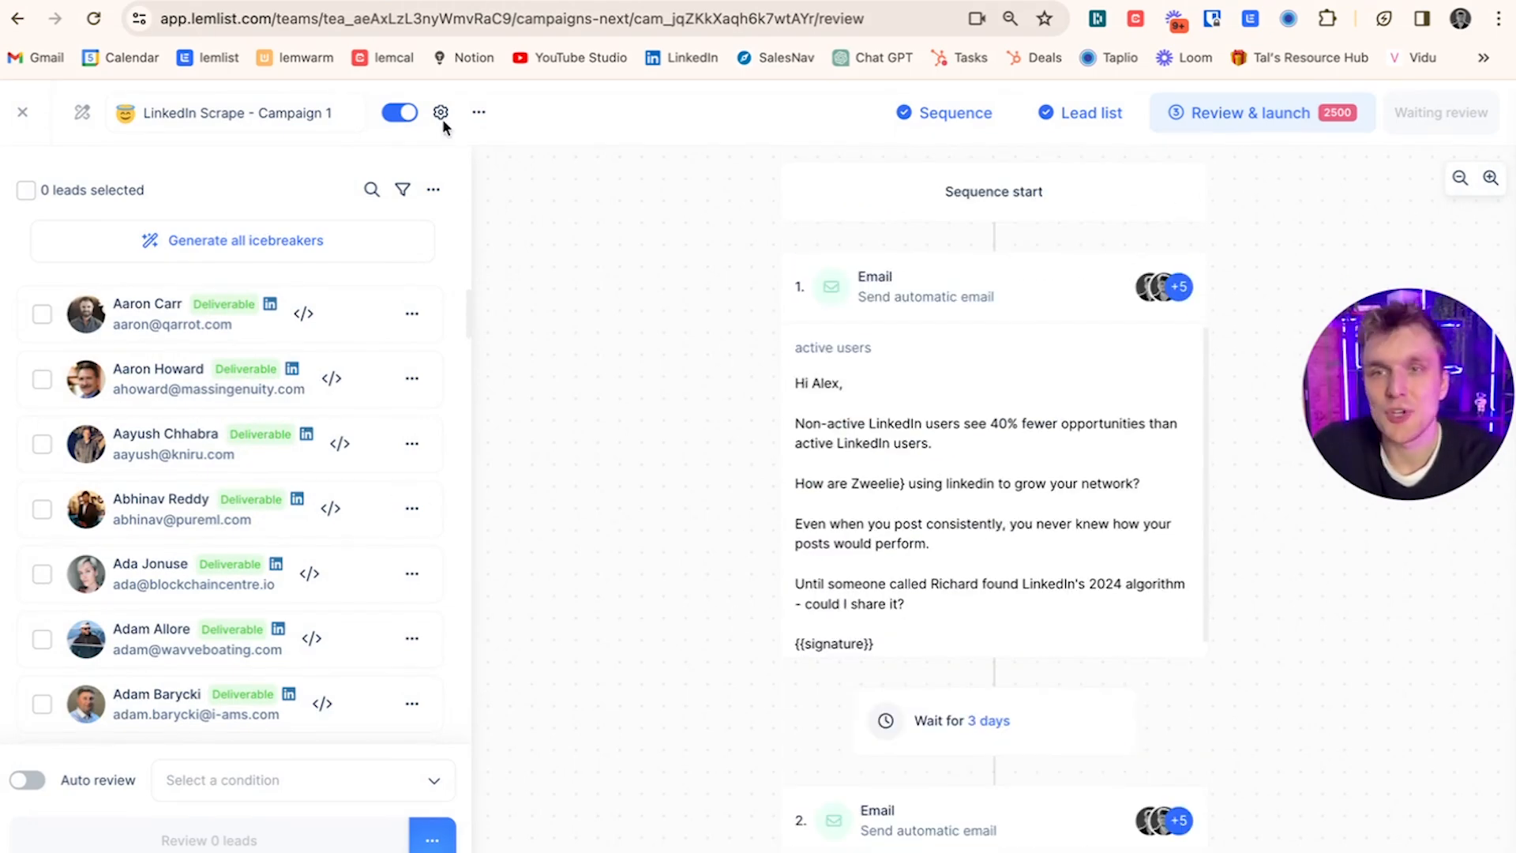
- Turn off open and link-click tracking in campaign settings and glance at the Schedules page
{"action": "left_click", "coordinate": [441, 112]}
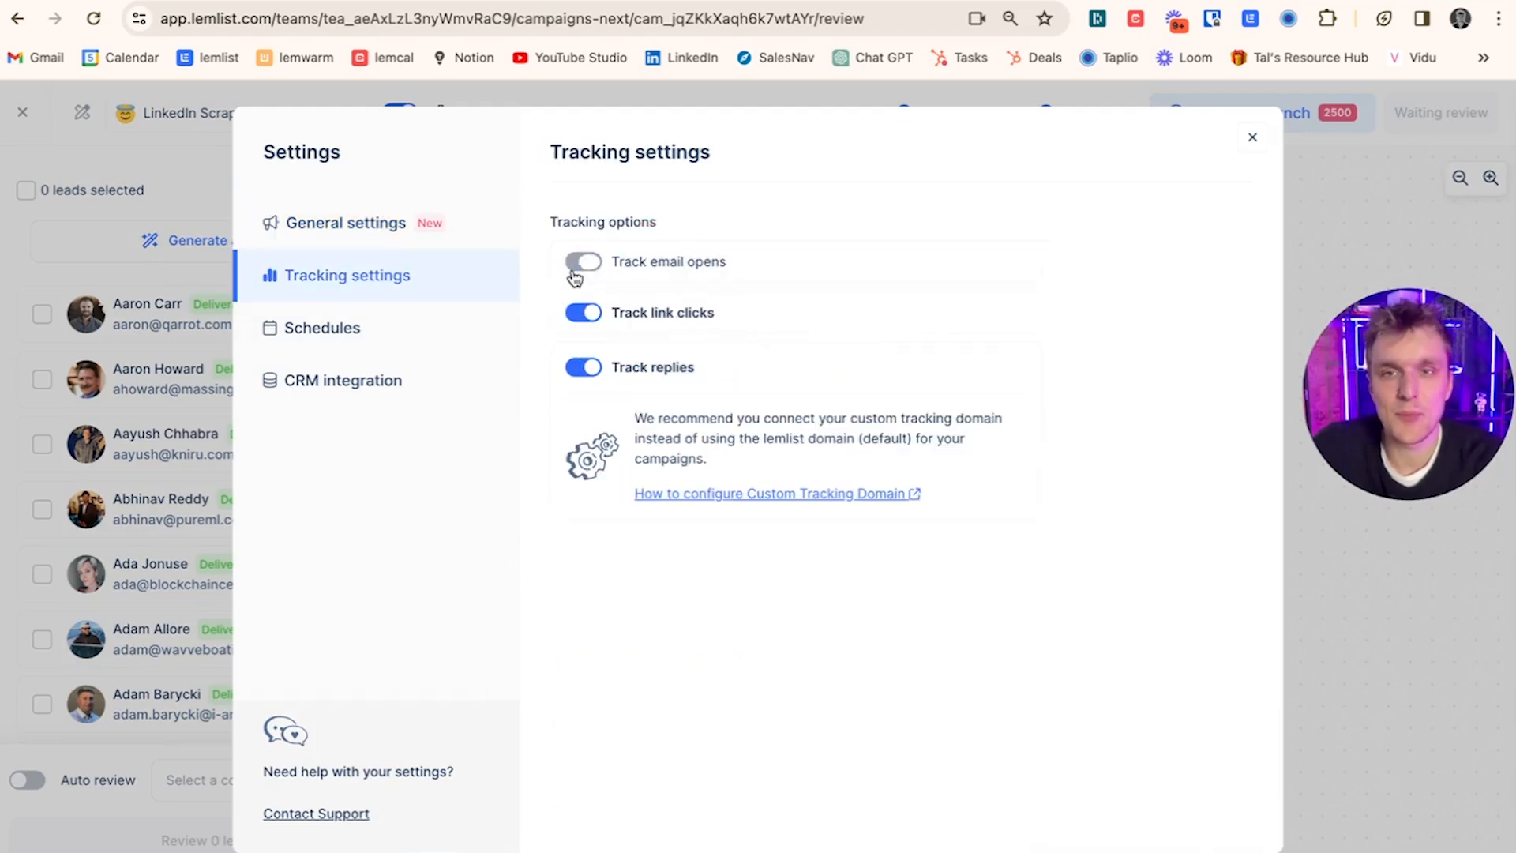
{"action": "left_click", "coordinate": [583, 313]}
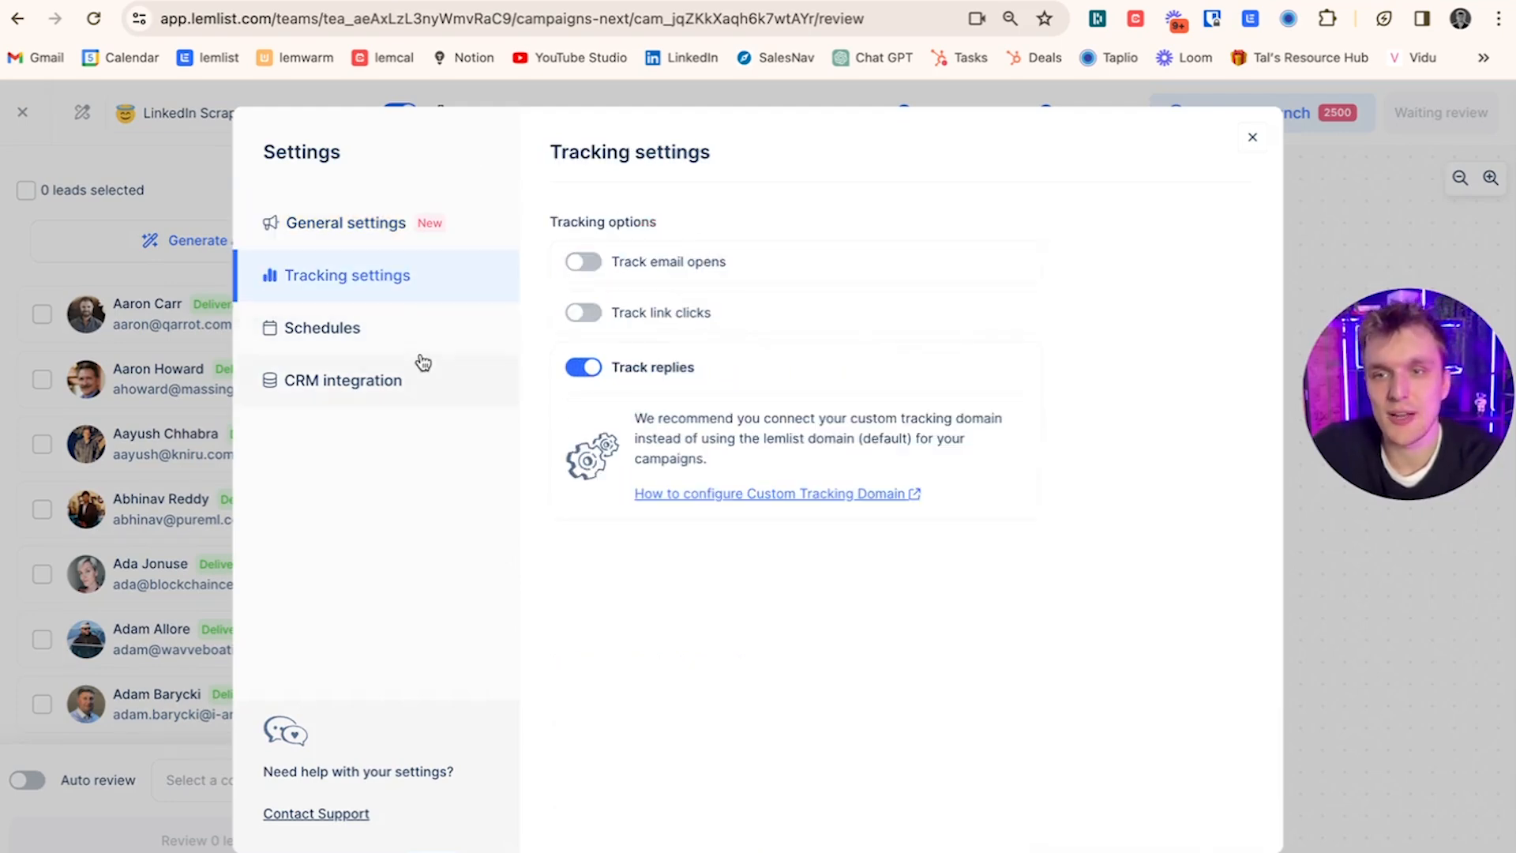
{"action": "left_click", "coordinate": [322, 328]}
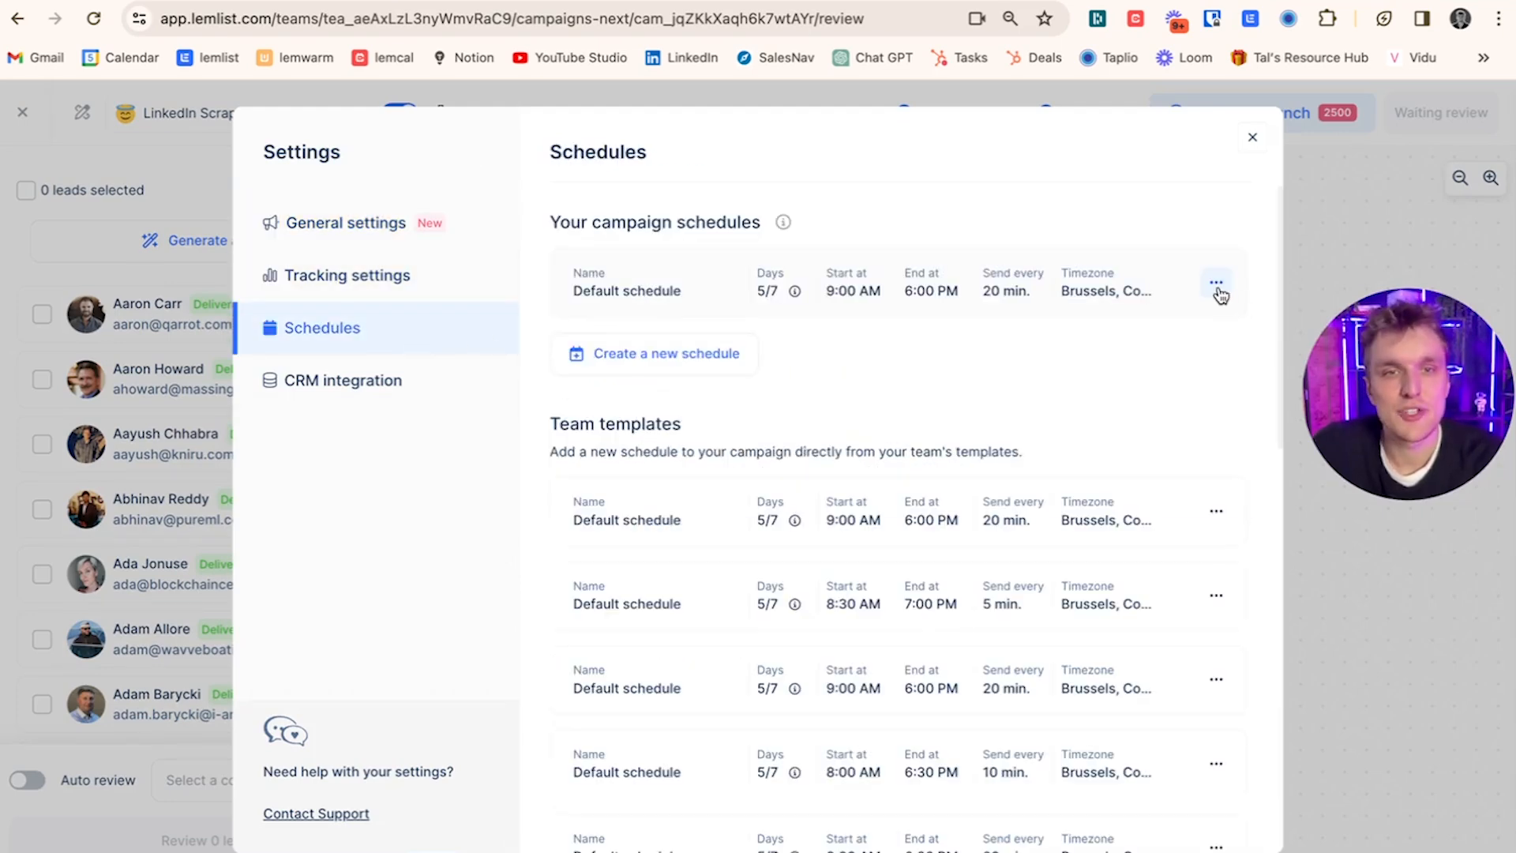
{"action": "left_click", "coordinate": [1218, 286]}
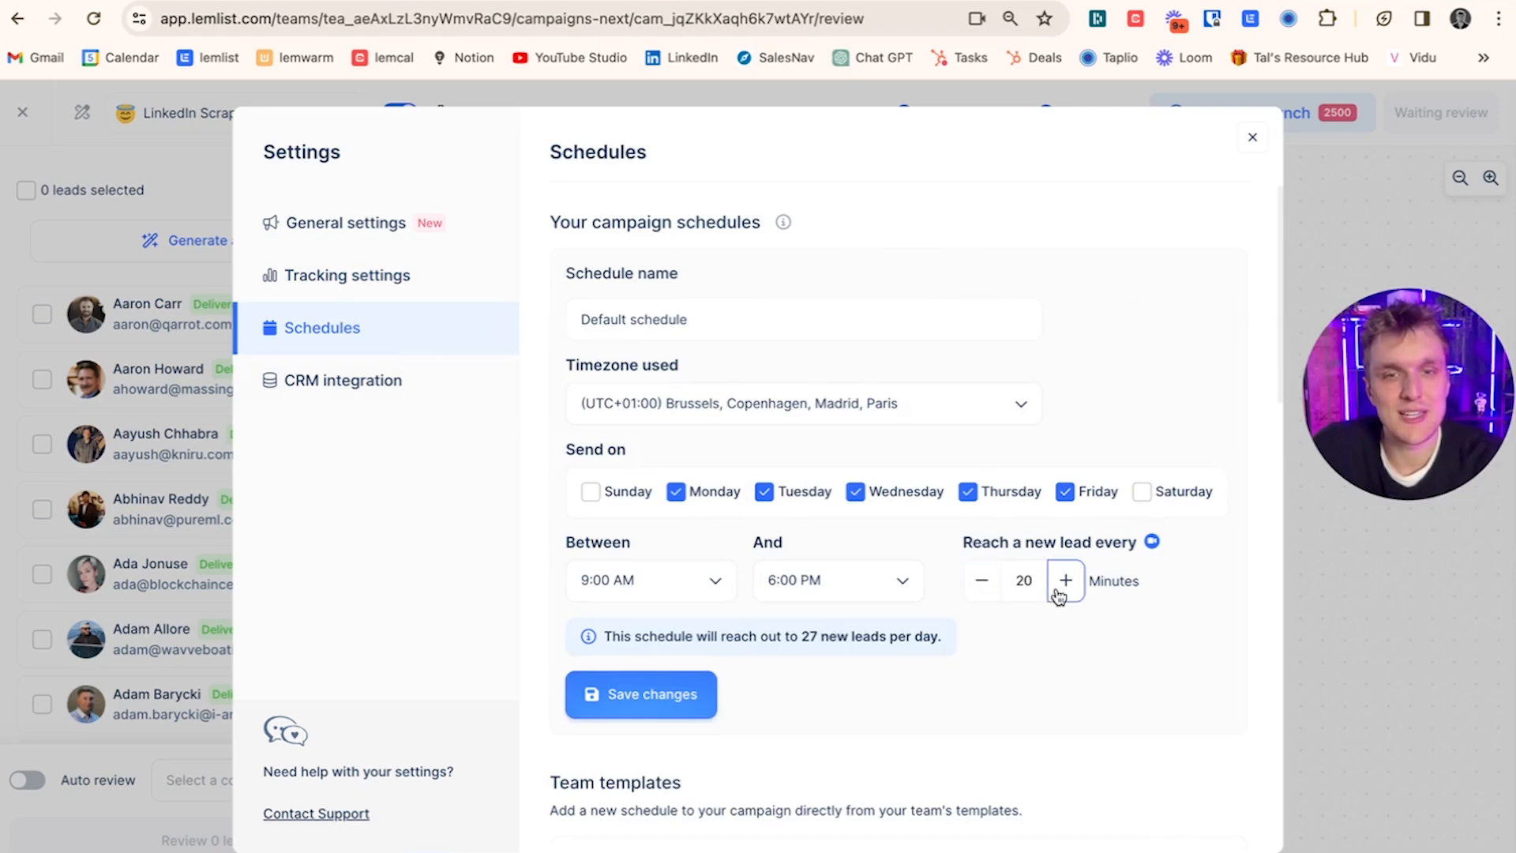
{"action": "mouse_move", "coordinate": [1016, 631]}
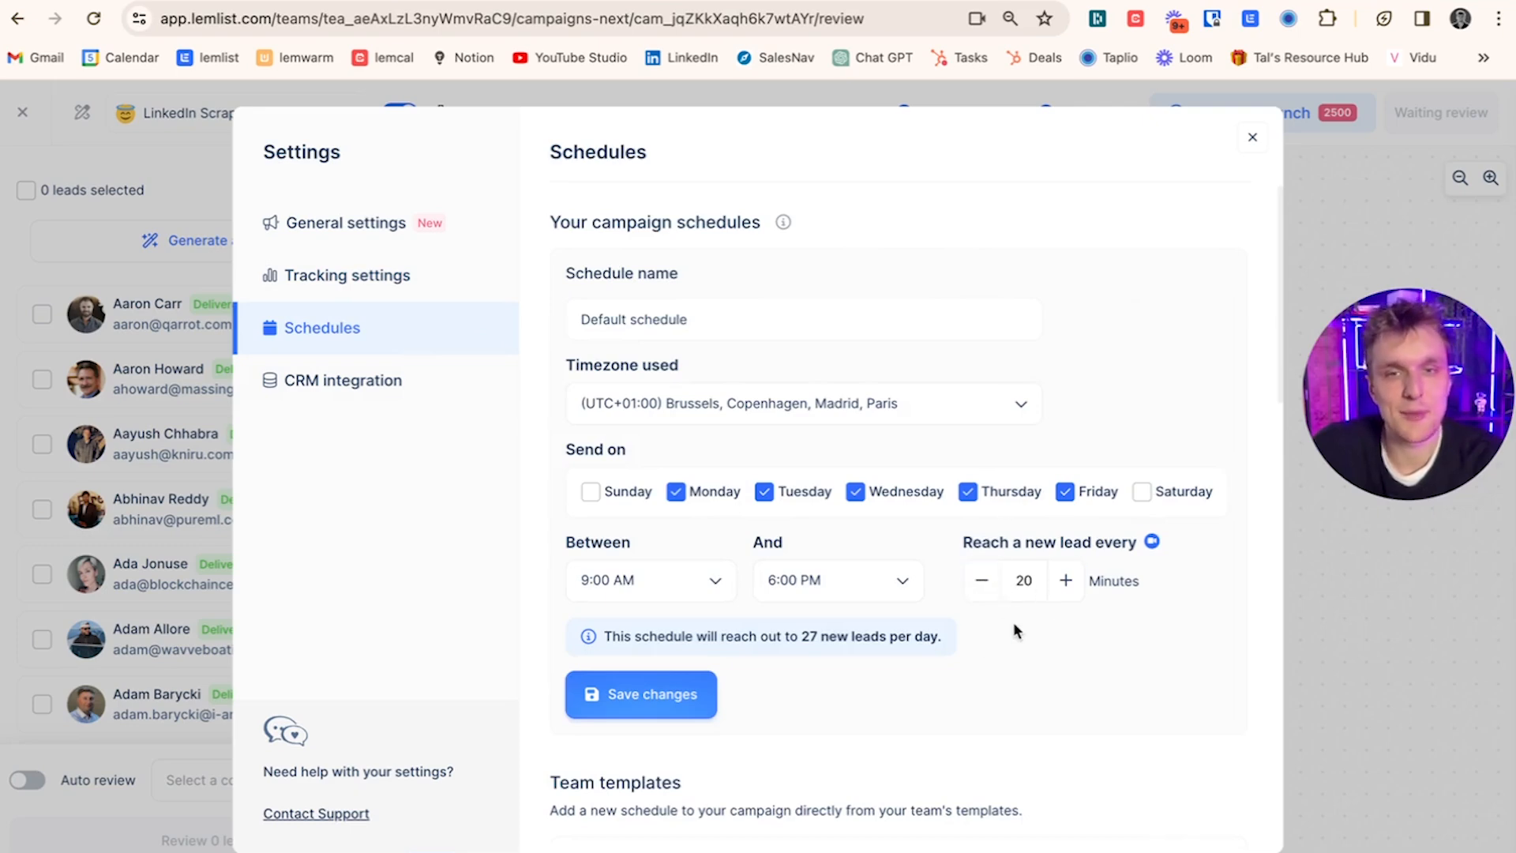
{"action": "mouse_move", "coordinate": [984, 646]}
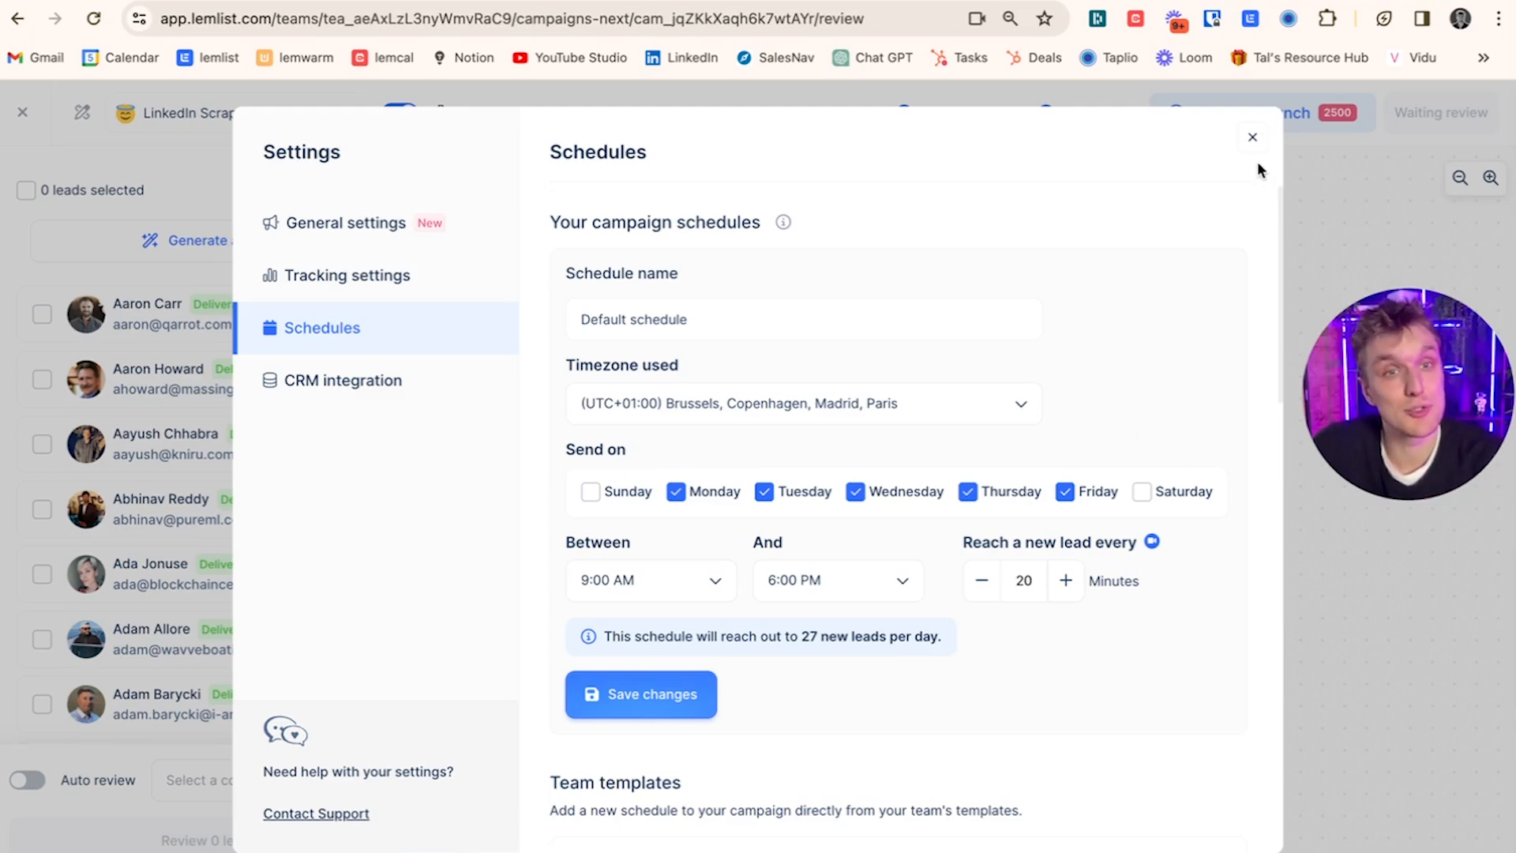
{"action": "left_click", "coordinate": [1253, 136]}
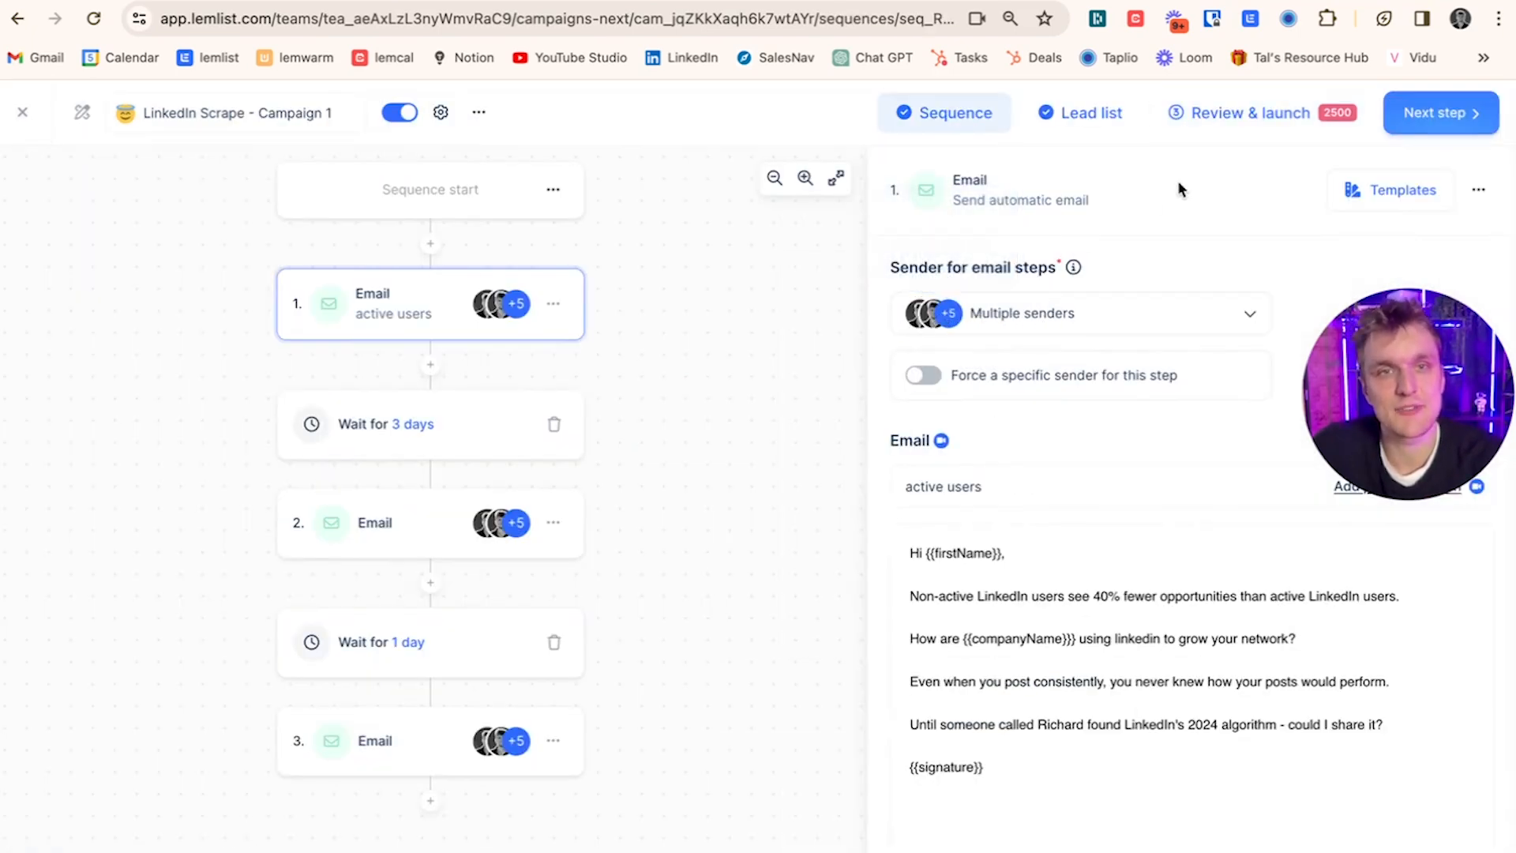
- Modify the default schedule to reach a new lead every 3 minutes and save it
{"action": "left_click", "coordinate": [440, 112]}
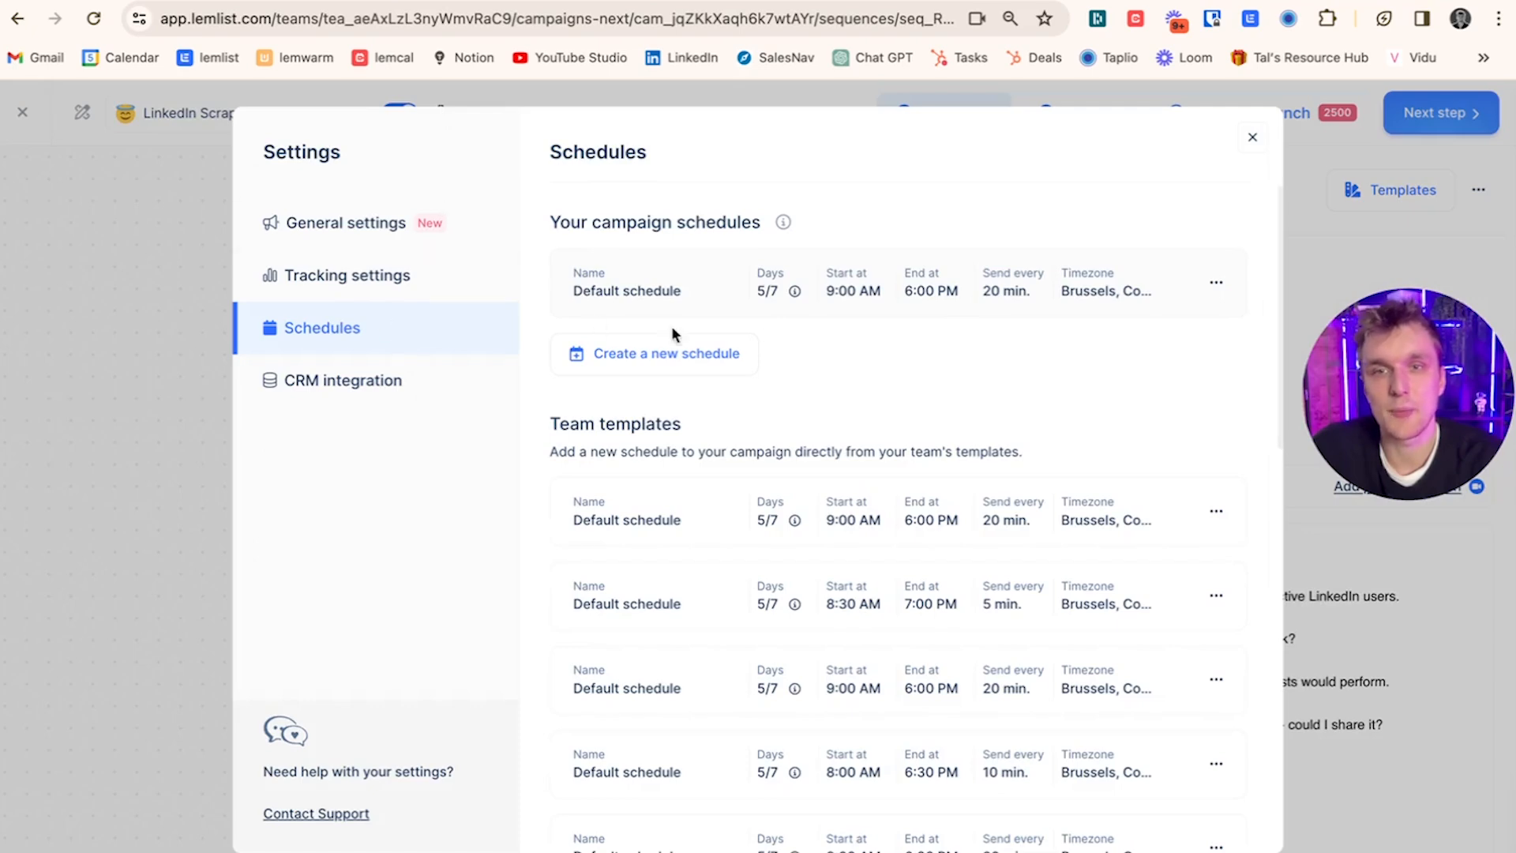
{"action": "left_click", "coordinate": [1216, 282]}
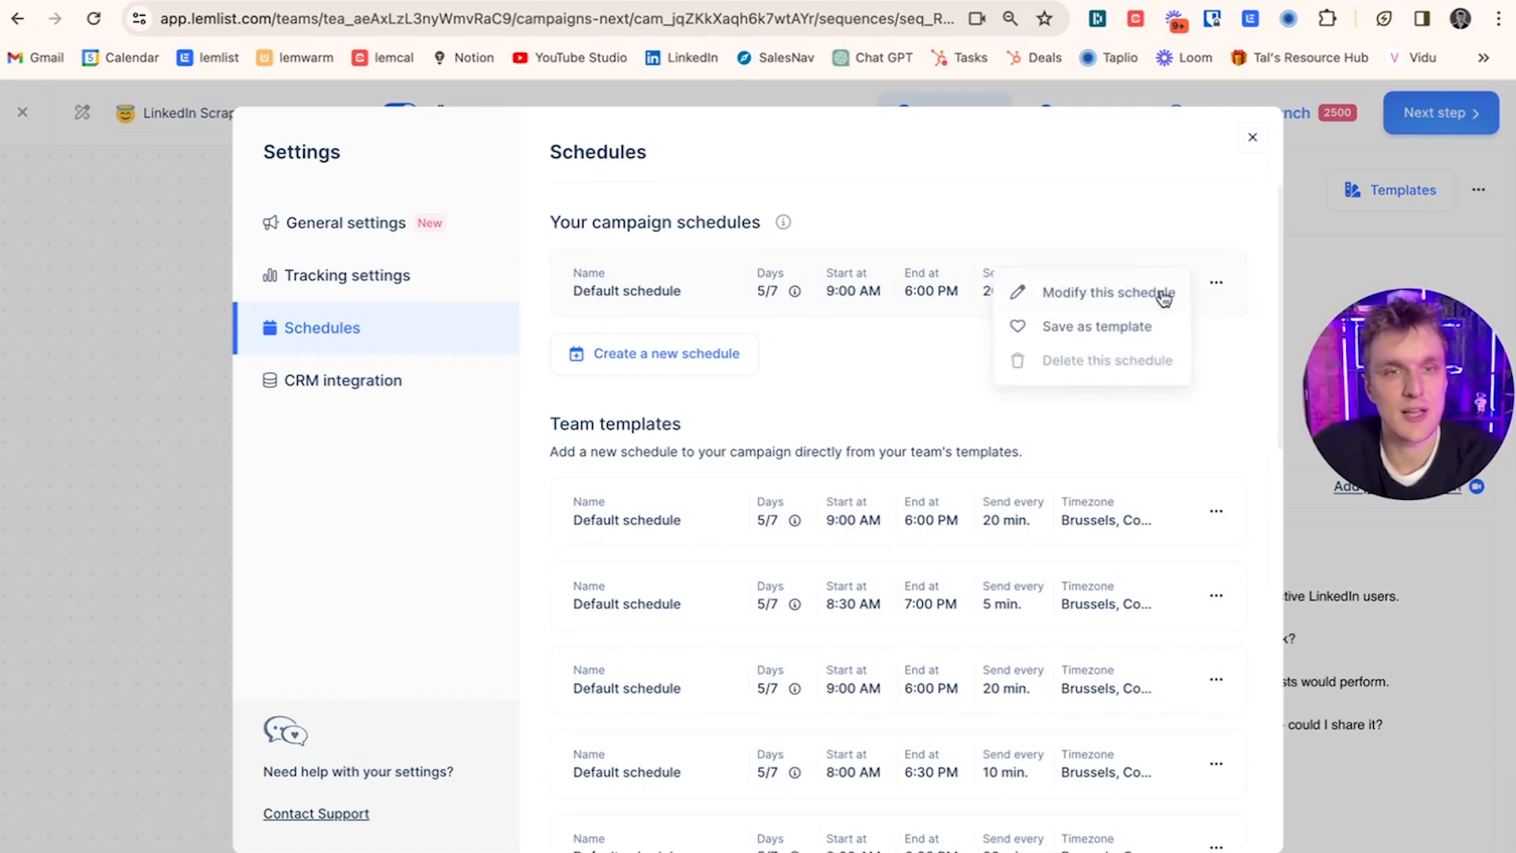
{"action": "left_click", "coordinate": [1109, 293]}
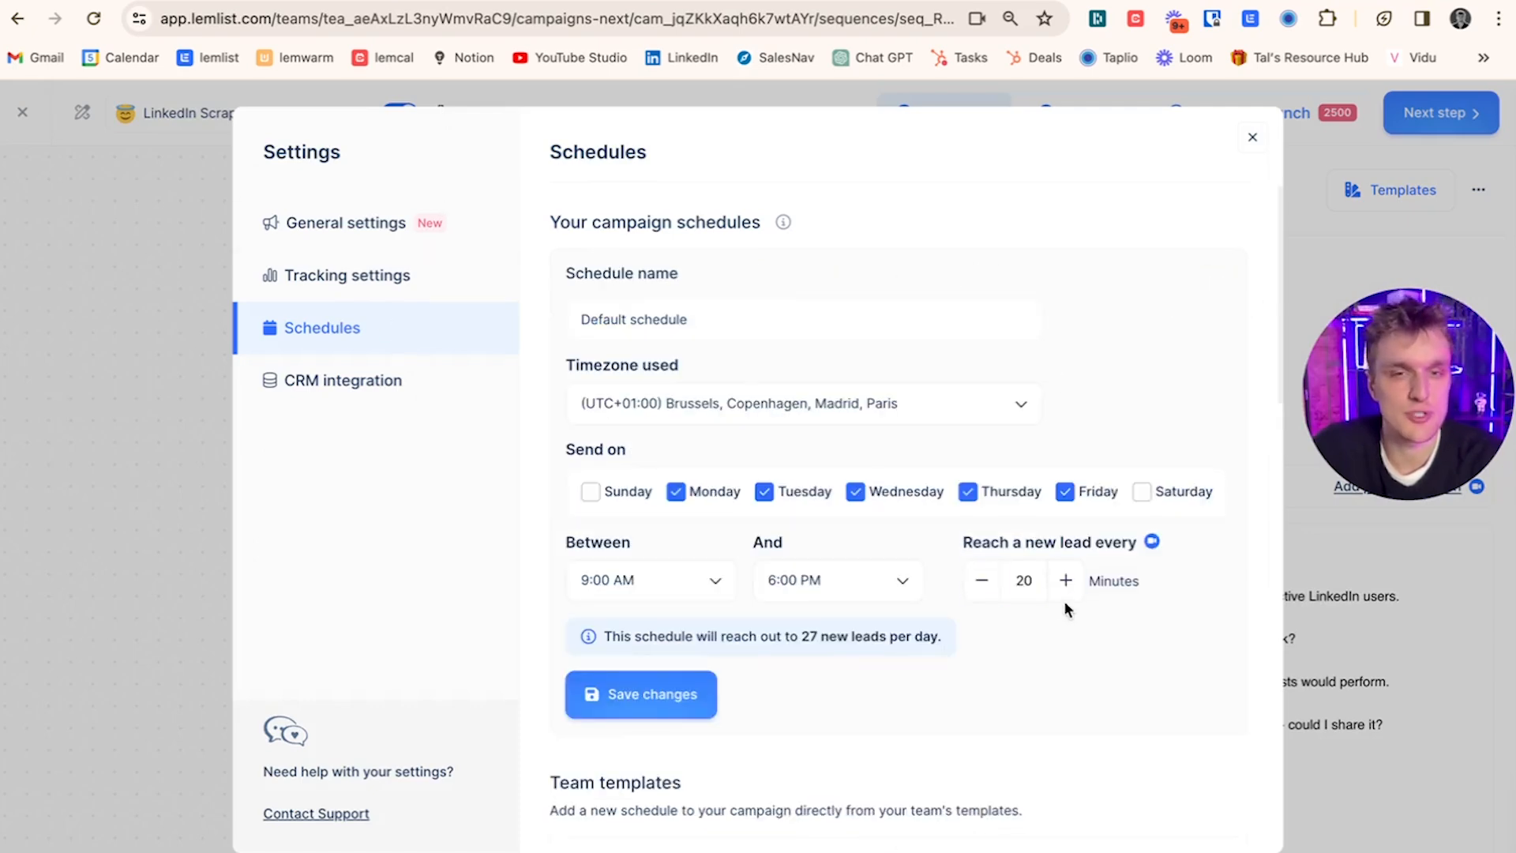
{"action": "left_click", "coordinate": [981, 580]}
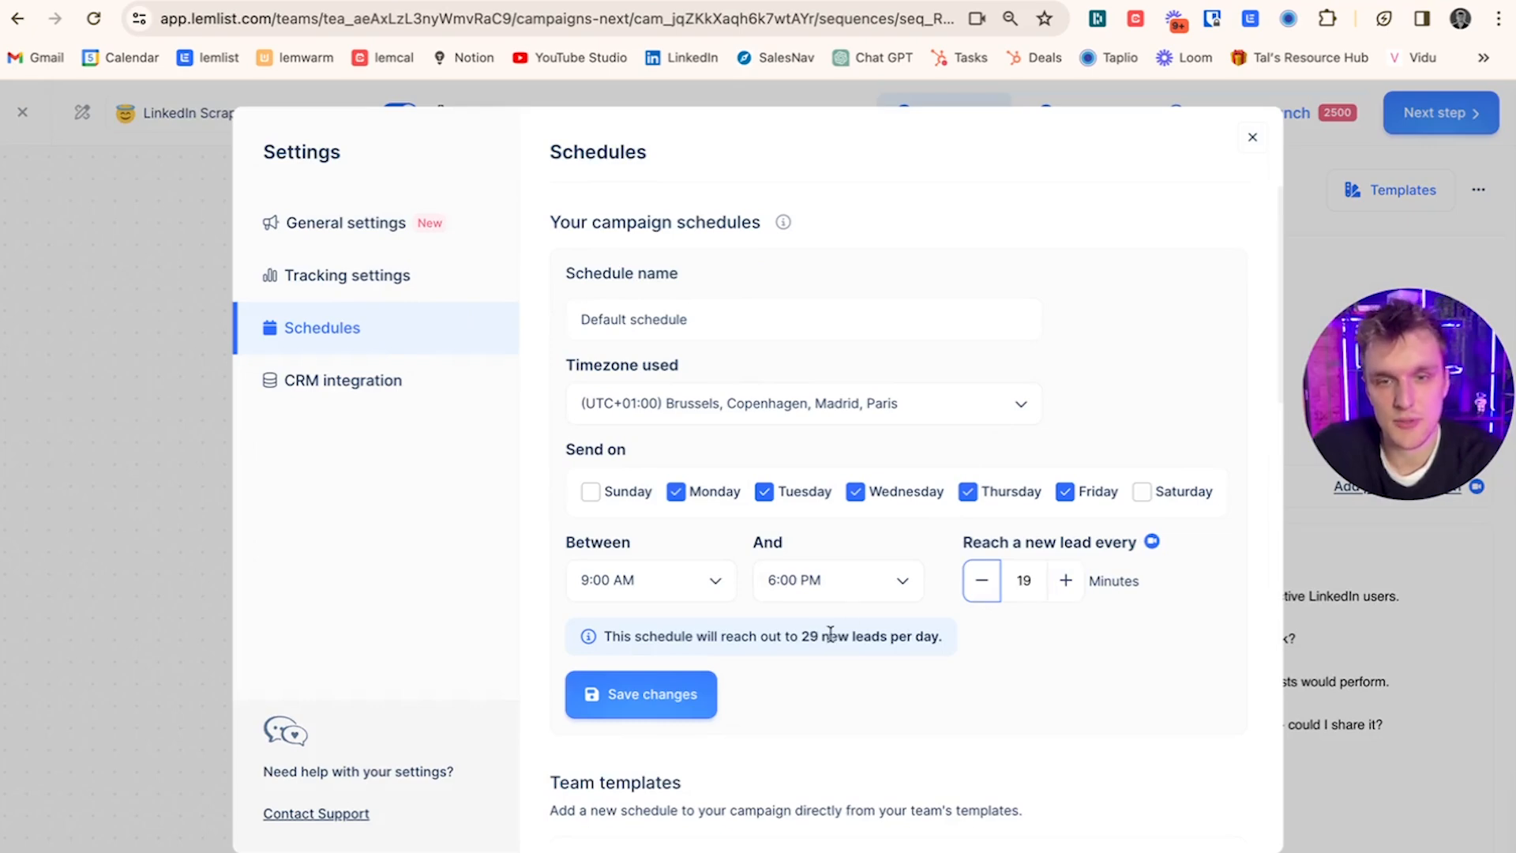
{"action": "left_click", "coordinate": [981, 580]}
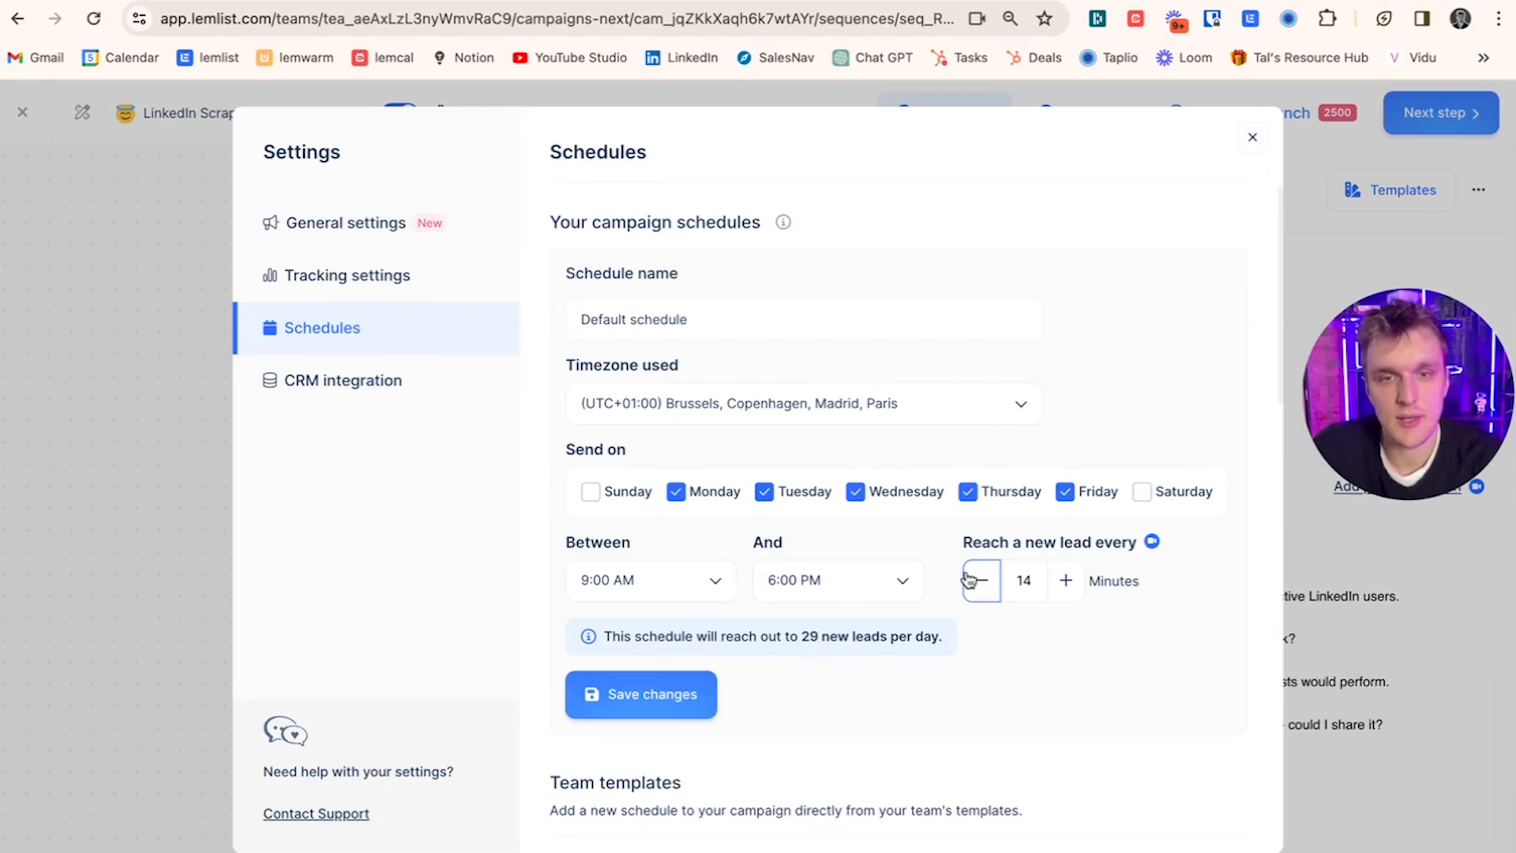
{"action": "left_click", "coordinate": [979, 582]}
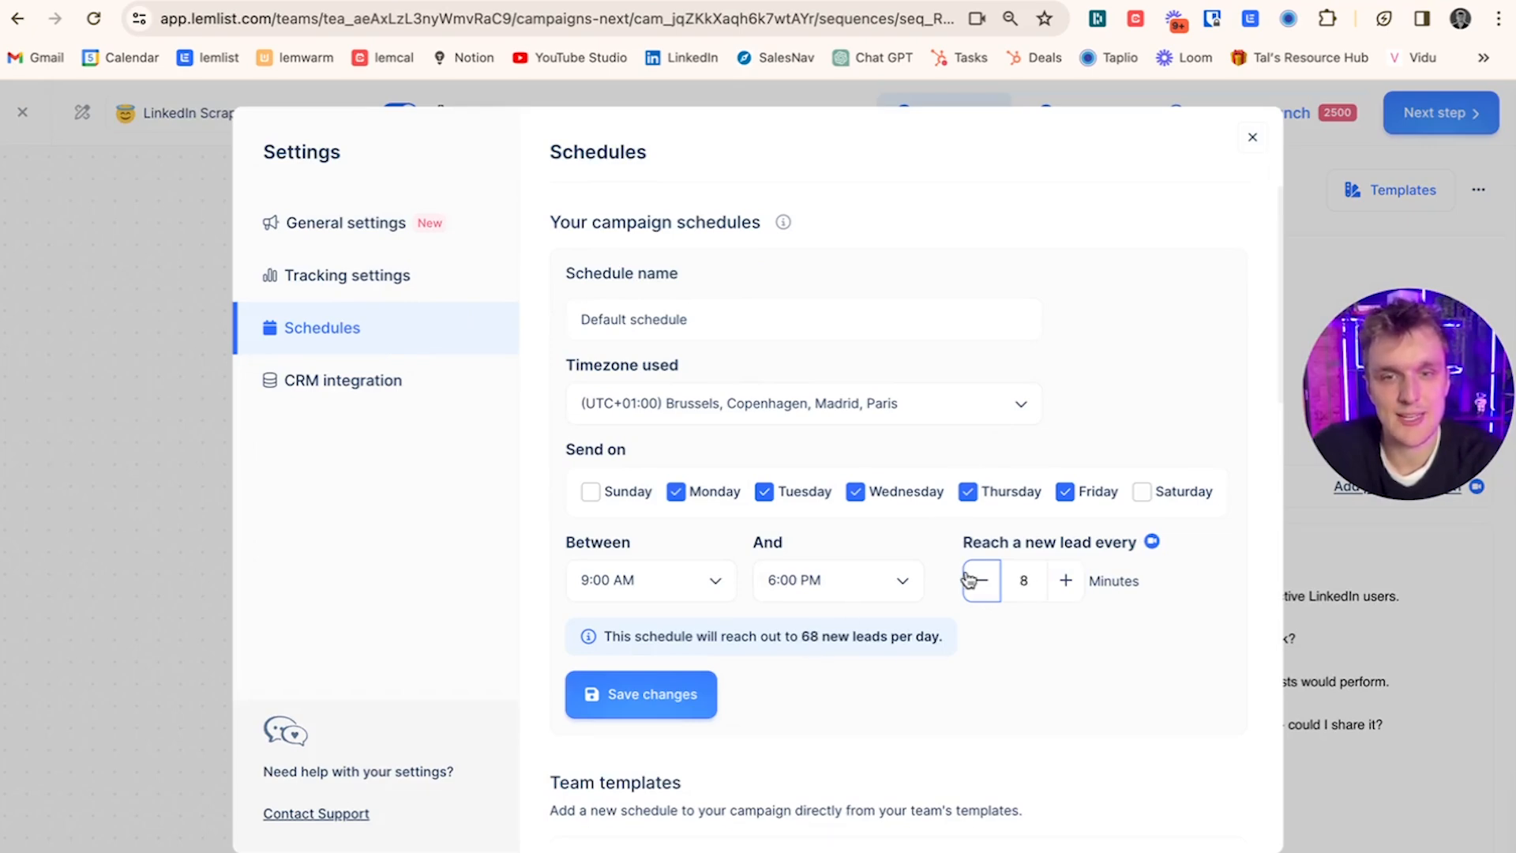
{"action": "left_click", "coordinate": [980, 580]}
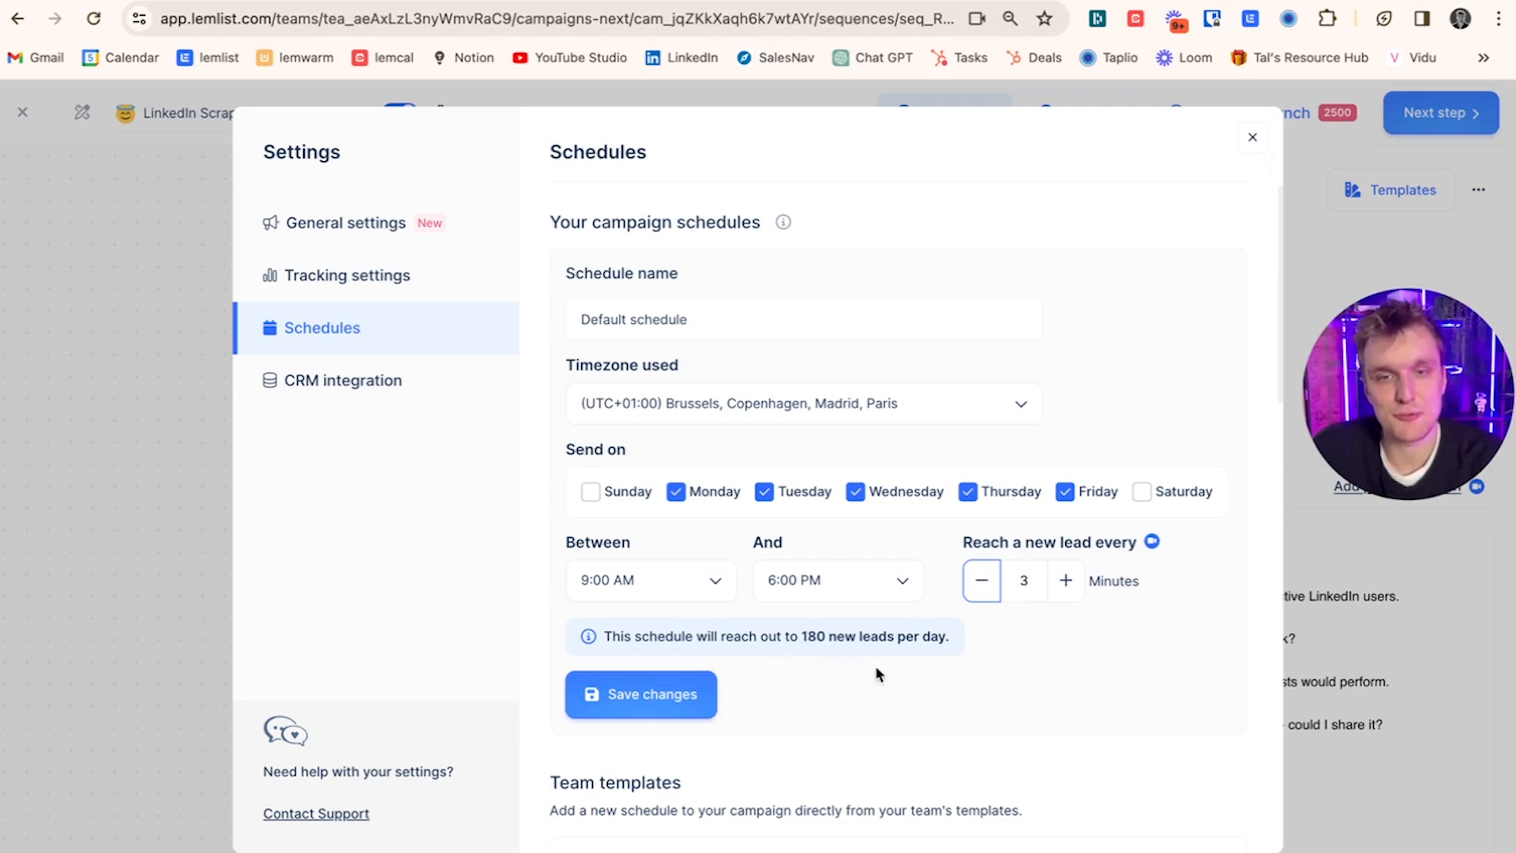
{"action": "left_click", "coordinate": [640, 696]}
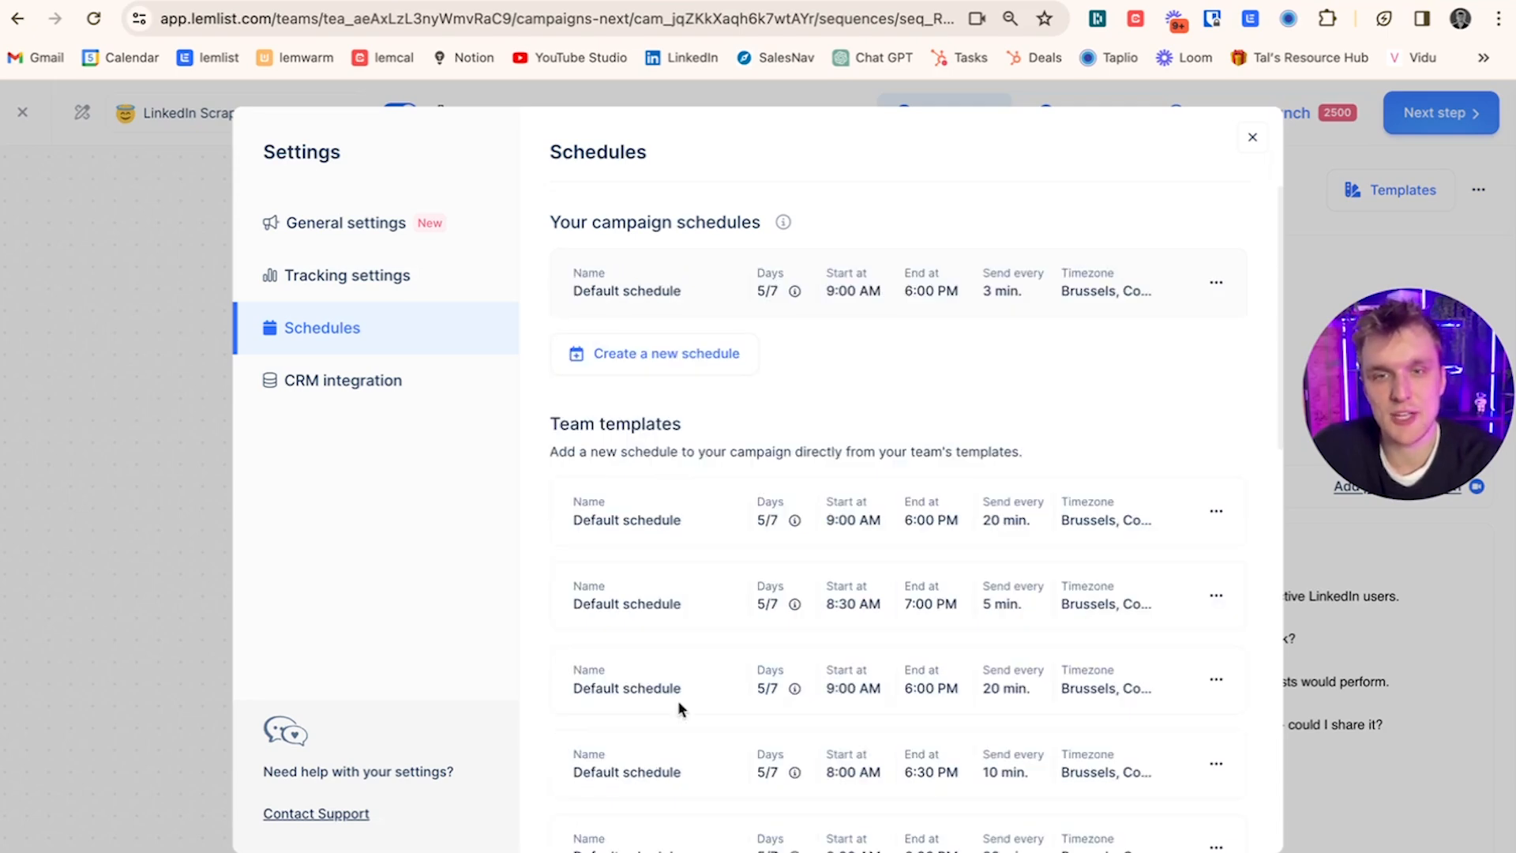
{"action": "left_click", "coordinate": [1253, 136]}
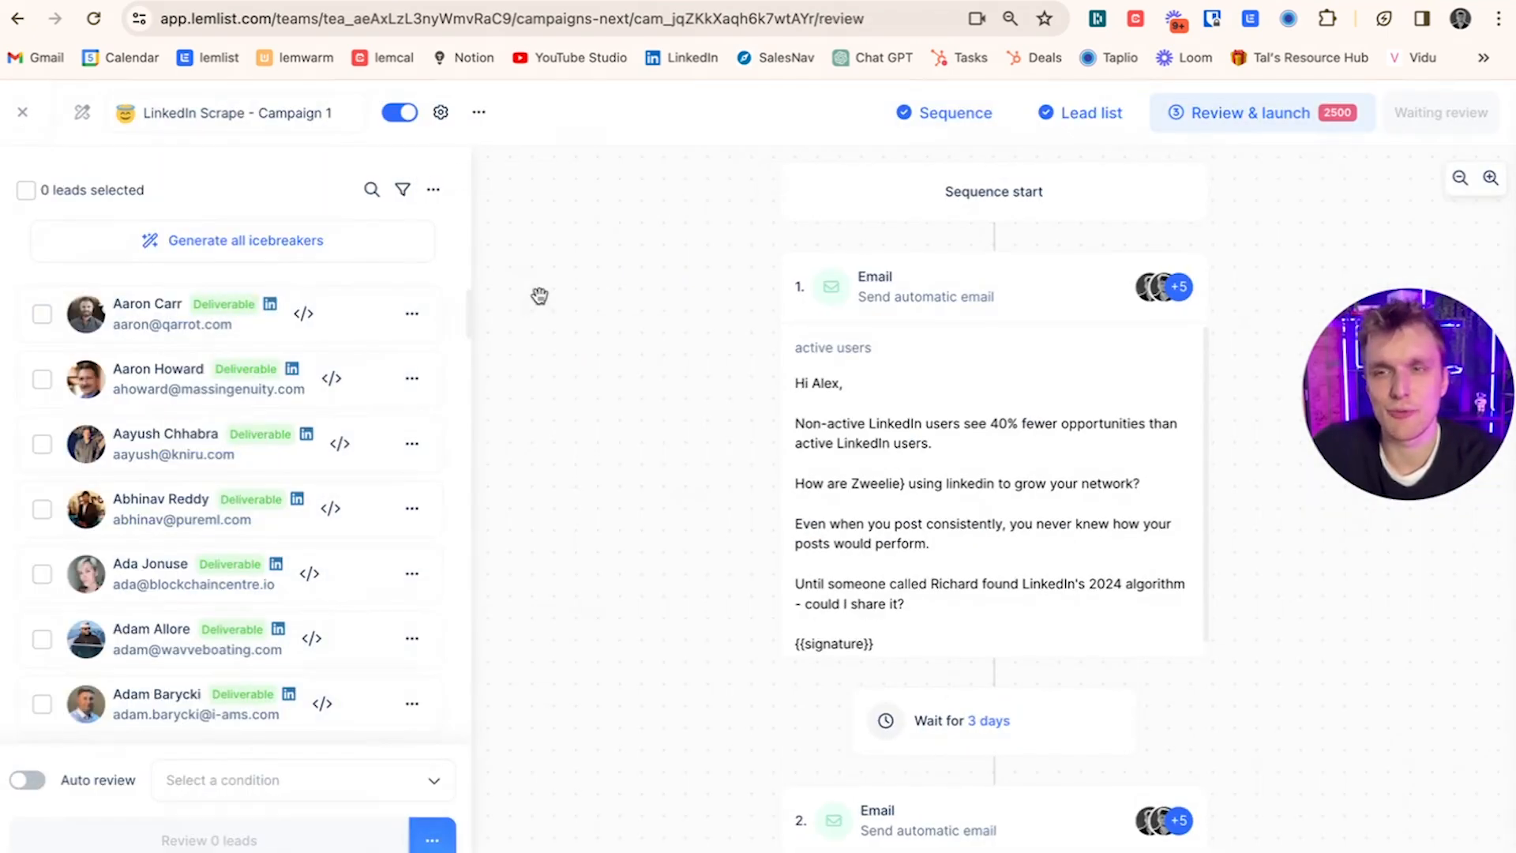
{"action": "mouse_move", "coordinate": [650, 359]}
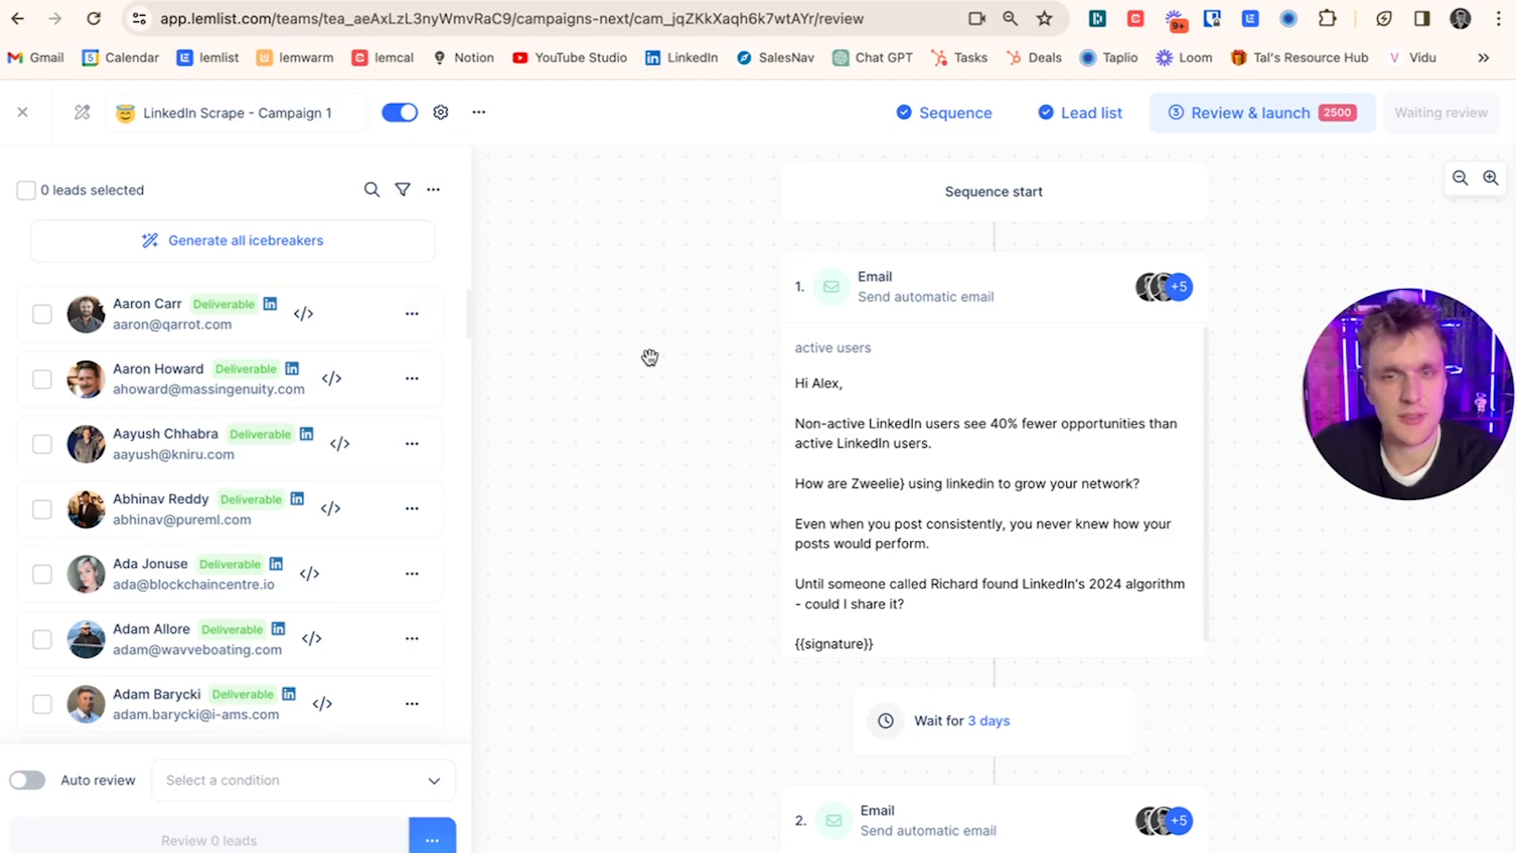
{"action": "left_click", "coordinate": [223, 508]}
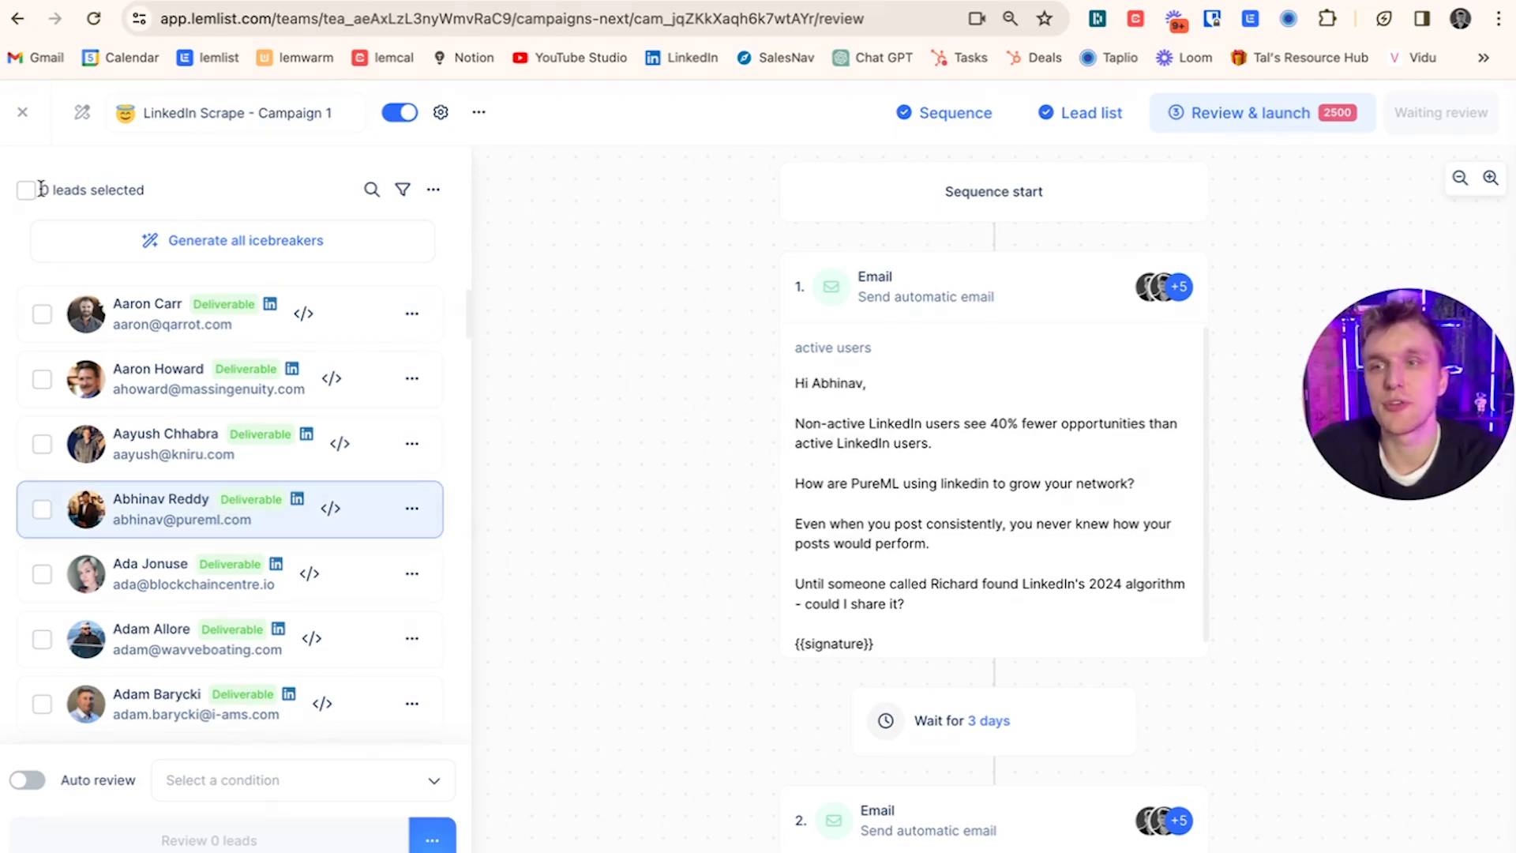
{"action": "left_click", "coordinate": [27, 189]}
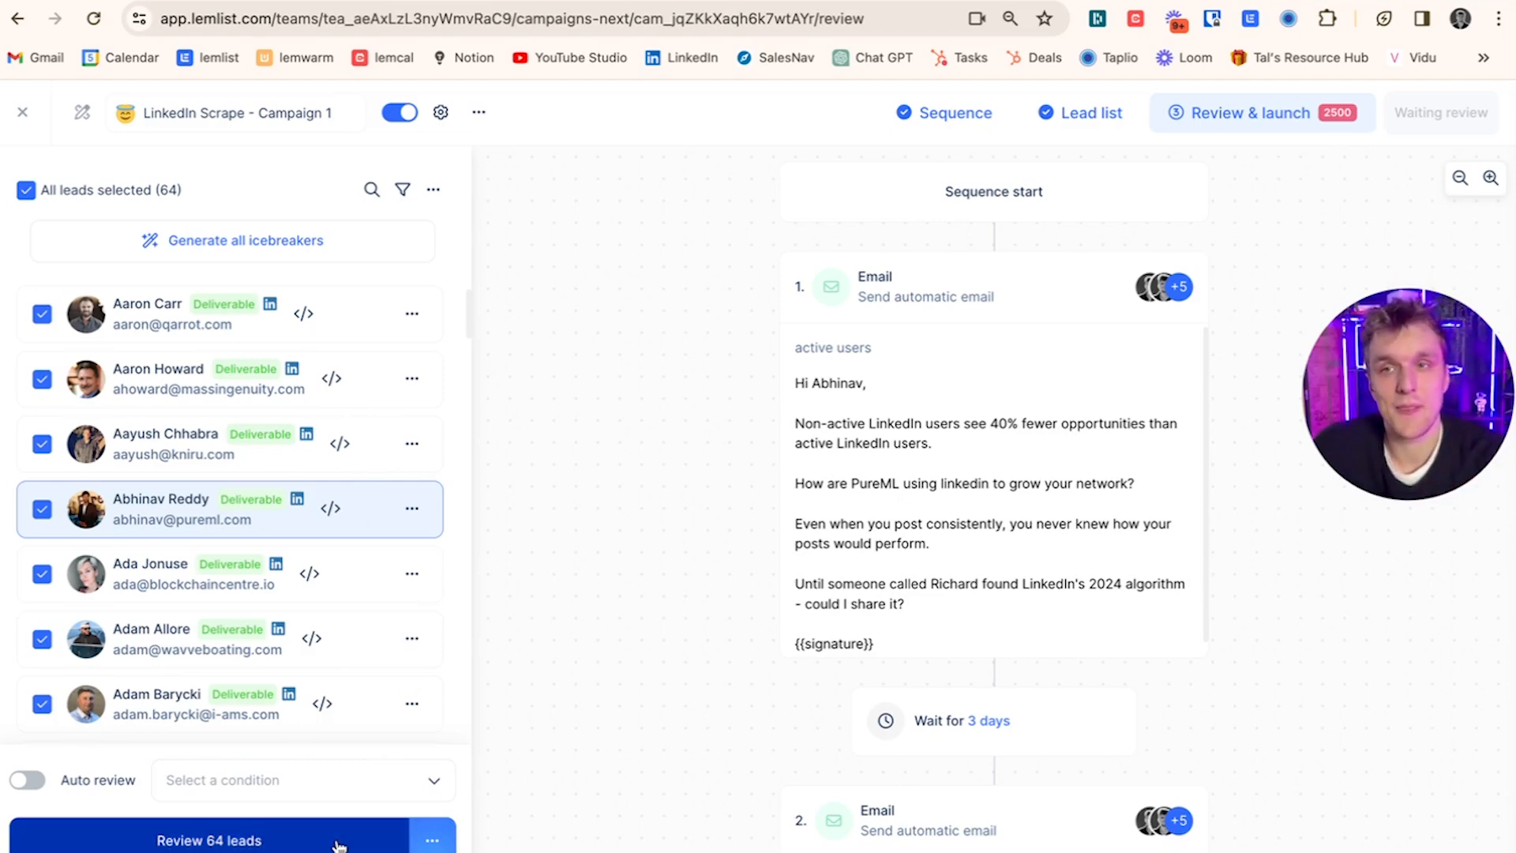
{"action": "left_click", "coordinate": [209, 839]}
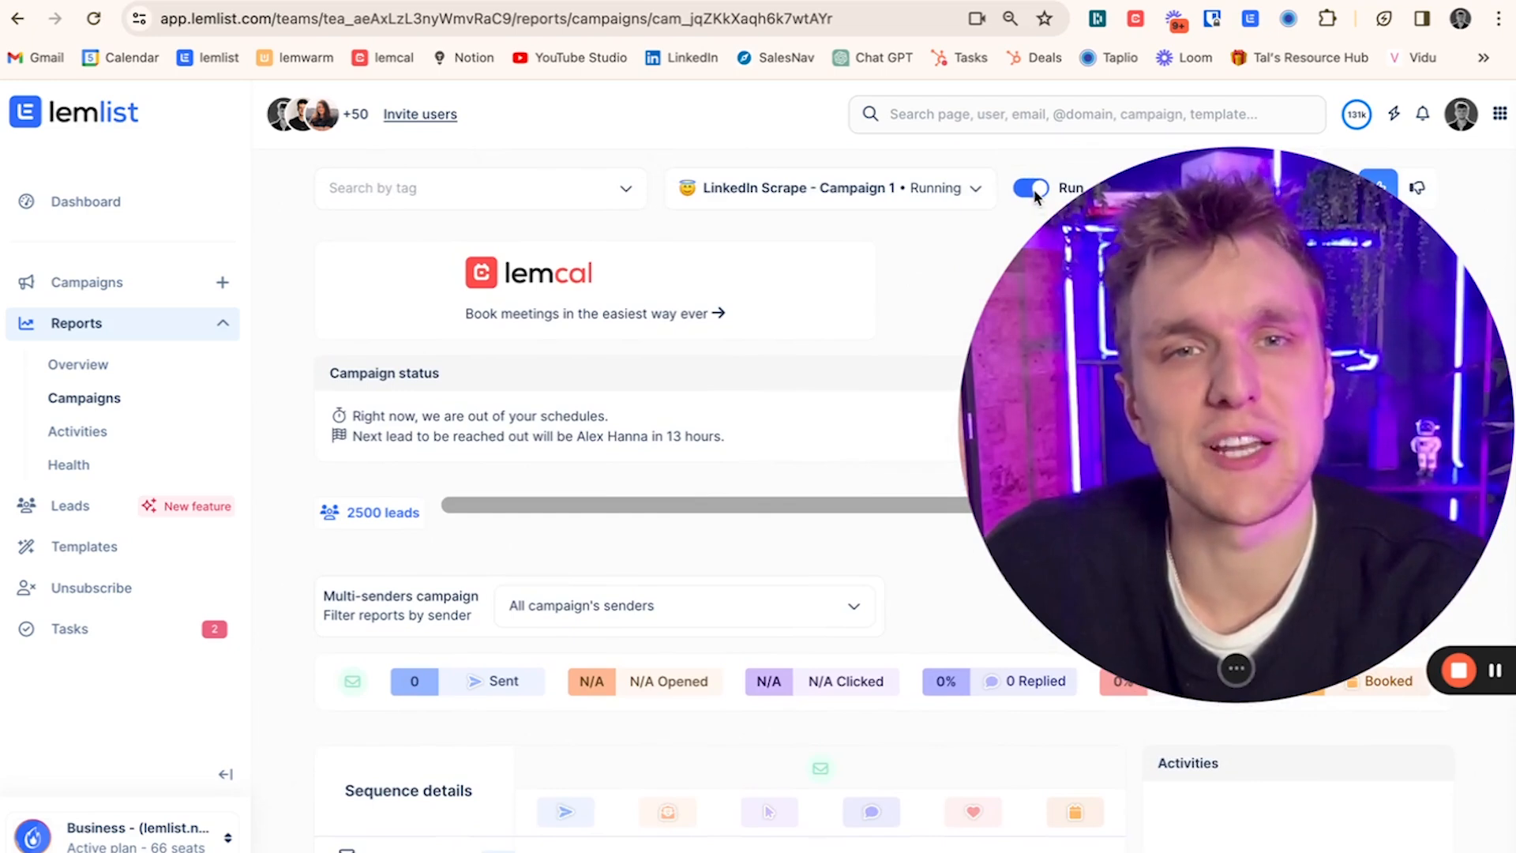
{"action": "scroll", "scroll_direction": "down", "scroll_amount": 3}
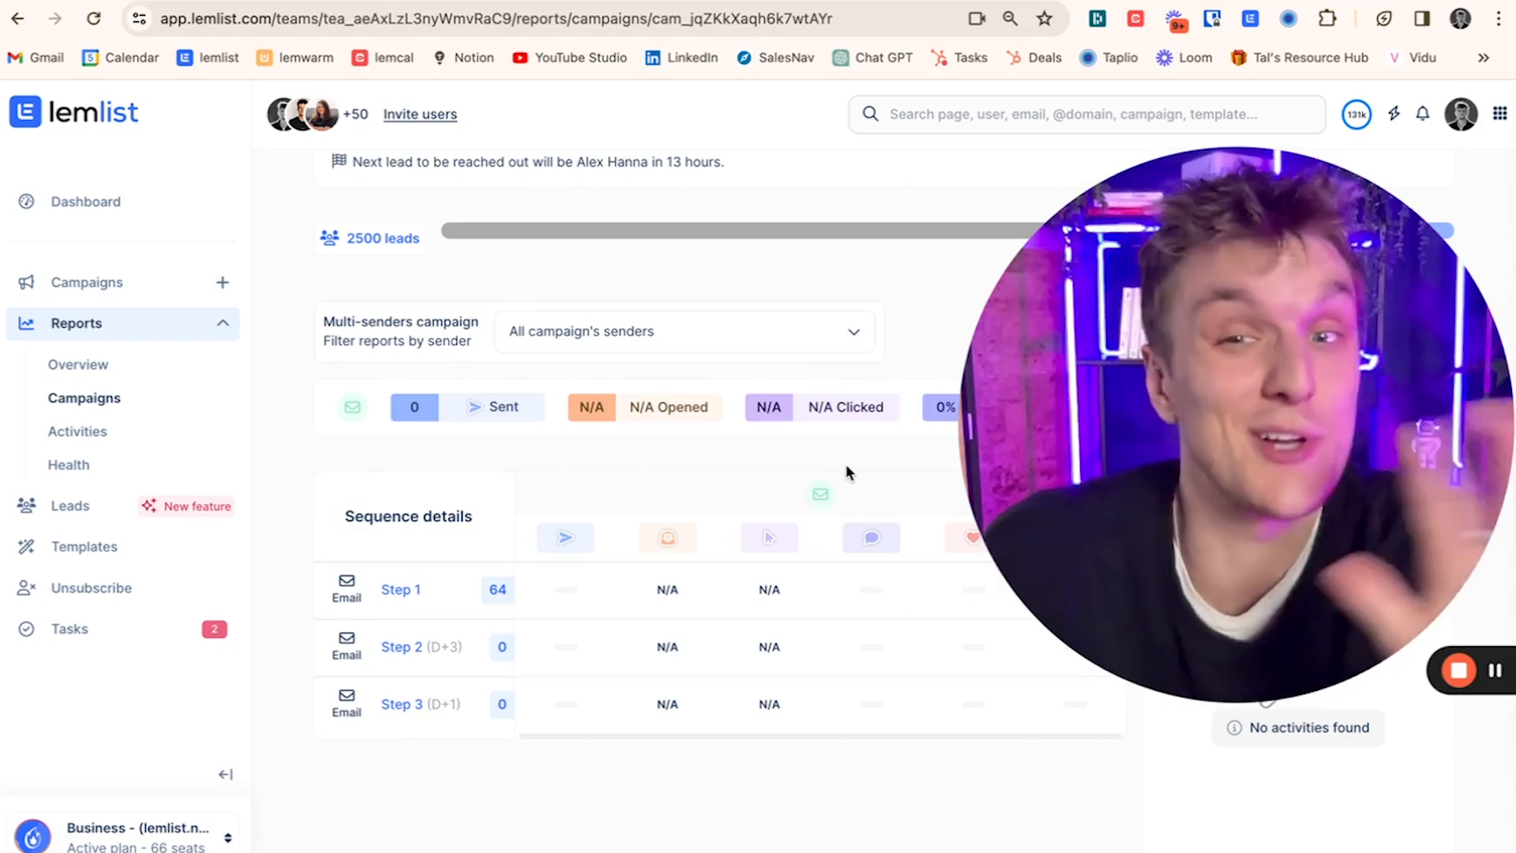
{"action": "mouse_move", "coordinate": [512, 602]}
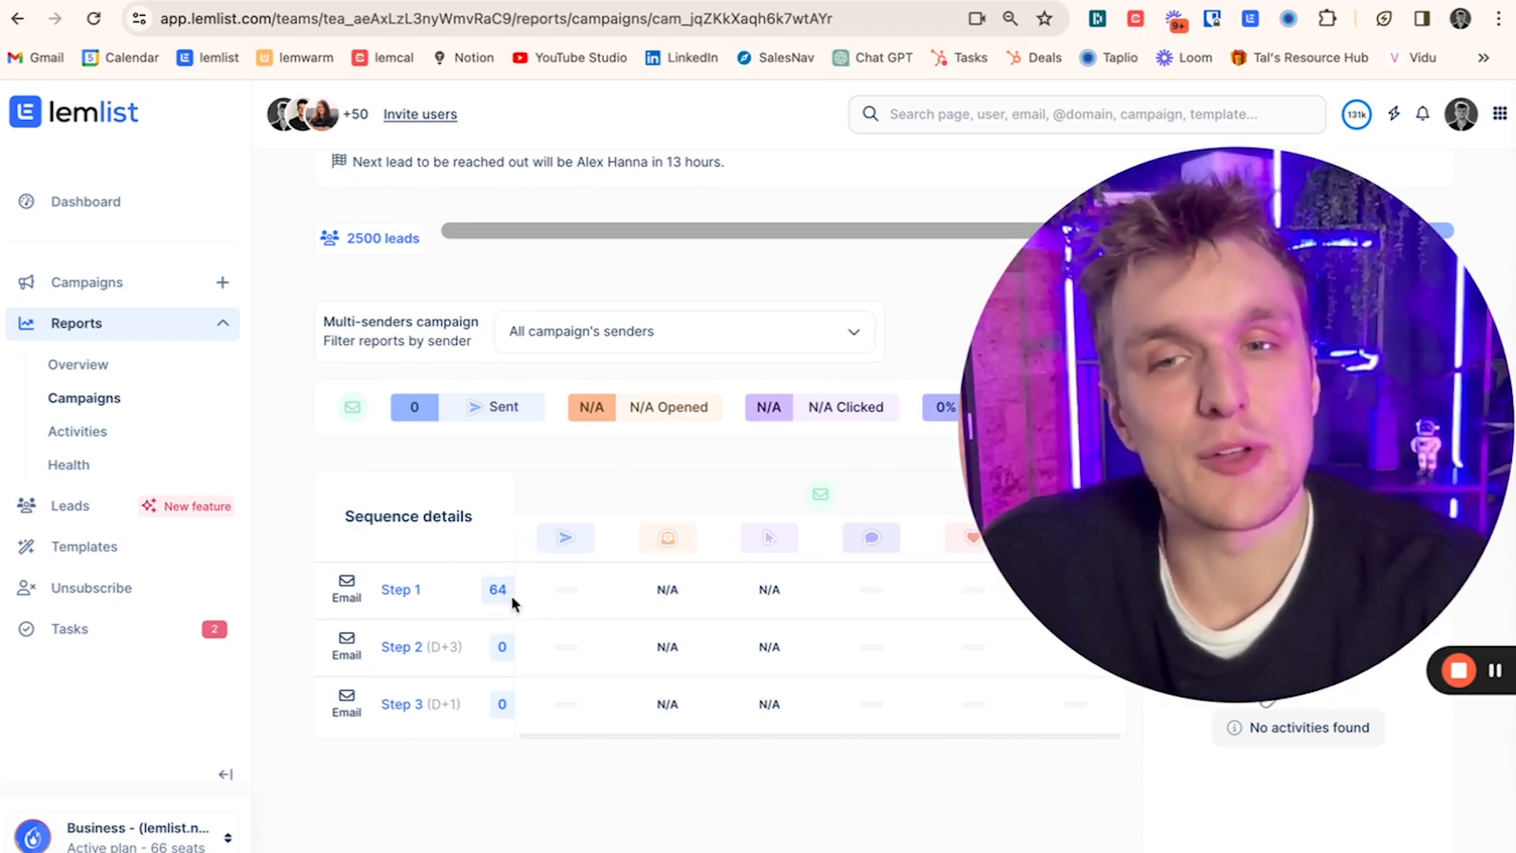
{"action": "mouse_move", "coordinate": [814, 477]}
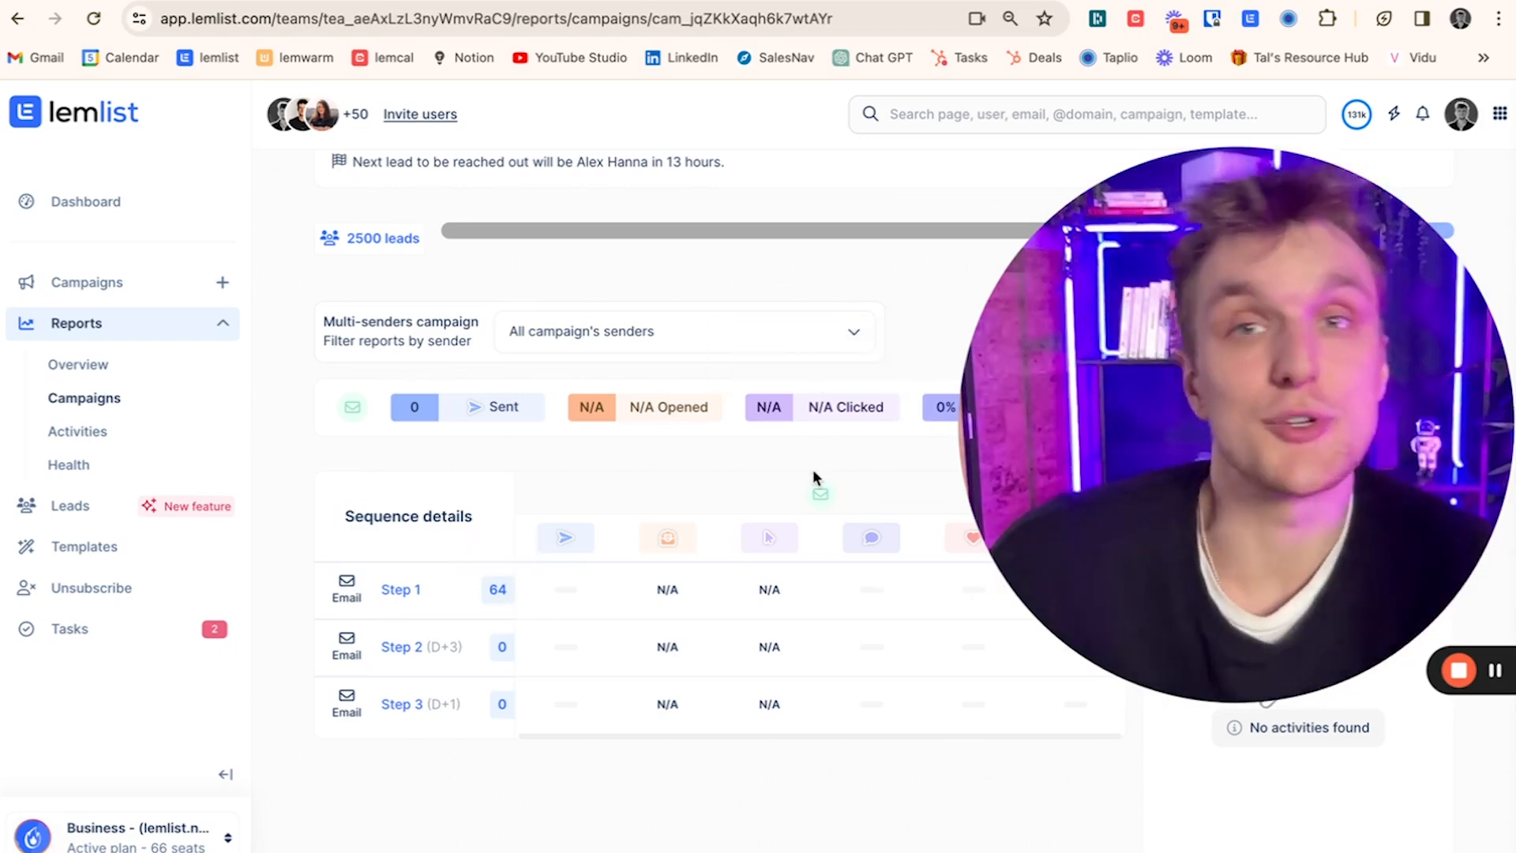